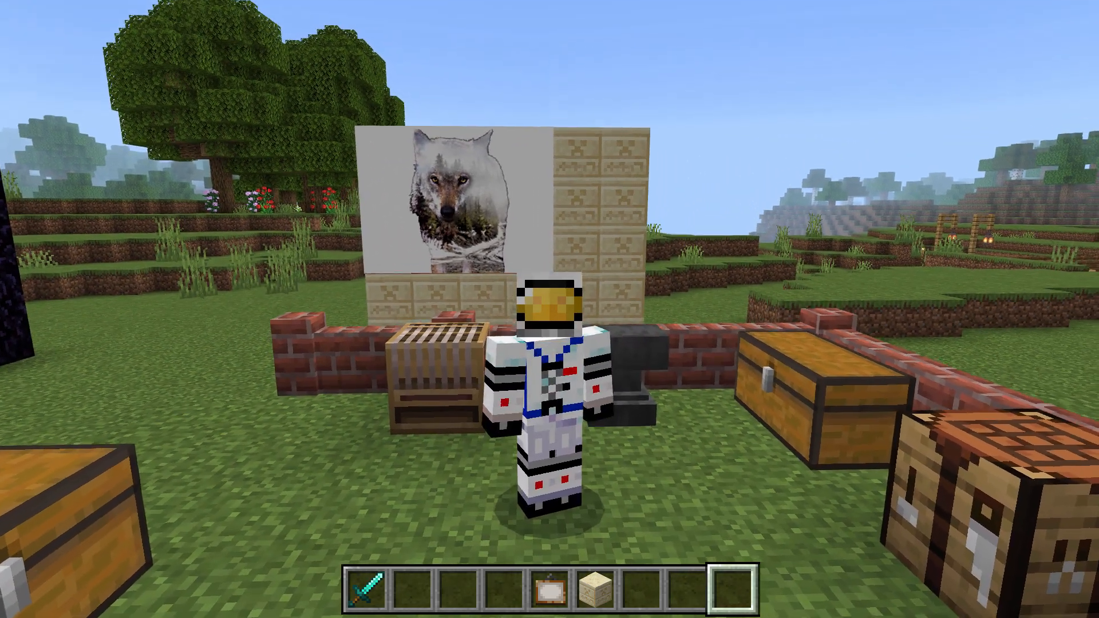
mouse_move(549, 279)
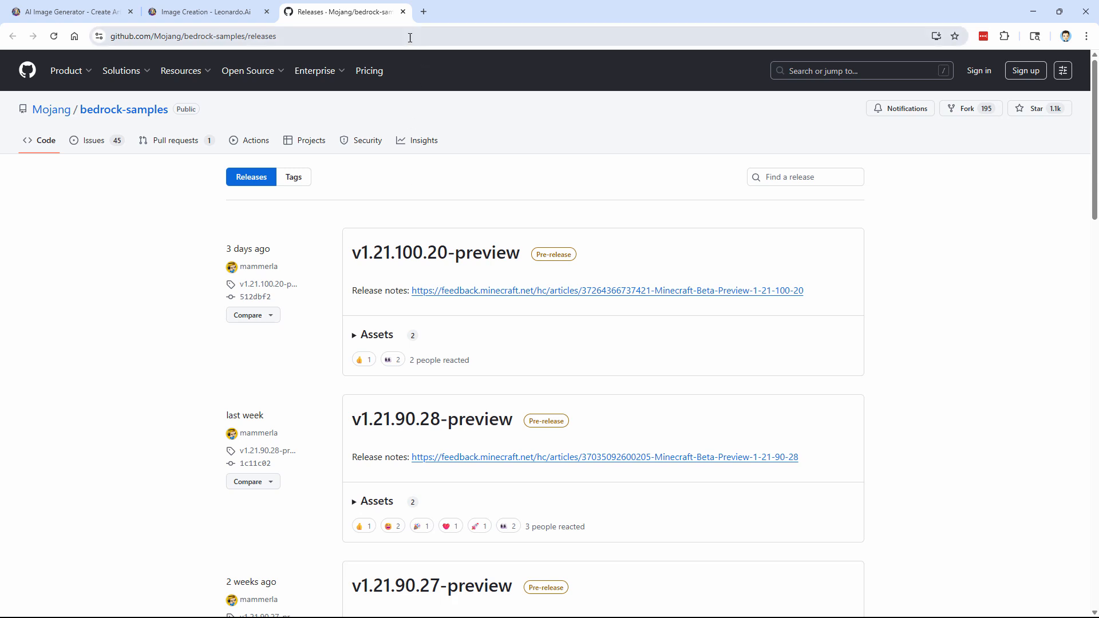
- Scroll the bedrock-samples Releases page to the v1.21.80.3 Latest release assets
click(192, 36)
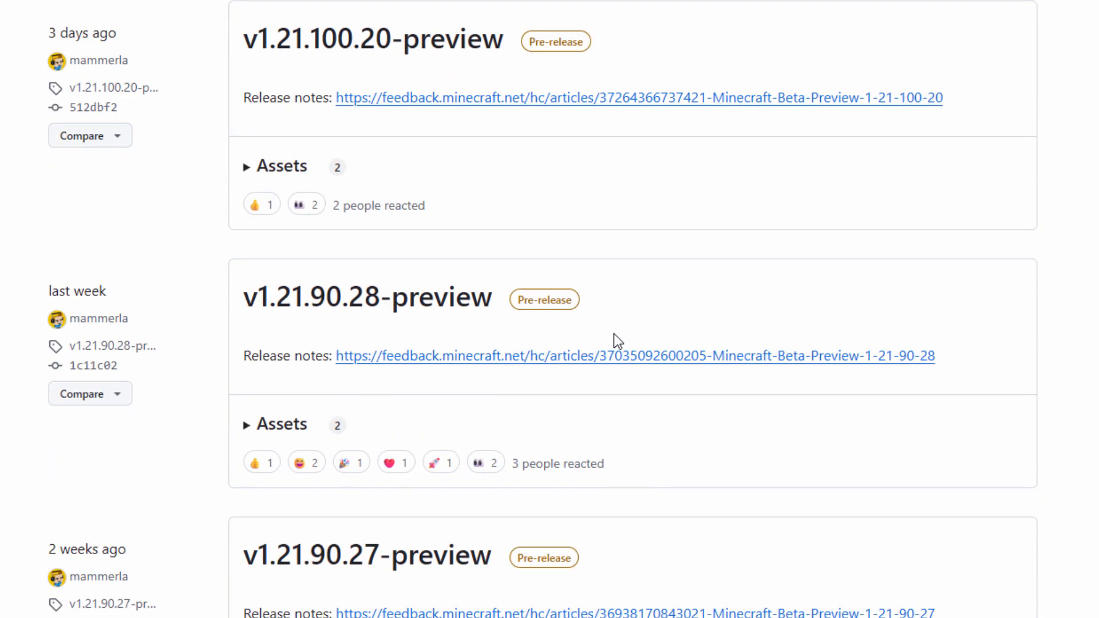
scroll(down, 3)
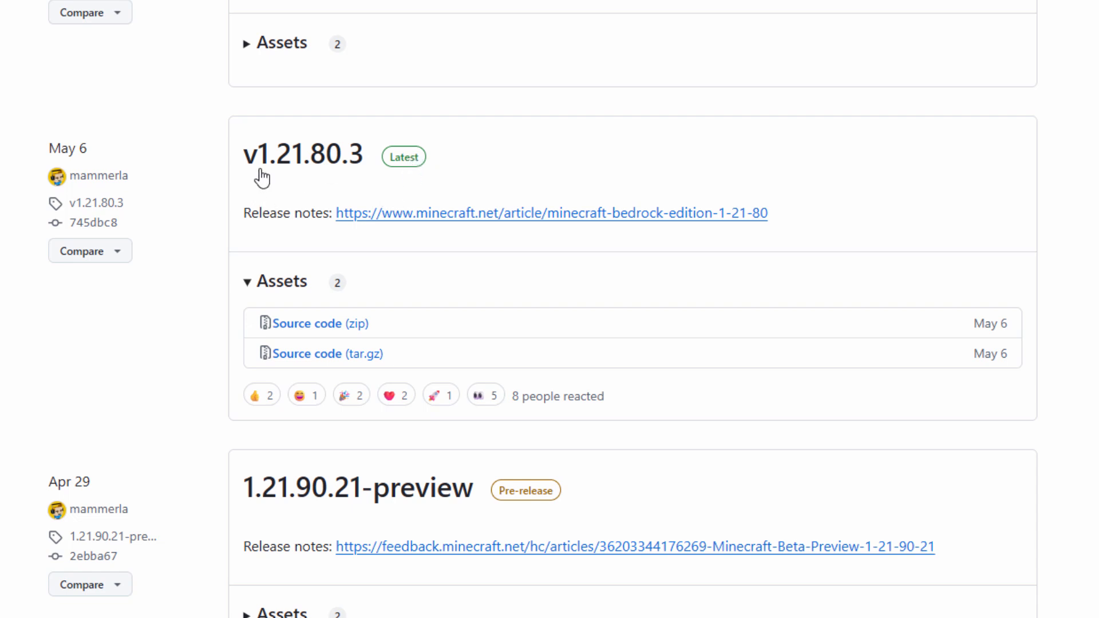
mouse_move(356, 178)
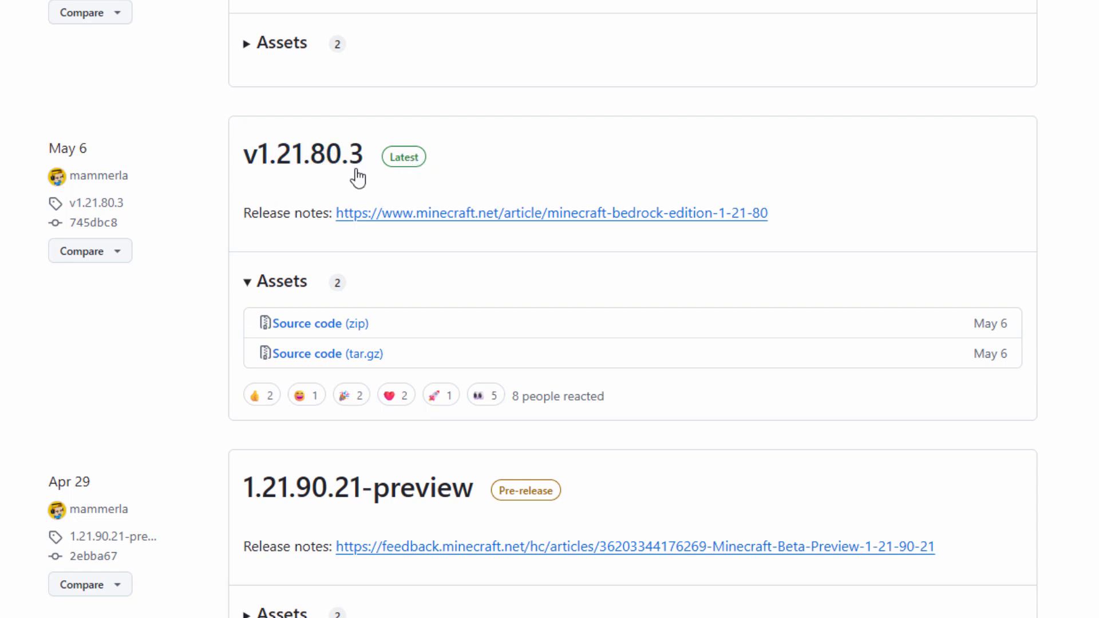
mouse_move(396, 338)
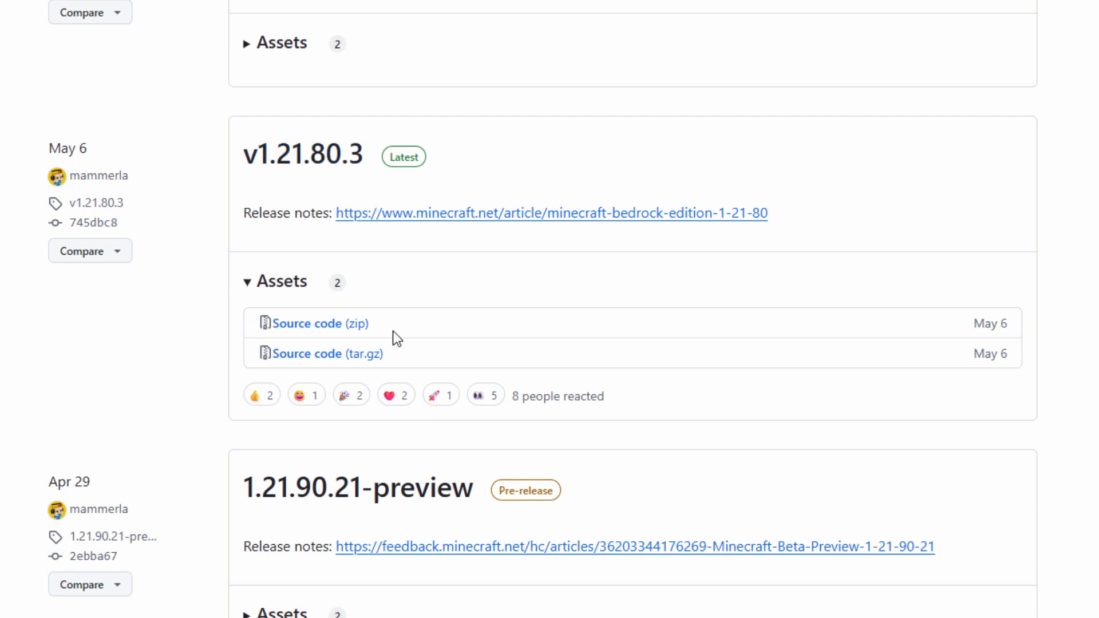
mouse_move(355, 327)
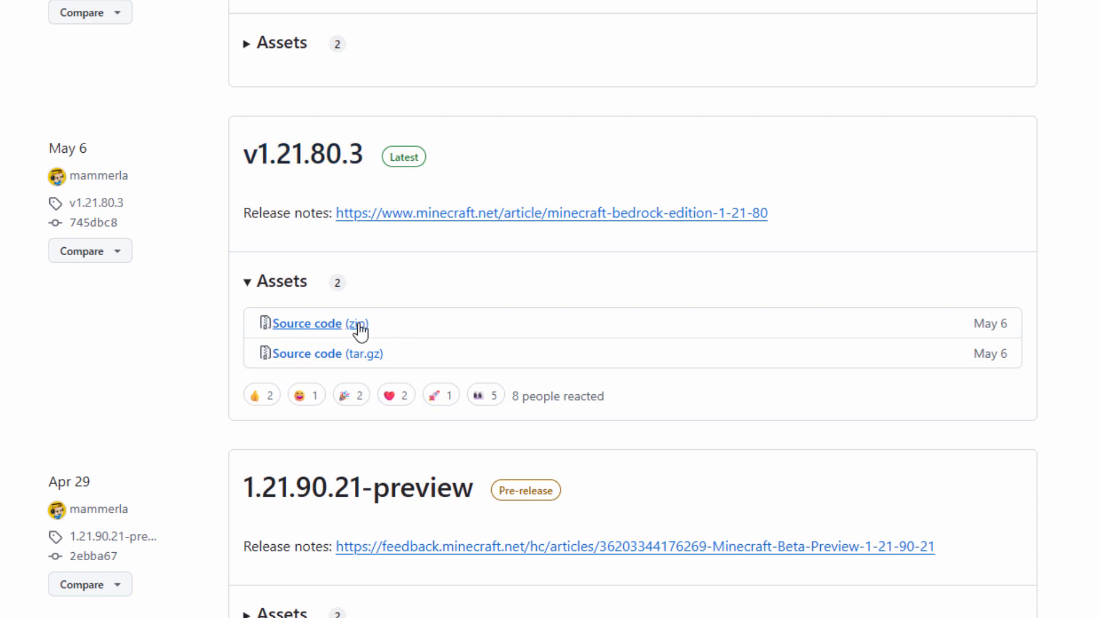
mouse_move(319, 329)
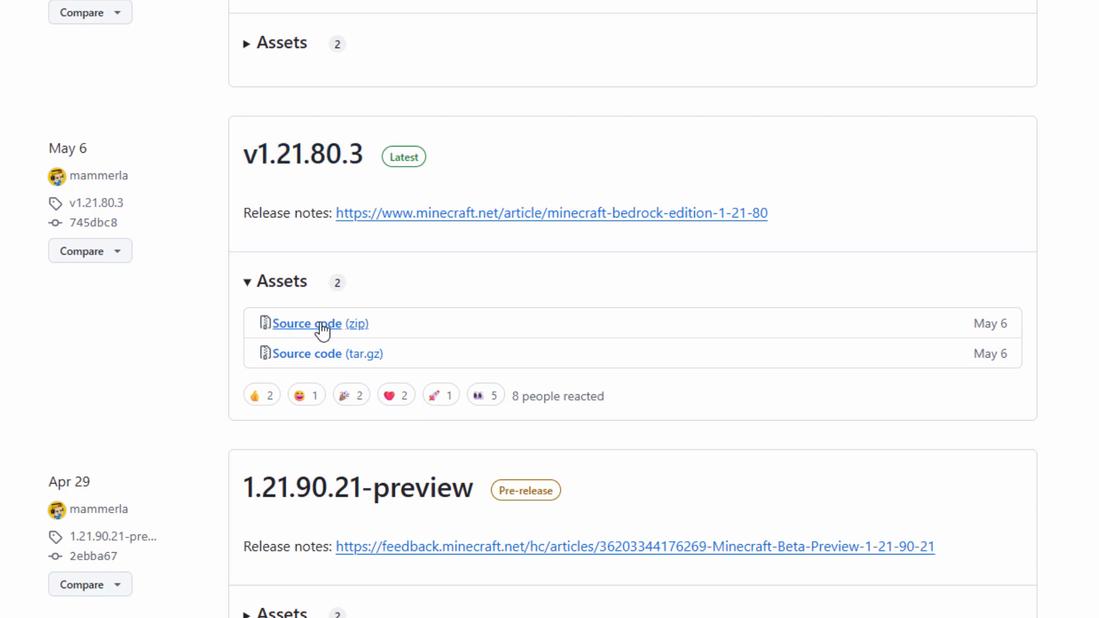
- Save the v1.21.80.3 Source code zip into C:\Bedrock Packs
click(307, 324)
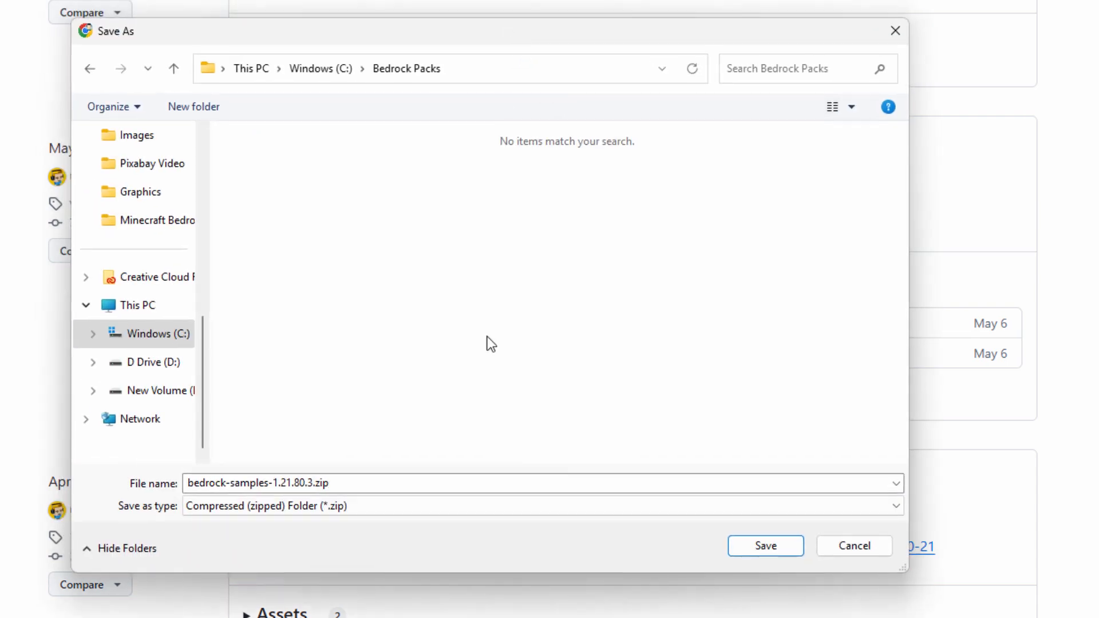
mouse_move(487, 257)
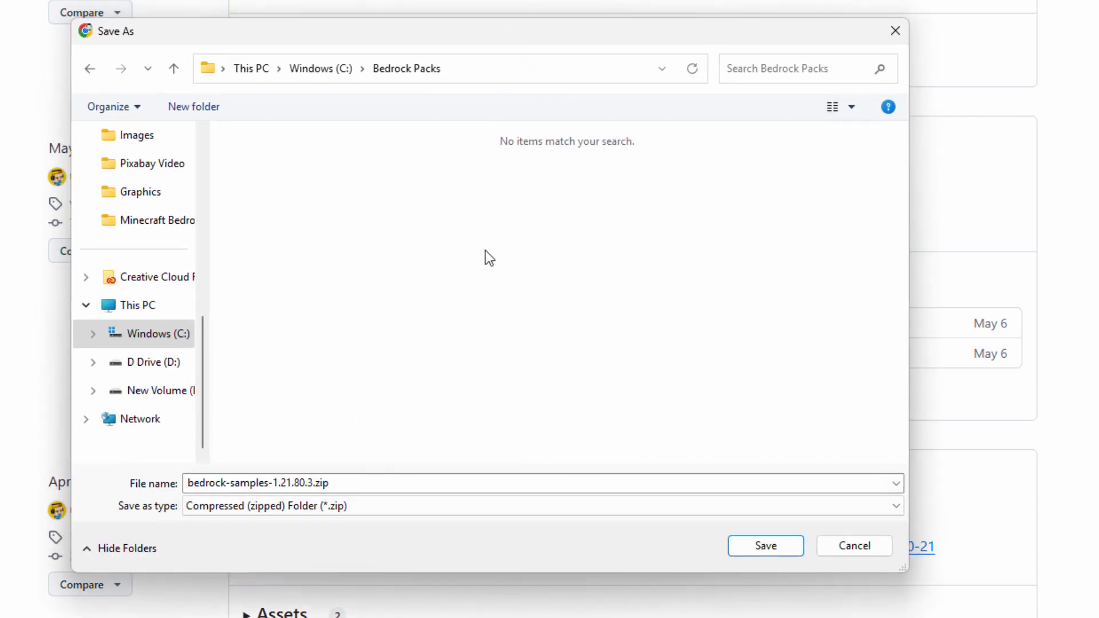
click(406, 68)
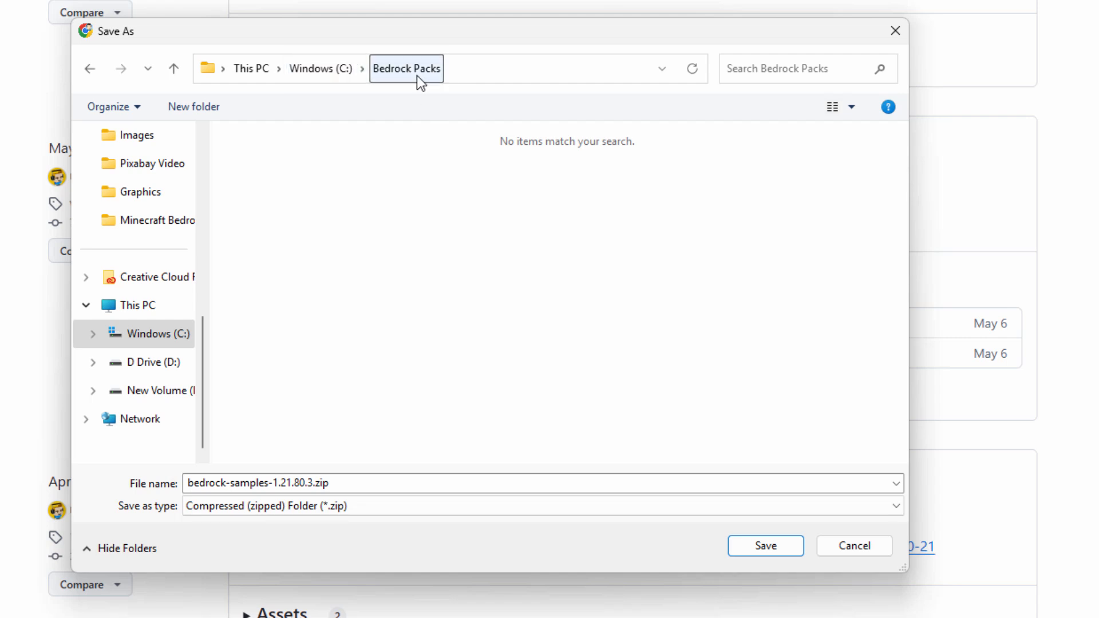
mouse_move(437, 80)
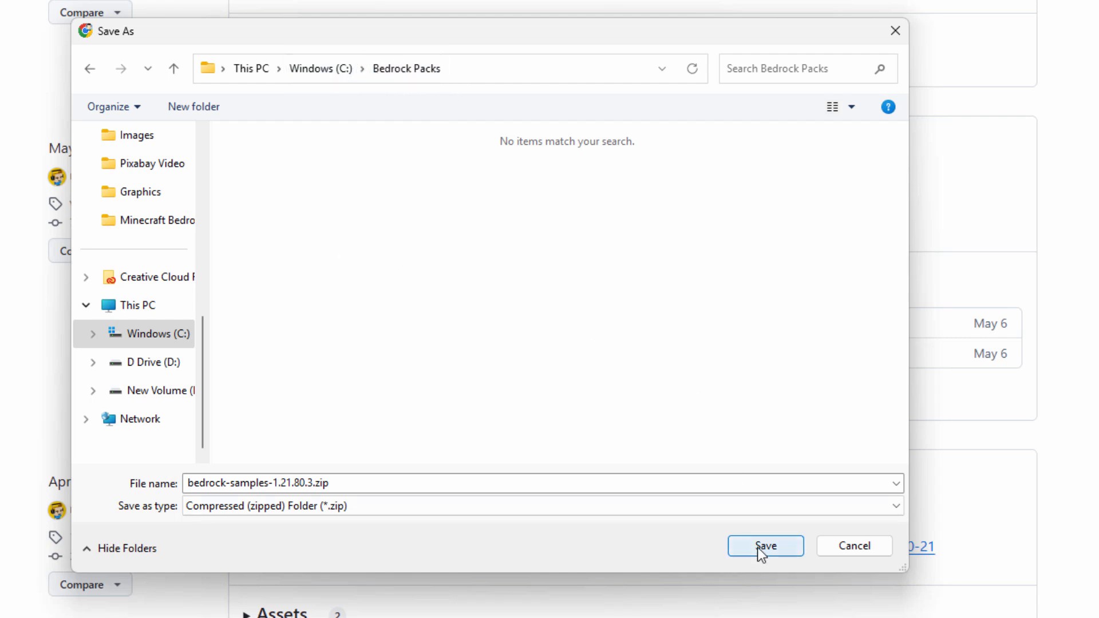
click(765, 546)
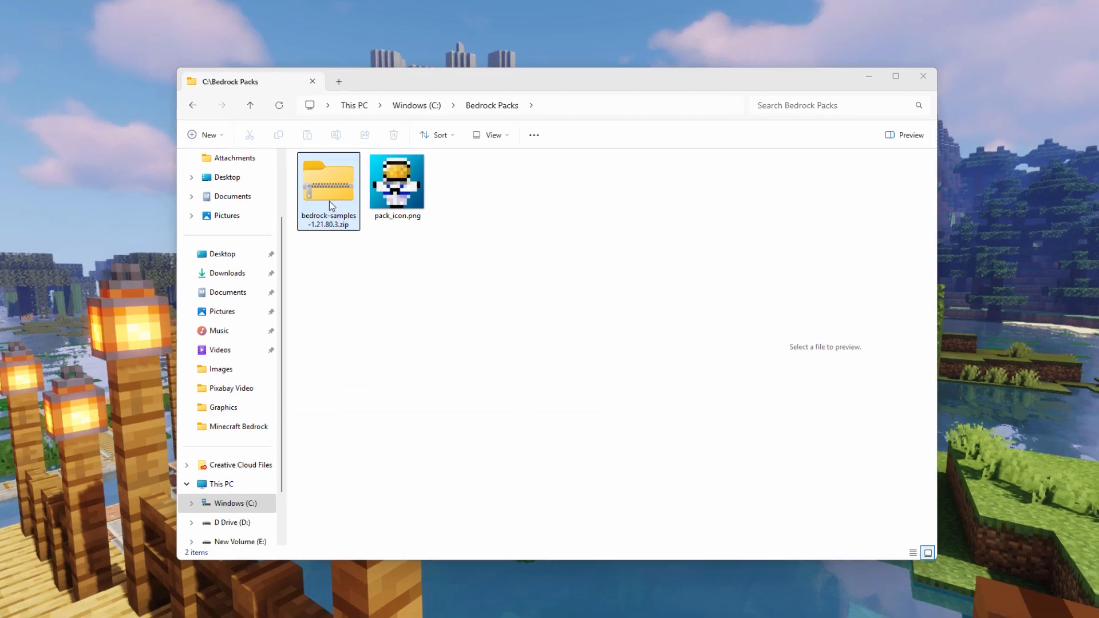
- Open bedrock-samples-1.21.80.3.zip in a new File Explorer window
click(327, 189)
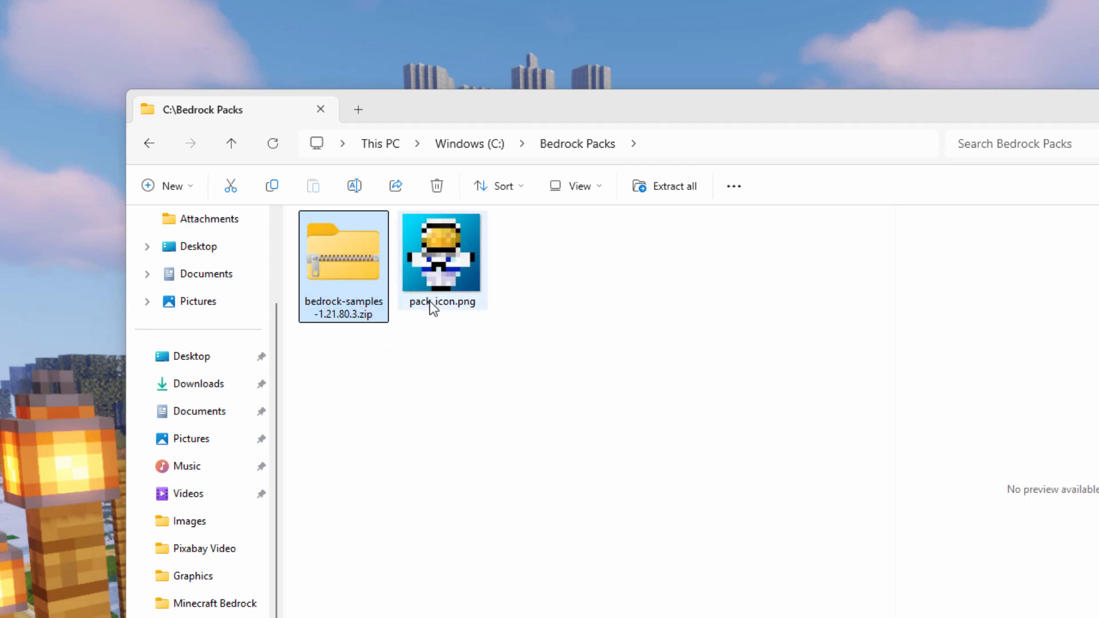
mouse_move(464, 263)
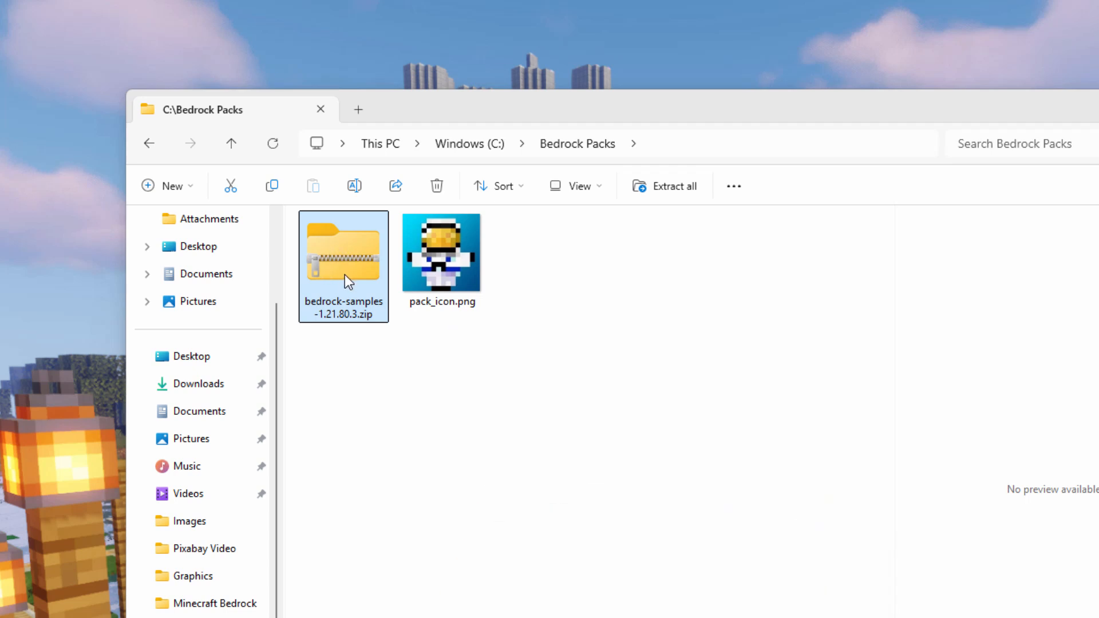
right_click(348, 281)
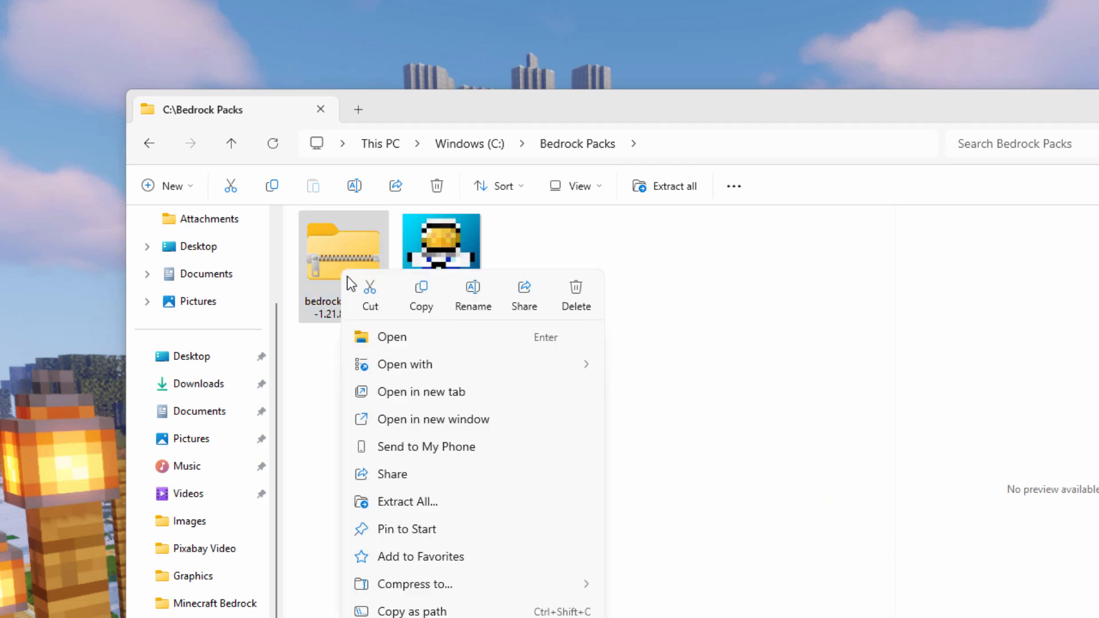
click(448, 429)
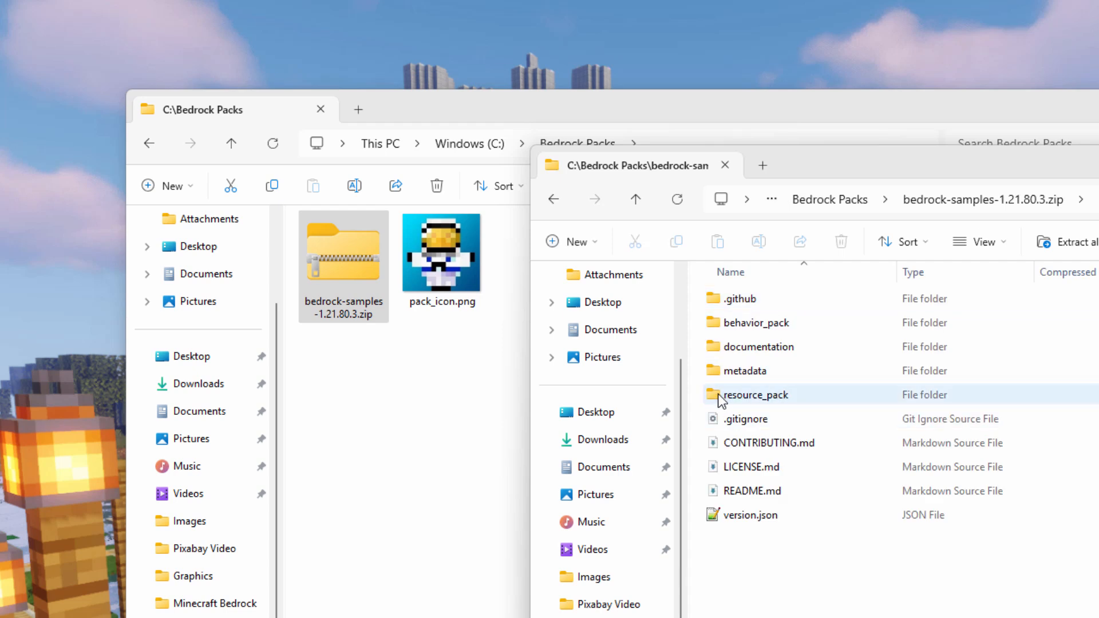
- Browse resource_pack in the zip and create a textures folder in Bedrock Packs
double_click(755, 394)
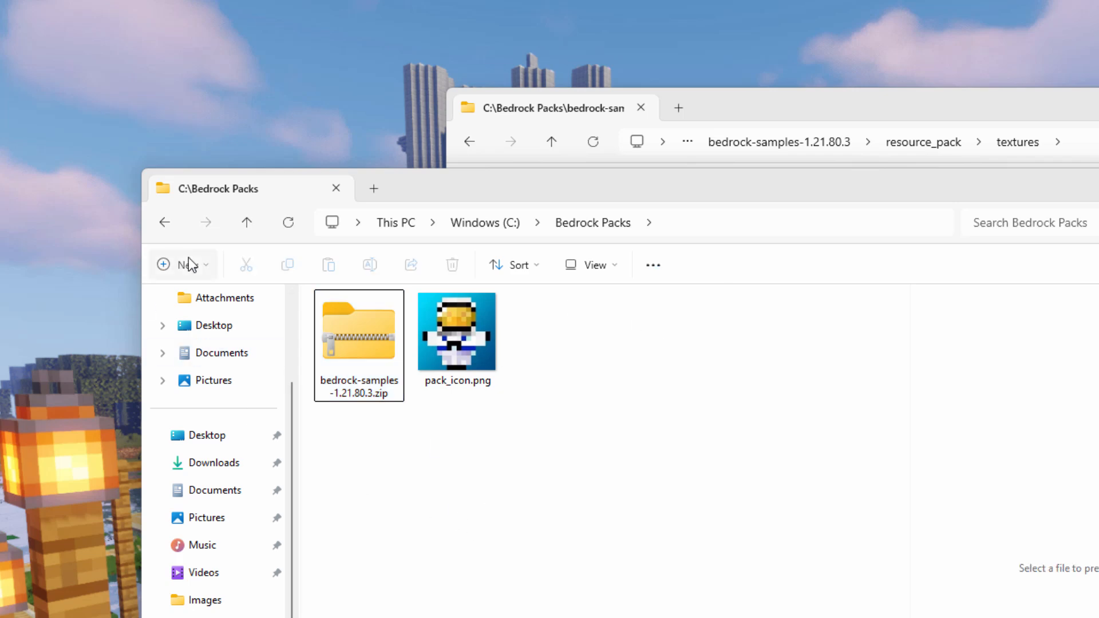
click(182, 265)
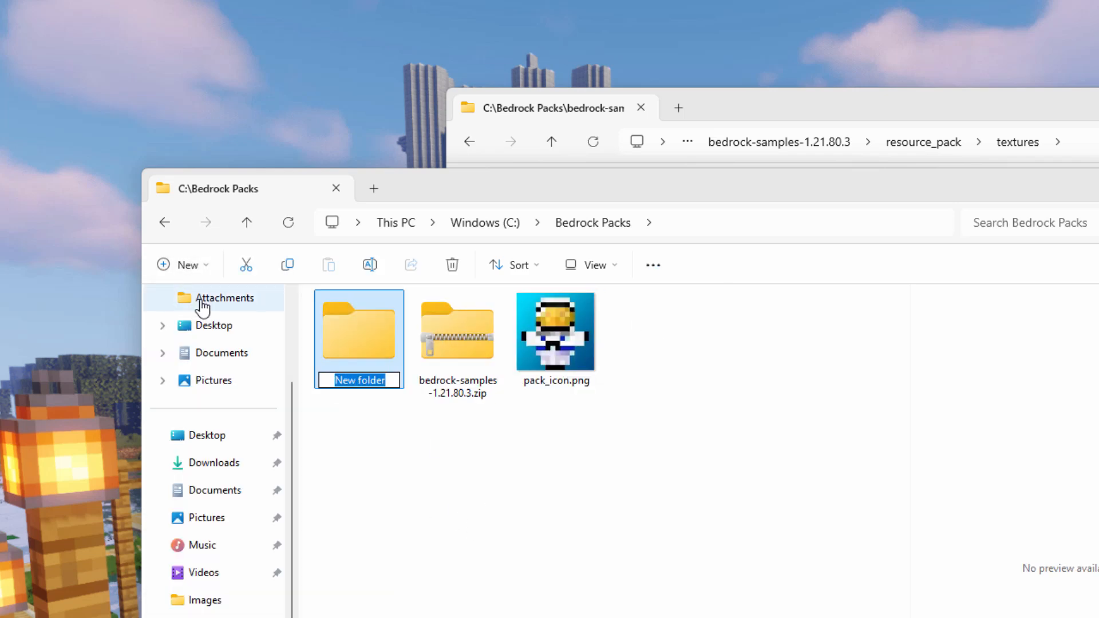
text(text)
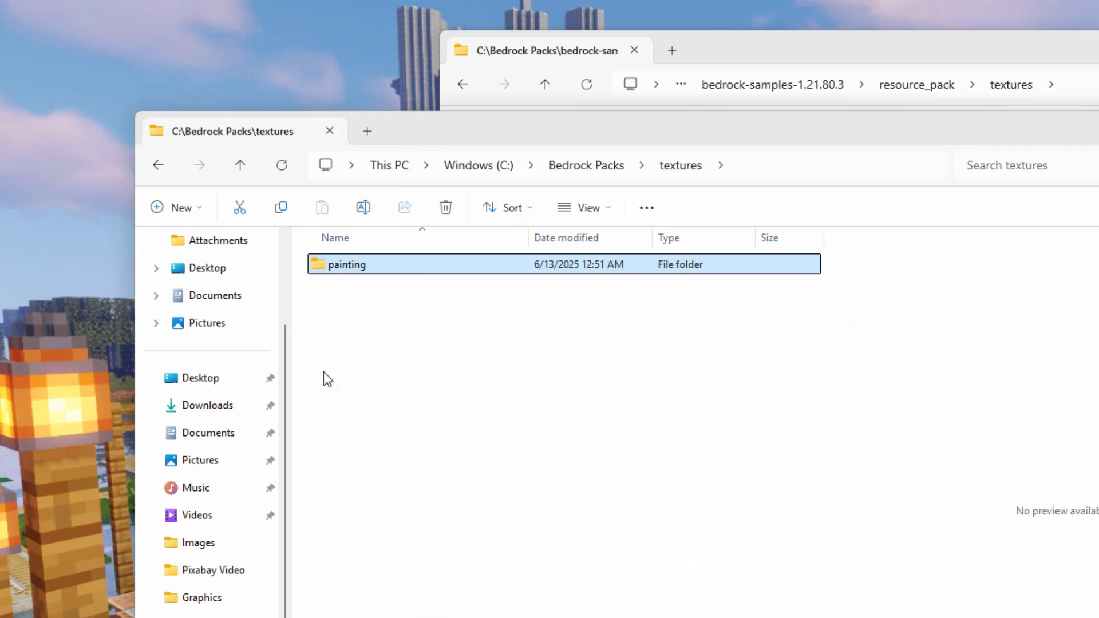
- Inspect the painting PNGs (bouquet, humble, kz, baroque, unpacked) then return to Bedrock Packs
double_click(347, 264)
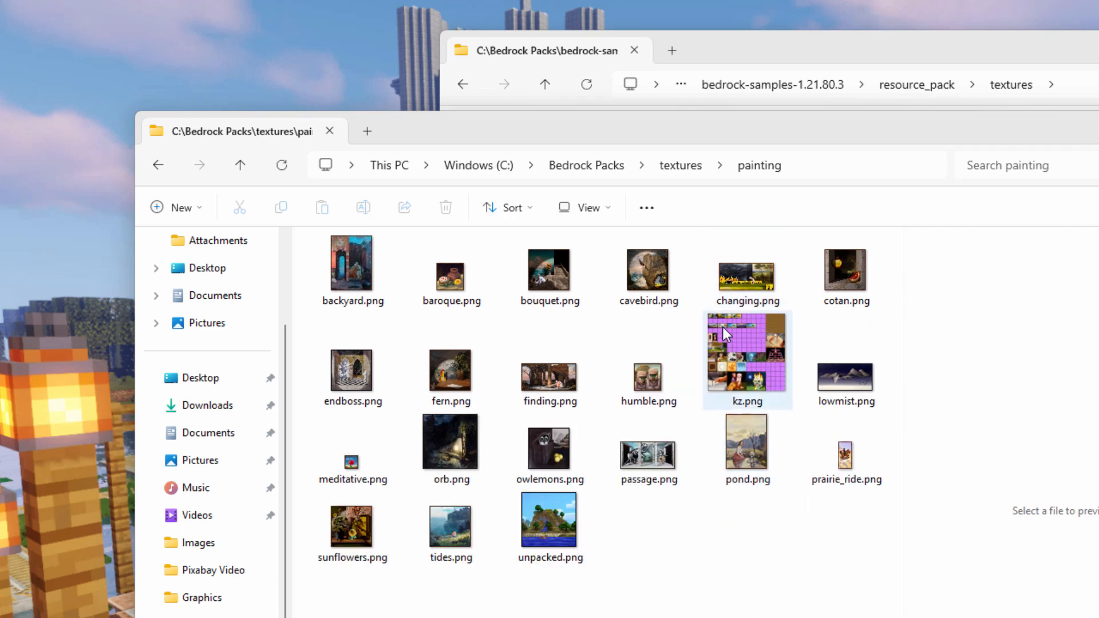
mouse_move(757, 378)
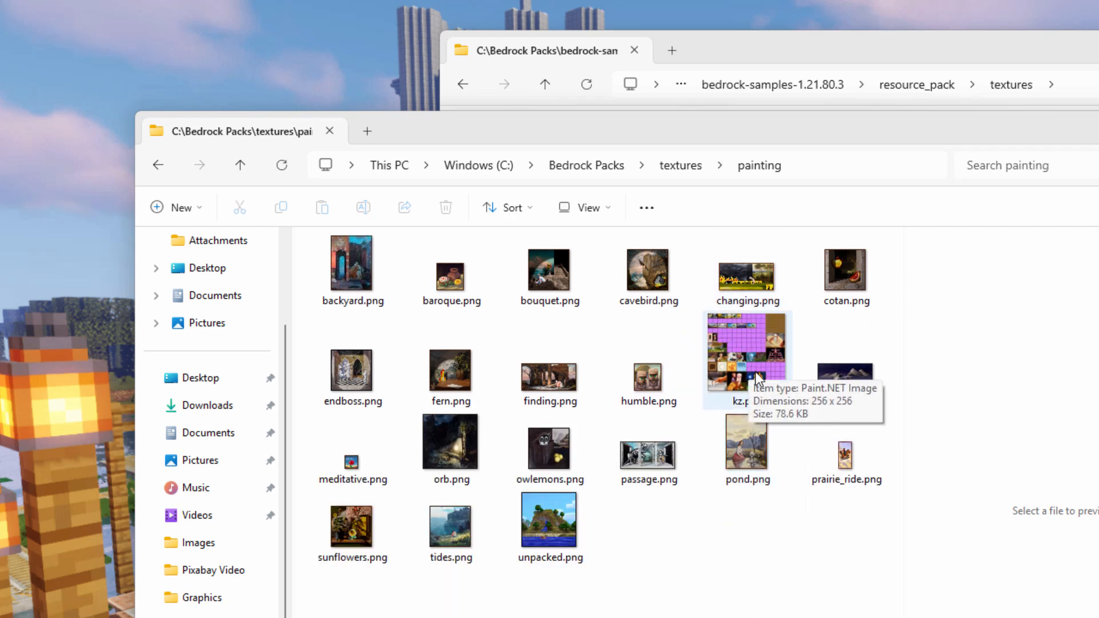
mouse_move(719, 353)
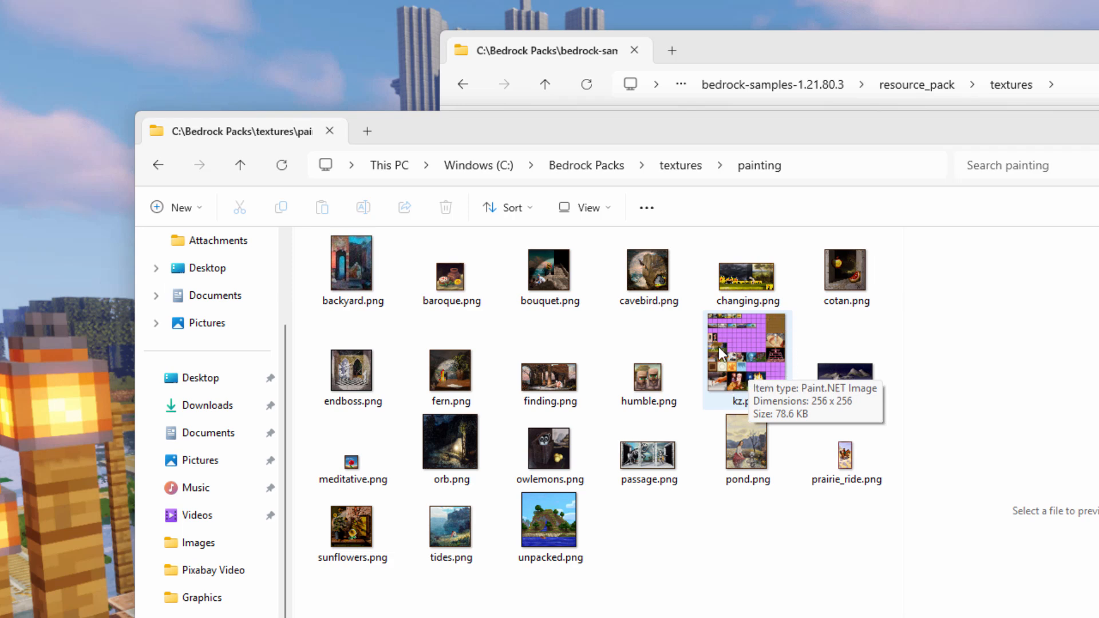
mouse_move(727, 389)
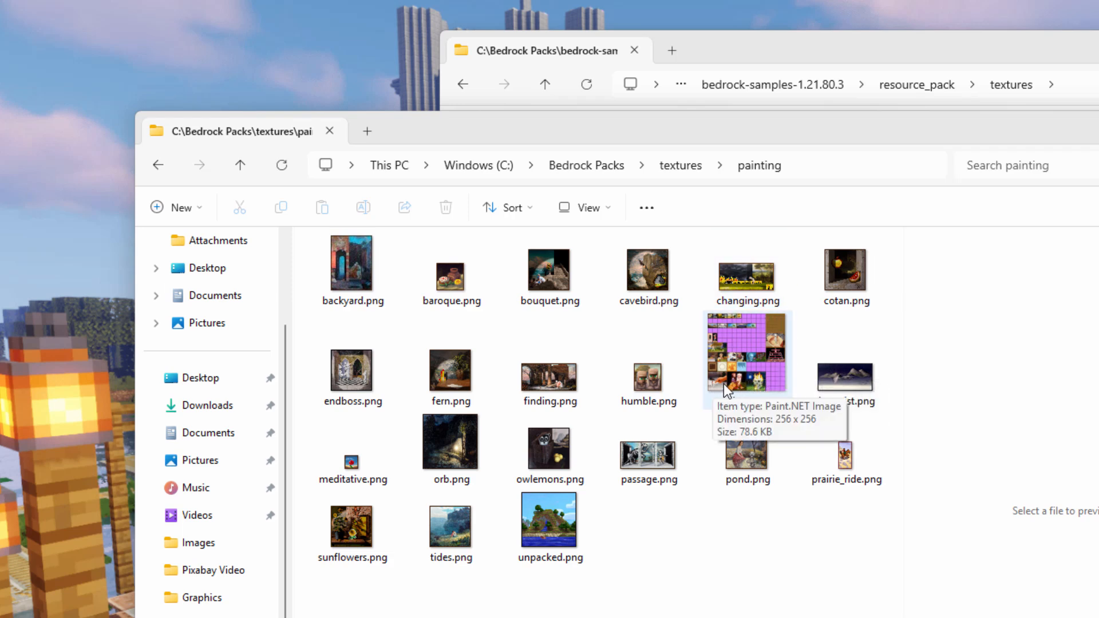
click(549, 269)
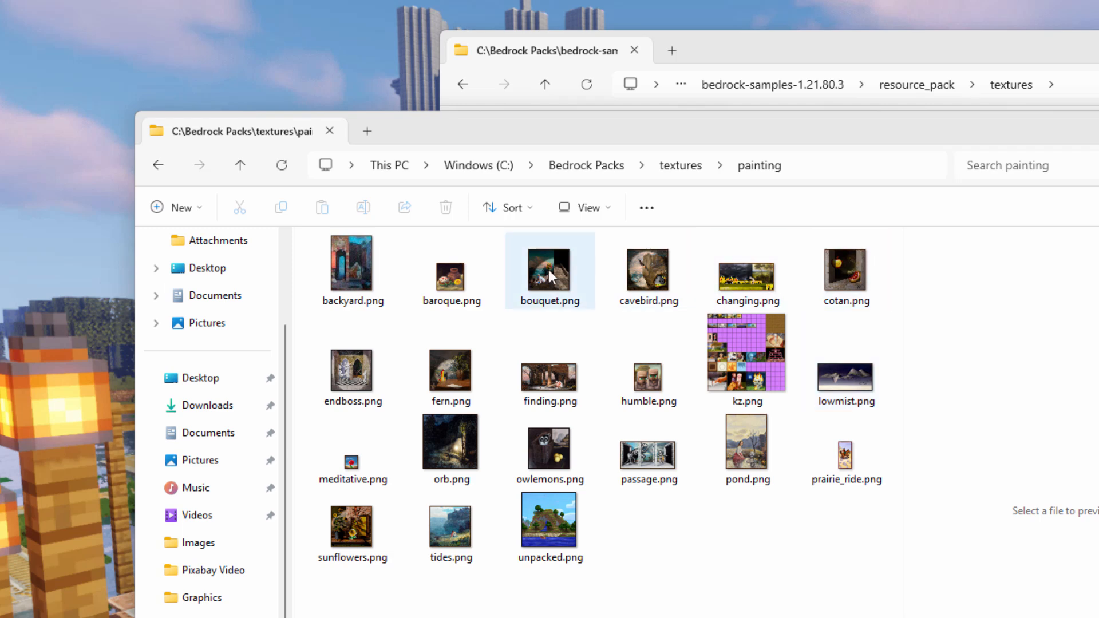
click(648, 378)
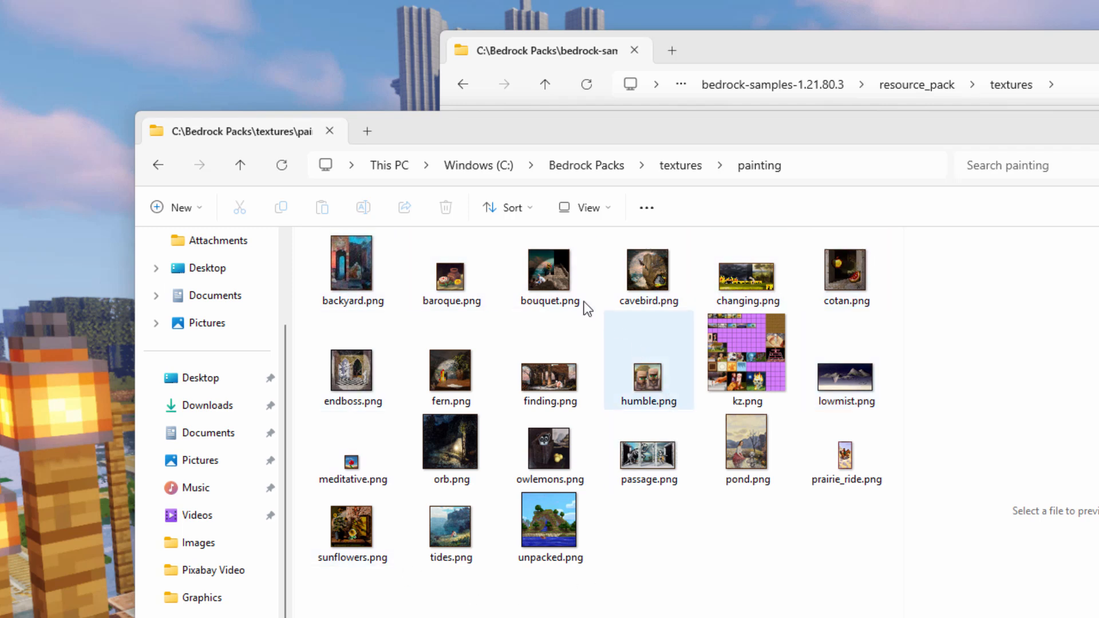
click(746, 351)
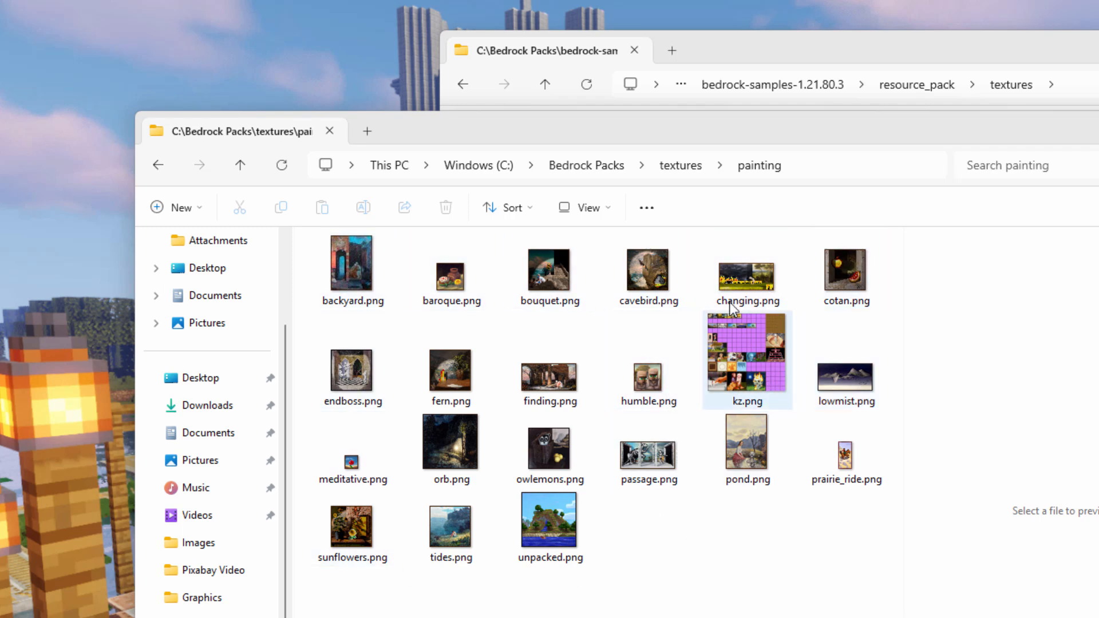
click(451, 273)
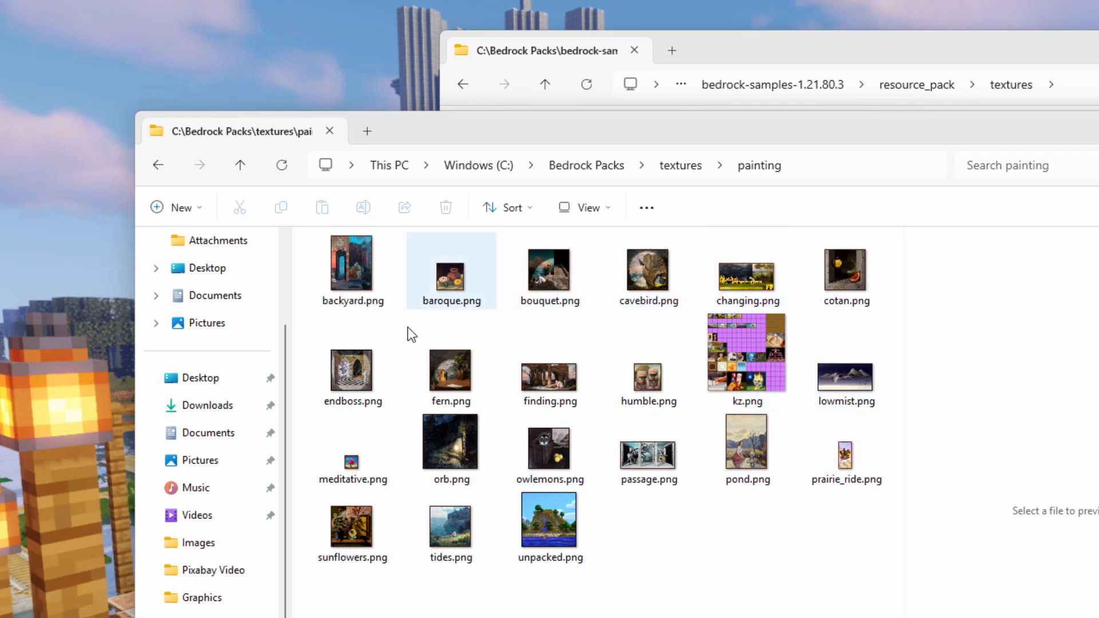
click(746, 351)
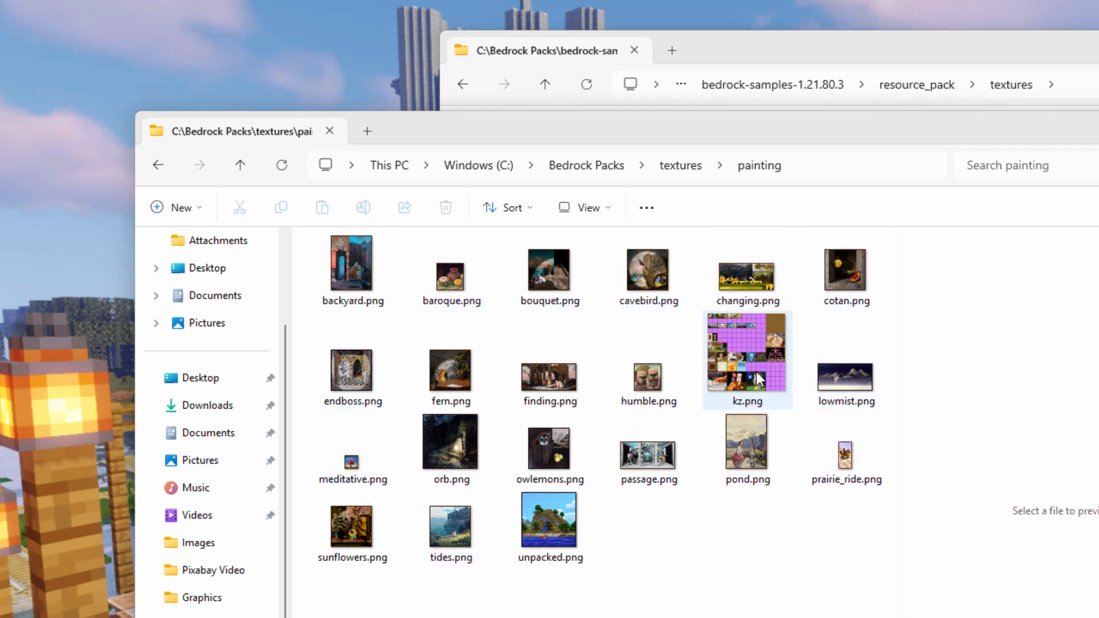
mouse_move(751, 374)
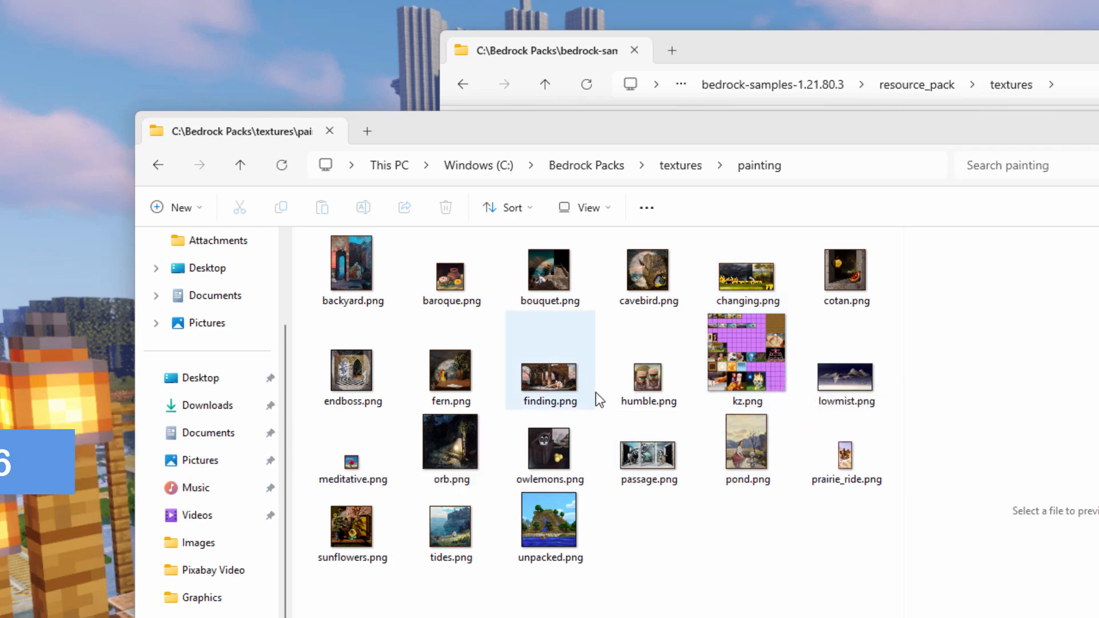
click(550, 519)
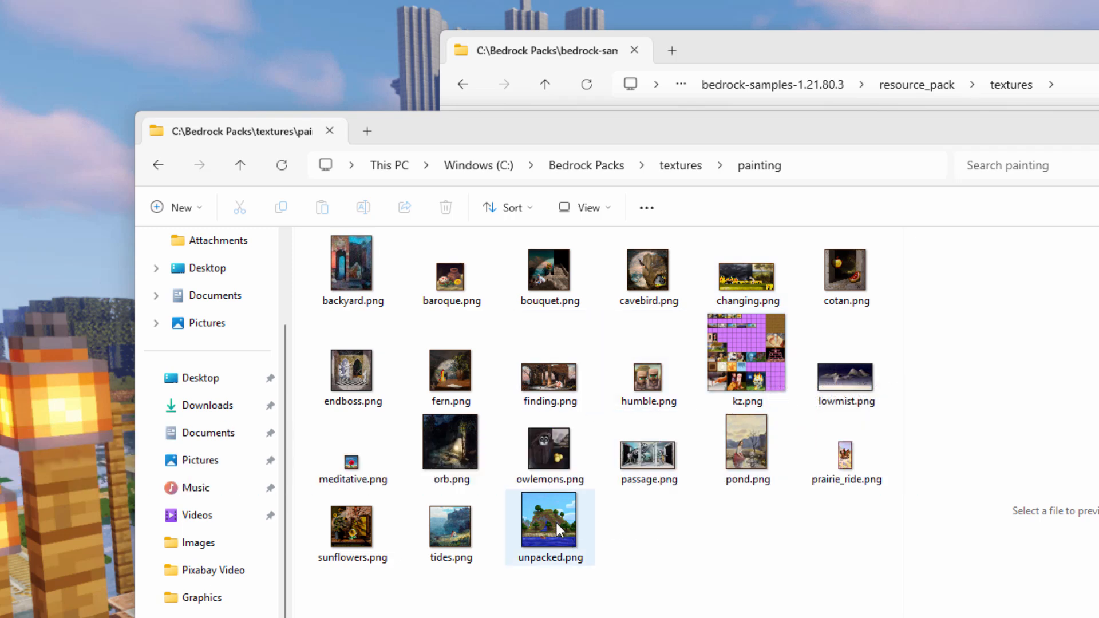
mouse_move(559, 531)
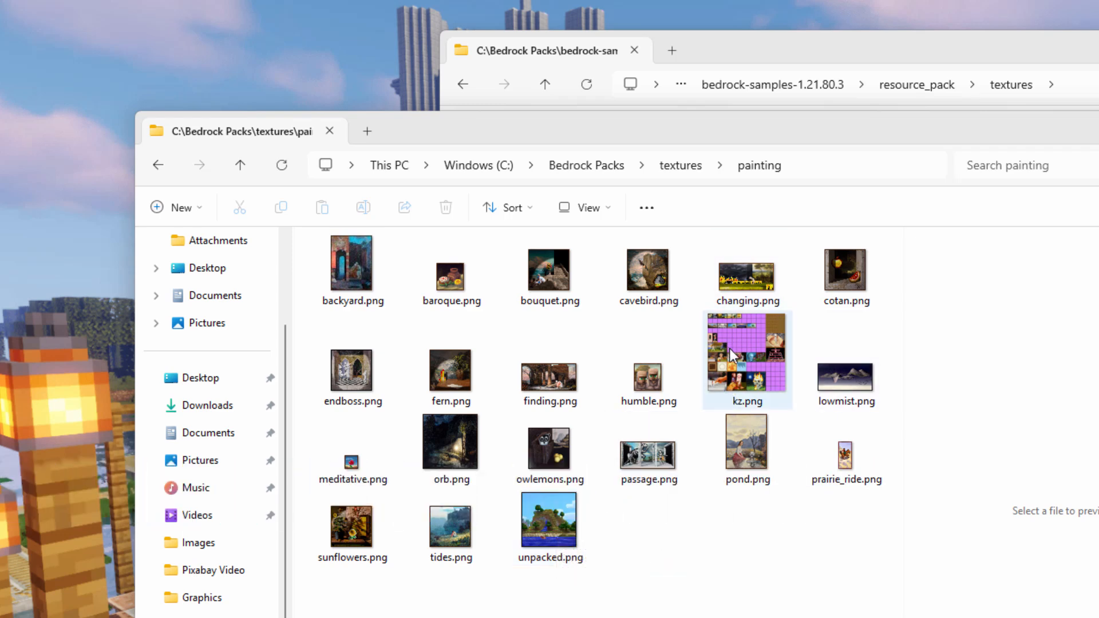
mouse_move(769, 405)
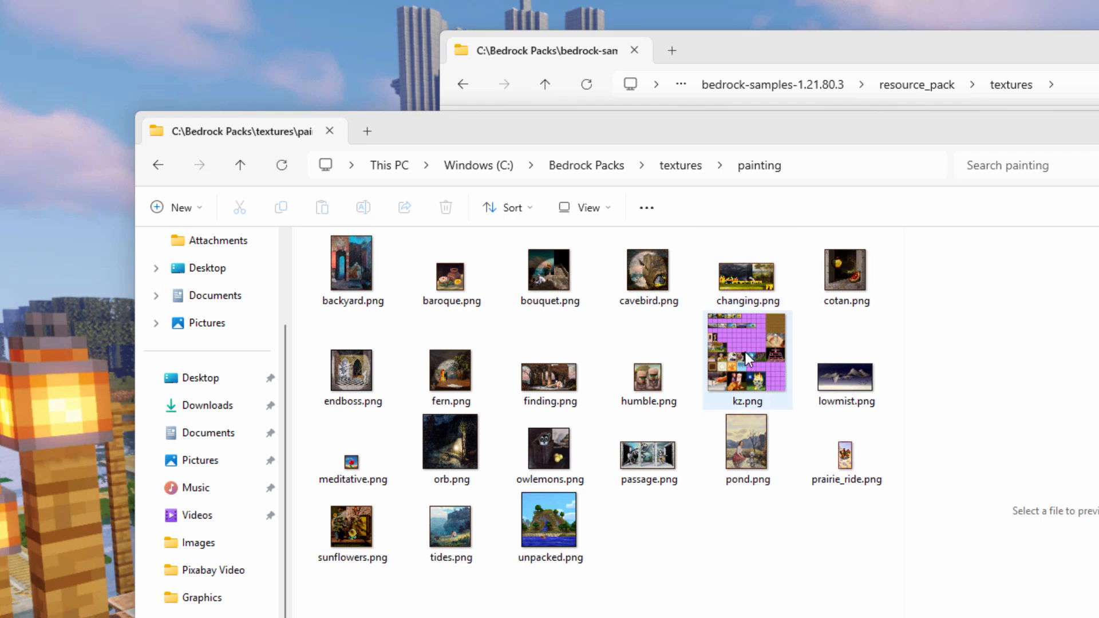
click(620, 503)
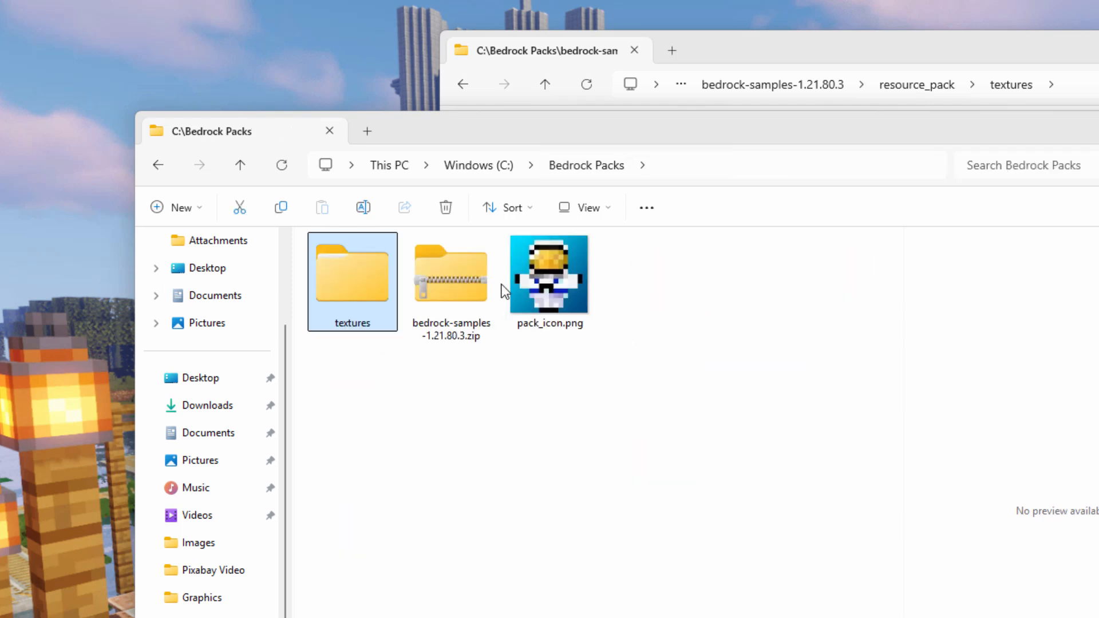
mouse_move(564, 428)
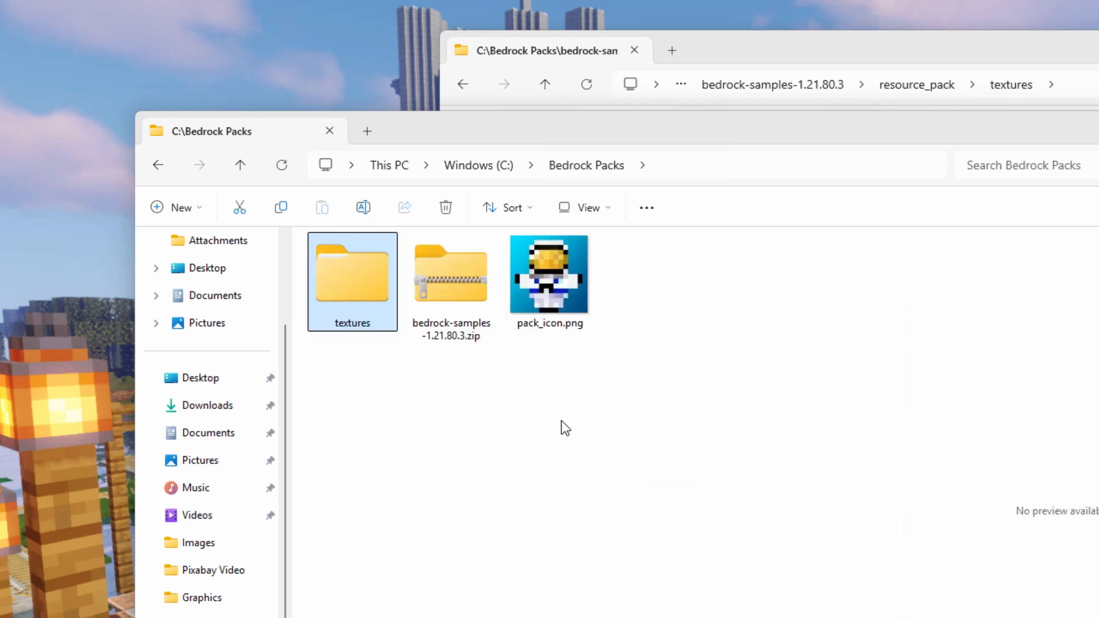
mouse_move(821, 182)
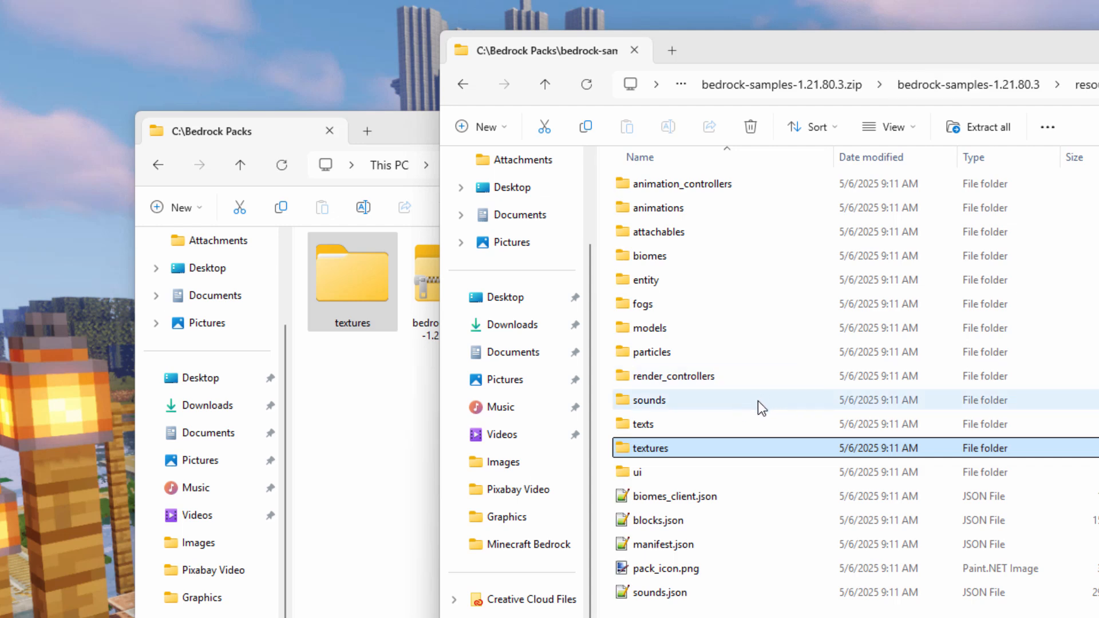
mouse_move(625, 576)
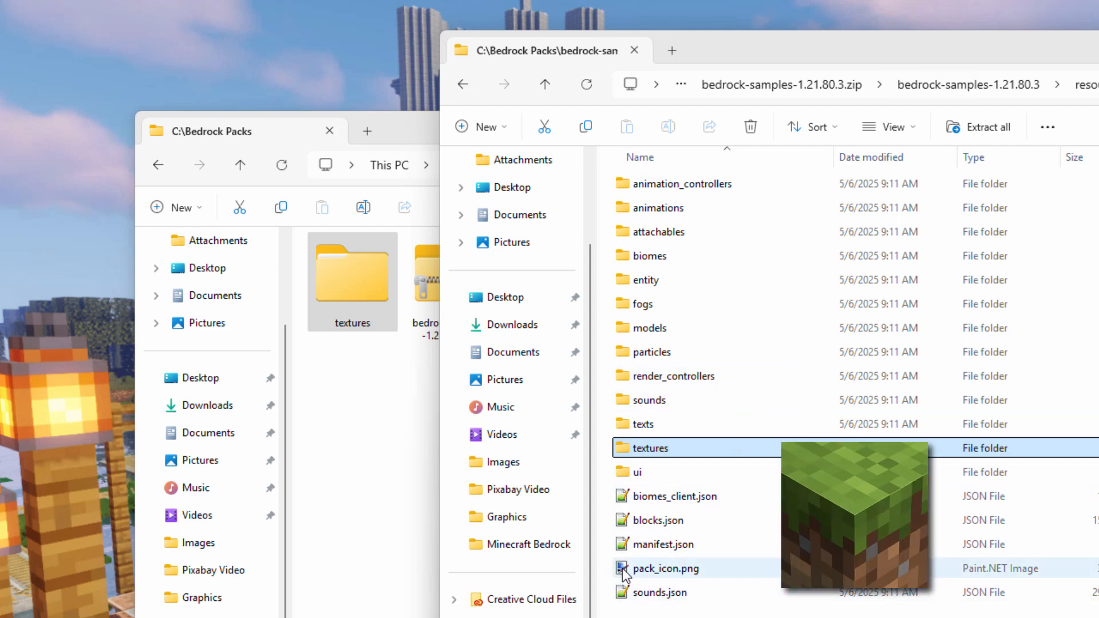
mouse_move(693, 584)
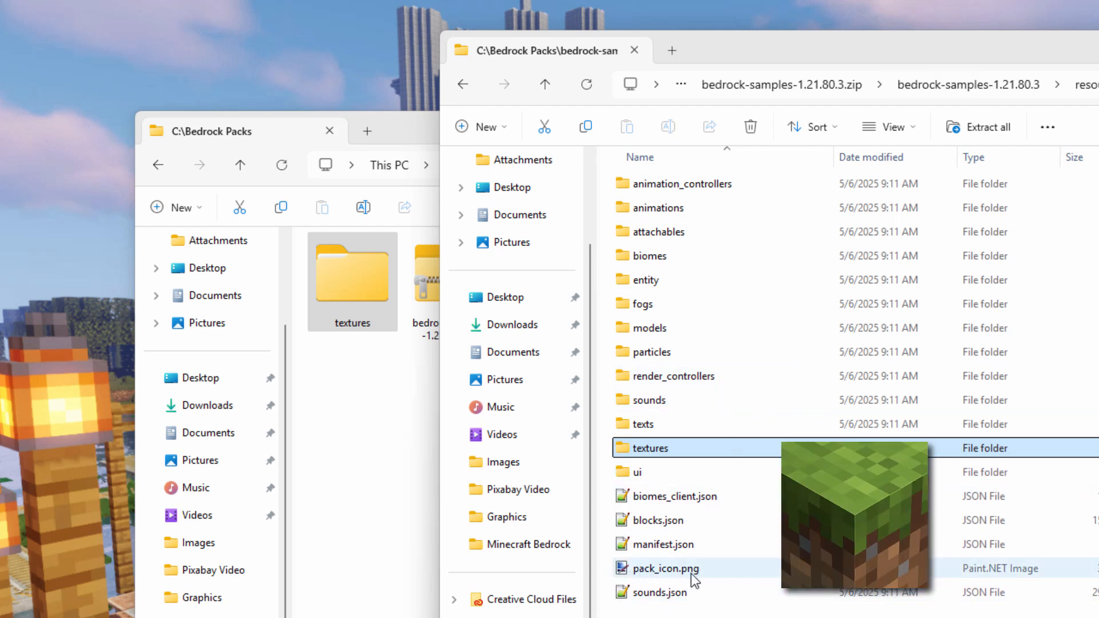
mouse_move(701, 579)
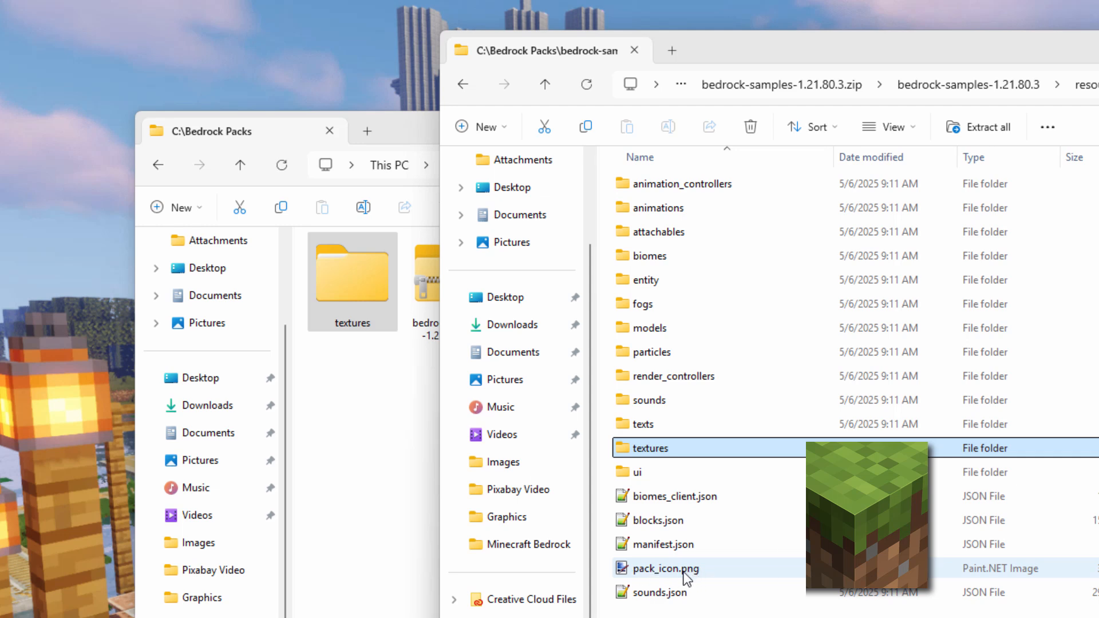
- Copy manifest.json from the sample resource pack into Bedrock Packs
click(664, 545)
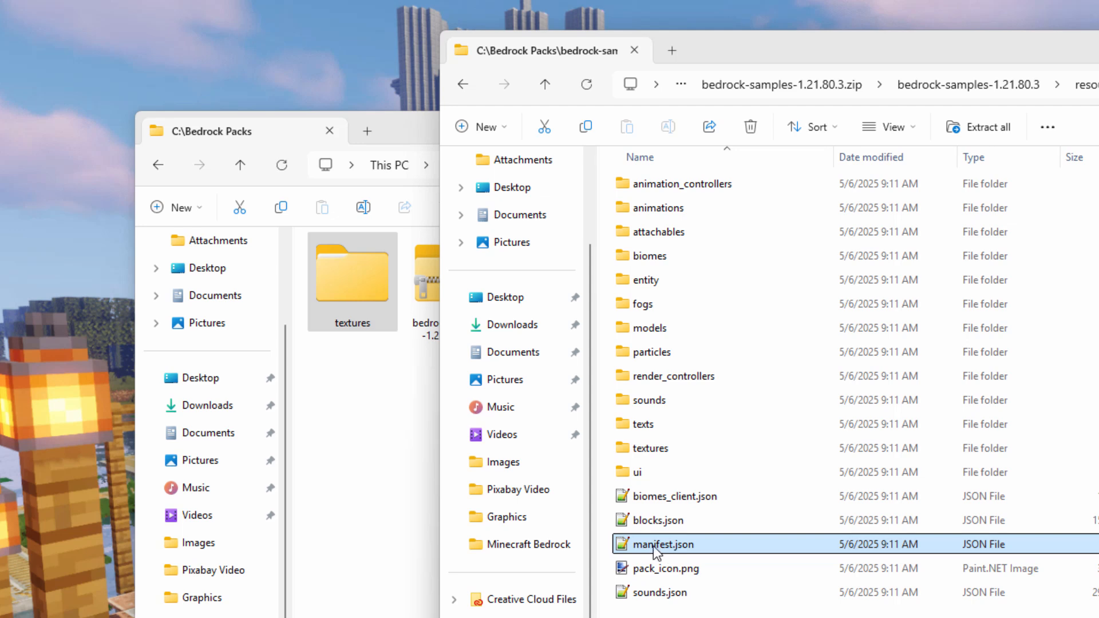
click(230, 132)
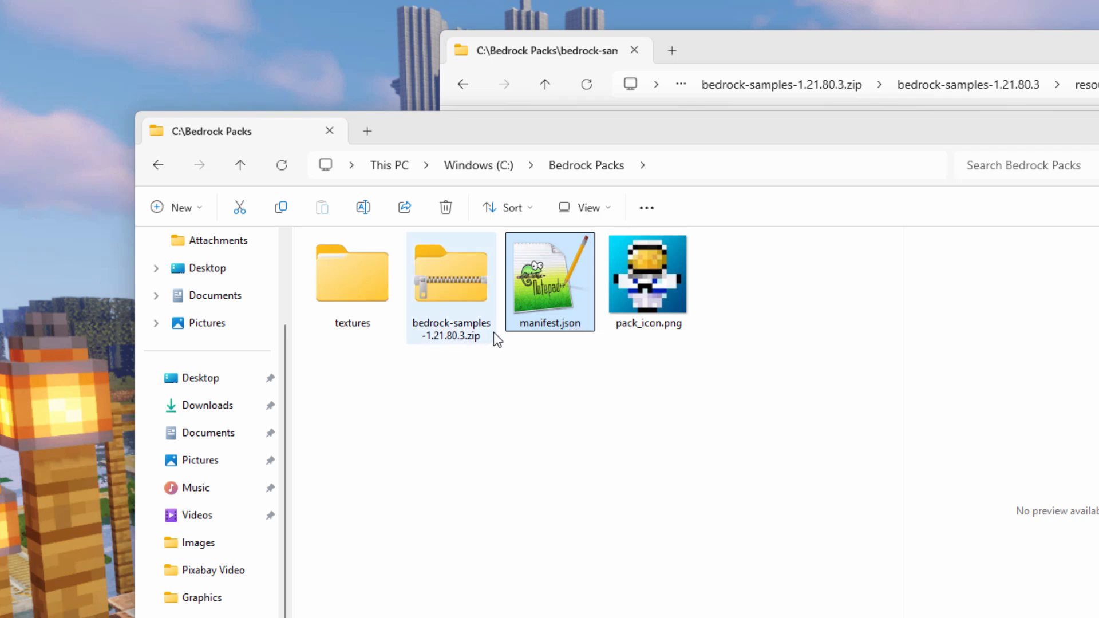
click(584, 207)
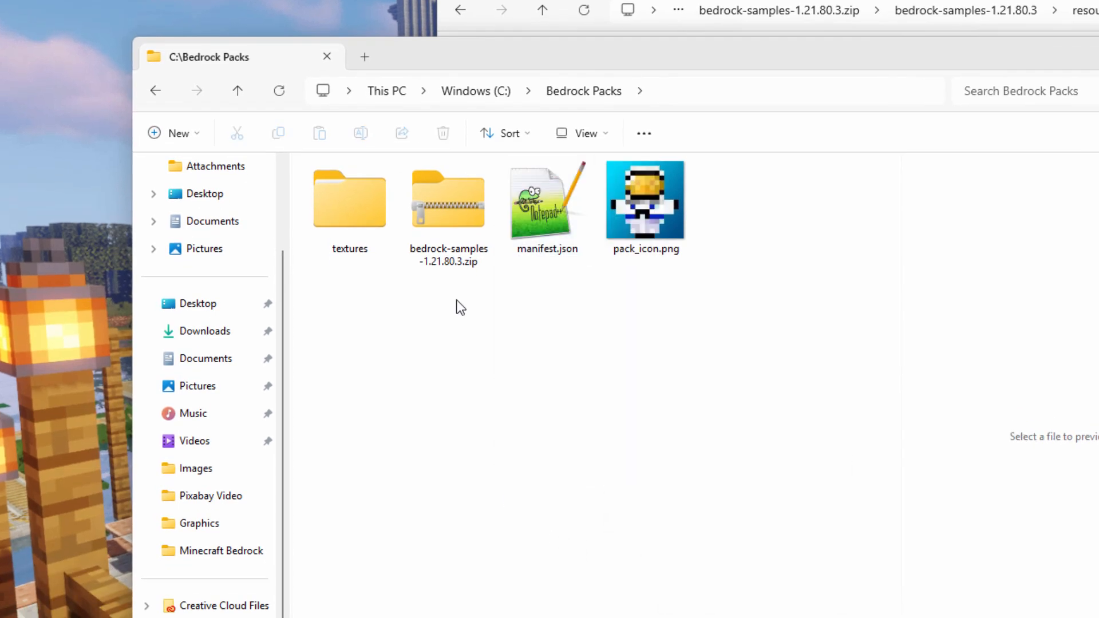
mouse_move(576, 438)
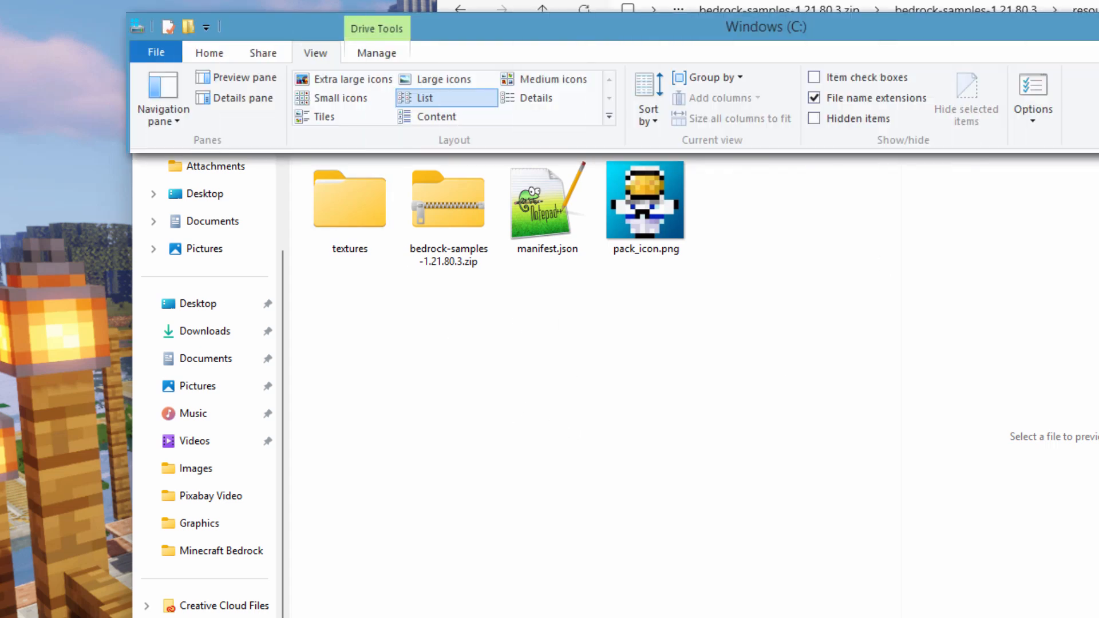
mouse_move(728, 341)
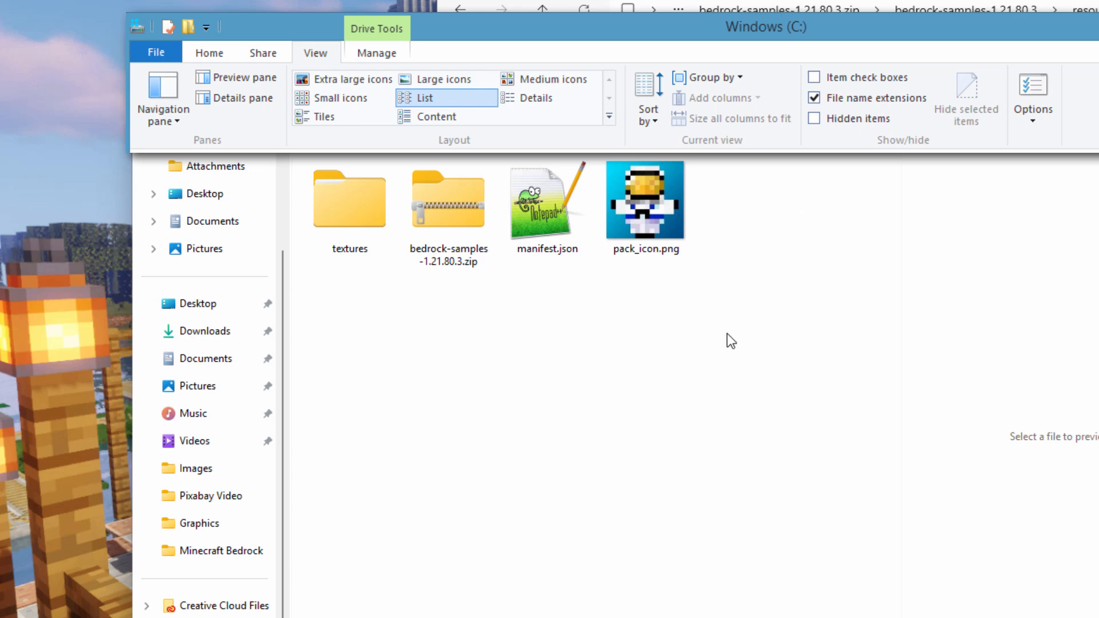
mouse_move(1016, 223)
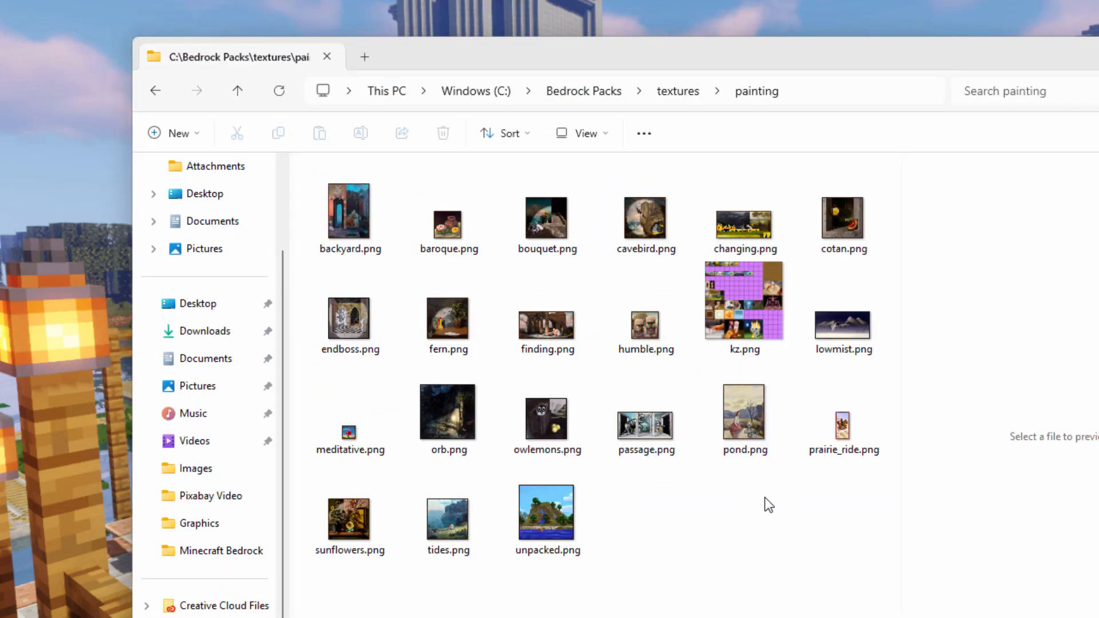
click(447, 319)
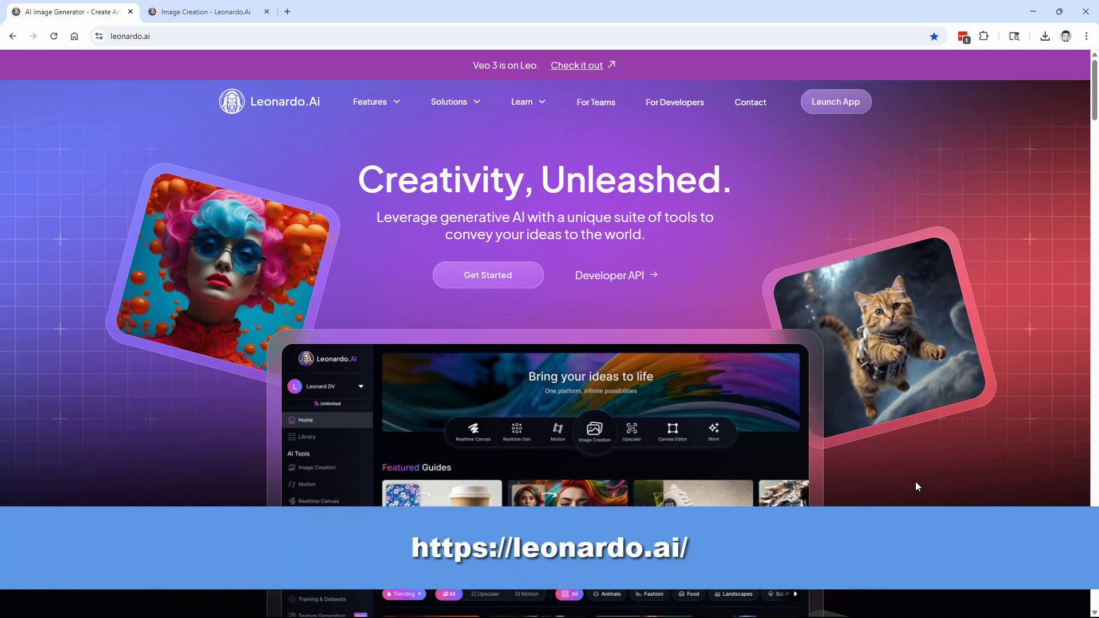
mouse_move(314, 112)
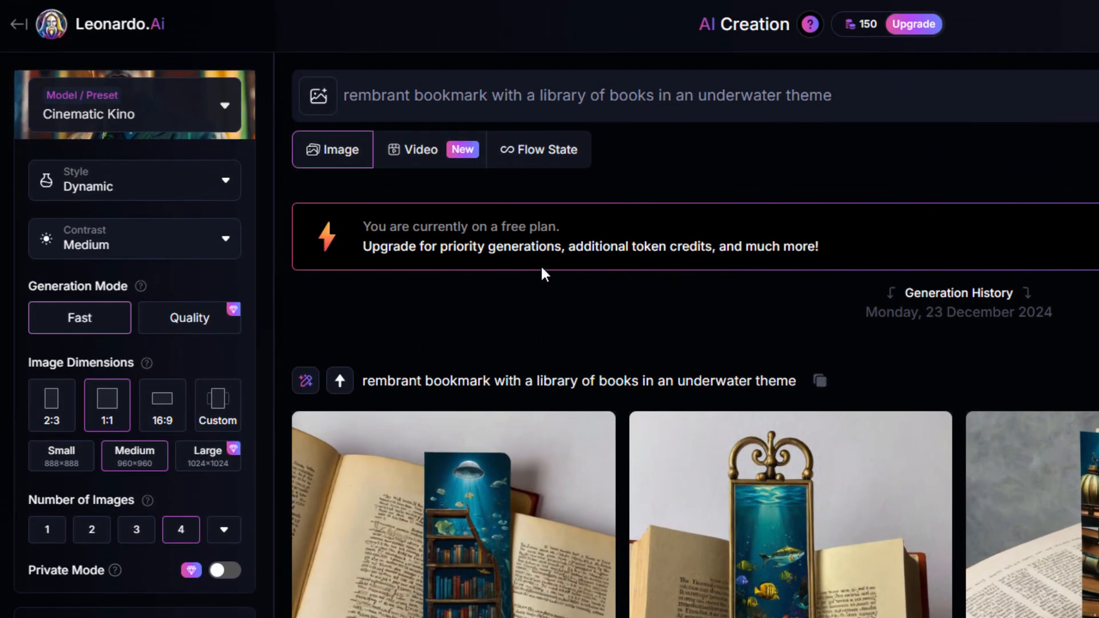
mouse_move(202, 32)
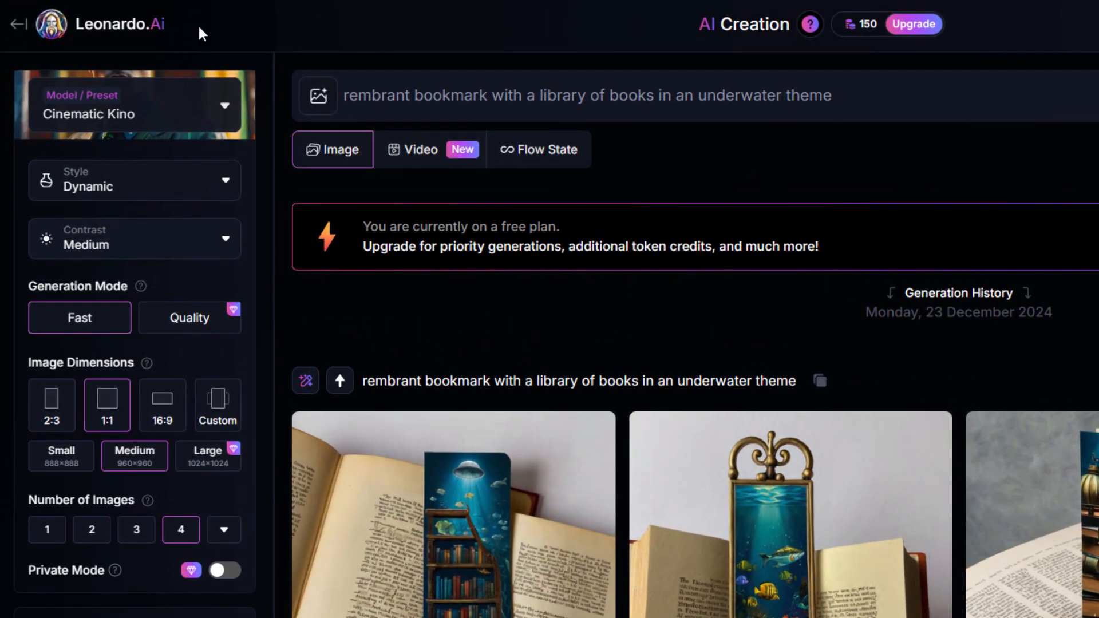
- Check the token balance, then choose the Small 888×888 image size
click(853, 24)
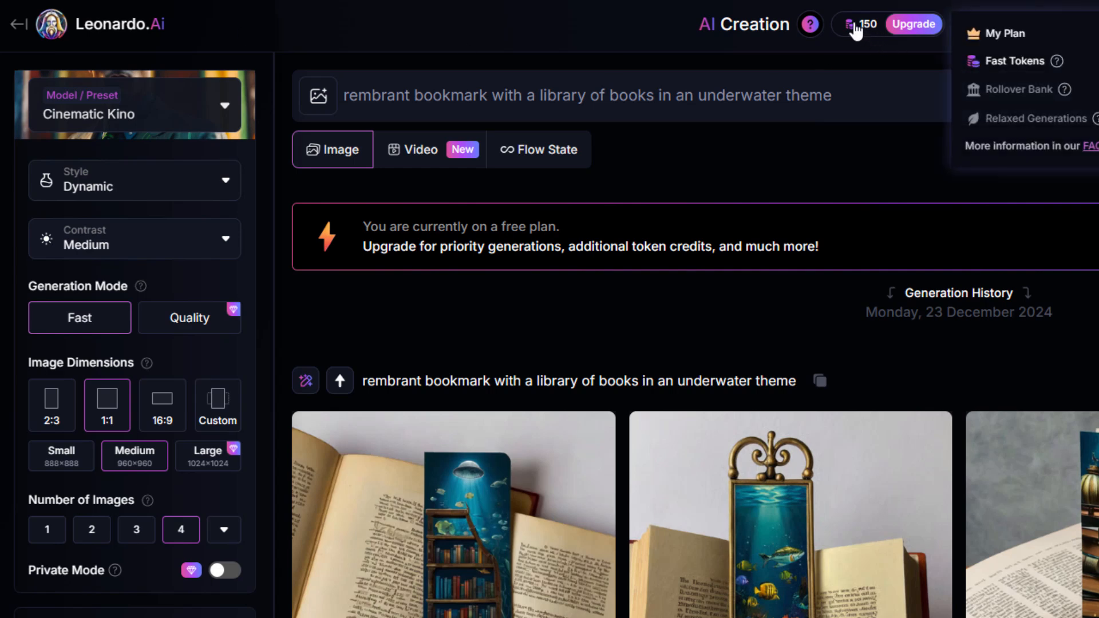
mouse_move(1056, 61)
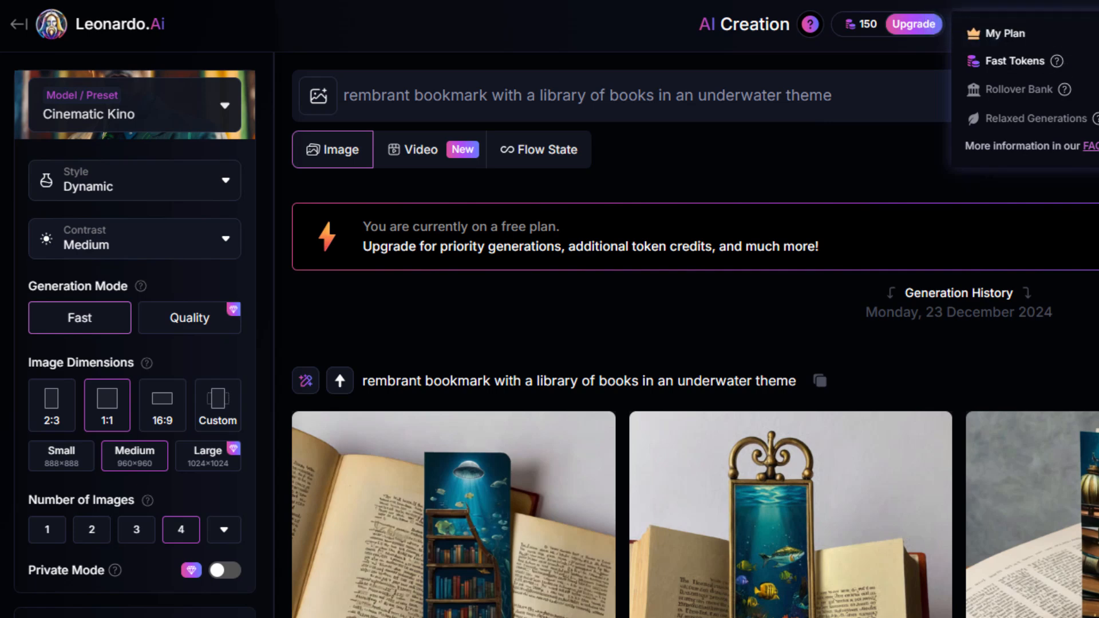
mouse_move(1074, 69)
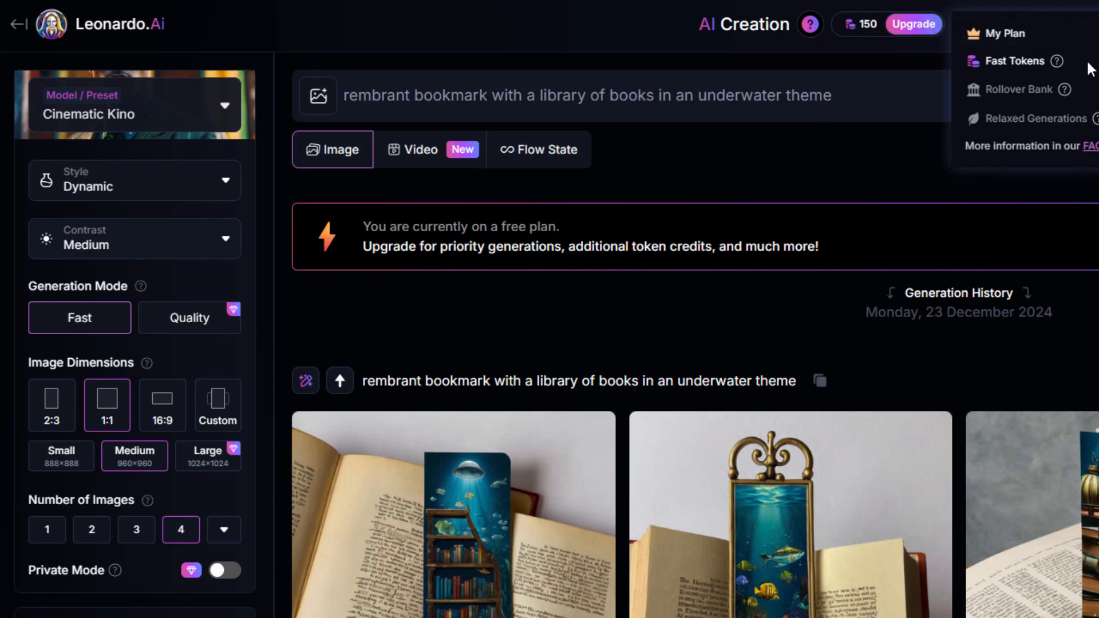
click(684, 318)
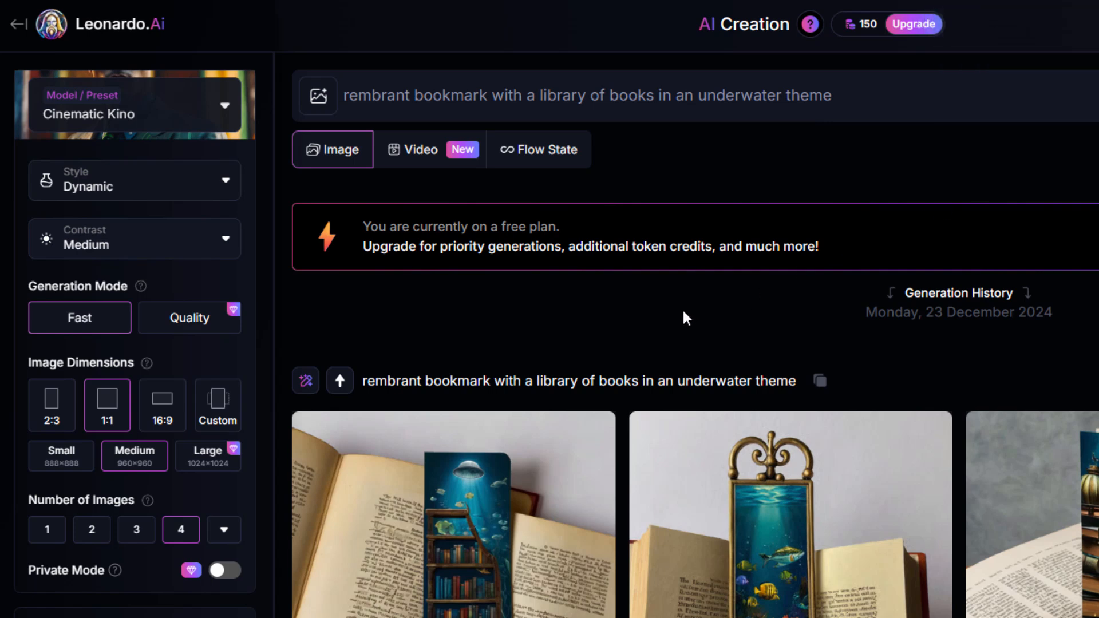
mouse_move(85, 331)
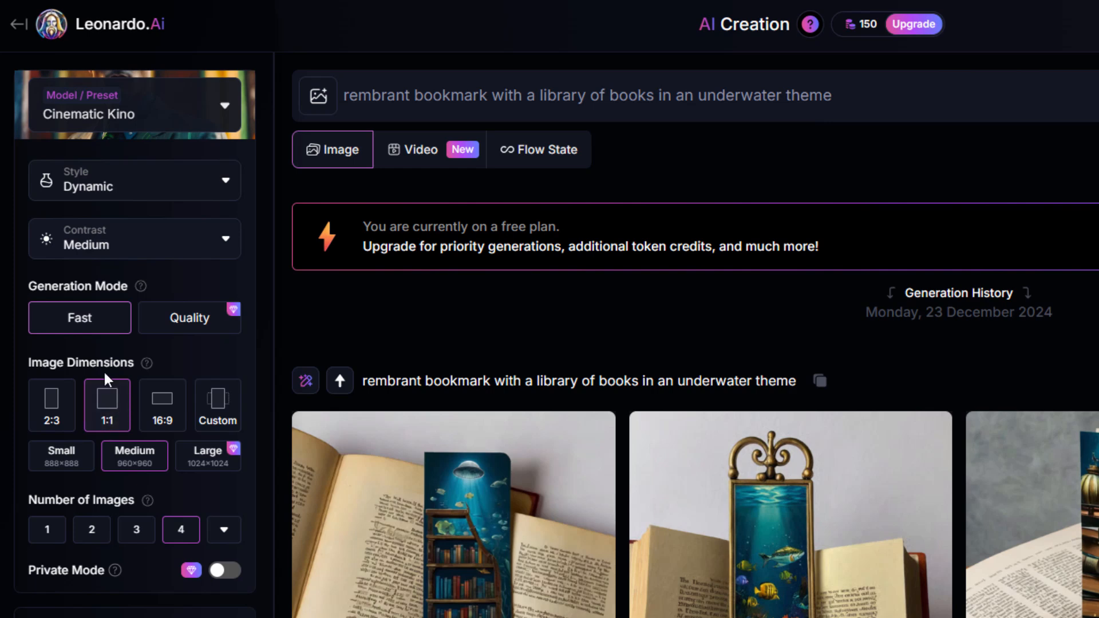
mouse_move(105, 414)
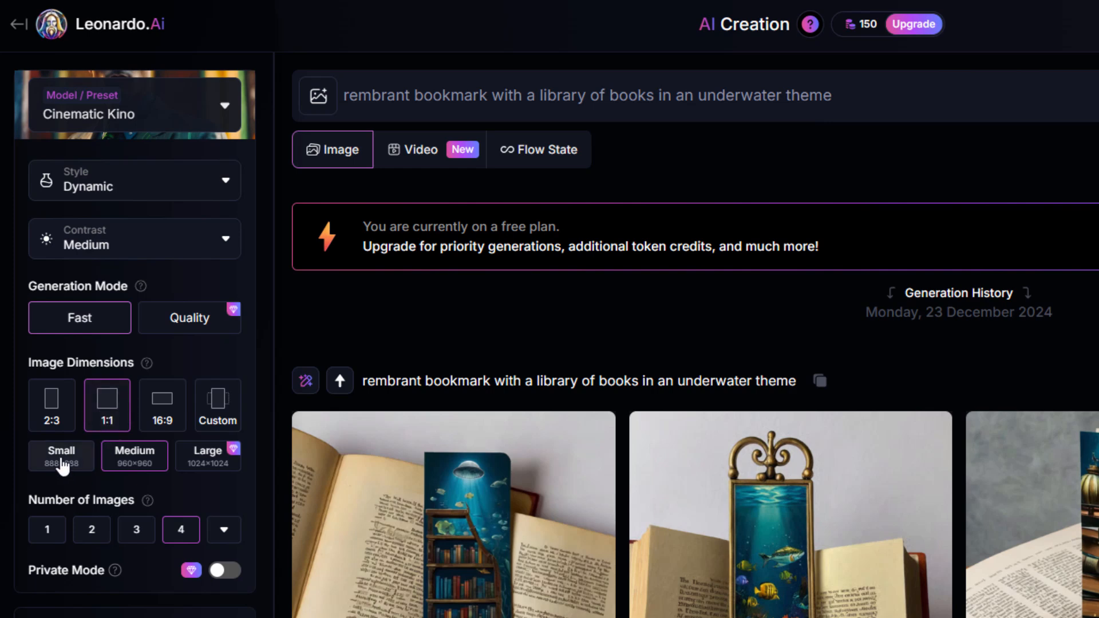
click(60, 456)
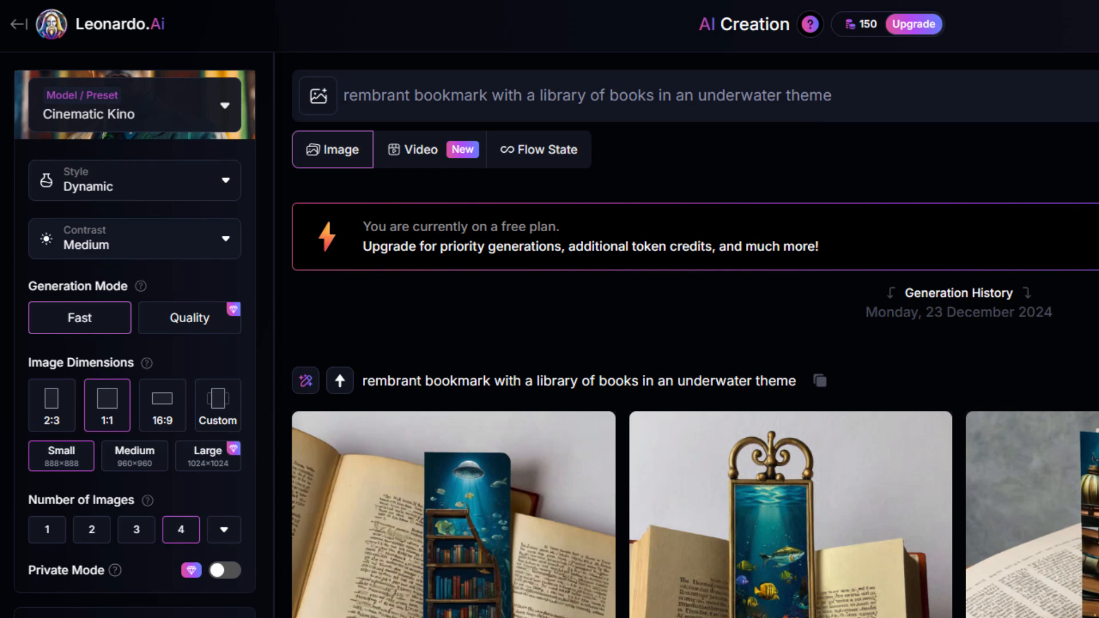
mouse_move(222, 570)
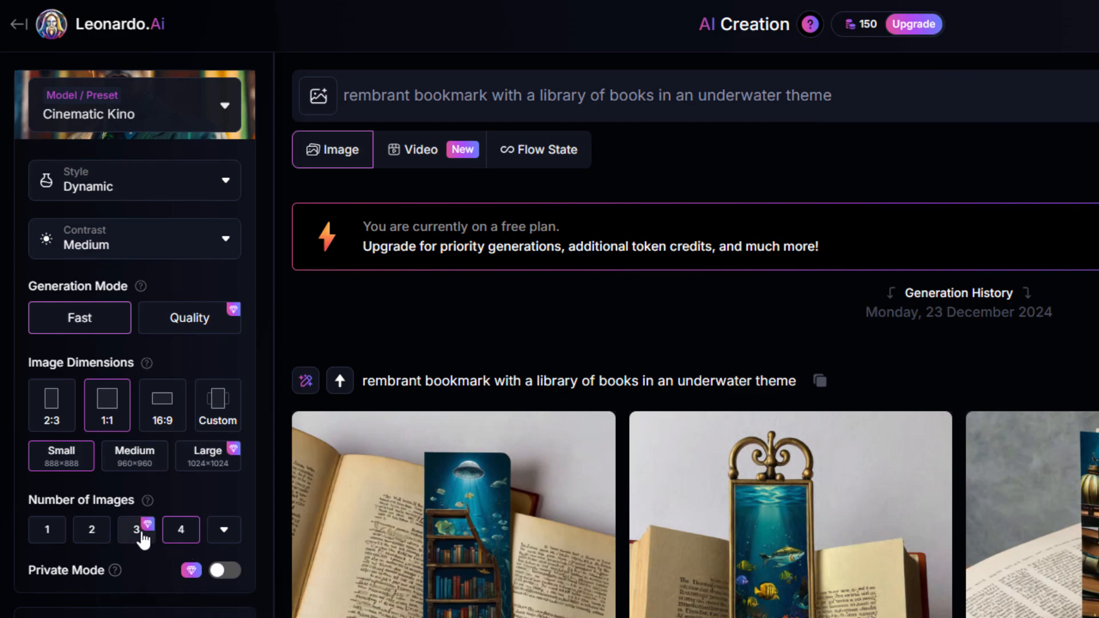
- Close the 'Unlock the power of Leonardo.Ai' pricing popup
click(915, 24)
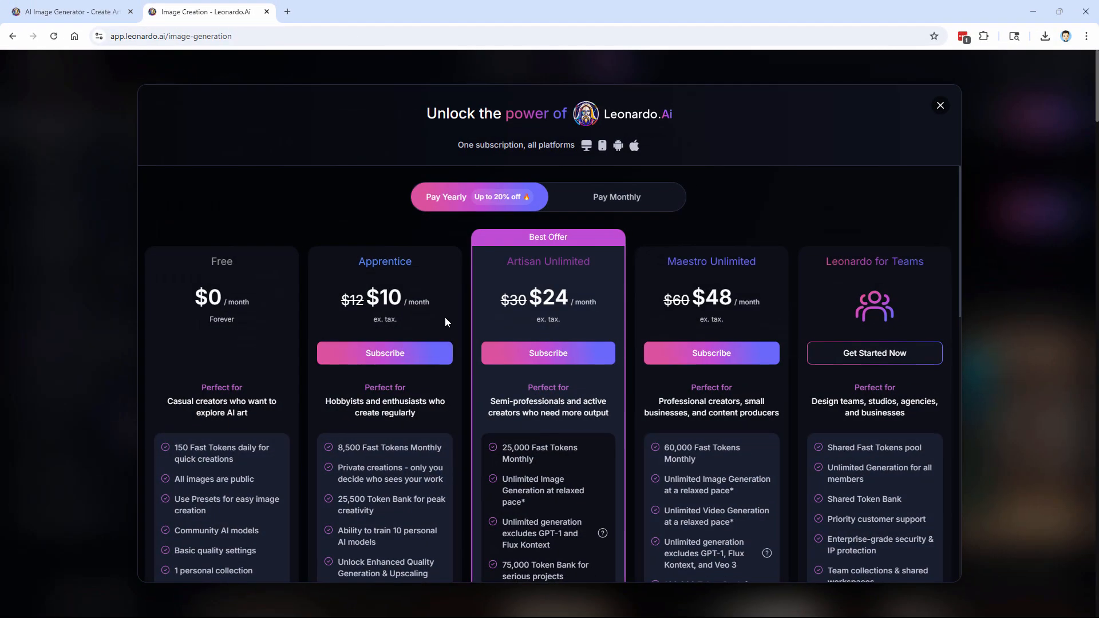
mouse_move(350, 508)
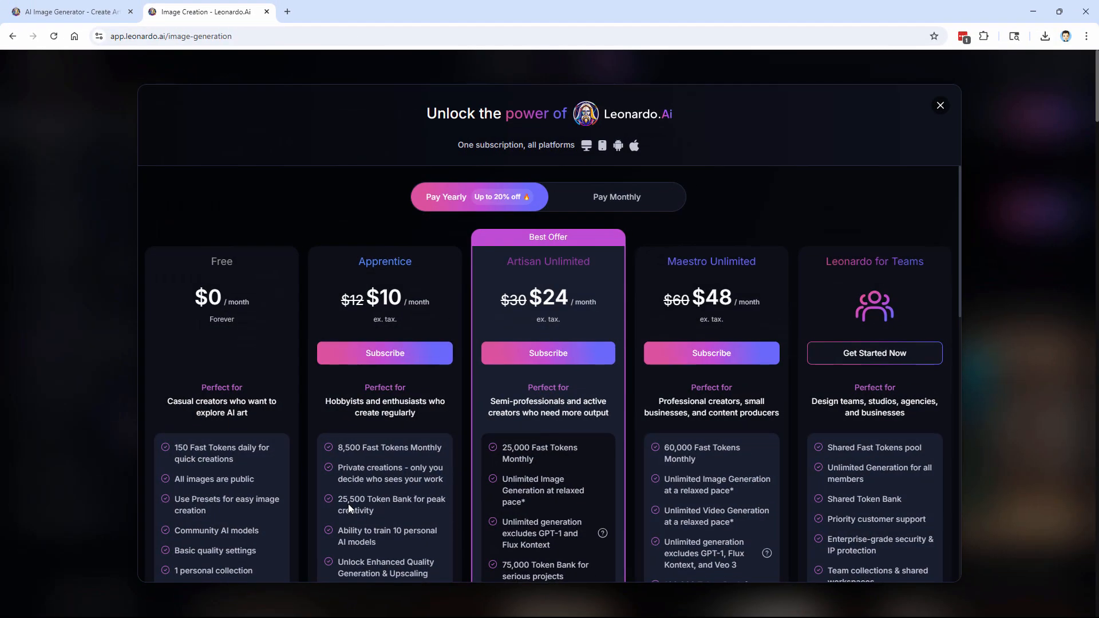
mouse_move(359, 460)
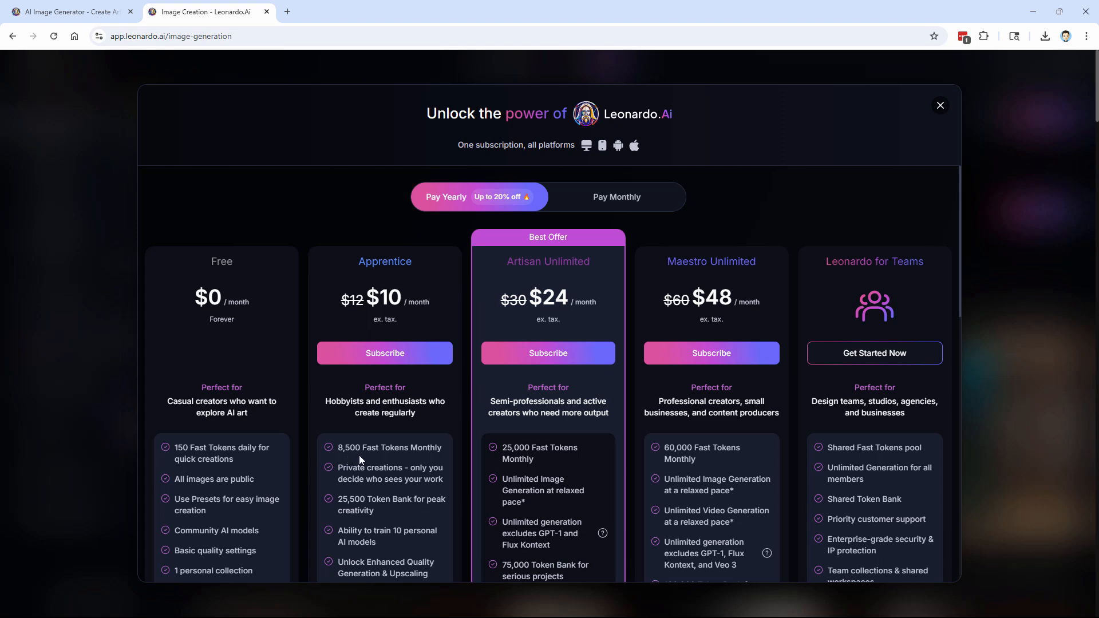
mouse_move(439, 514)
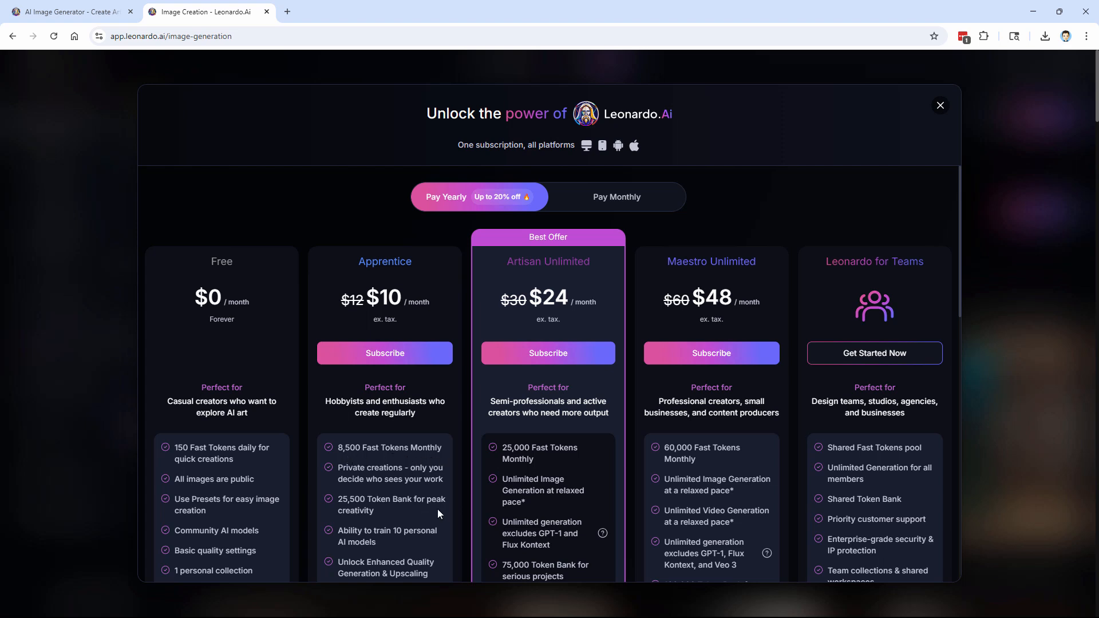
mouse_move(395, 279)
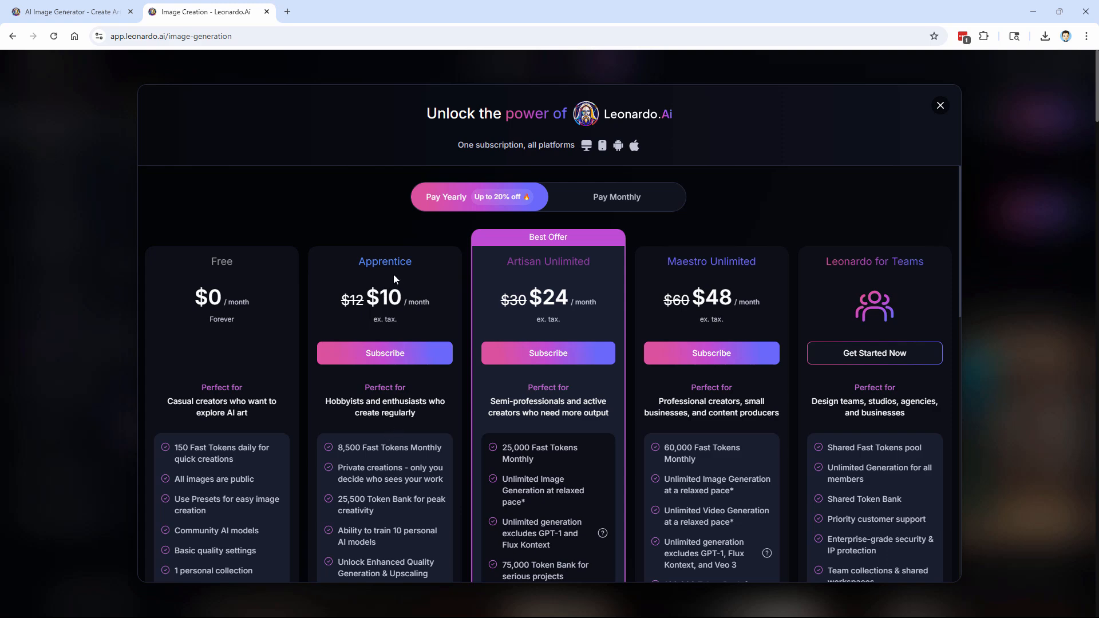
click(939, 105)
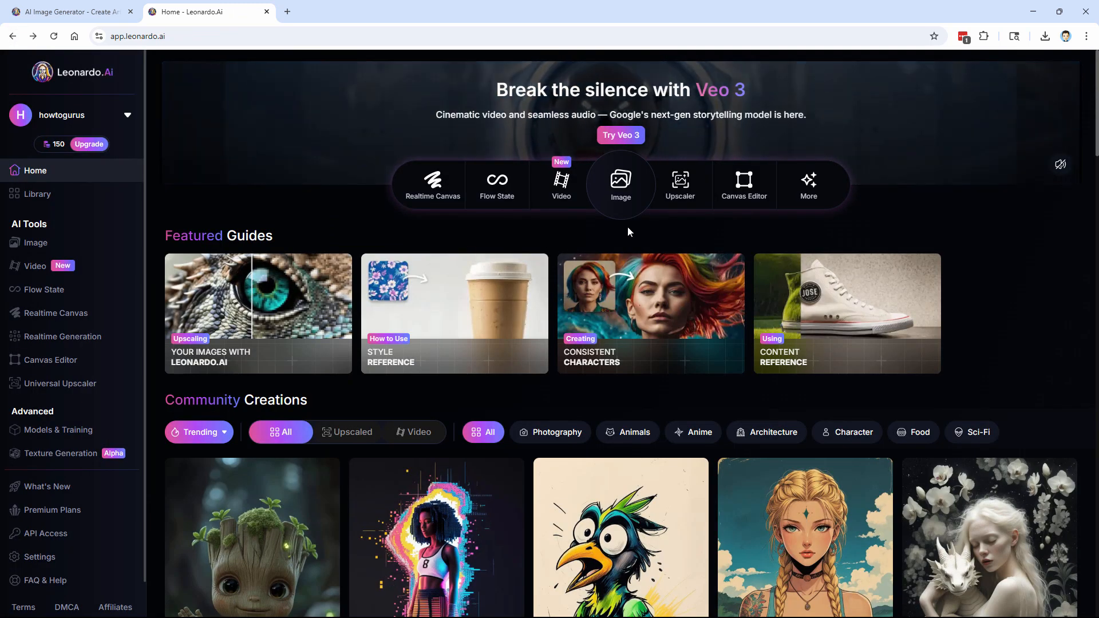
- Enter Image generation and select the Concept Art preset
click(620, 181)
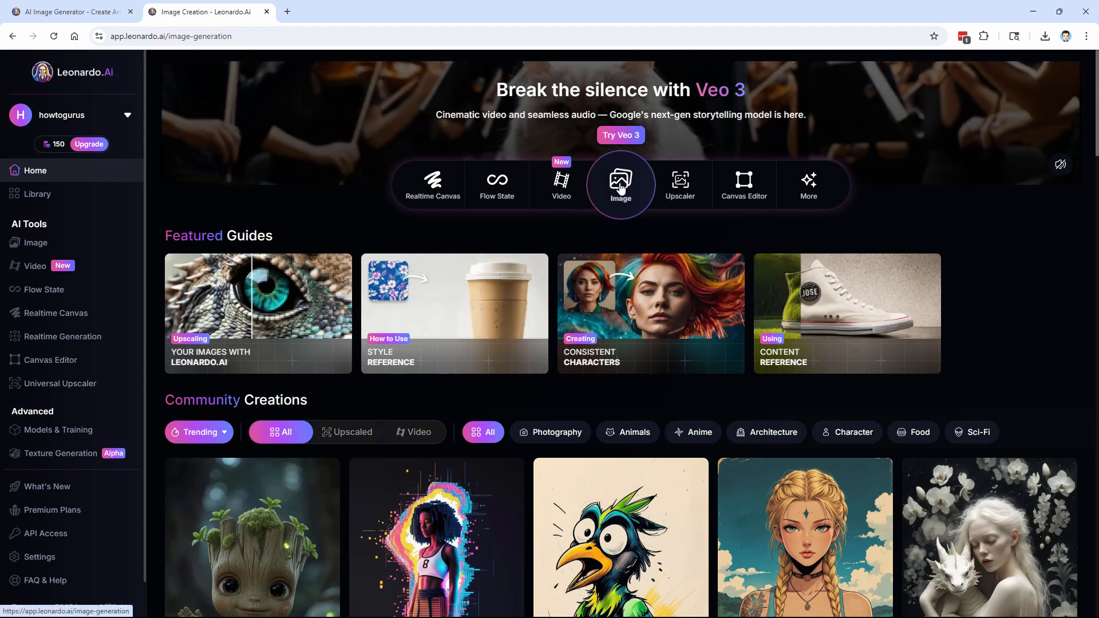
click(620, 184)
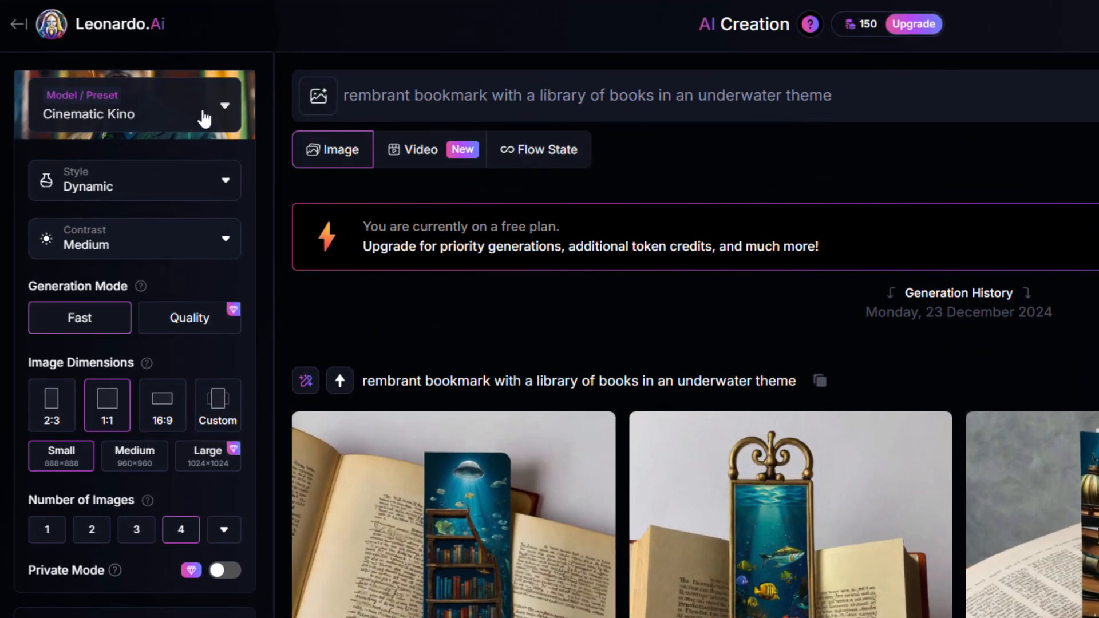
click(136, 105)
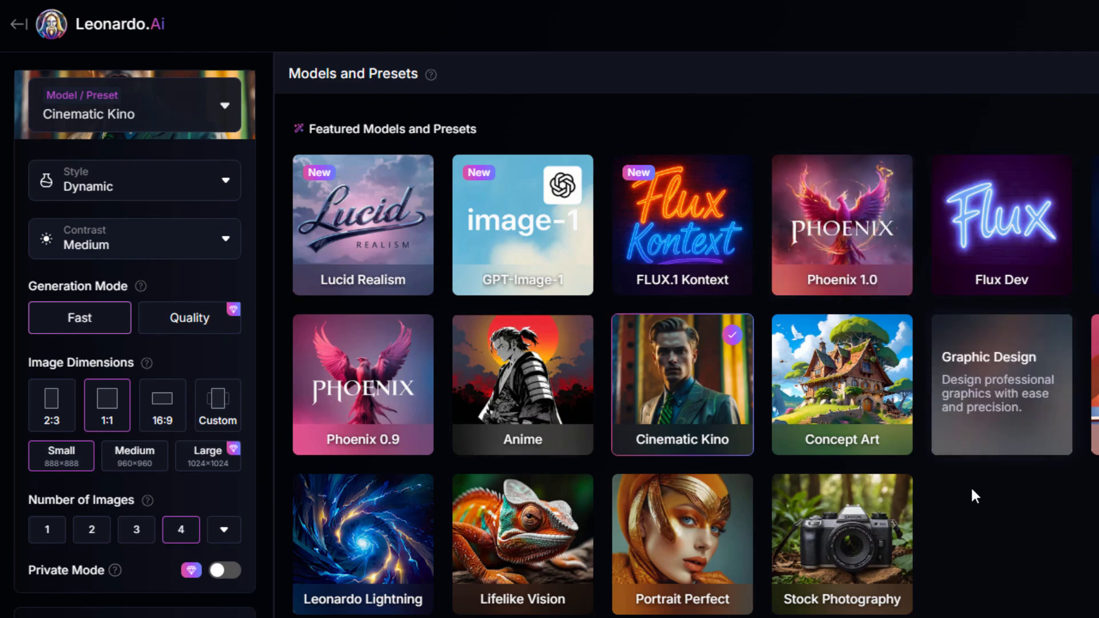
mouse_move(831, 394)
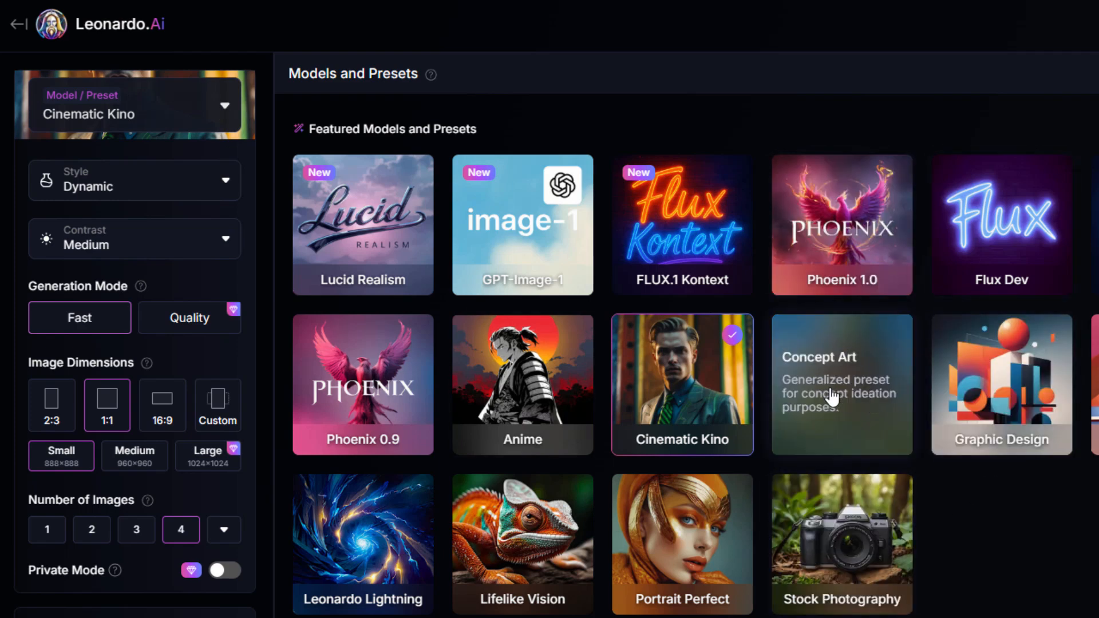
click(835, 384)
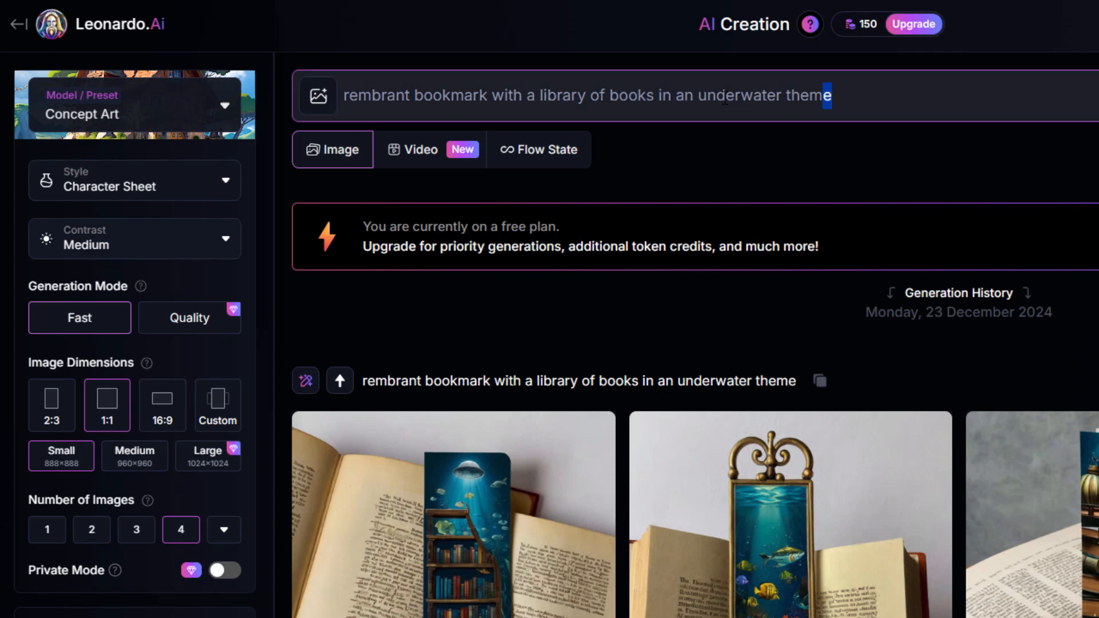
- Generate images from 'an astronaut on mars with a silver robot as a friend'
text(an astronaut on mars with a s)
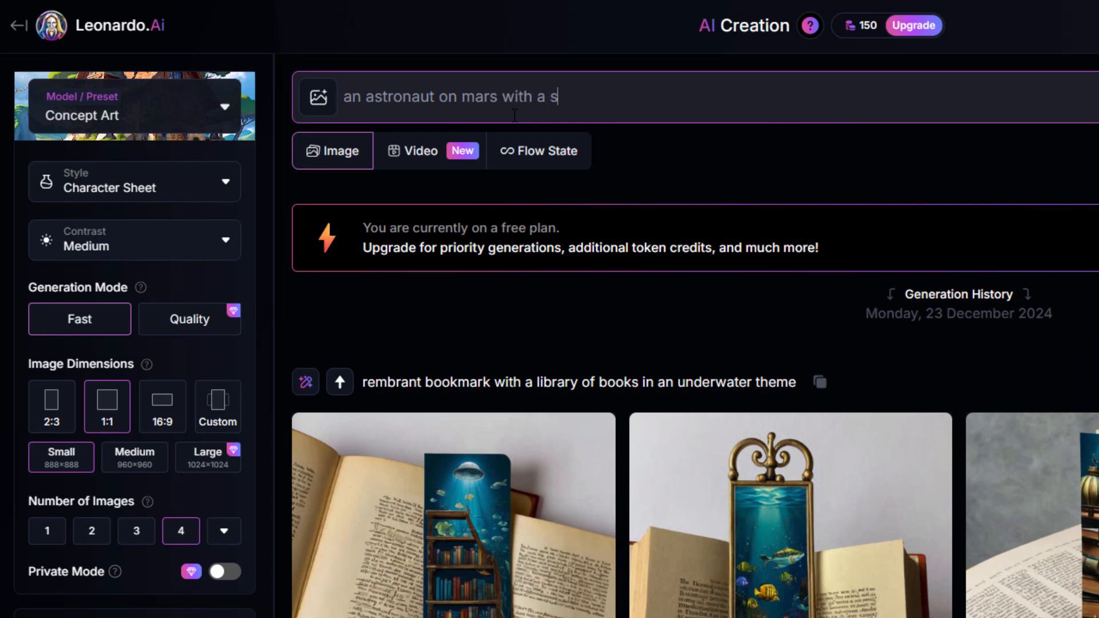
text(ilver robot as a friend)
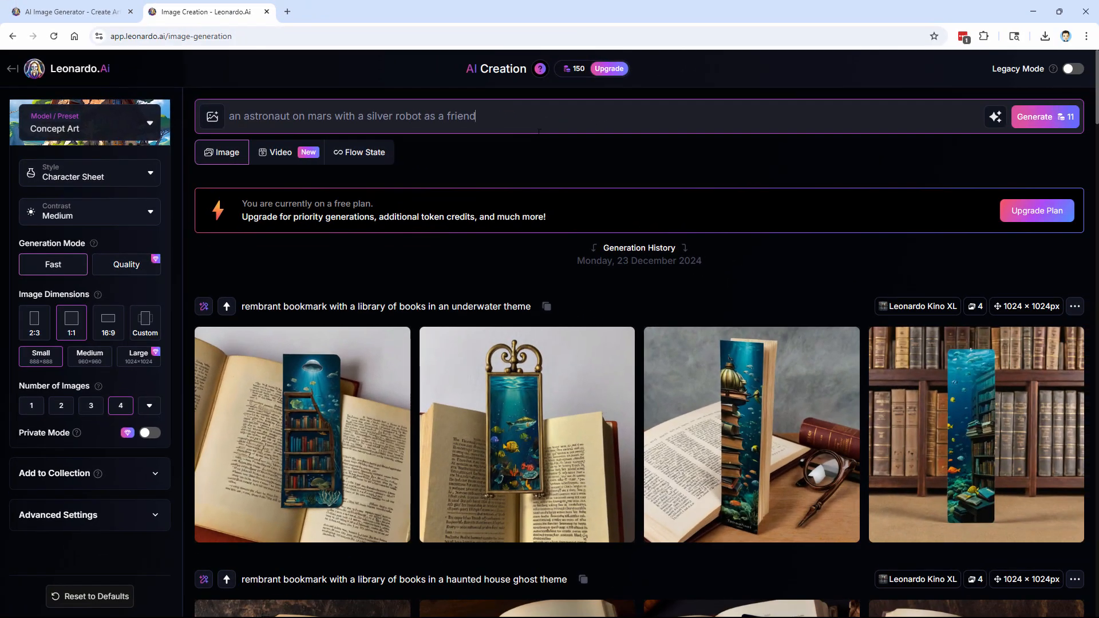
click(1039, 116)
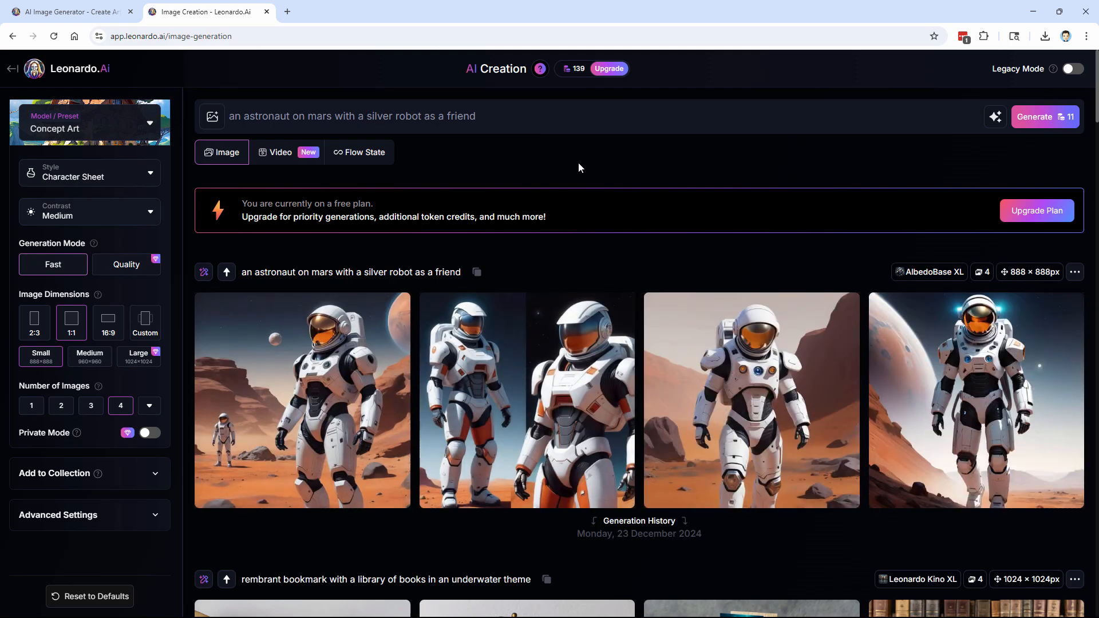
mouse_move(719, 262)
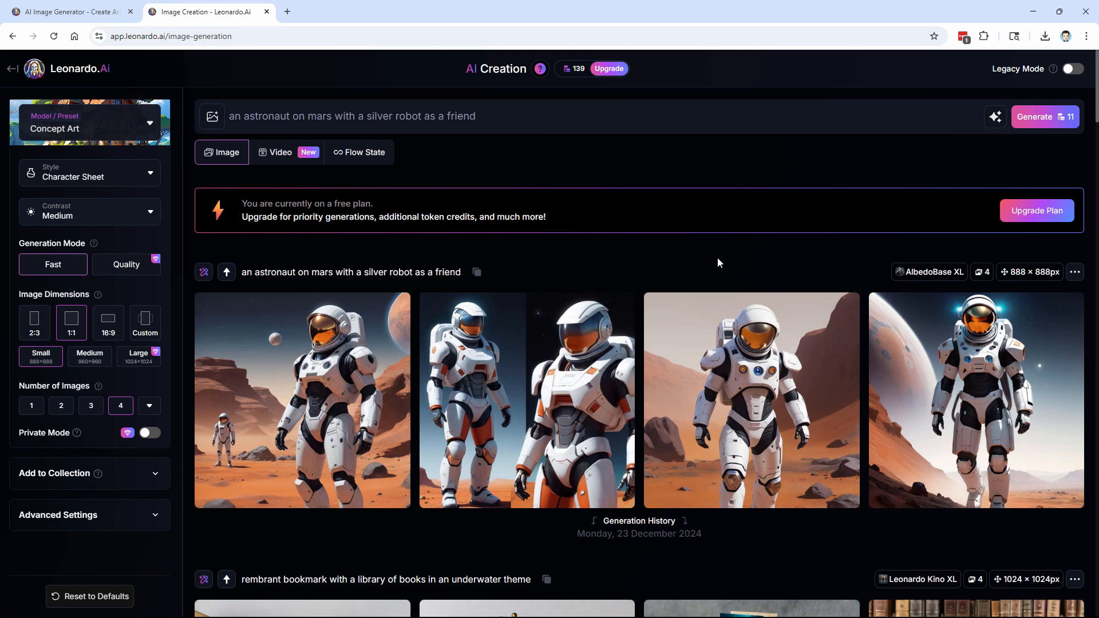
mouse_move(317, 368)
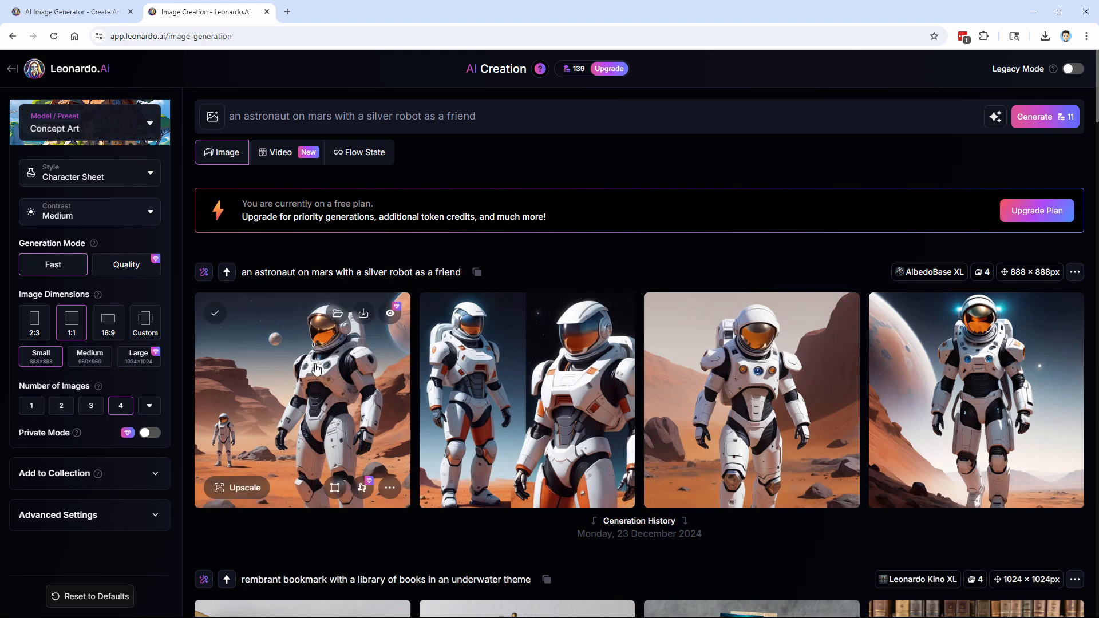
mouse_move(344, 411)
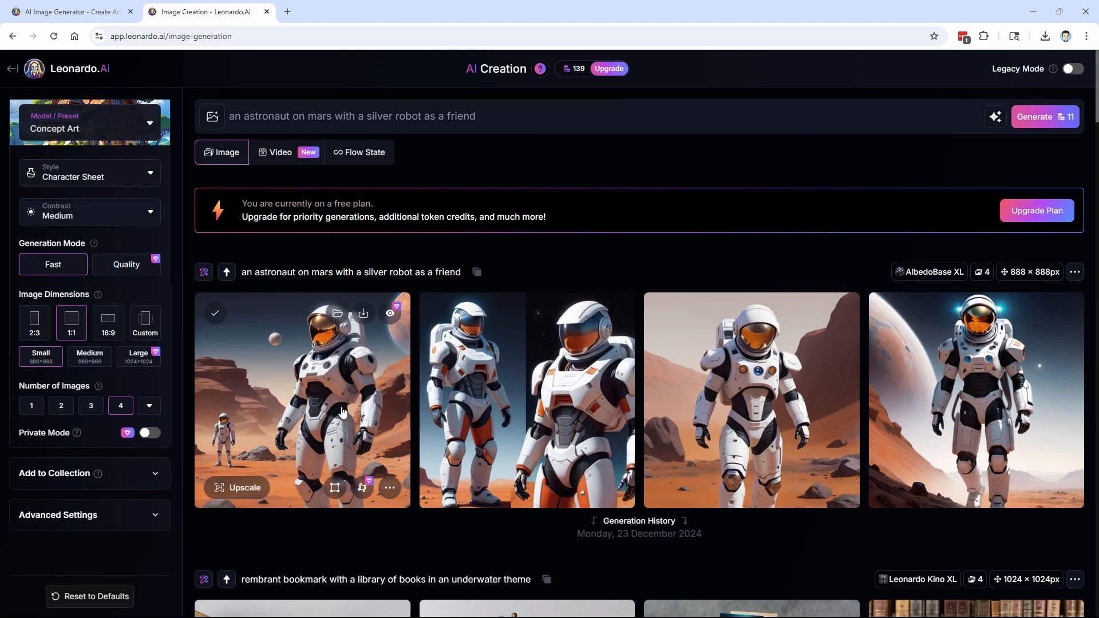
mouse_move(1026, 408)
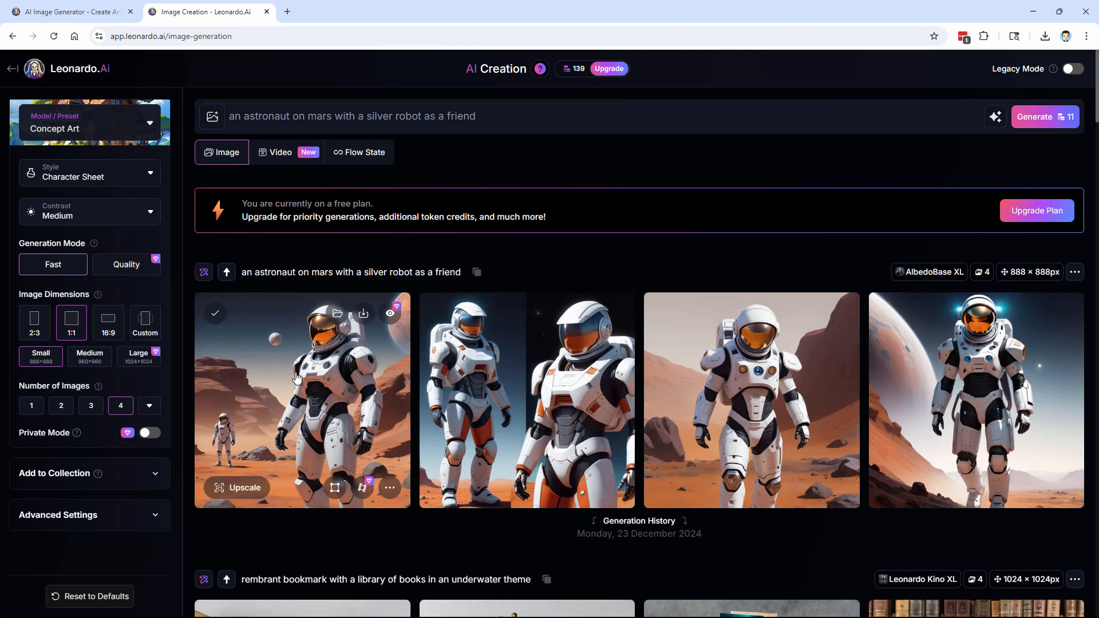
mouse_move(283, 387)
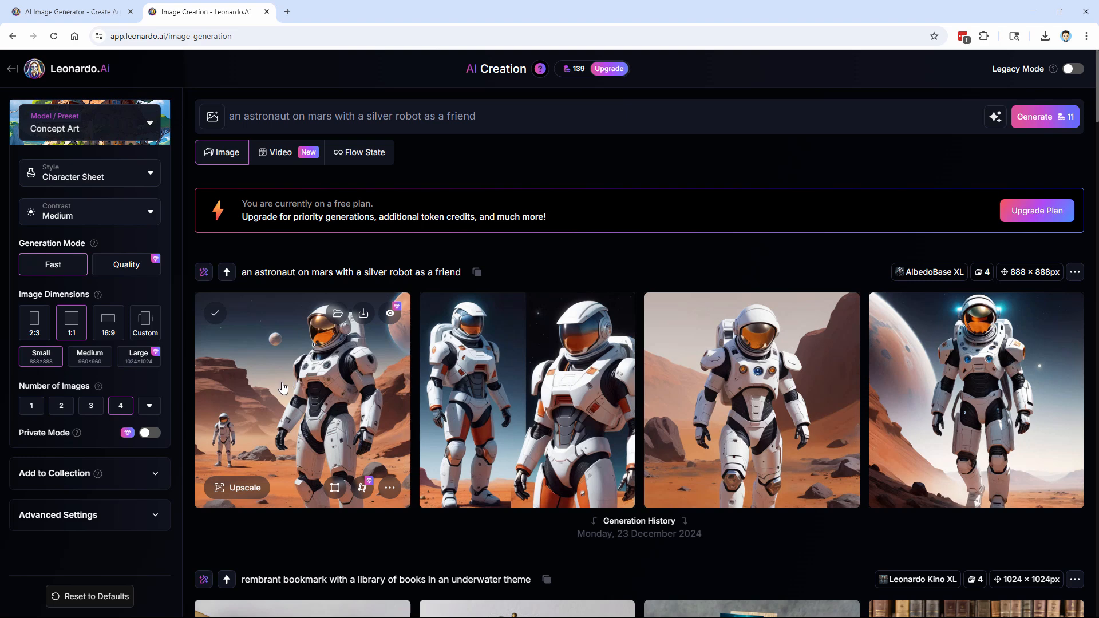
mouse_move(373, 361)
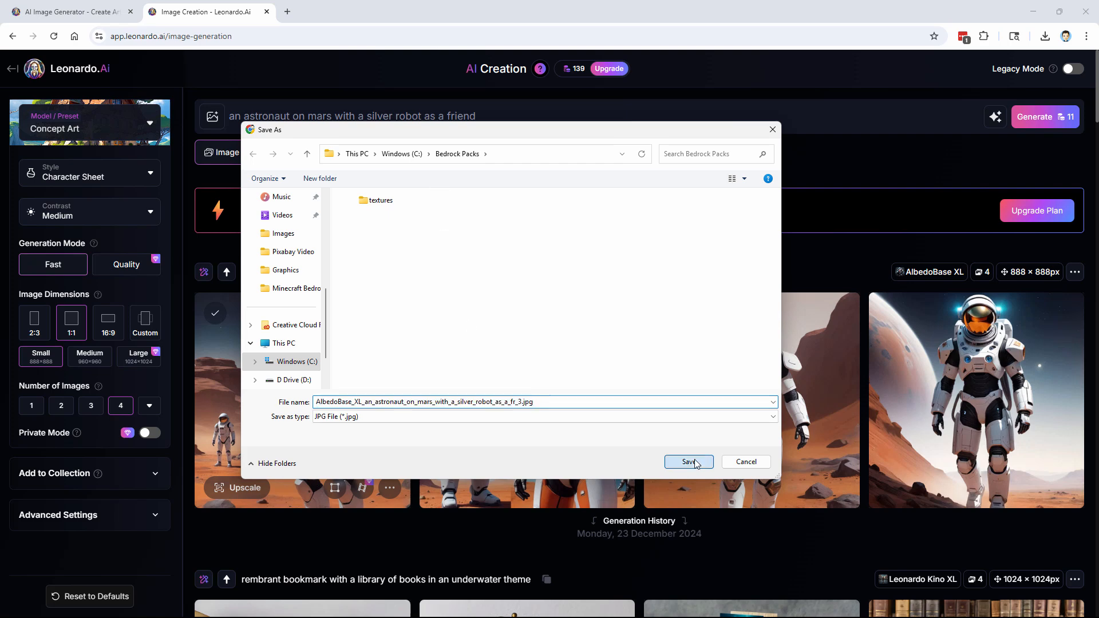
- Save the first astronaut-on-Mars image as a JPG into the Bedrock Packs folder
click(688, 462)
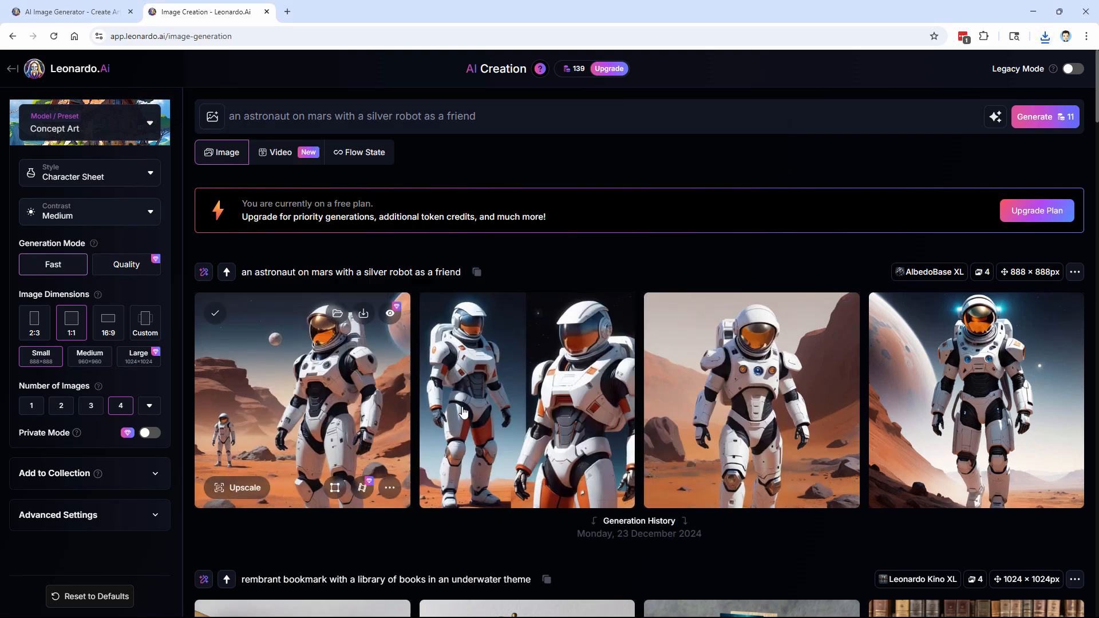
mouse_move(983, 396)
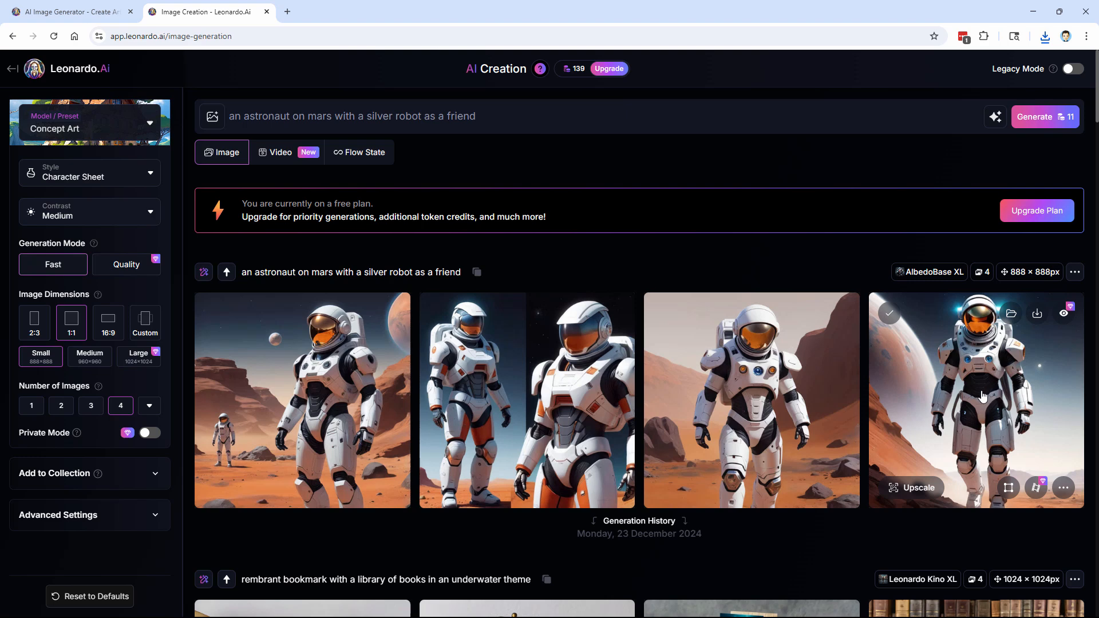
click(1037, 313)
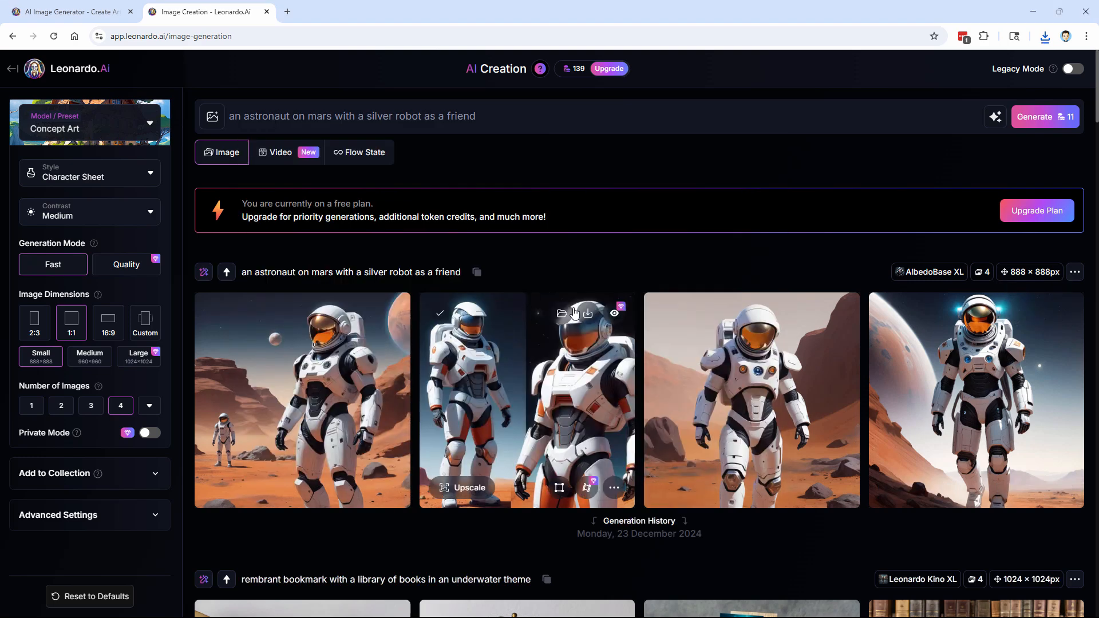
mouse_move(784, 378)
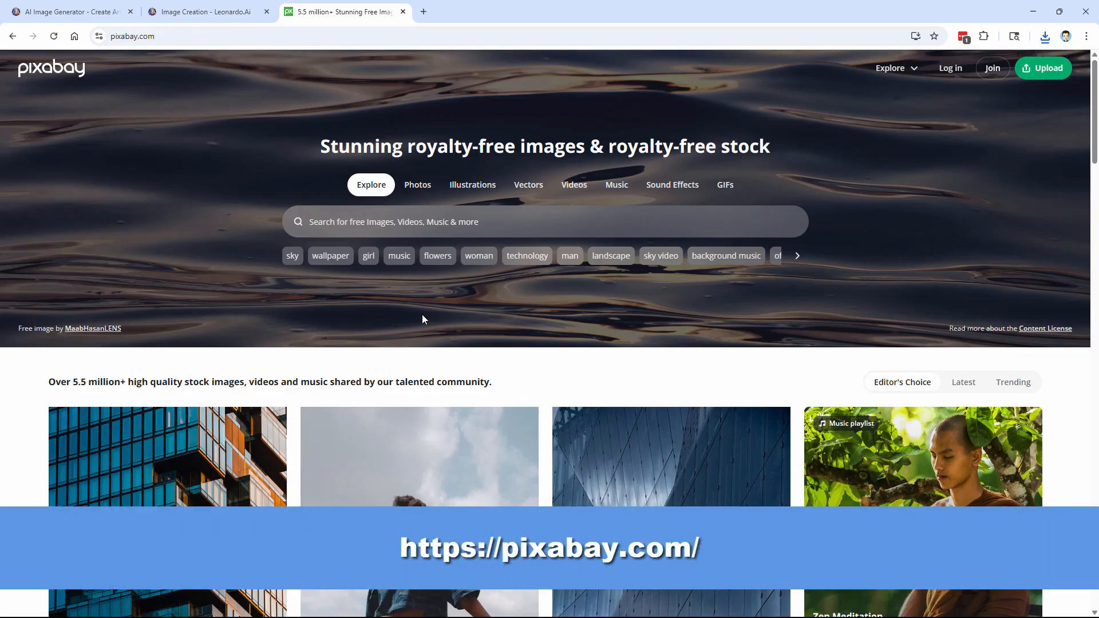
mouse_move(460, 307)
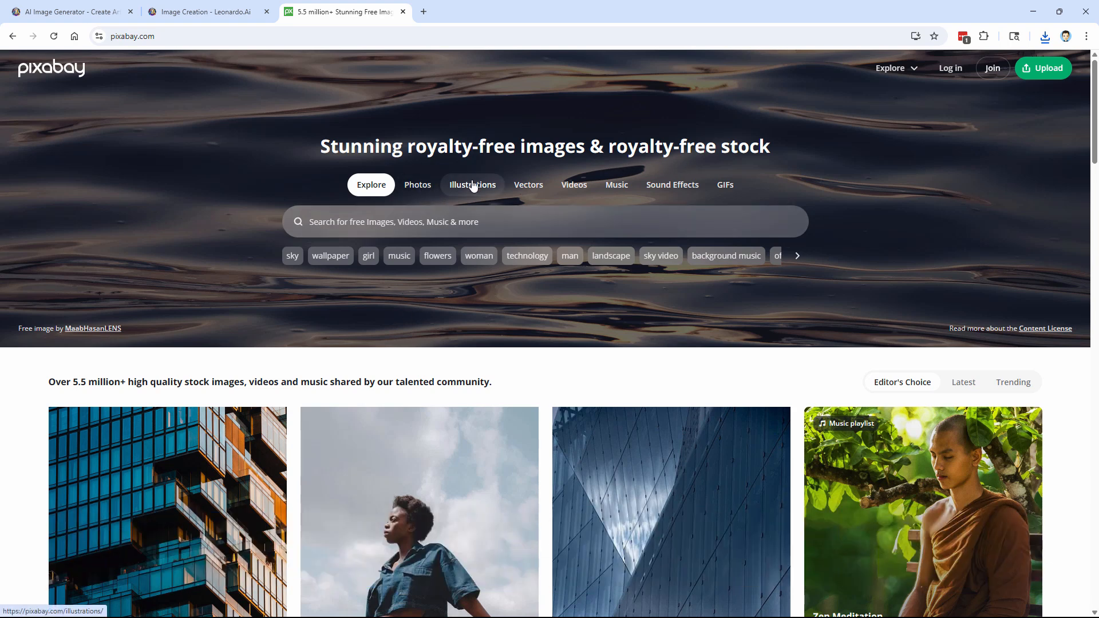
mouse_move(627, 202)
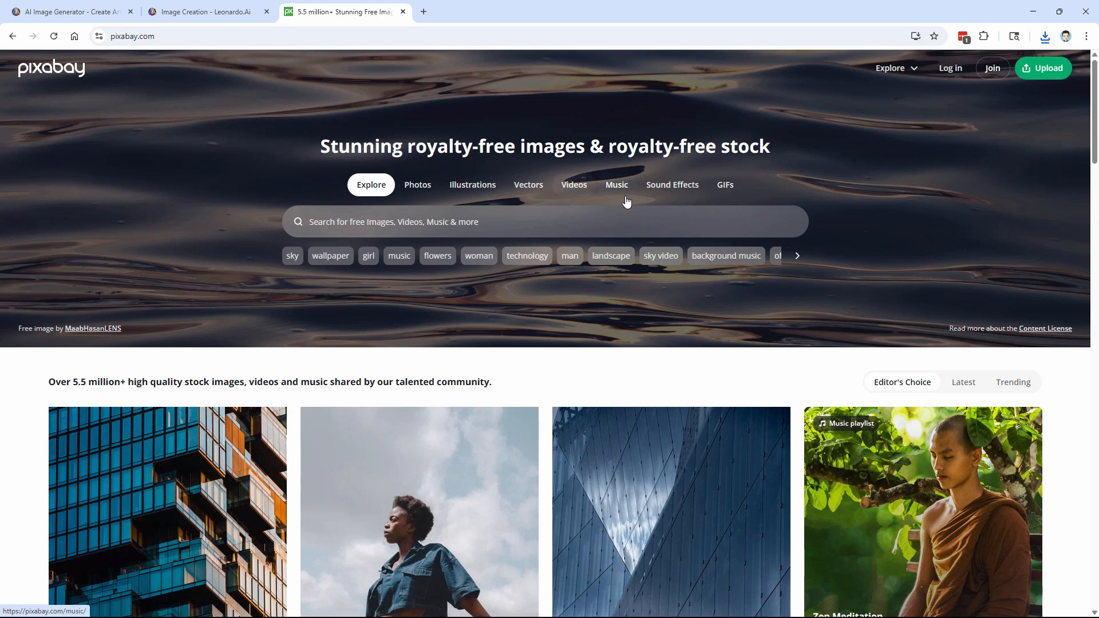
mouse_move(677, 177)
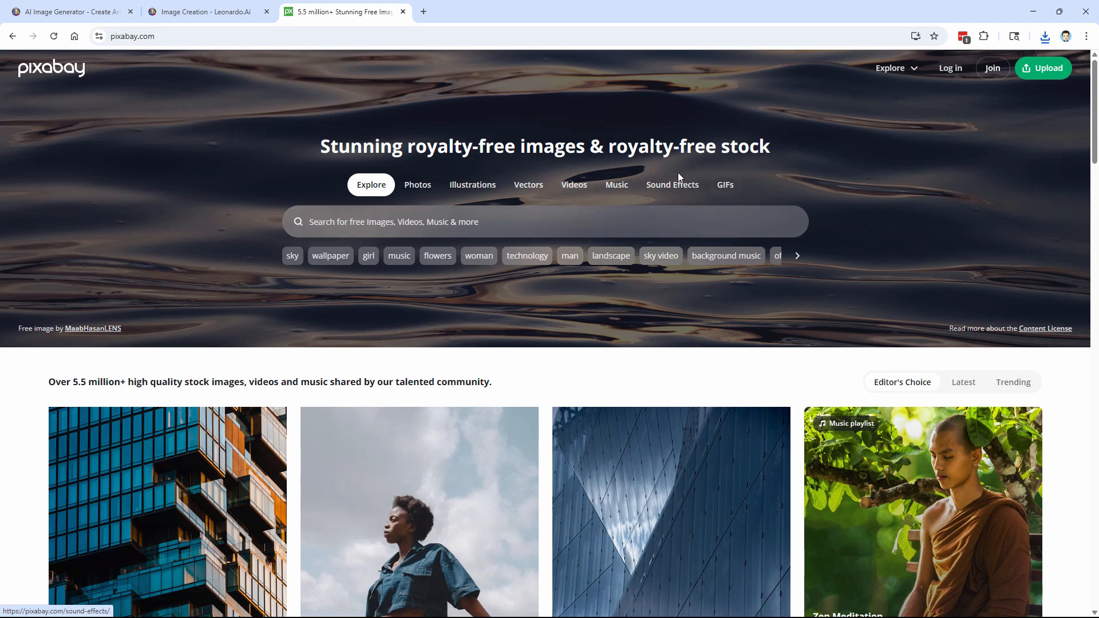
- Search Pixabay illustrations for 'silver robot'
click(471, 184)
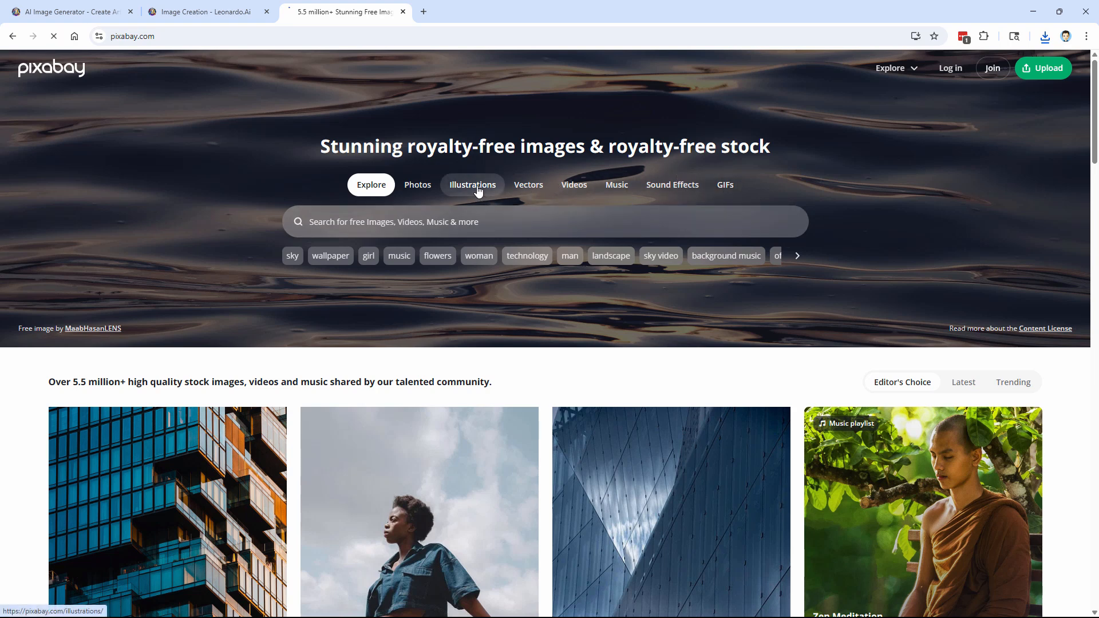
click(472, 184)
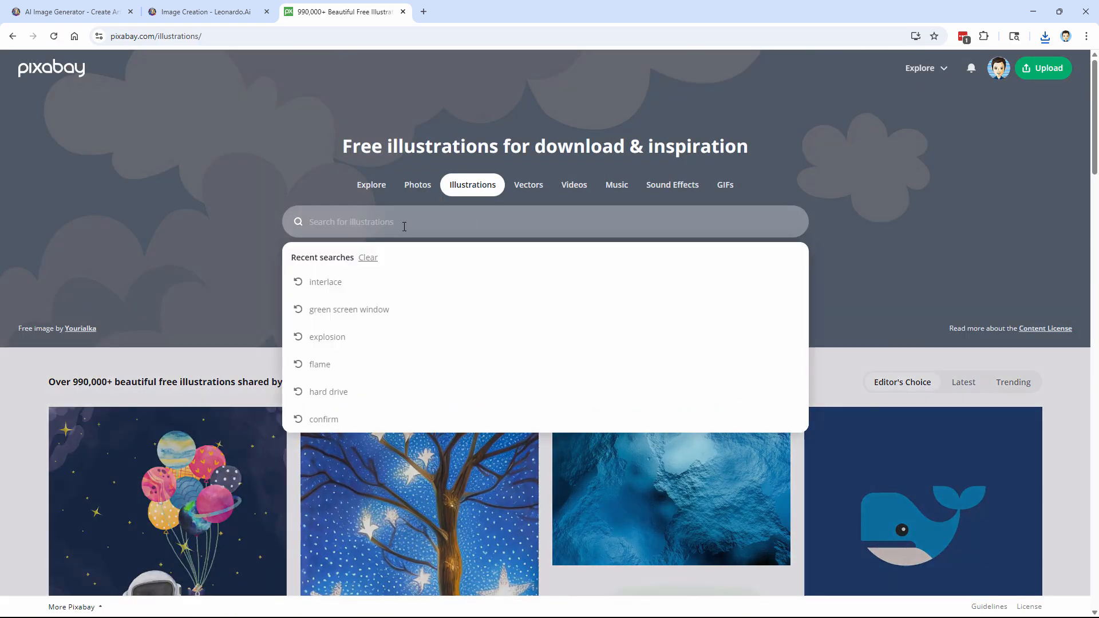
text(silver robot)
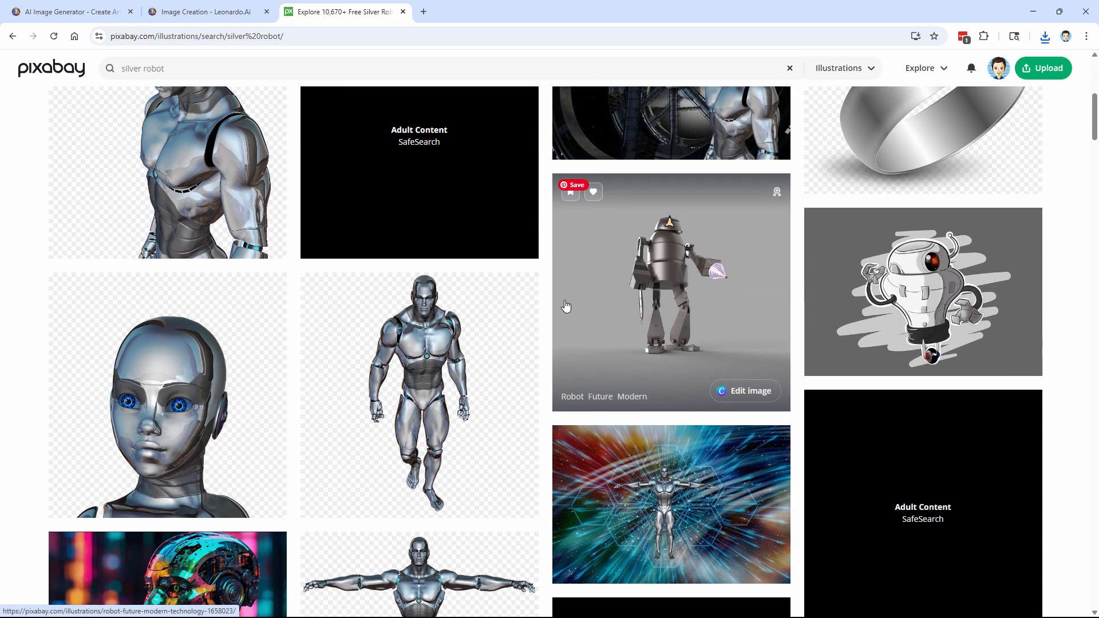
mouse_move(693, 289)
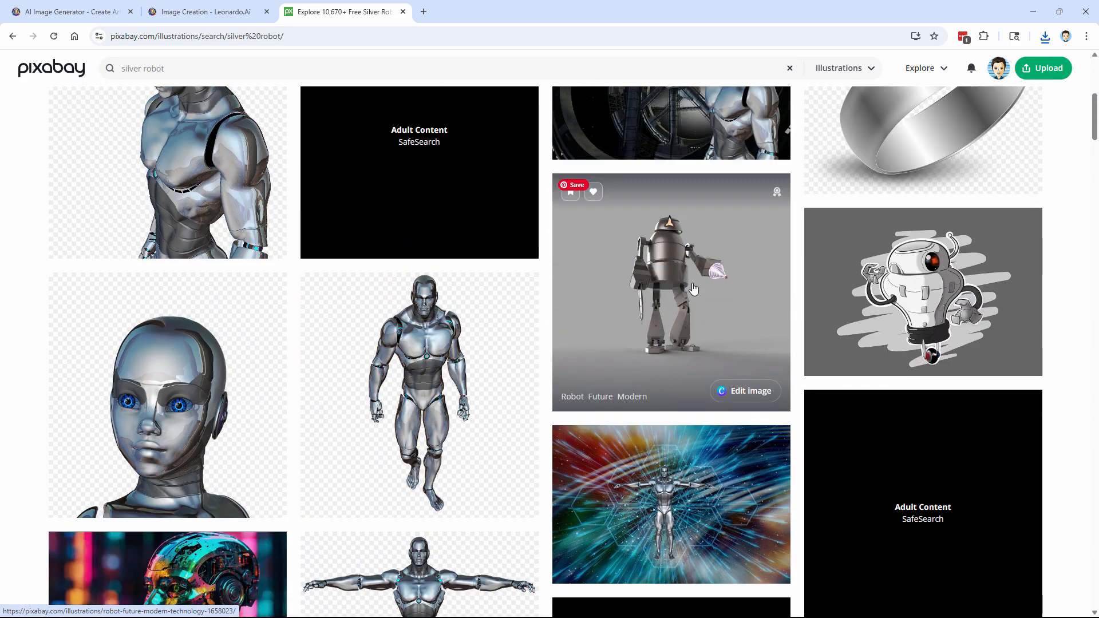
- Scroll through the silver robot illustration results
scroll(down, 3)
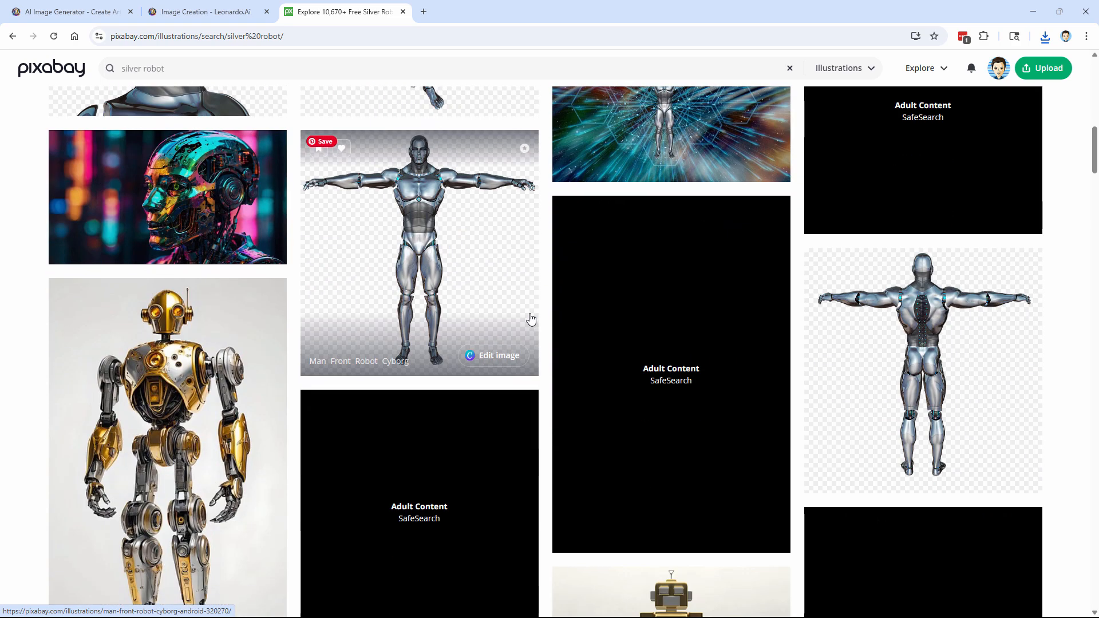
scroll(down, 3)
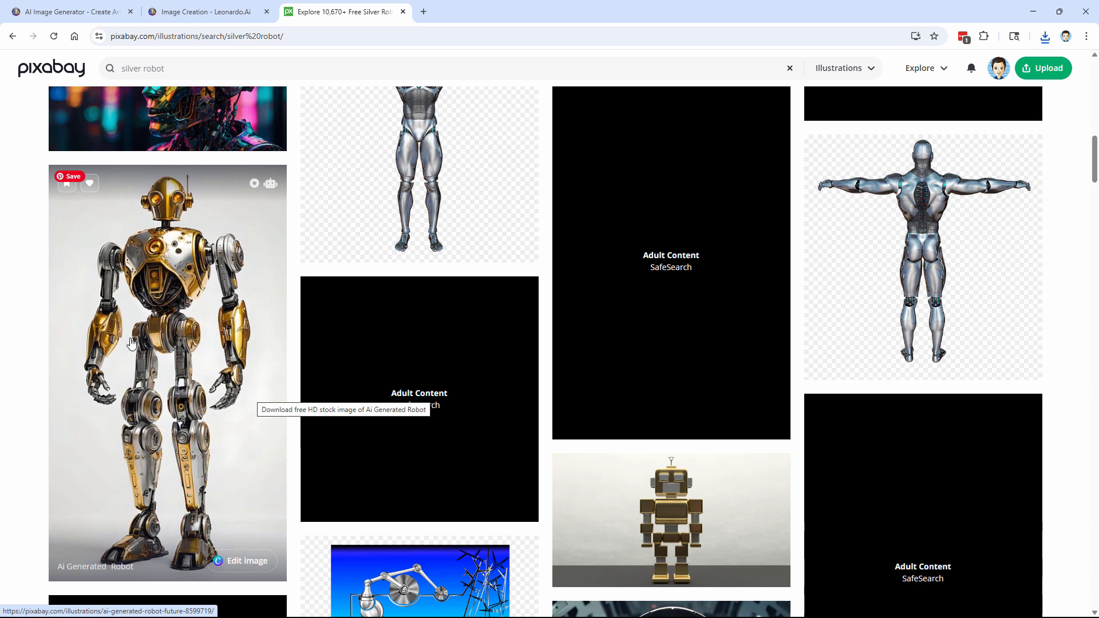
mouse_move(169, 306)
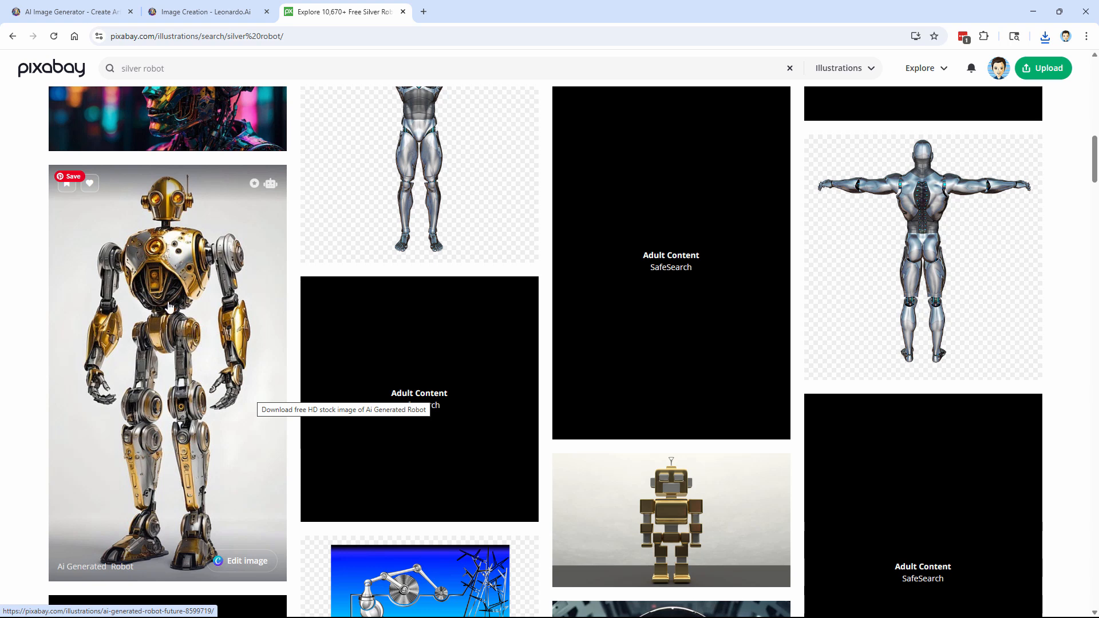
scroll(down, 3)
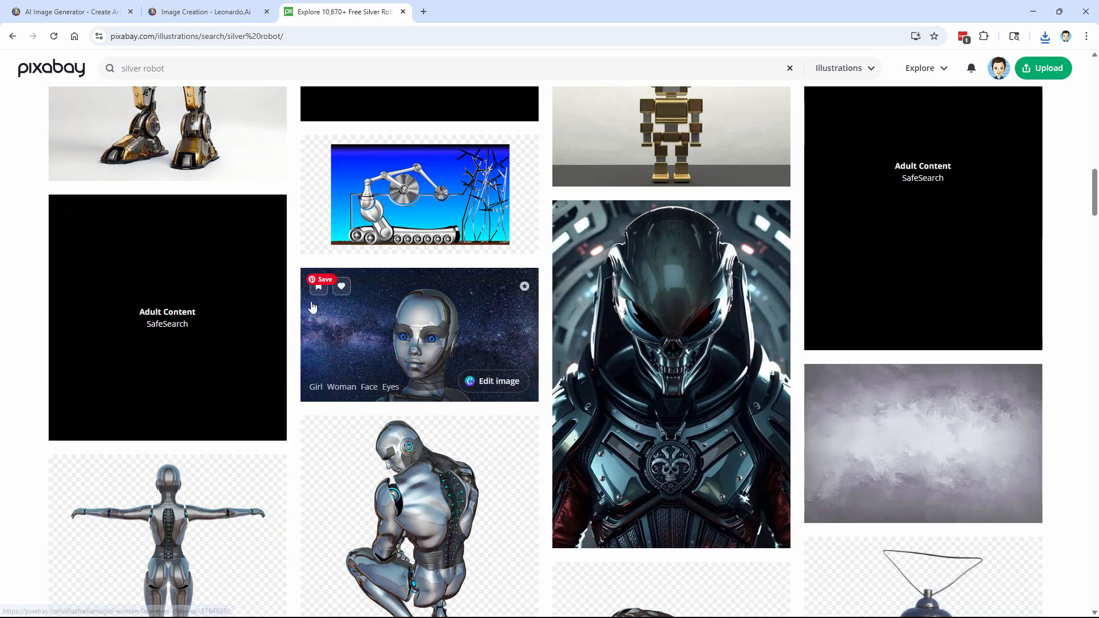
scroll(down, 3)
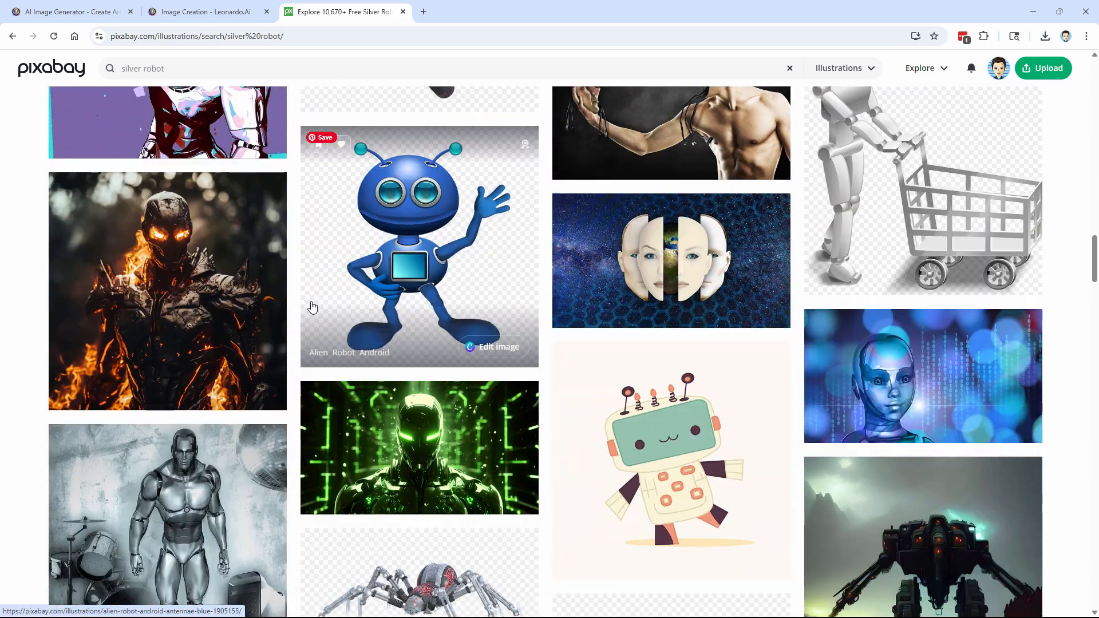
scroll(down, 3)
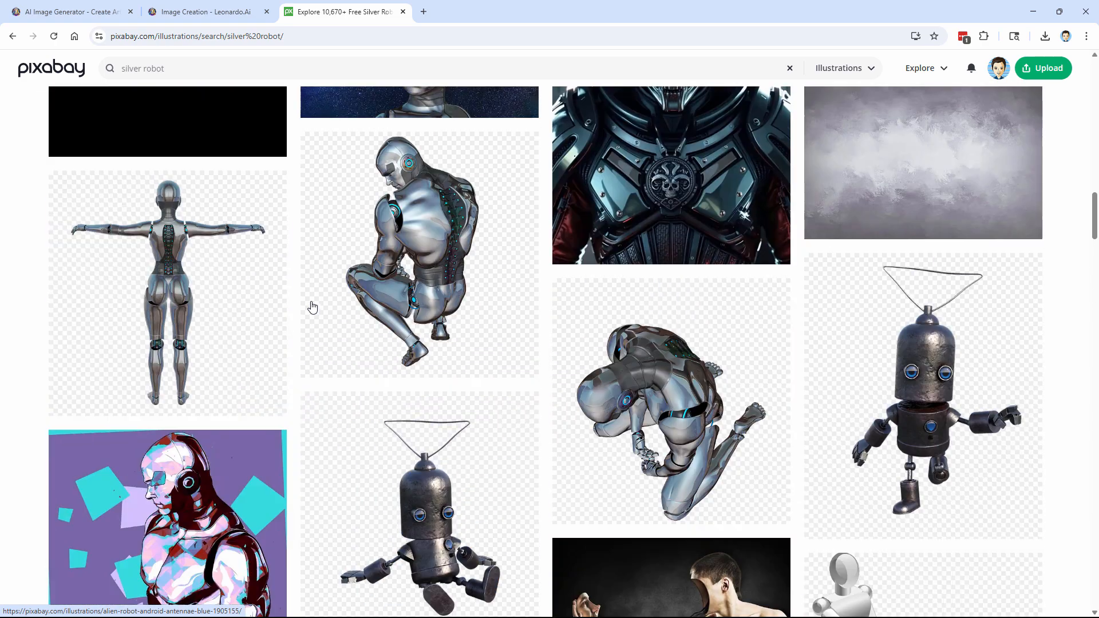
scroll(up, 3)
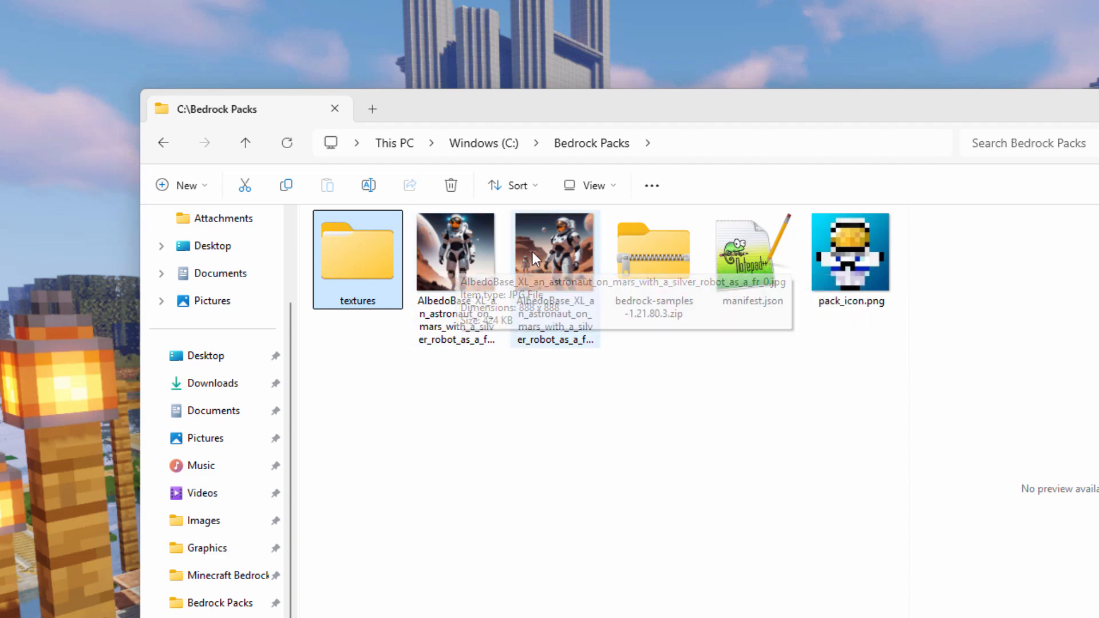
mouse_move(502, 257)
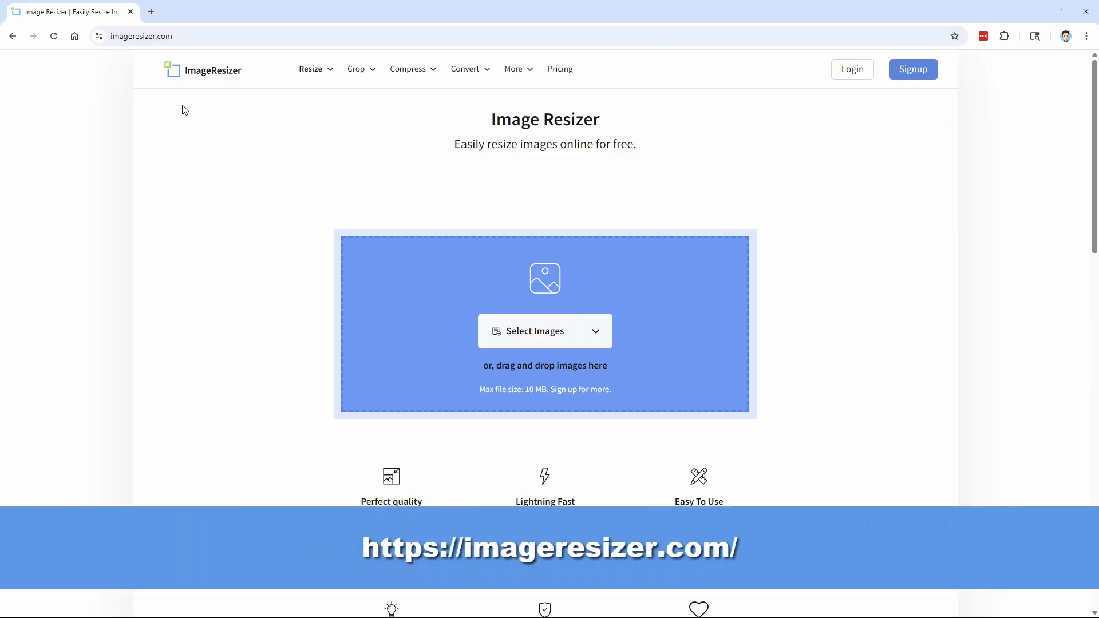
mouse_move(259, 155)
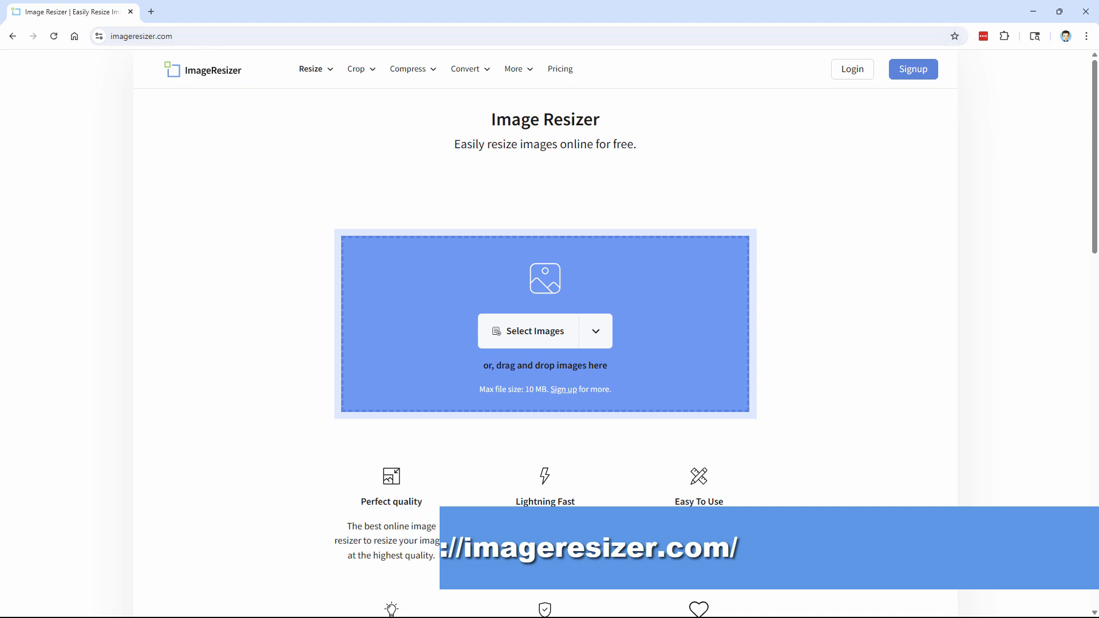
- Upload the first astronaut JPG, set width 256 and PNG output, and export it
click(527, 330)
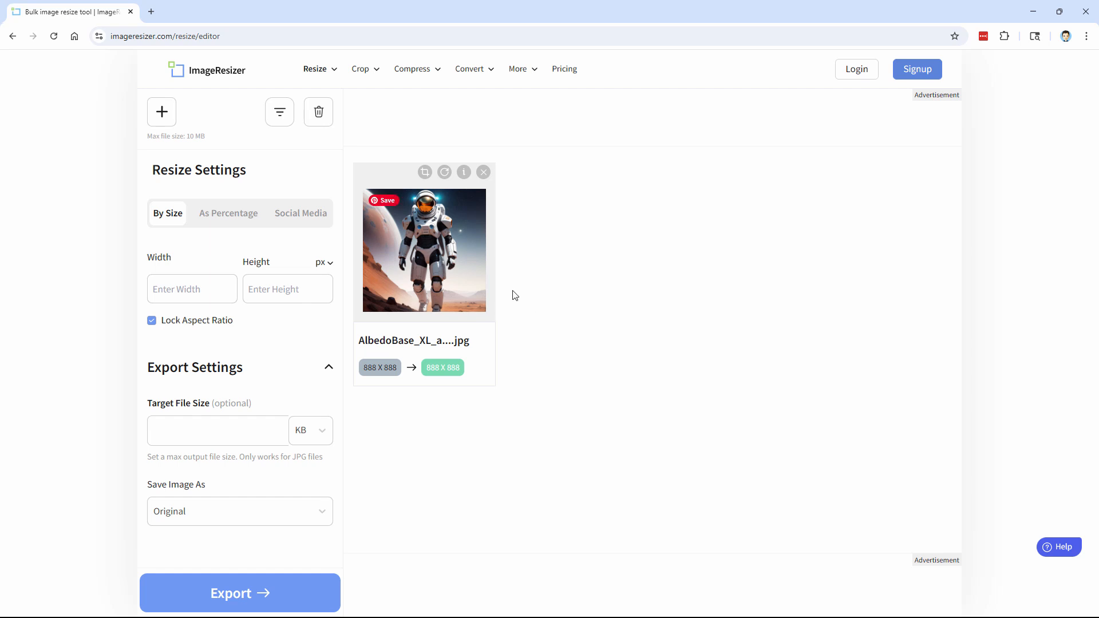
mouse_move(466, 272)
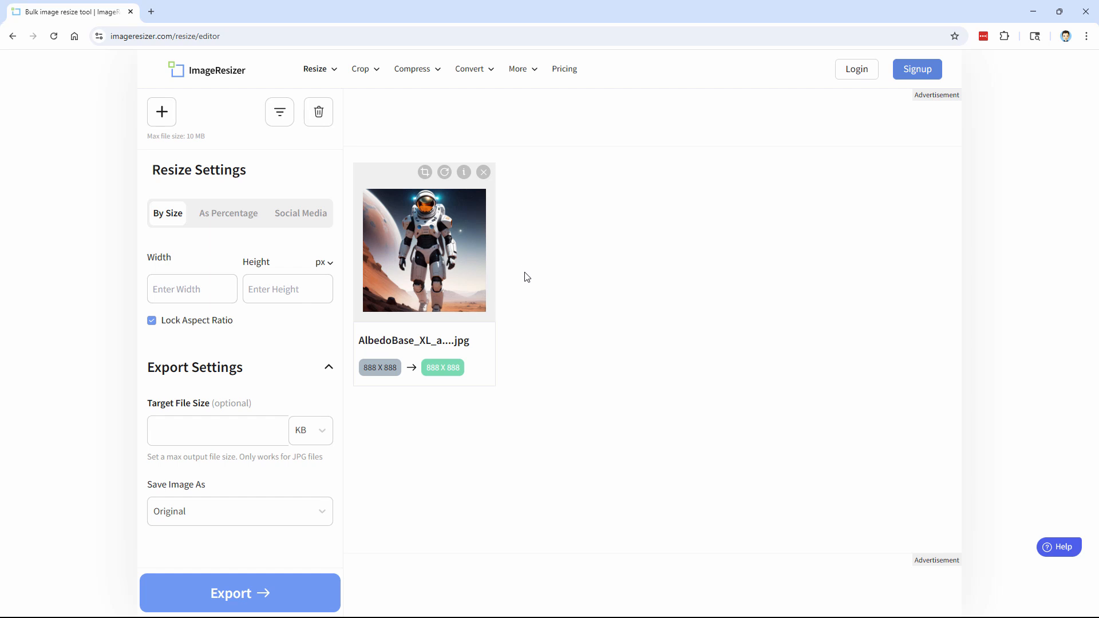
mouse_move(466, 251)
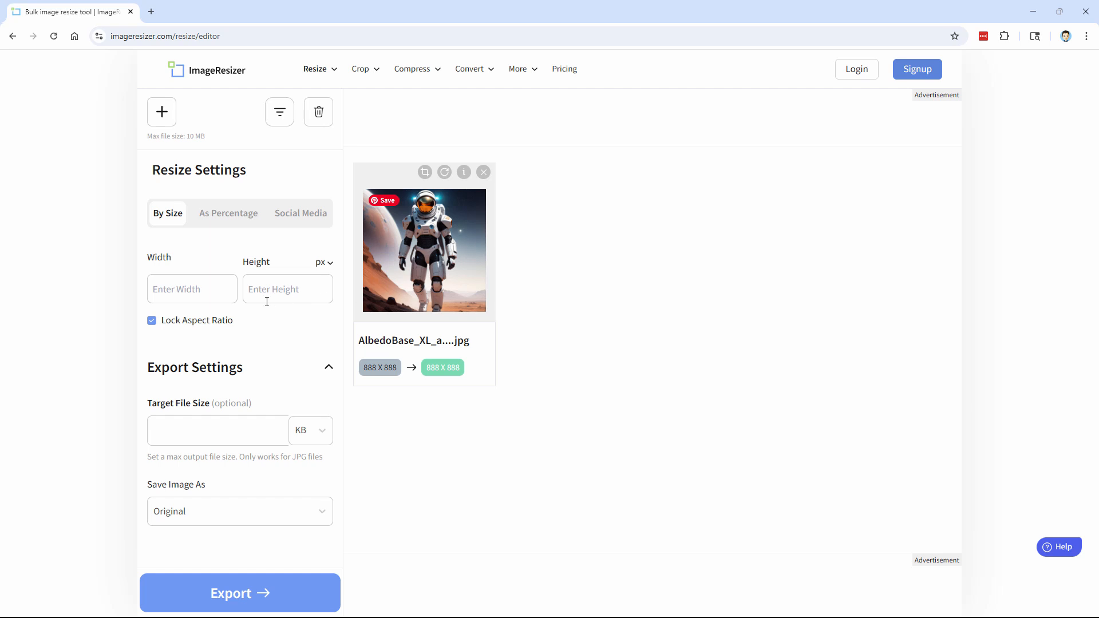
click(192, 288)
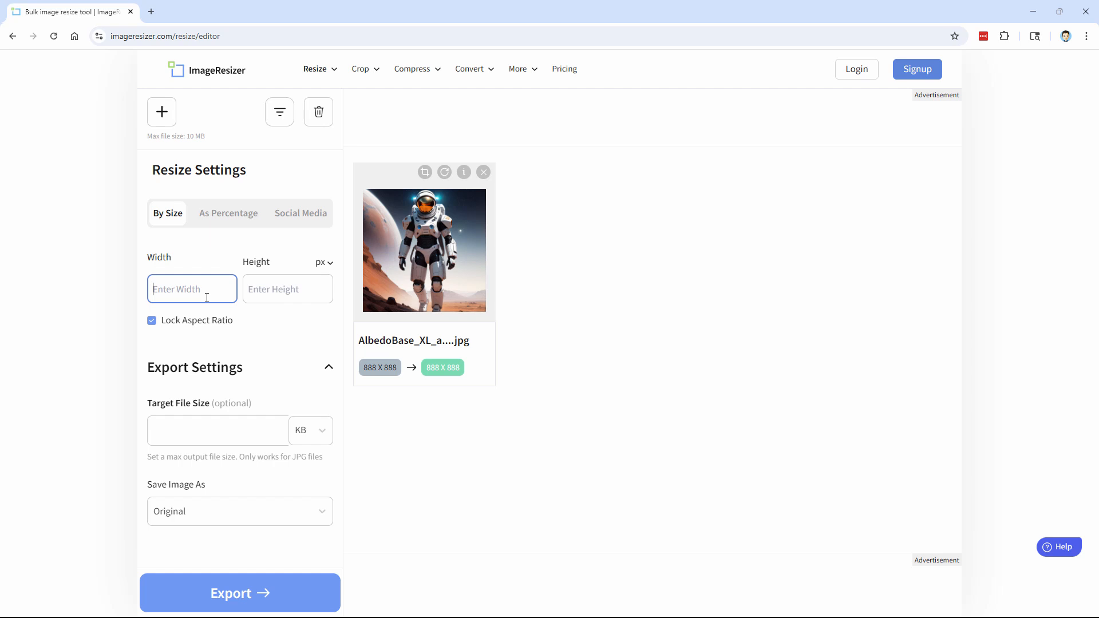
text(256)
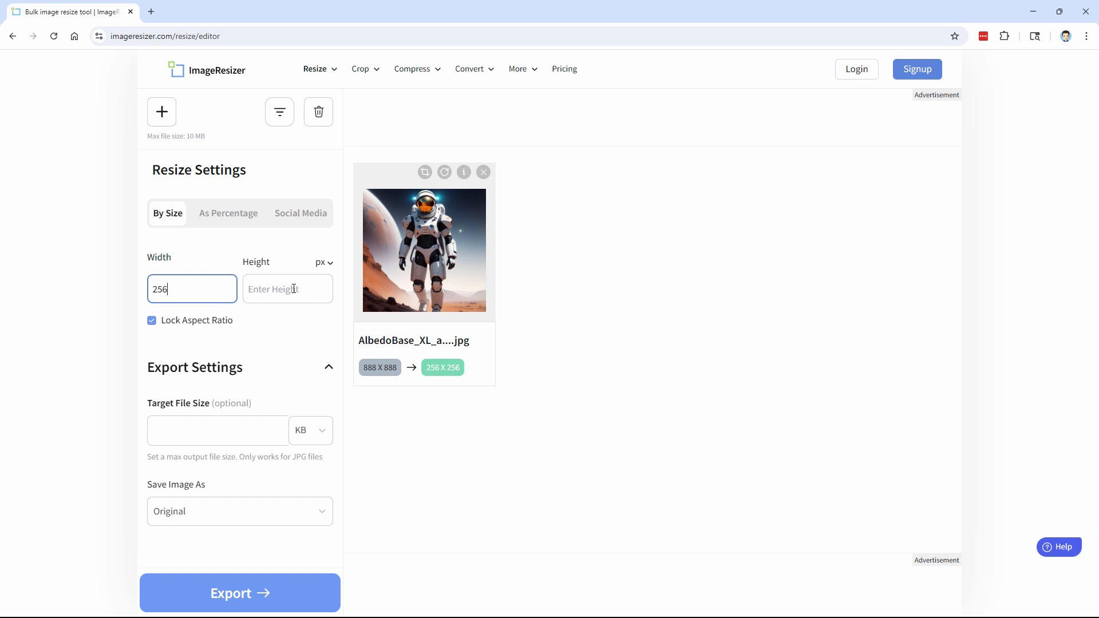
mouse_move(382, 373)
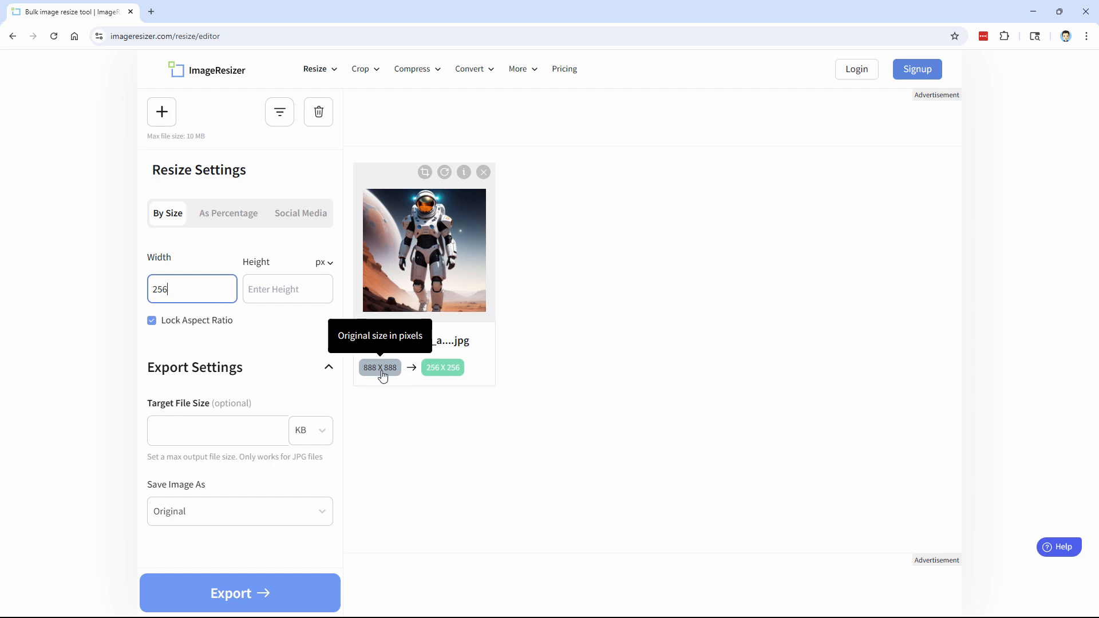
mouse_move(460, 375)
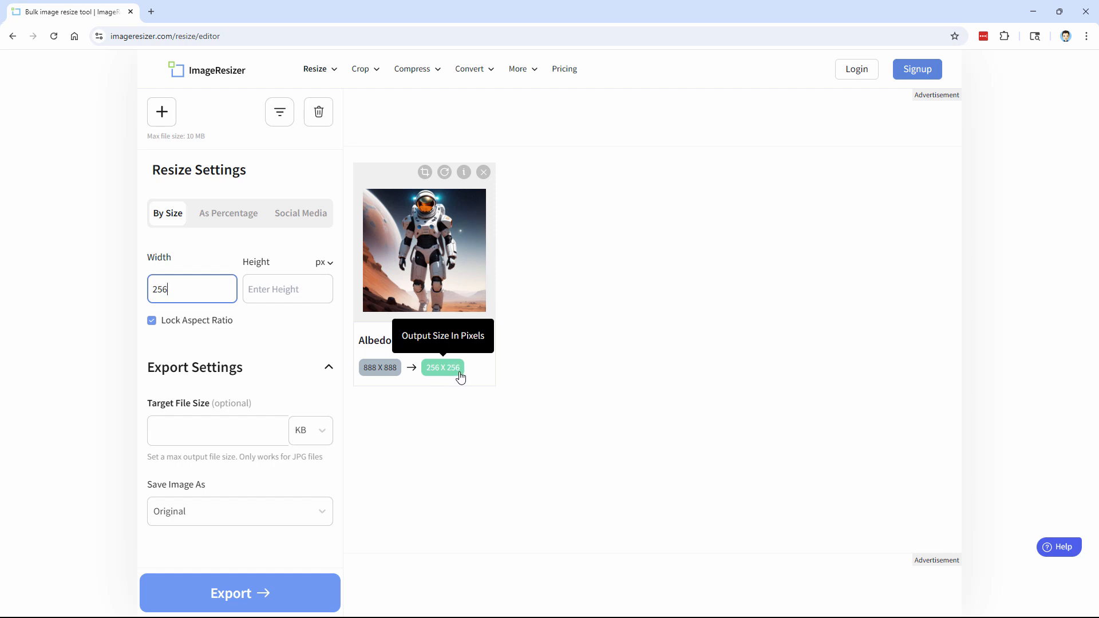
mouse_move(401, 395)
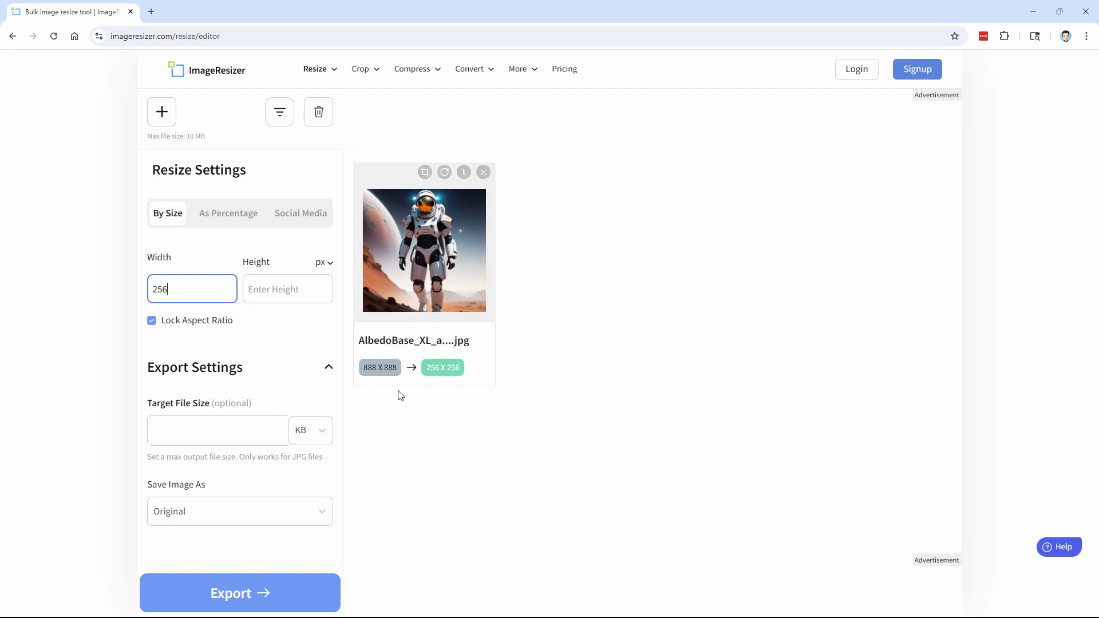
mouse_move(173, 489)
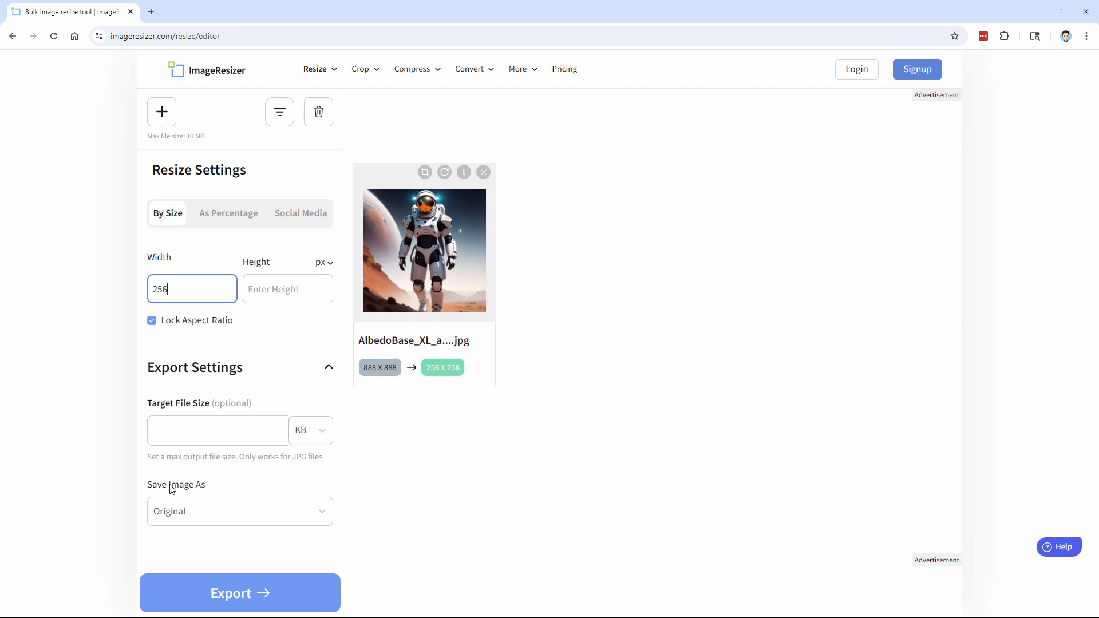
click(239, 510)
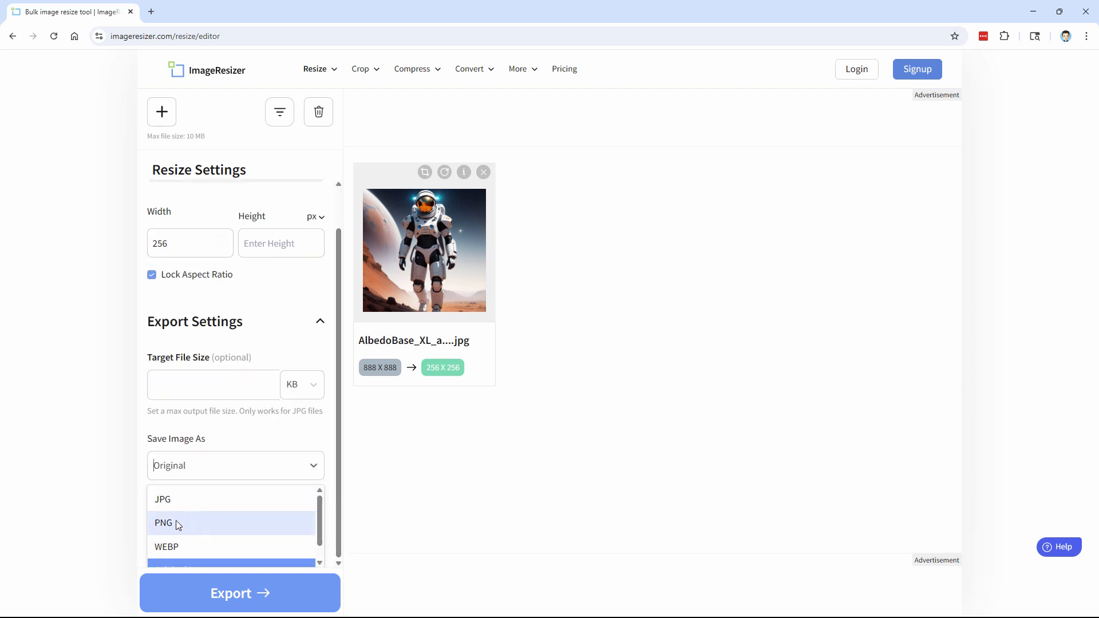
click(171, 523)
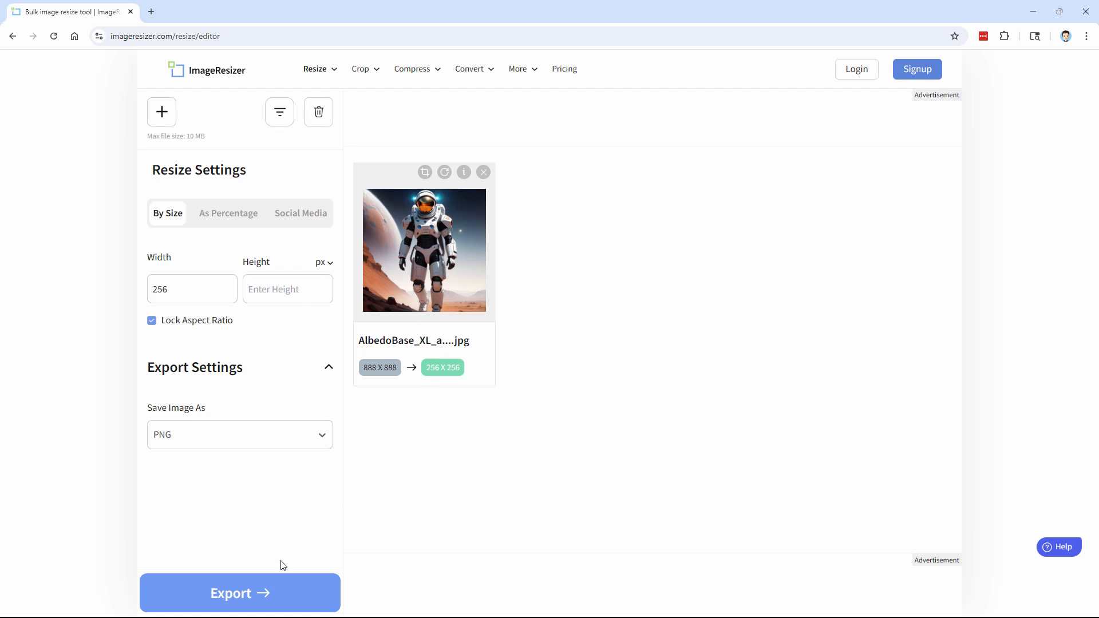
click(241, 593)
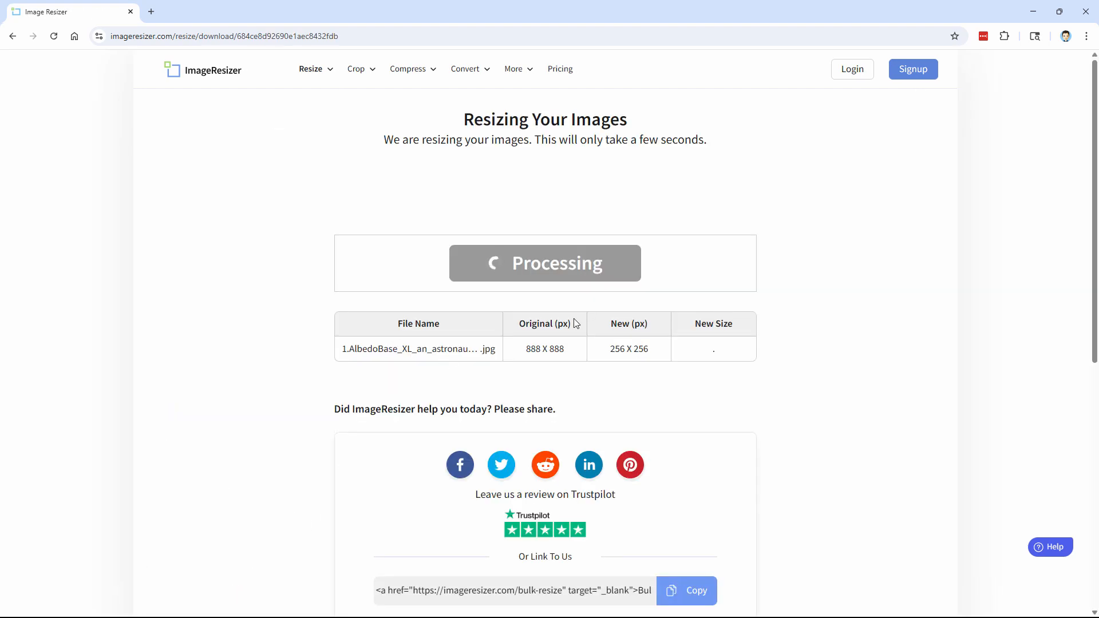
mouse_move(555, 302)
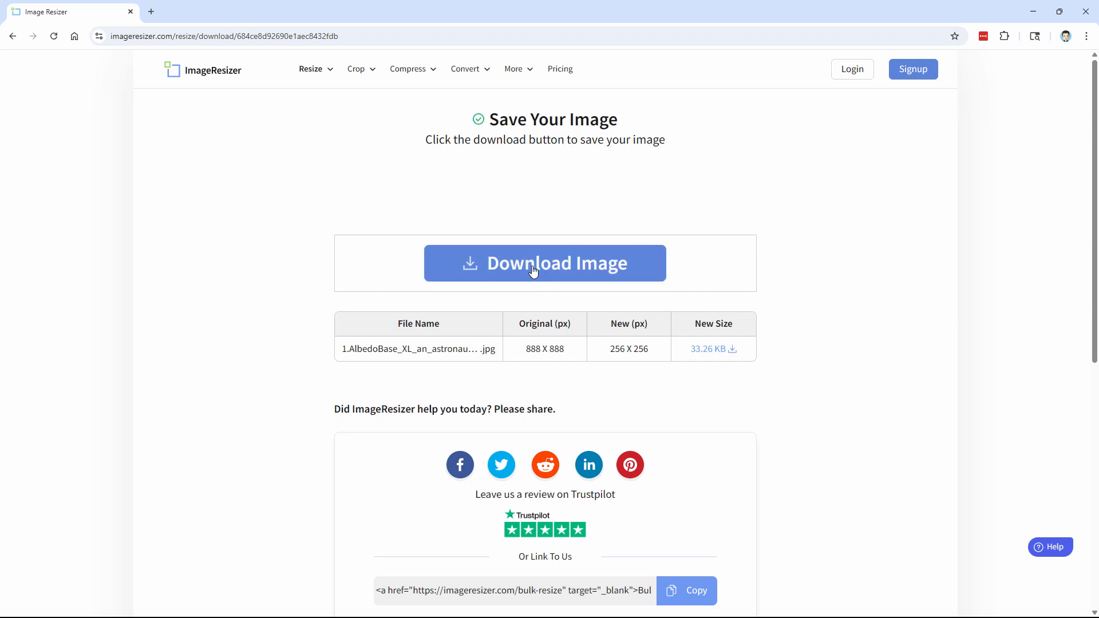
- Download the resized 256×256 PNG, renamed, into the Bedrock Packs folder
click(545, 263)
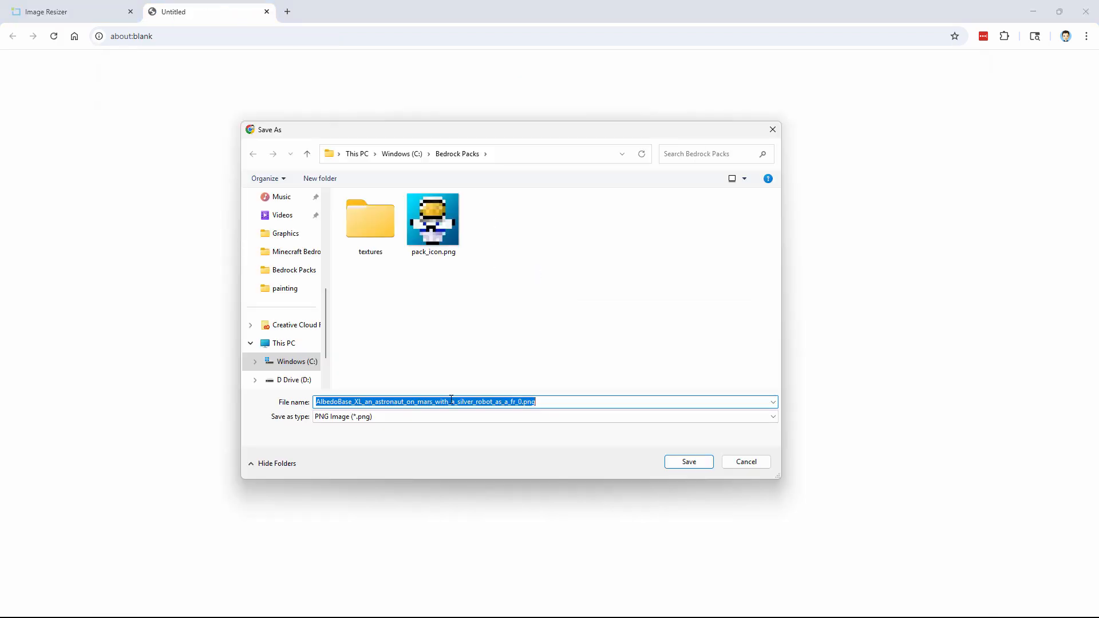
click(517, 402)
text(astronaut-1)
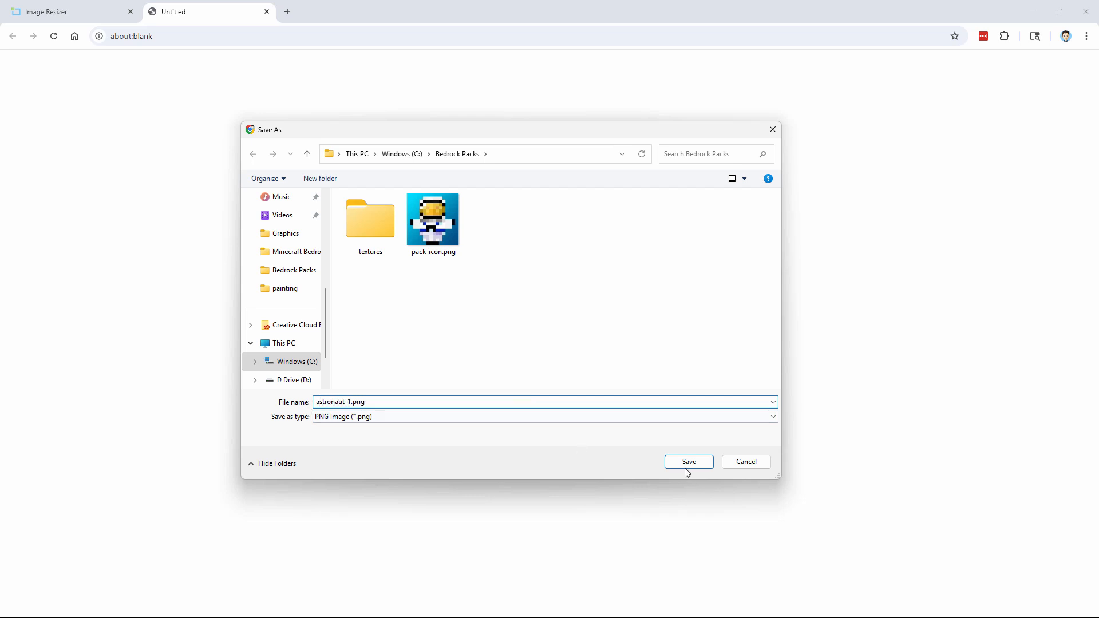
click(688, 461)
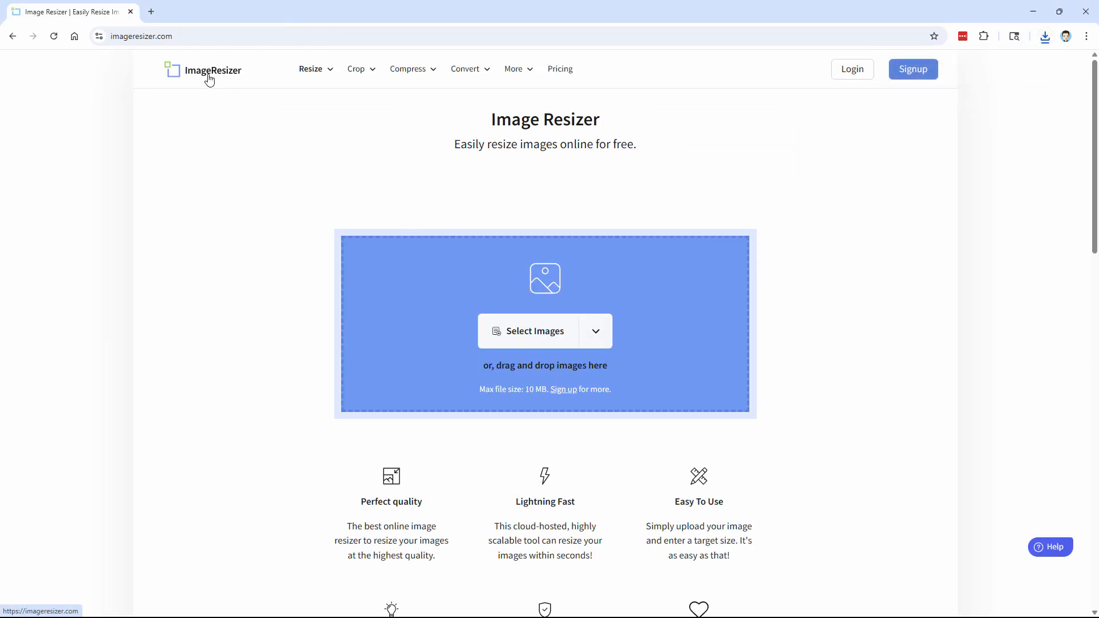
mouse_move(311, 375)
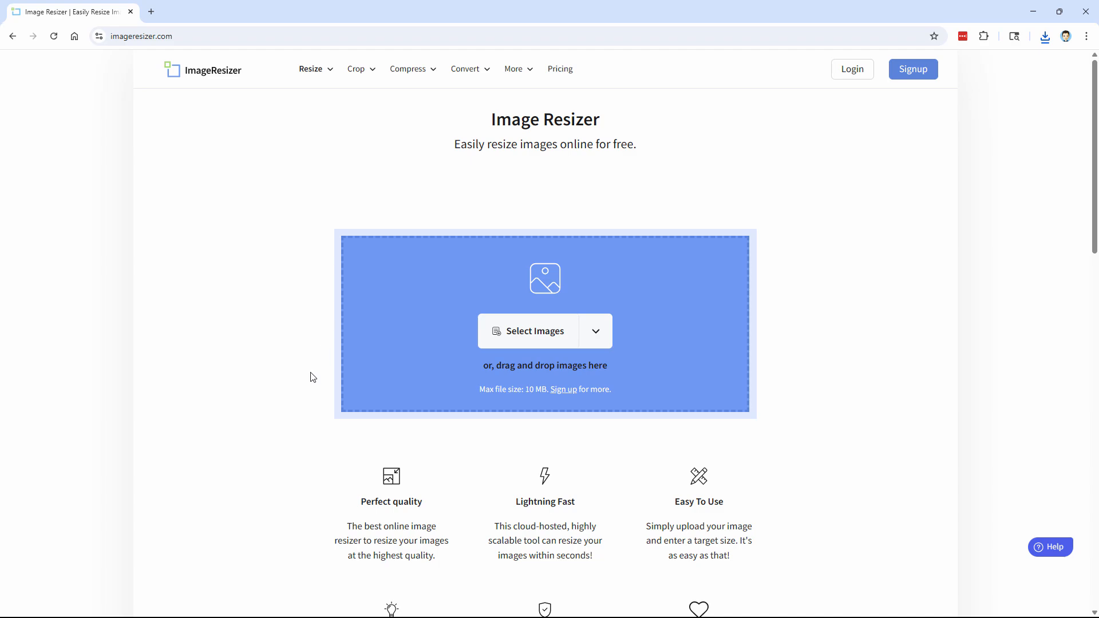
- Upload the second astronaut JPG, set width 256 and PNG output, and export it
click(535, 331)
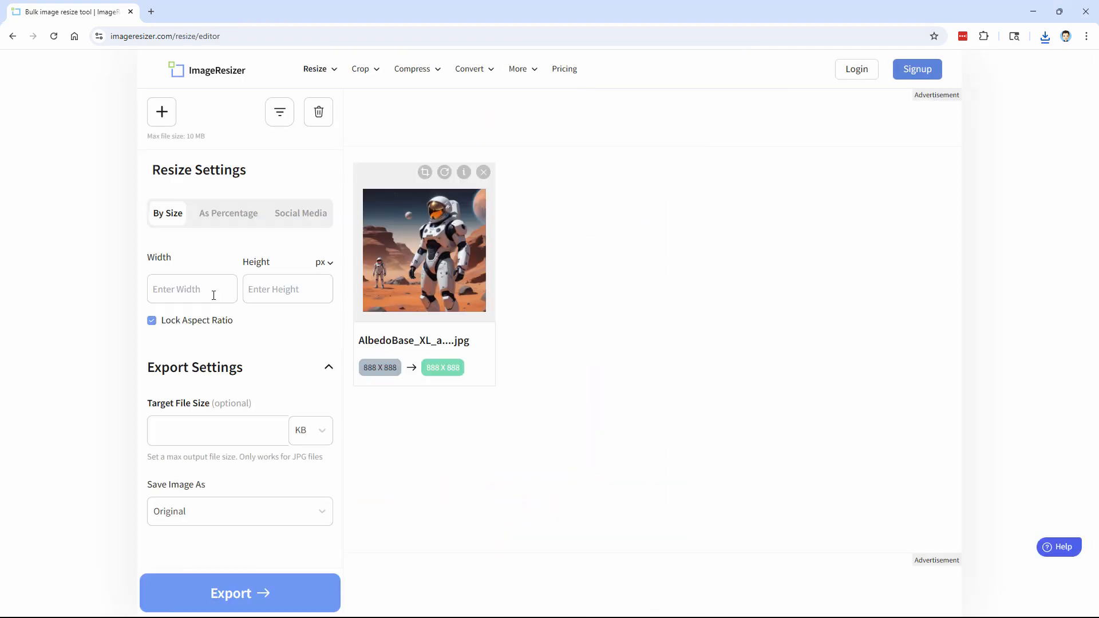
text(256)
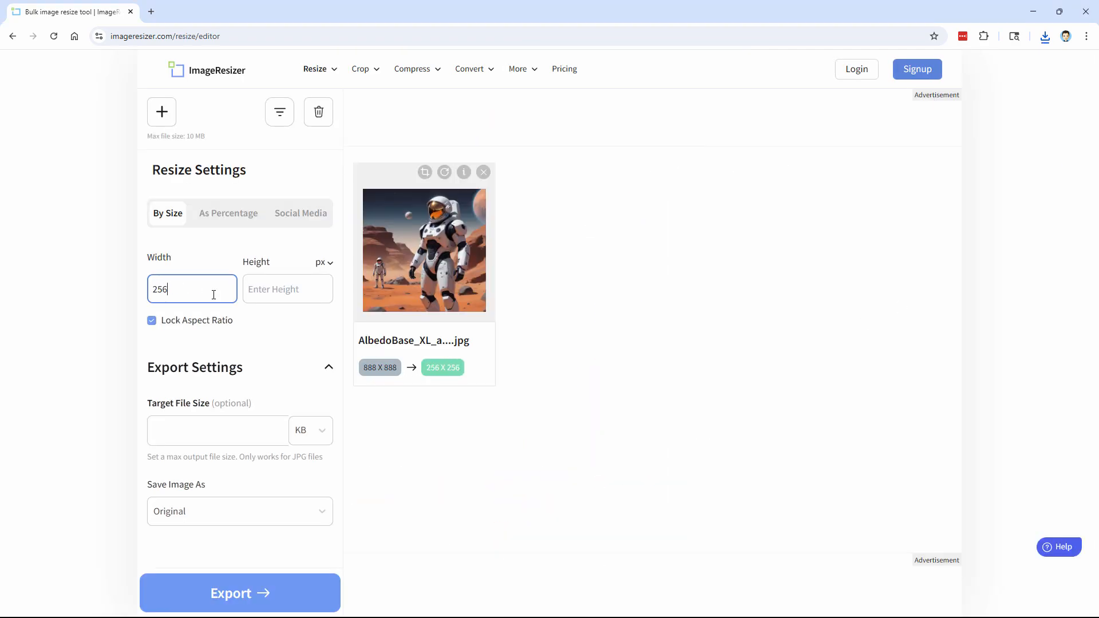
click(240, 510)
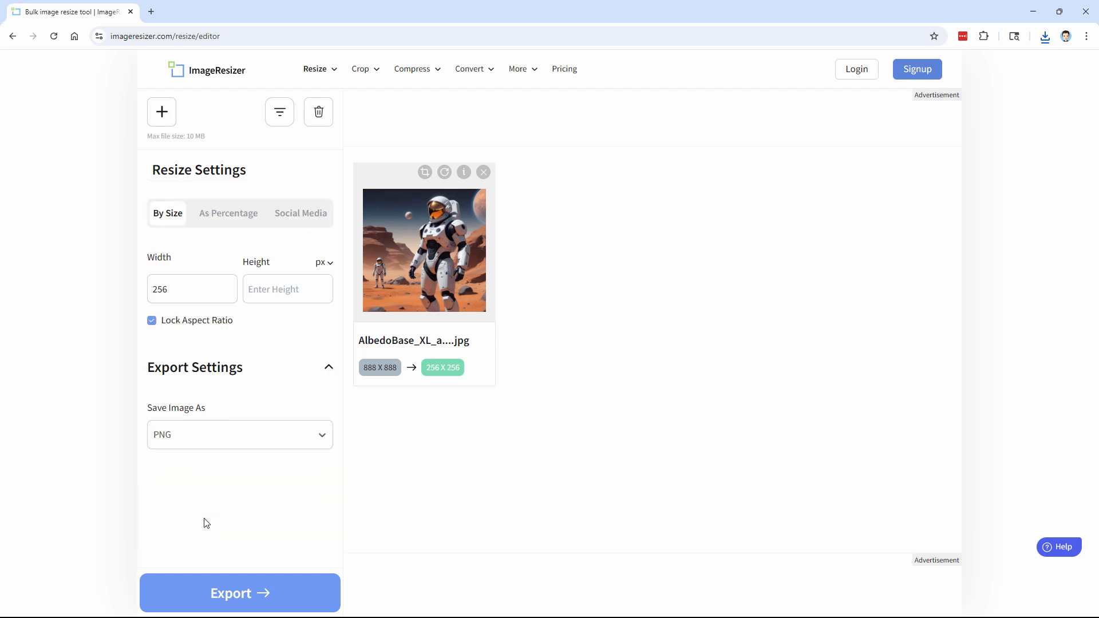
mouse_move(442, 395)
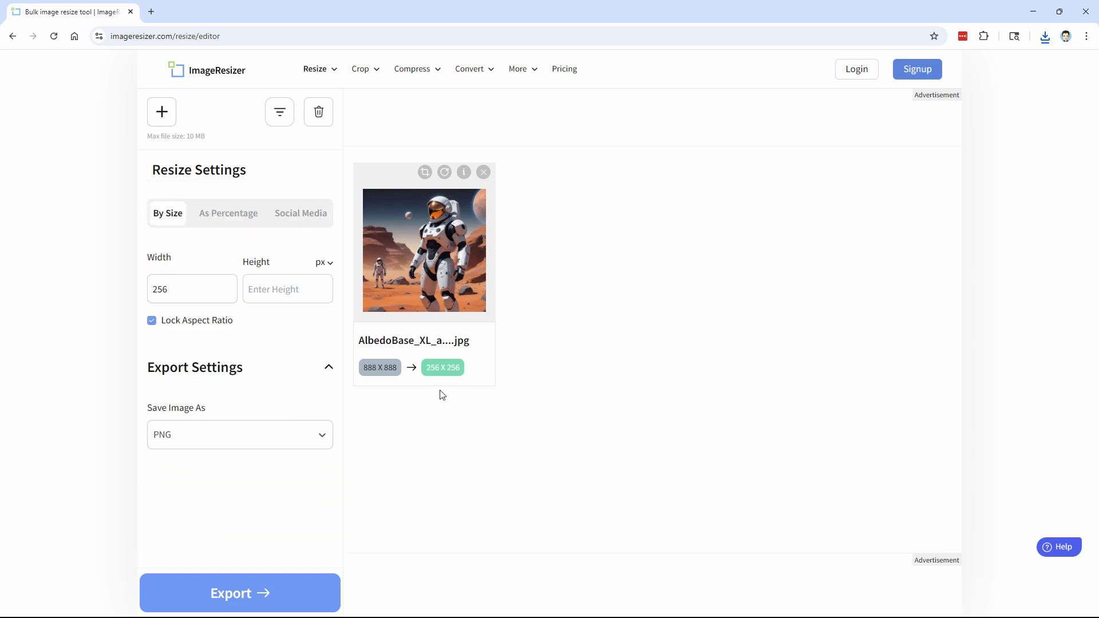
click(240, 593)
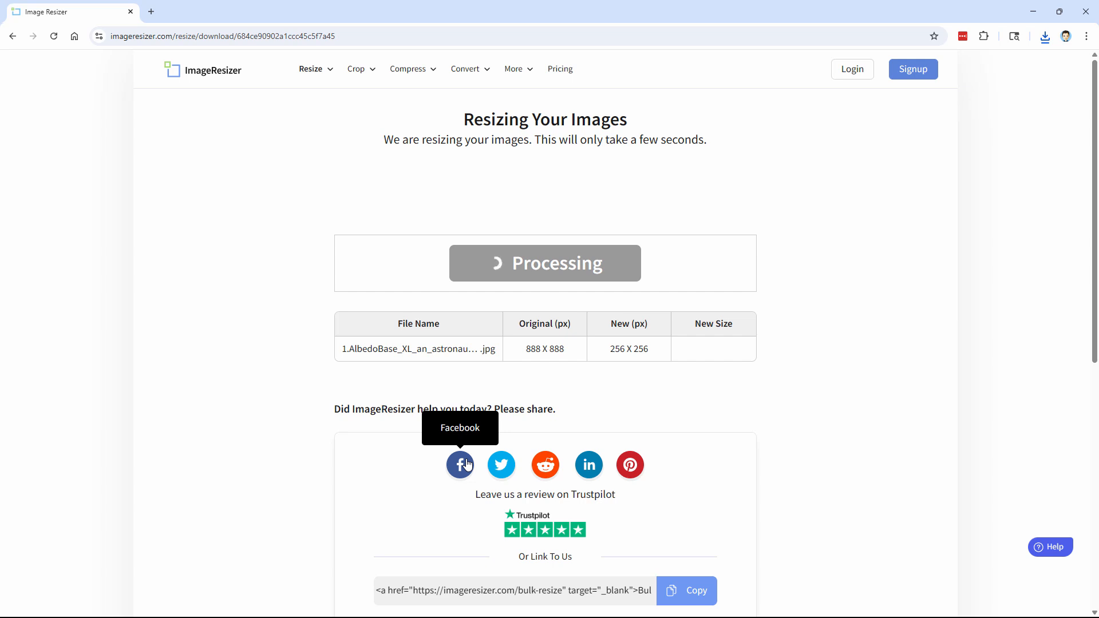
- Download the resized image as astronaut-2.png into the Bedrock Packs folder
click(460, 465)
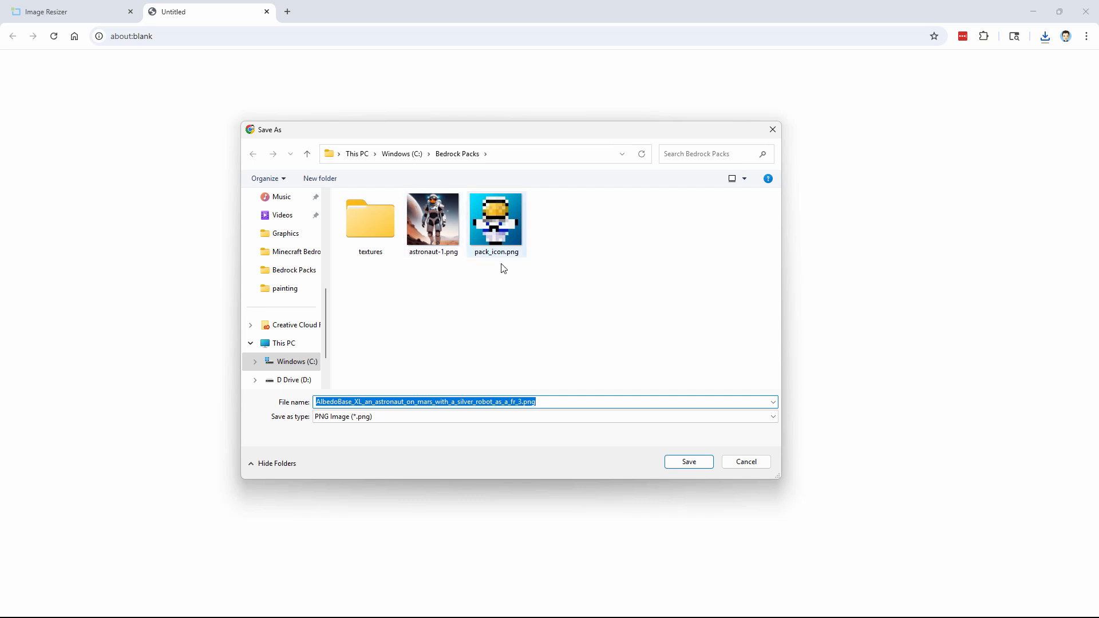
click(432, 218)
text(astronaut-2)
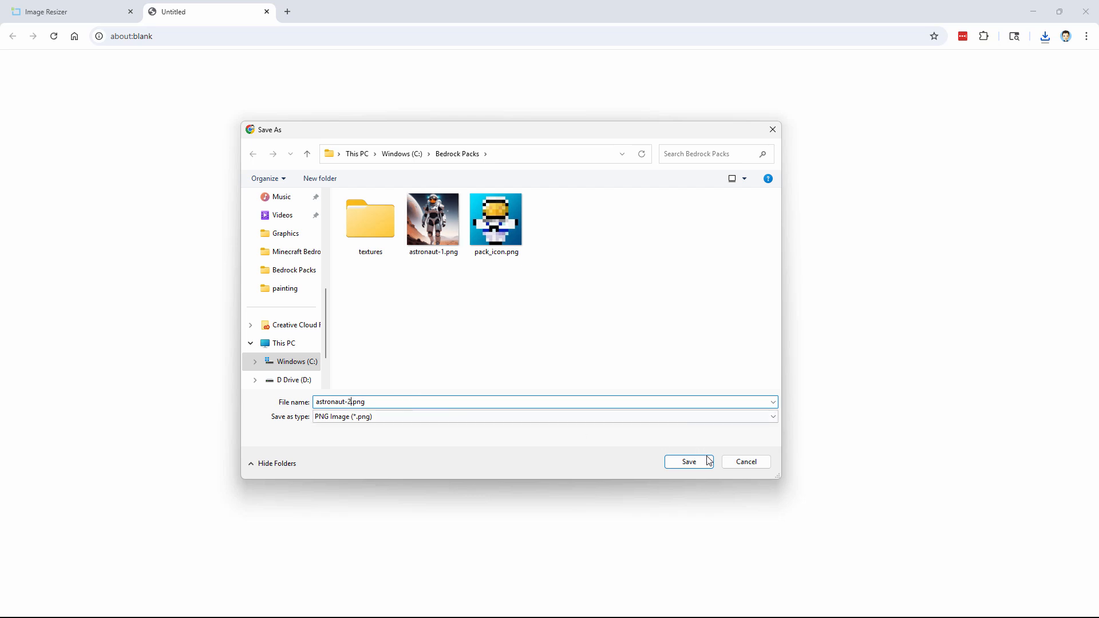
click(688, 461)
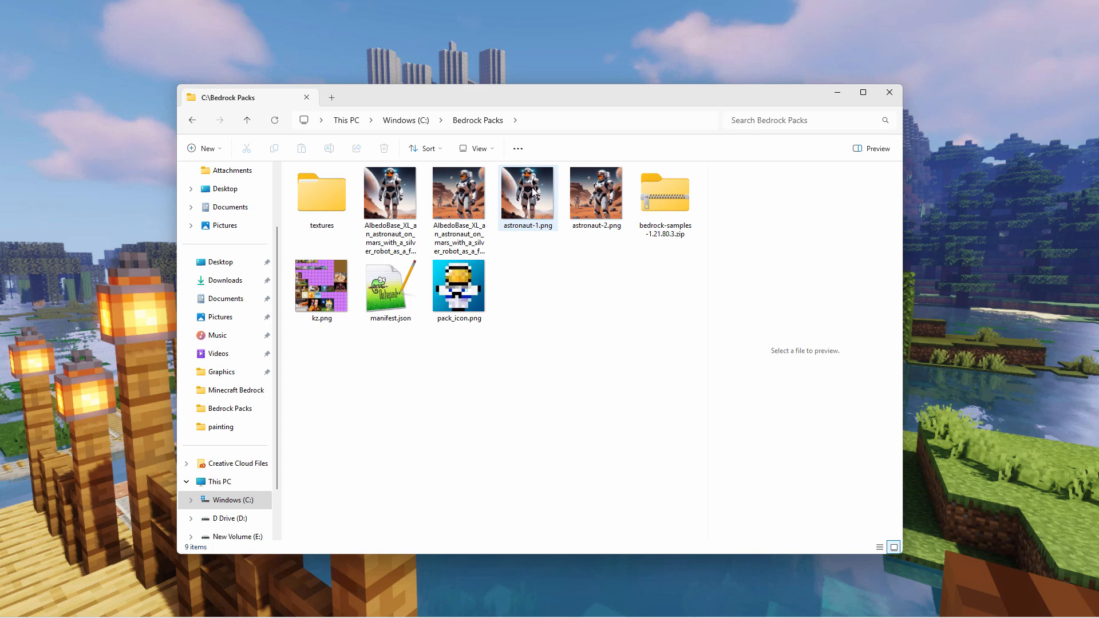
mouse_move(536, 195)
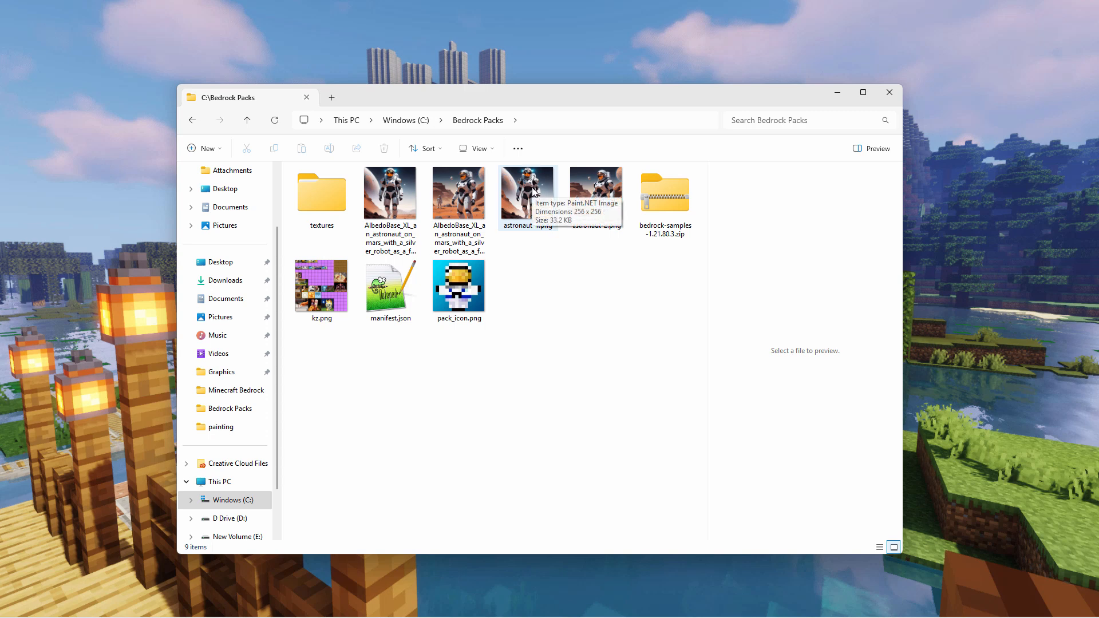
- Look at the existing unpacked.png in textures/painting, then return to Bedrock Packs
double_click(321, 192)
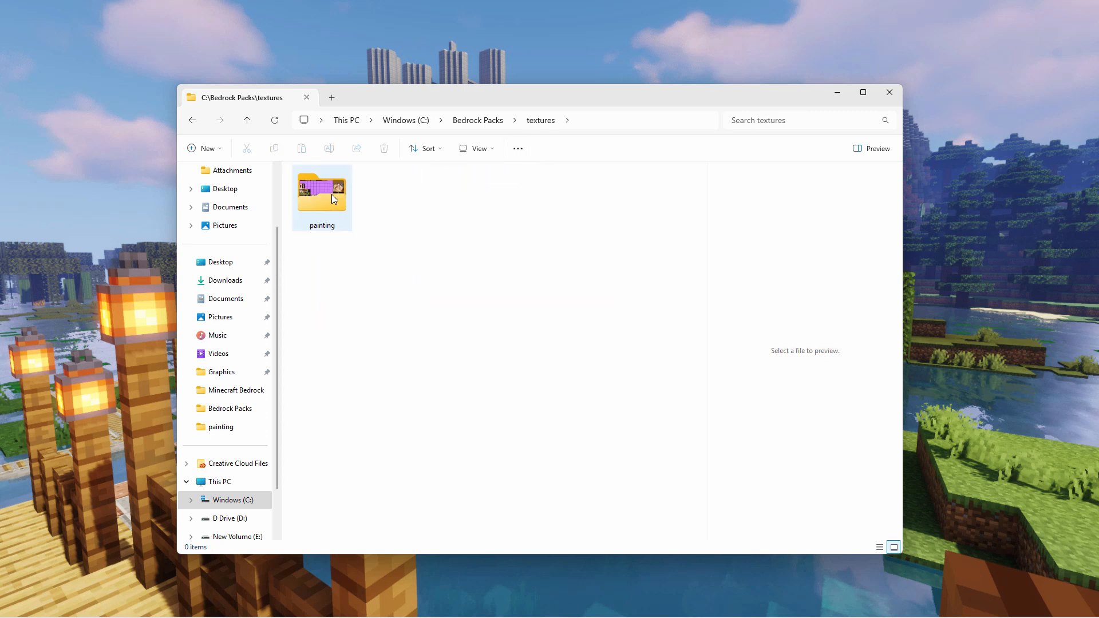
double_click(322, 194)
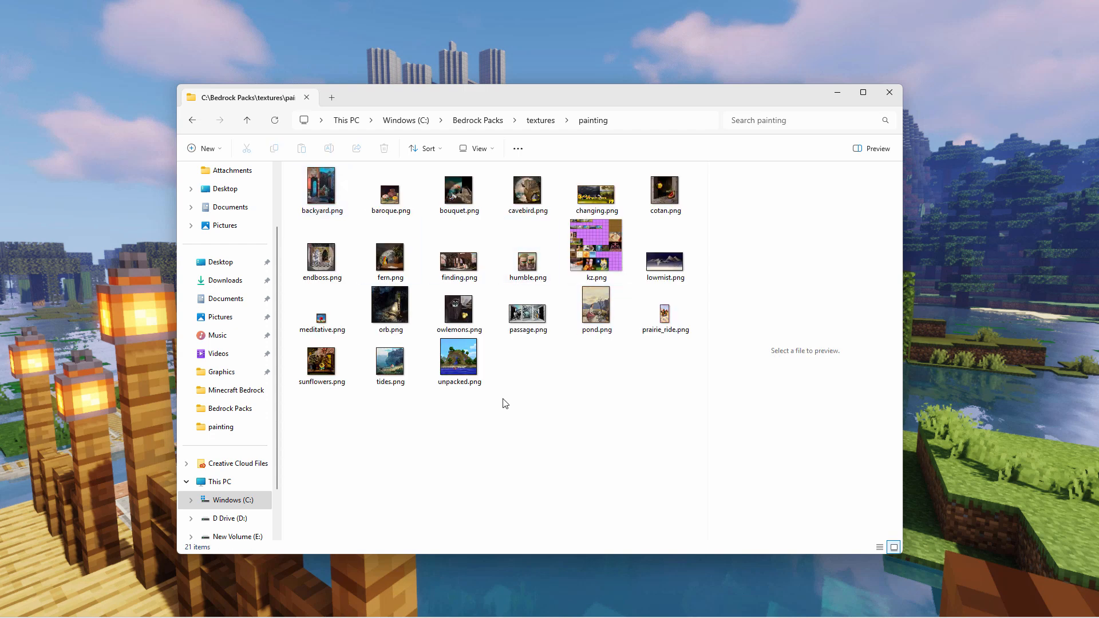
click(459, 356)
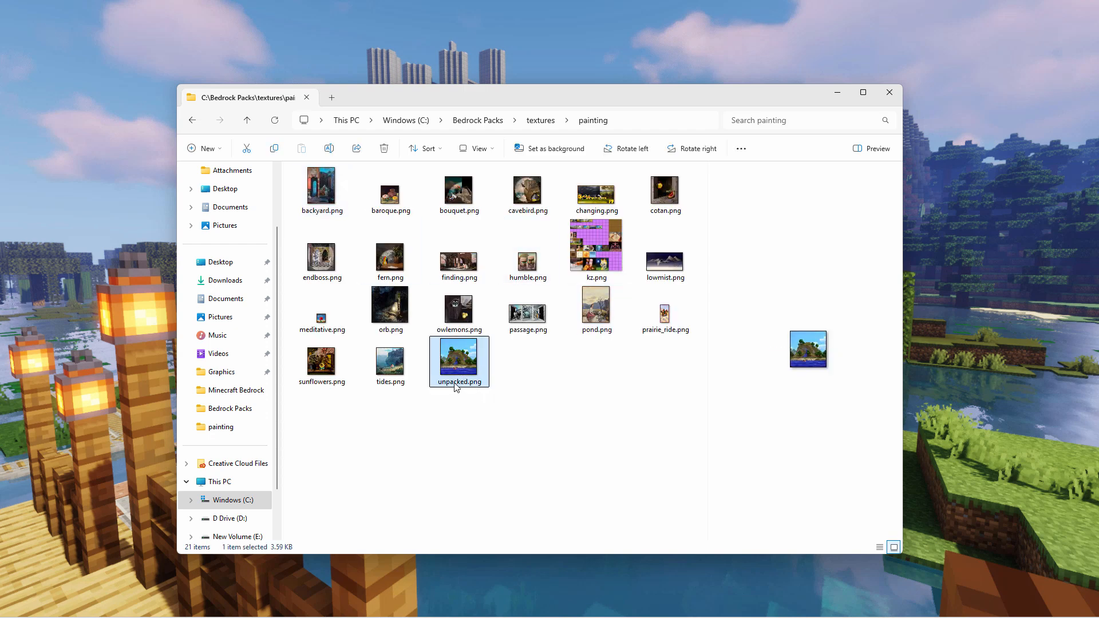
click(459, 381)
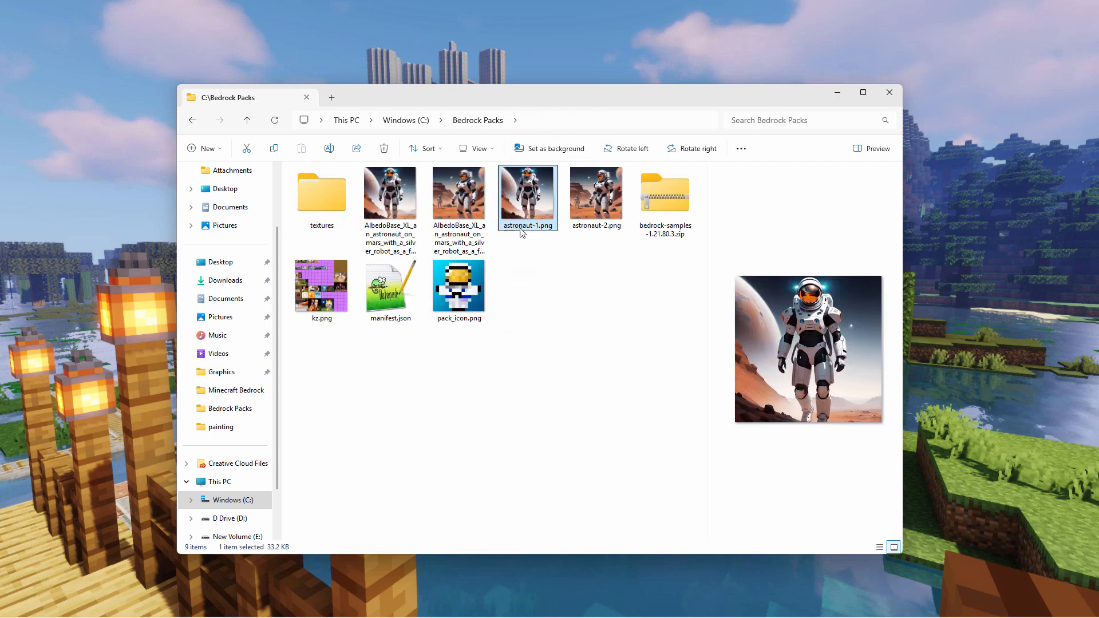
- Rename astronaut-1.png to unpacked.png and move it into textures/painting, replacing the old file
right_click(522, 225)
text(unpacked)
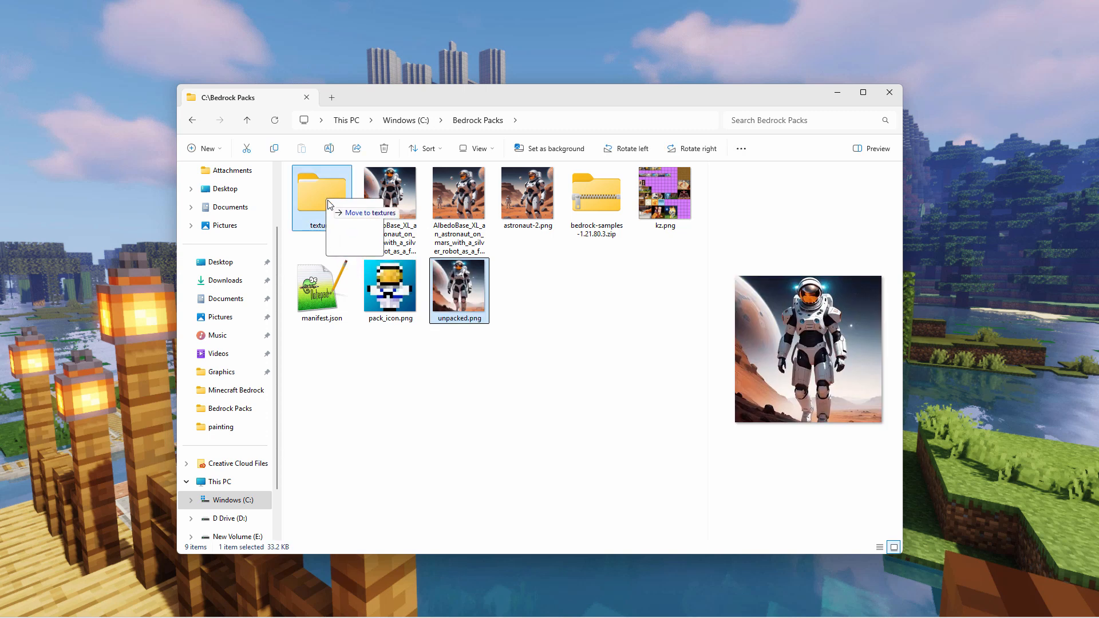
drag(458, 290, 321, 192)
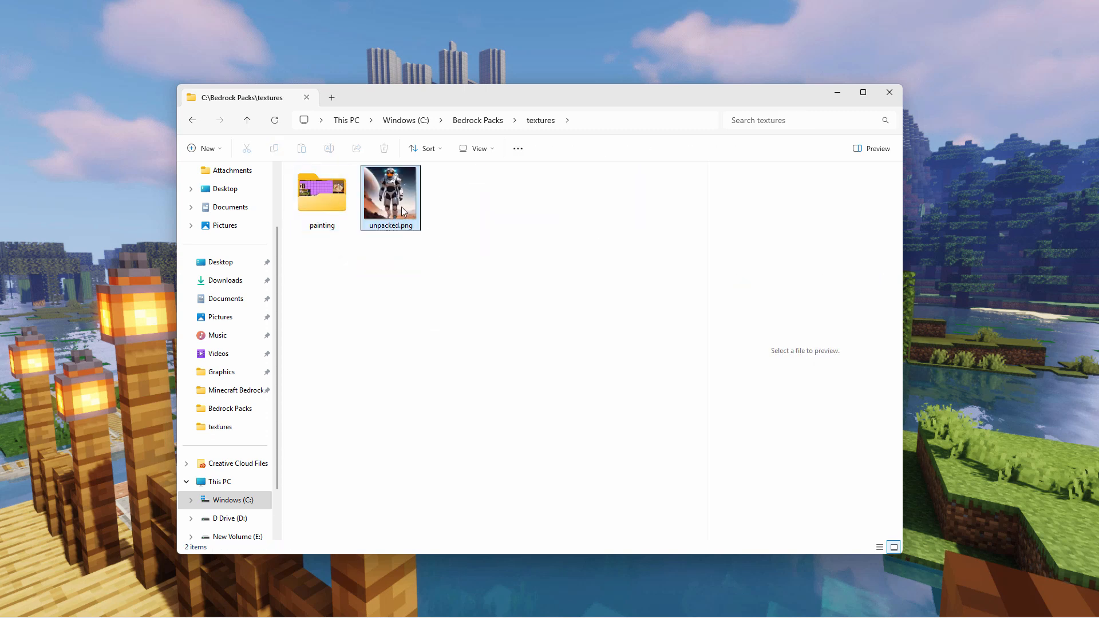
drag(390, 197, 322, 197)
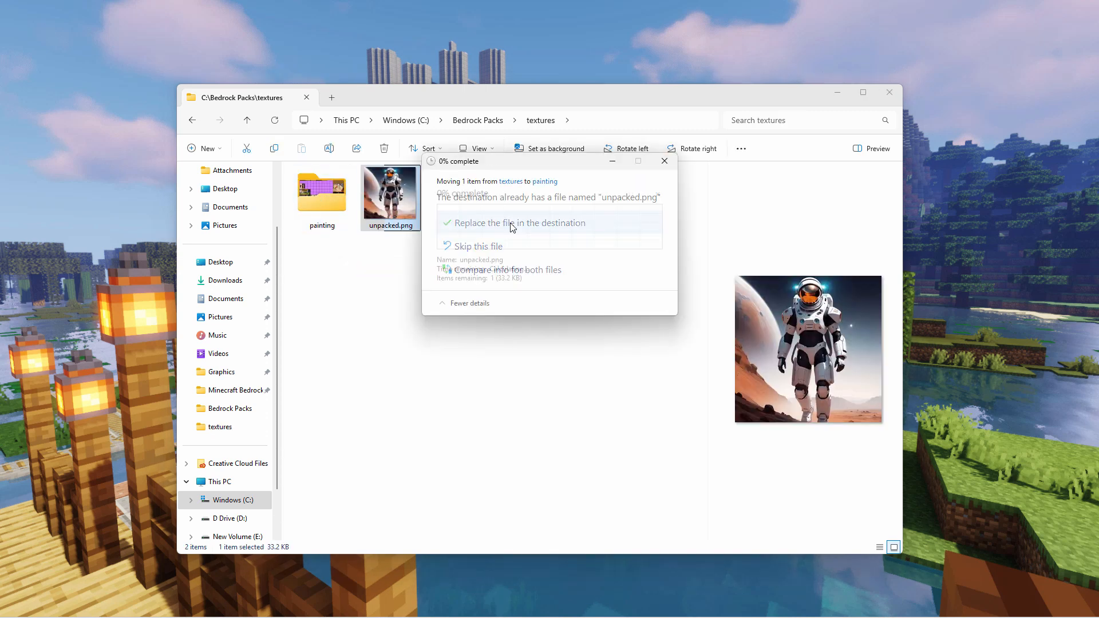
click(519, 222)
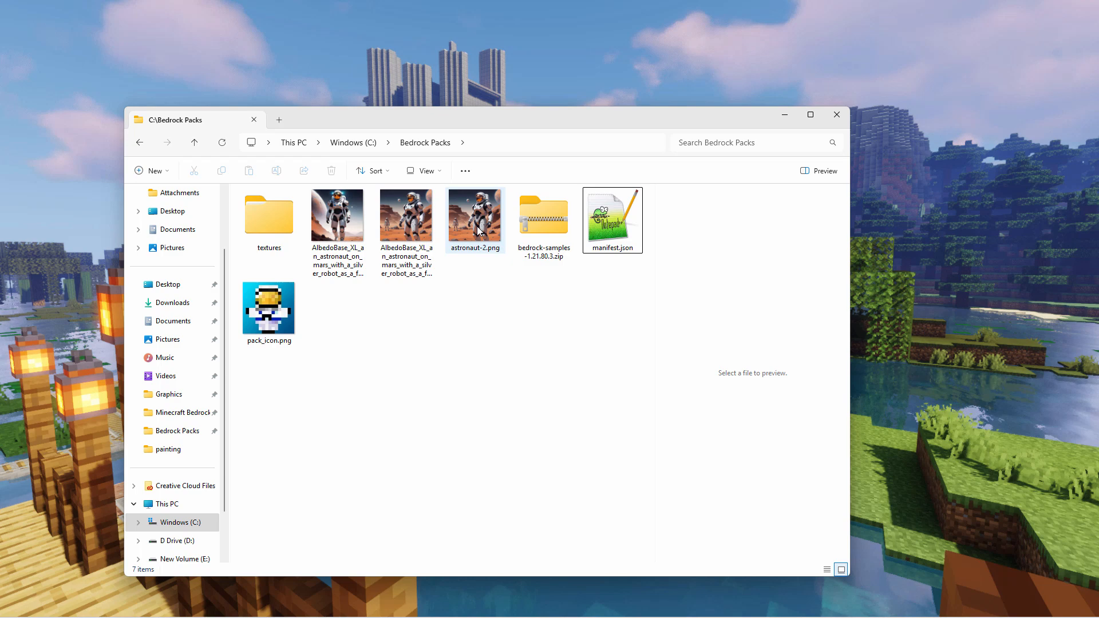
mouse_move(464, 236)
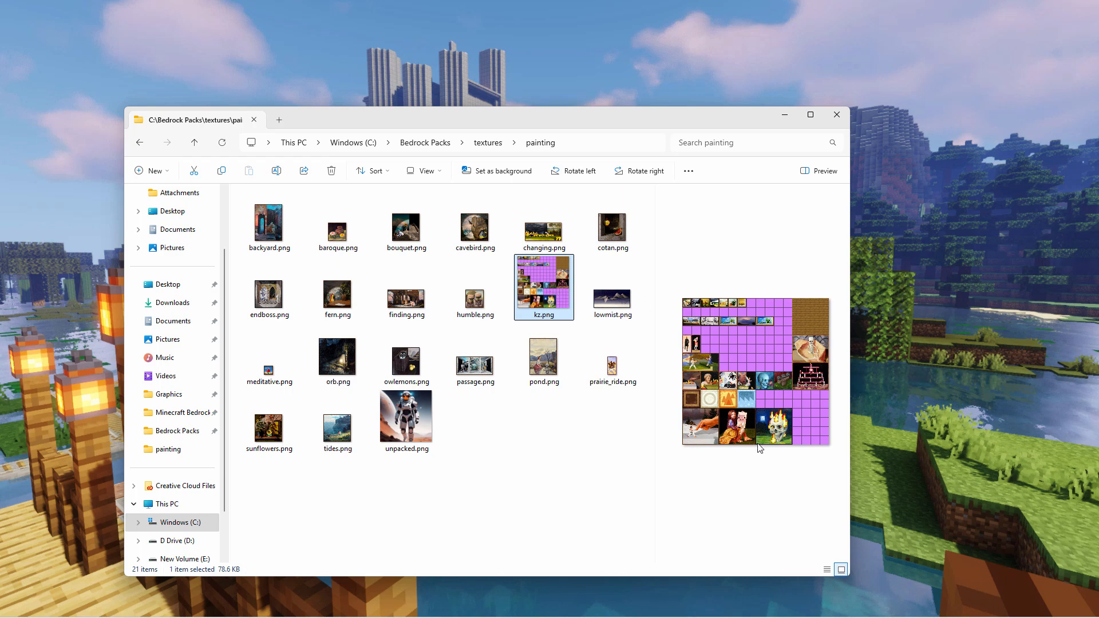
mouse_move(774, 427)
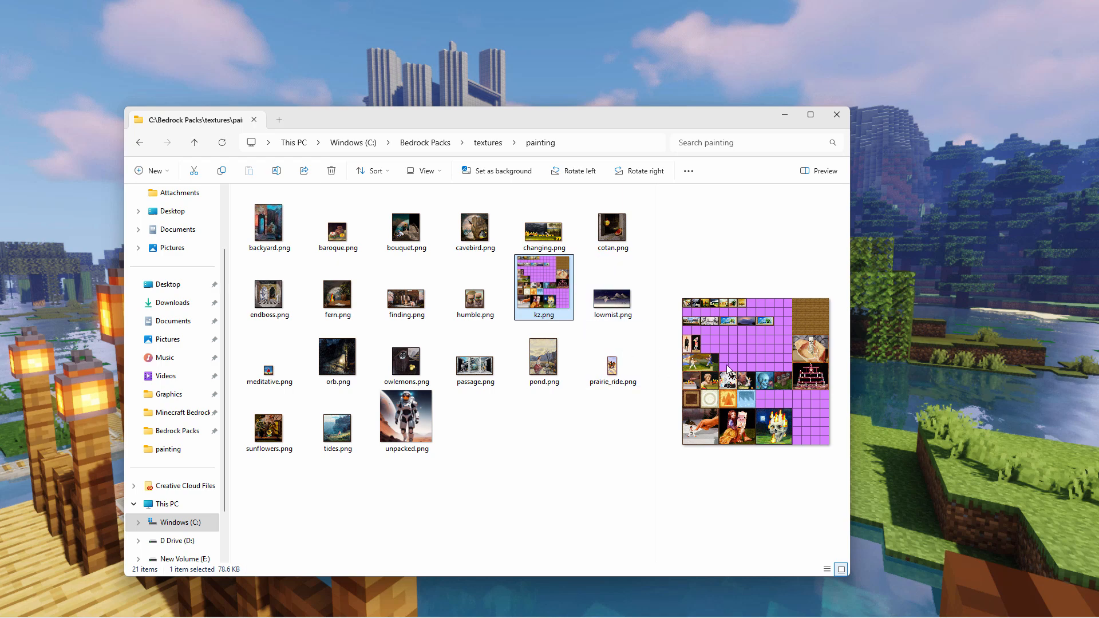
mouse_move(765, 379)
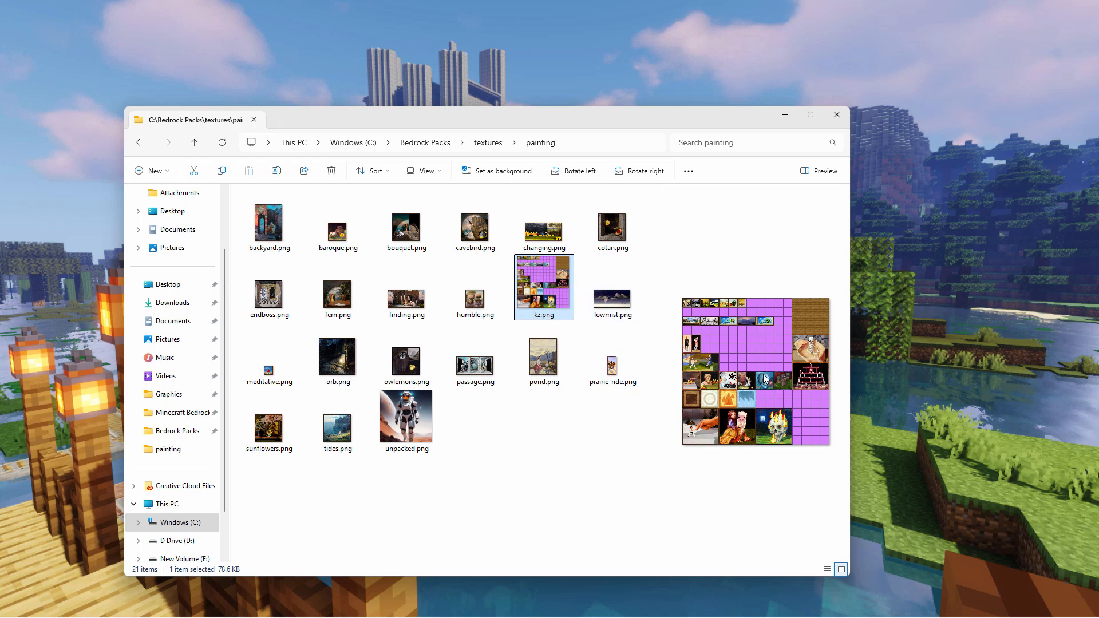
mouse_move(748, 380)
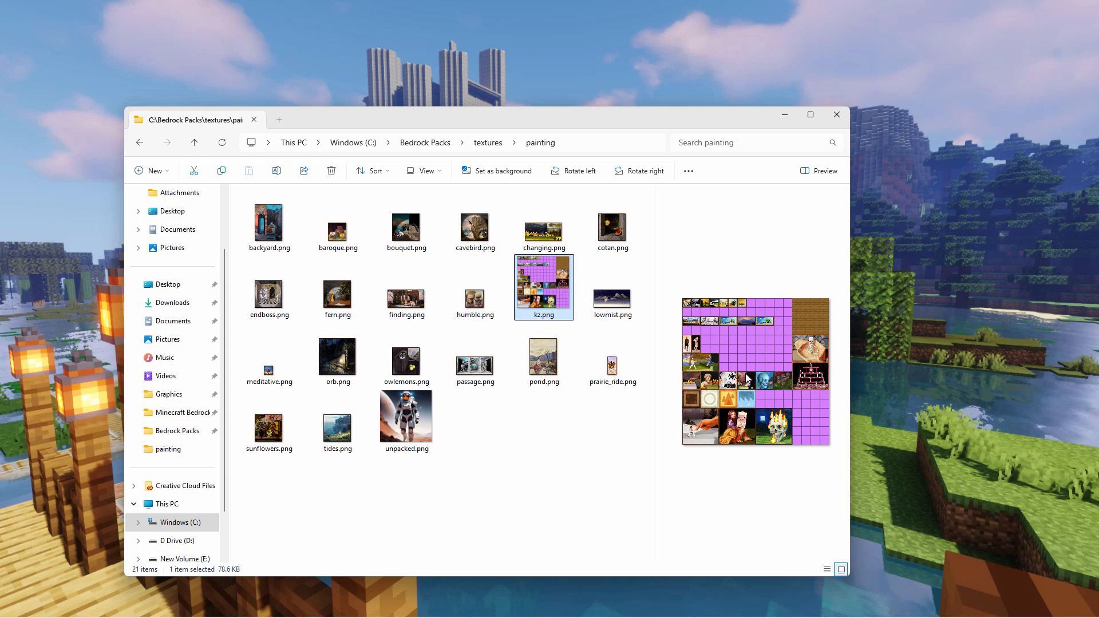
mouse_move(792, 436)
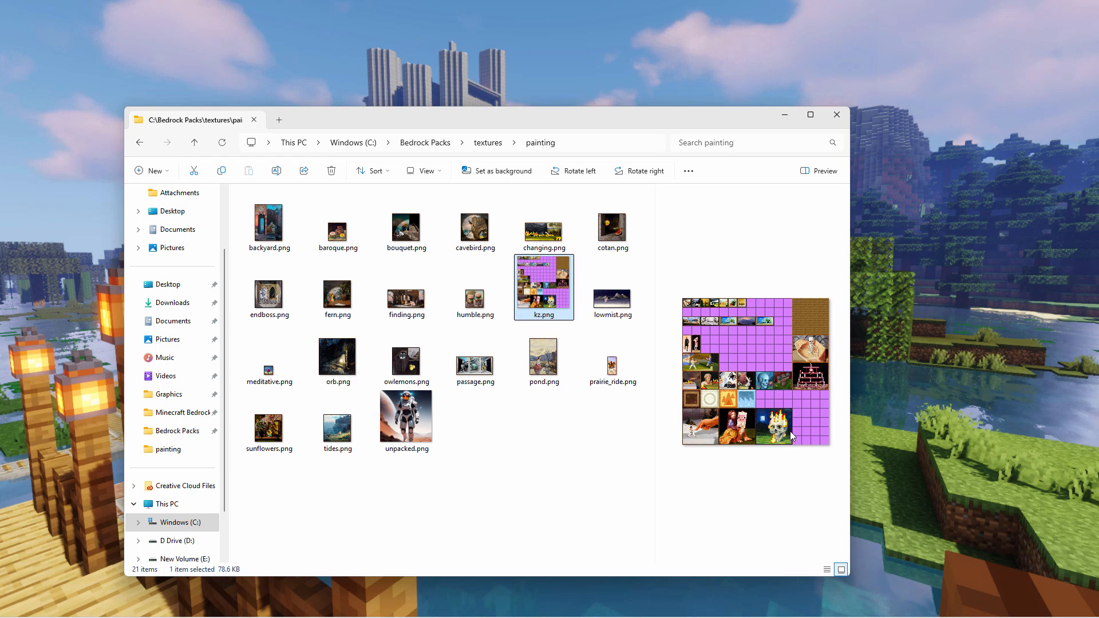
mouse_move(575, 444)
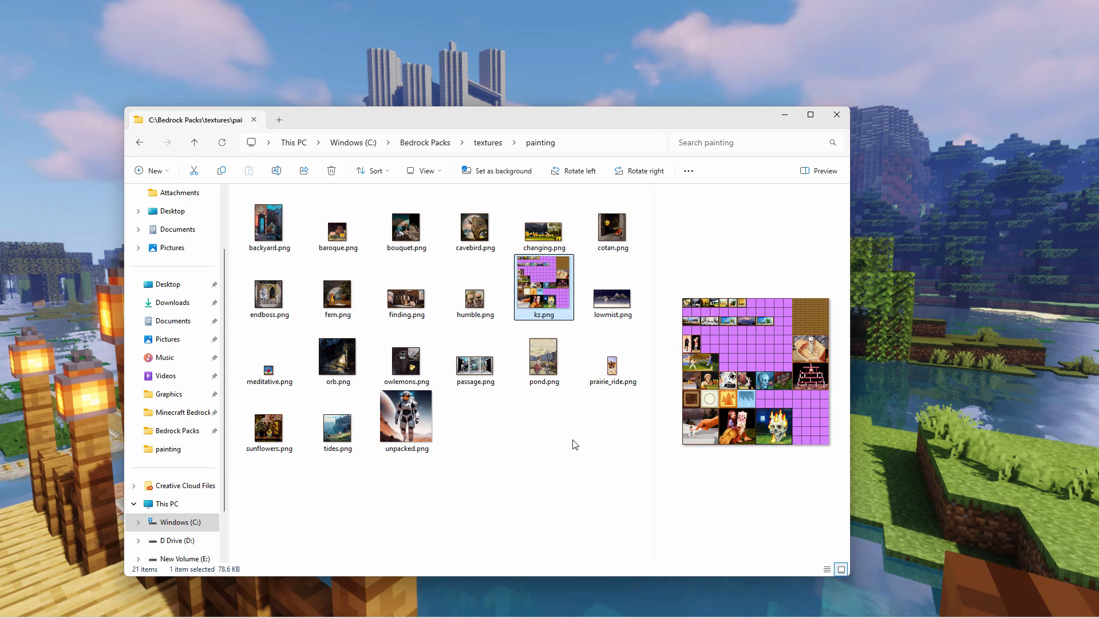
mouse_move(553, 435)
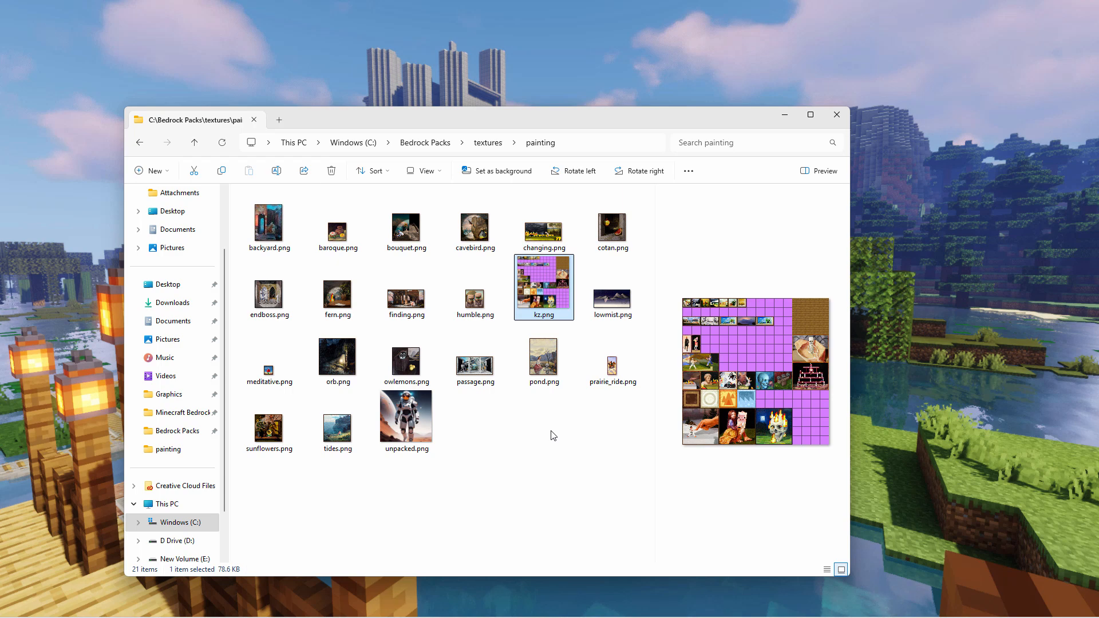
mouse_move(295, 501)
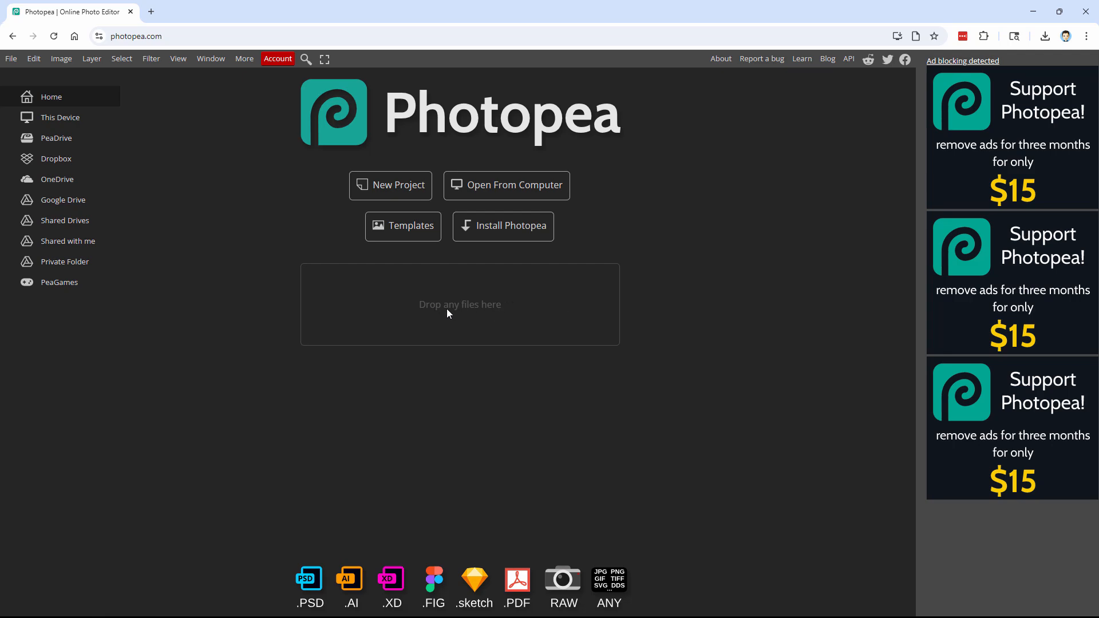
- Load kz.png from the computer into Photopea as a document
click(506, 185)
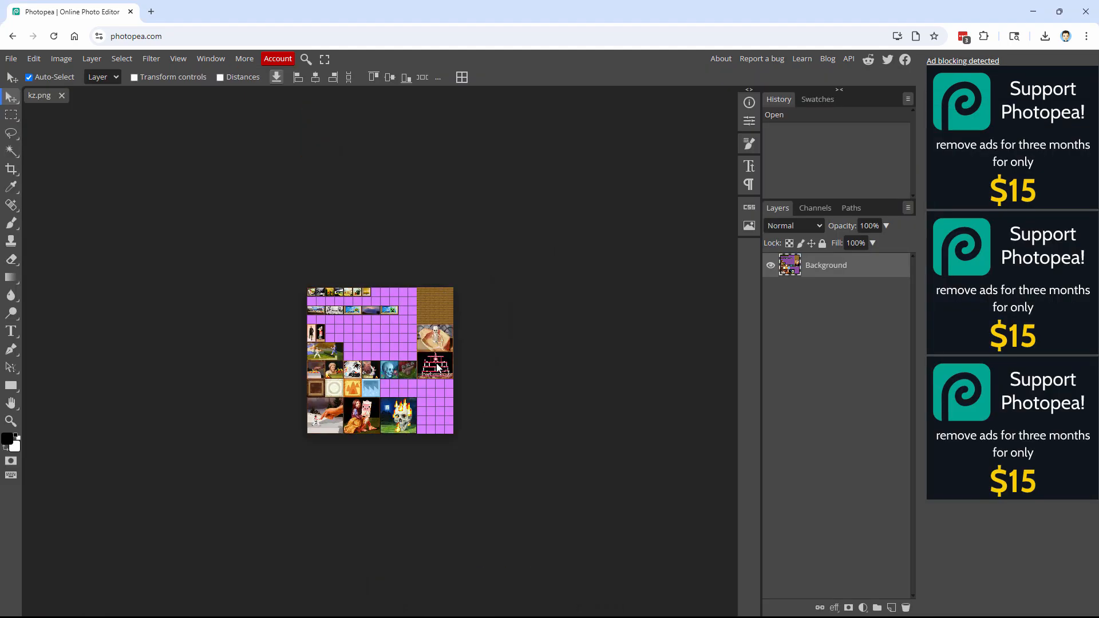
mouse_move(485, 361)
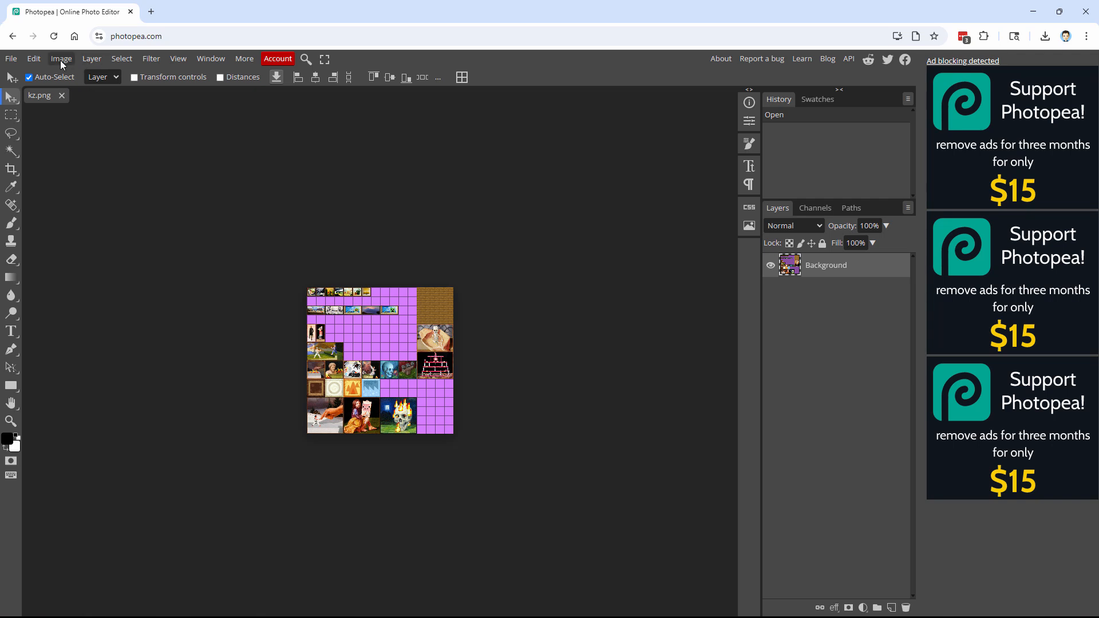
- Resize the image to 1024 × 1024 with Nearest Neighbor resampling via Image Size
click(62, 58)
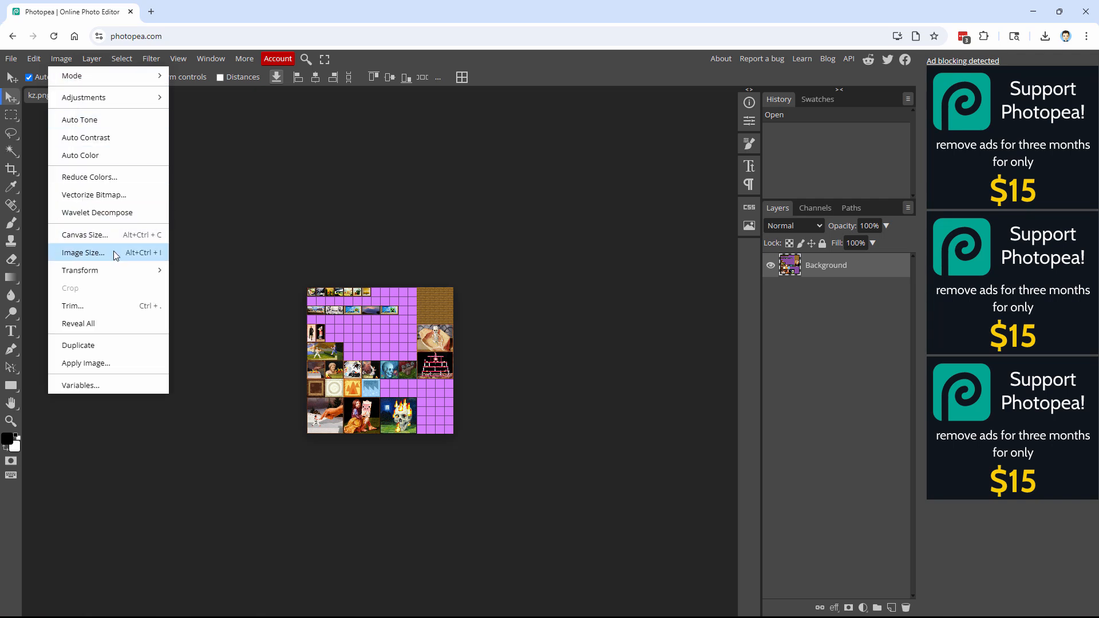
click(83, 252)
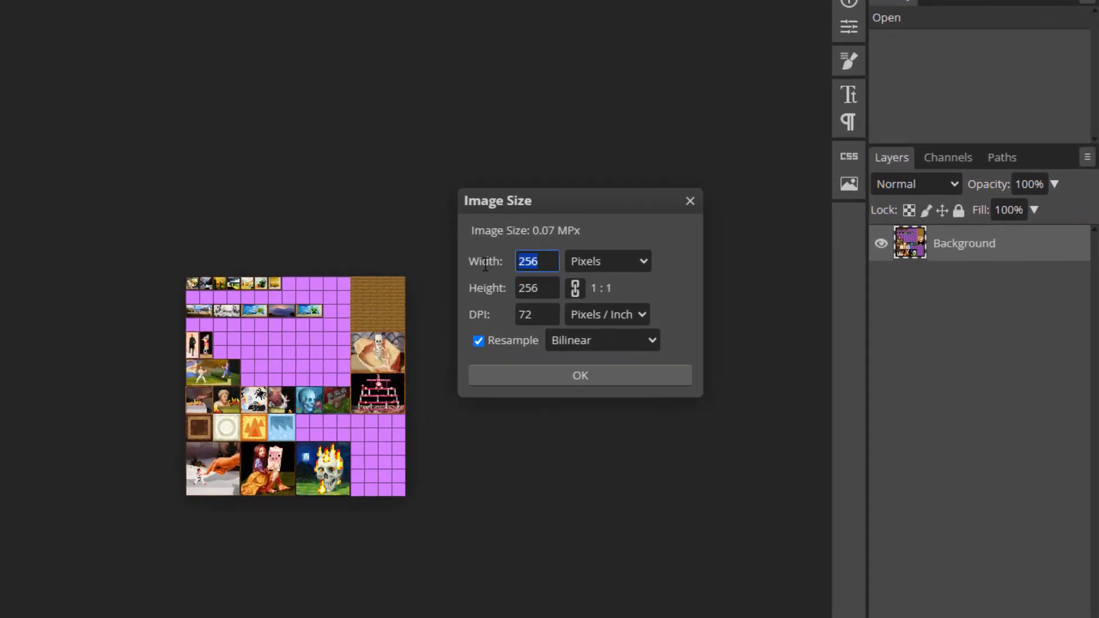
text(1024)
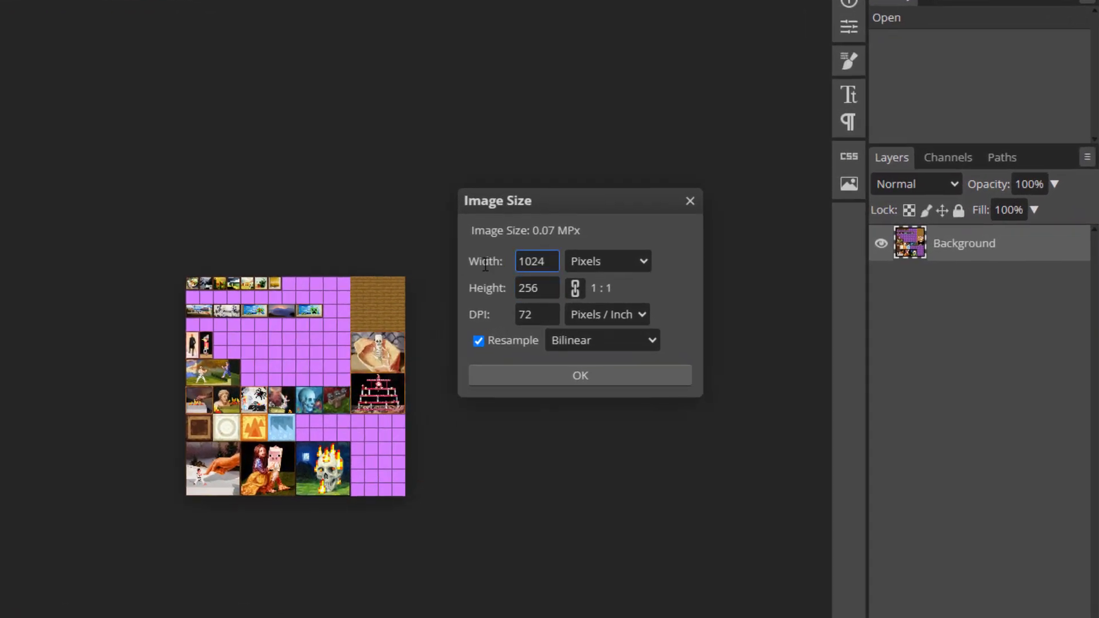
text(1024)
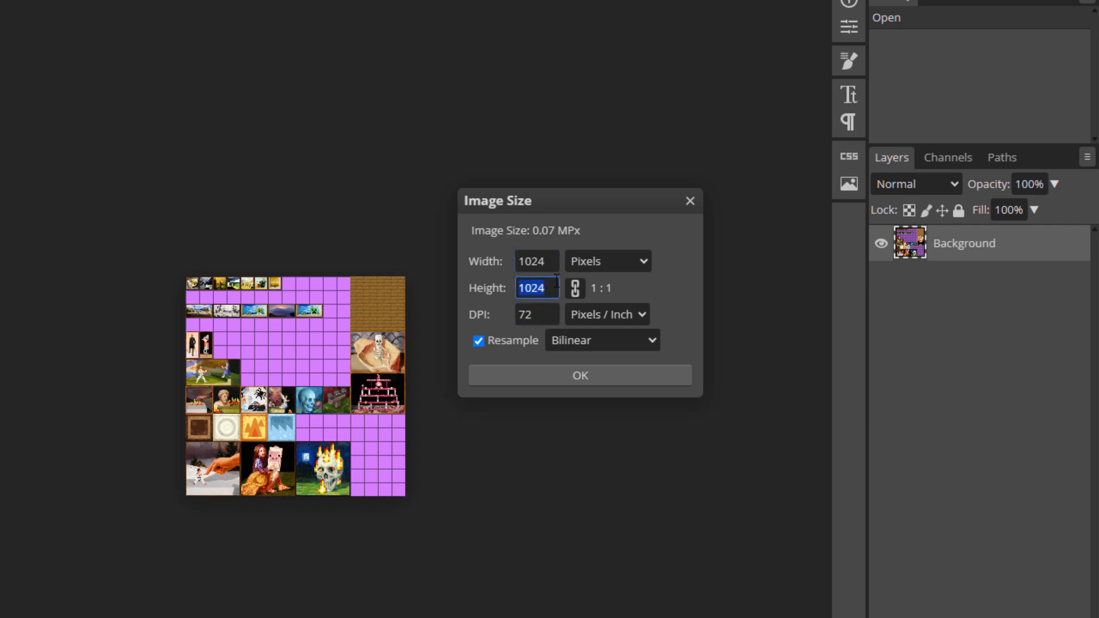
click(602, 340)
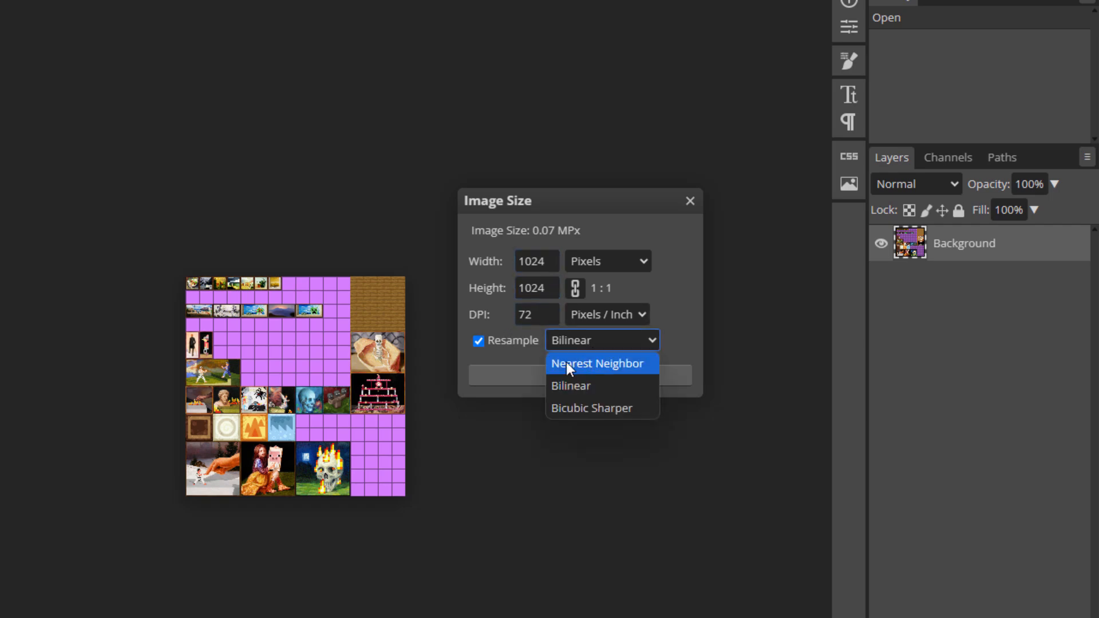
click(597, 364)
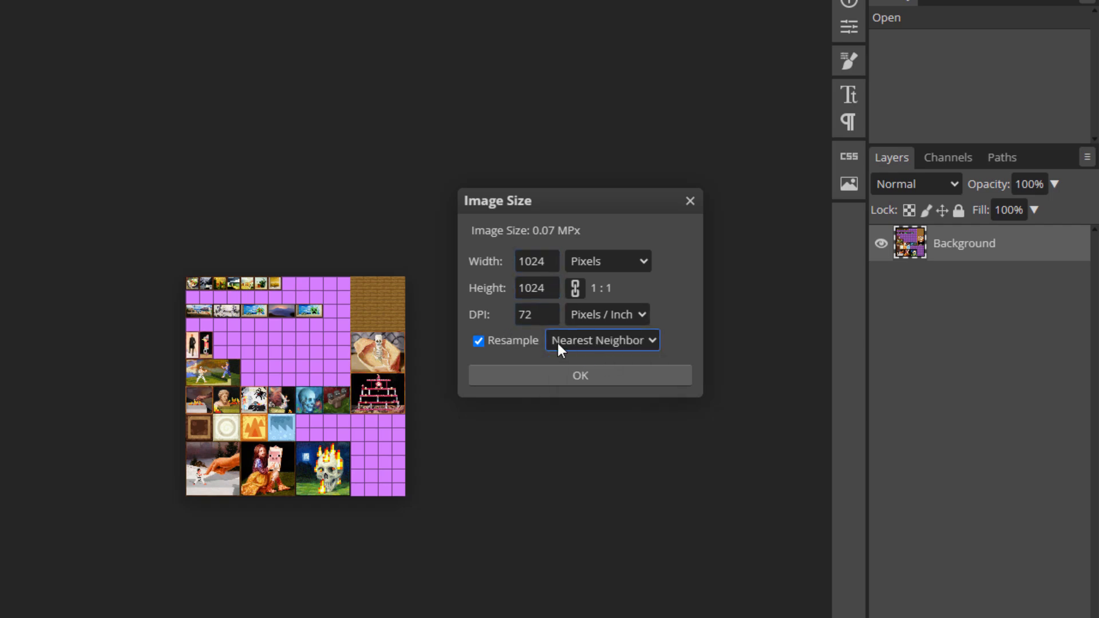
mouse_move(230, 395)
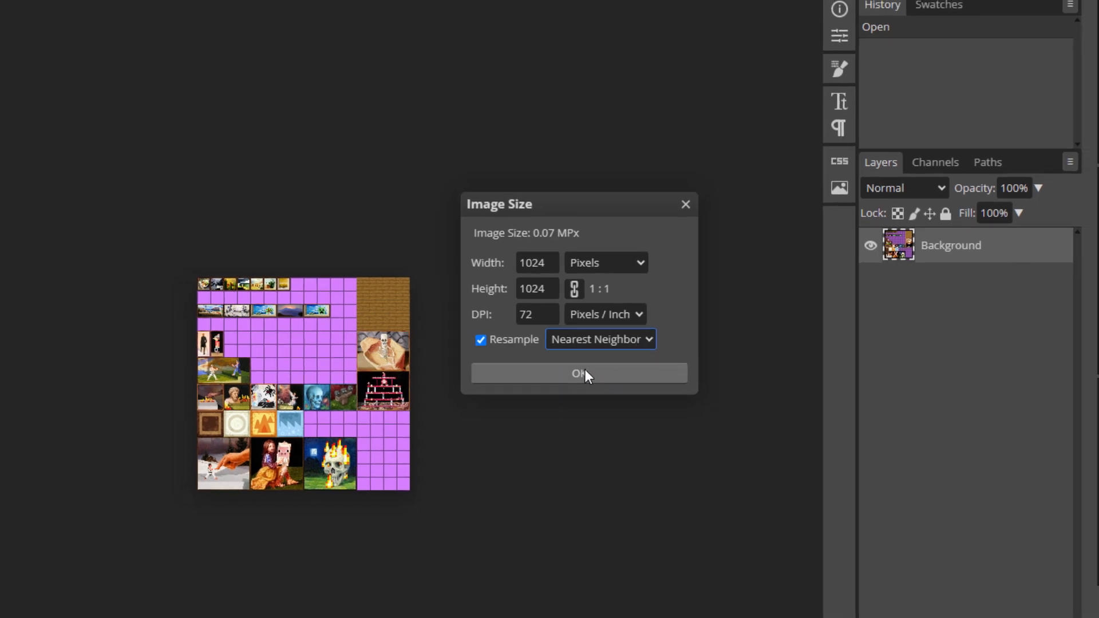
click(579, 374)
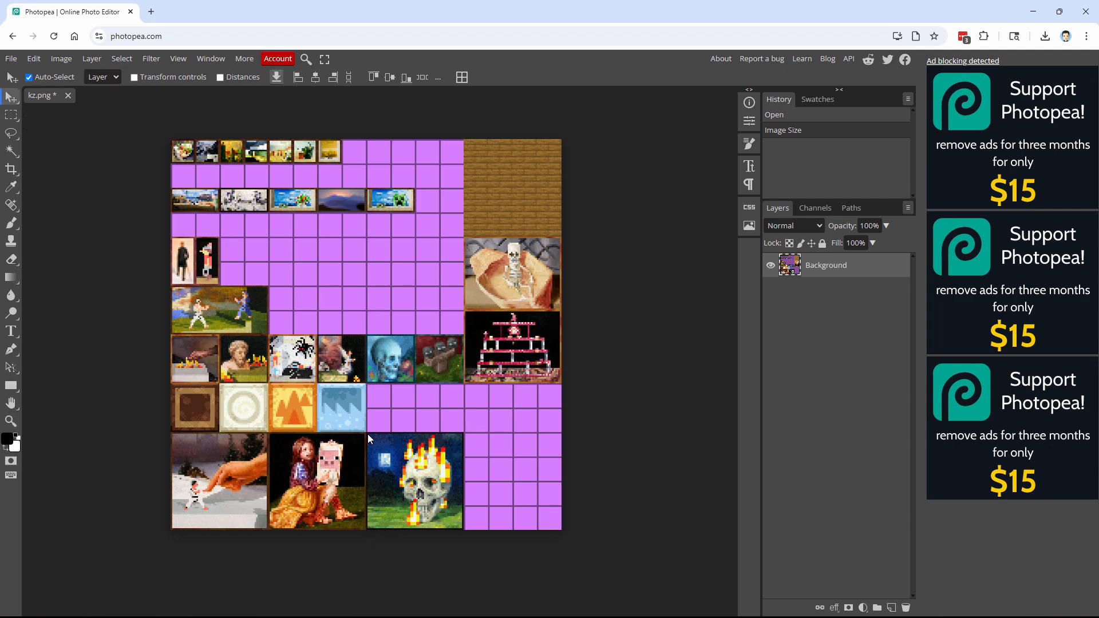
- Place astronaut-2.png into the atlas and move it over the bottom-row skull painting
click(11, 58)
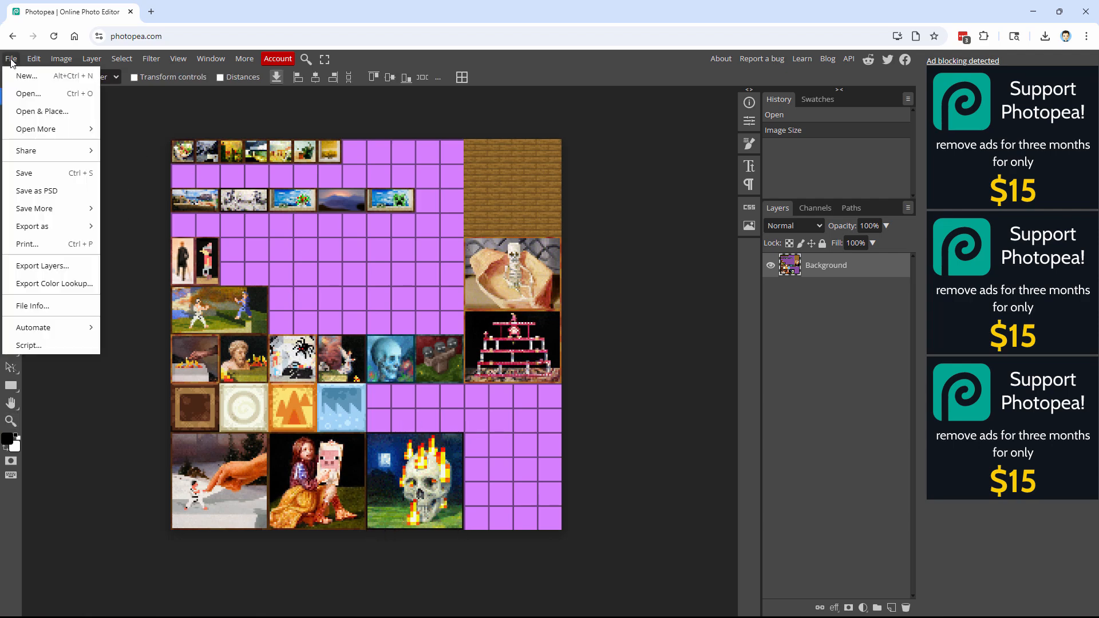
mouse_move(45, 114)
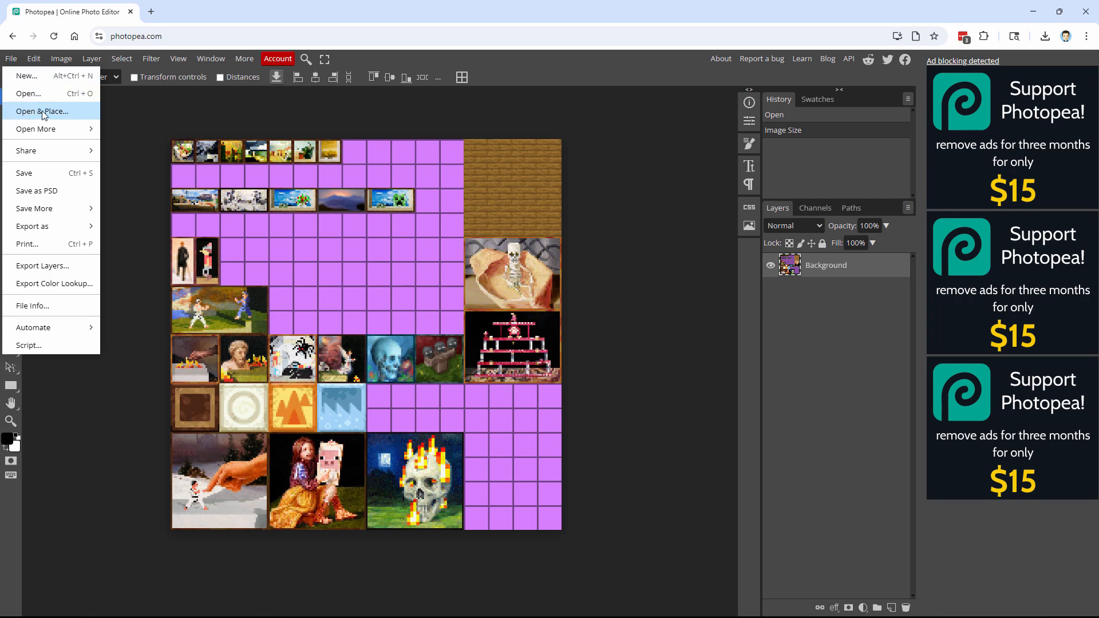
click(42, 111)
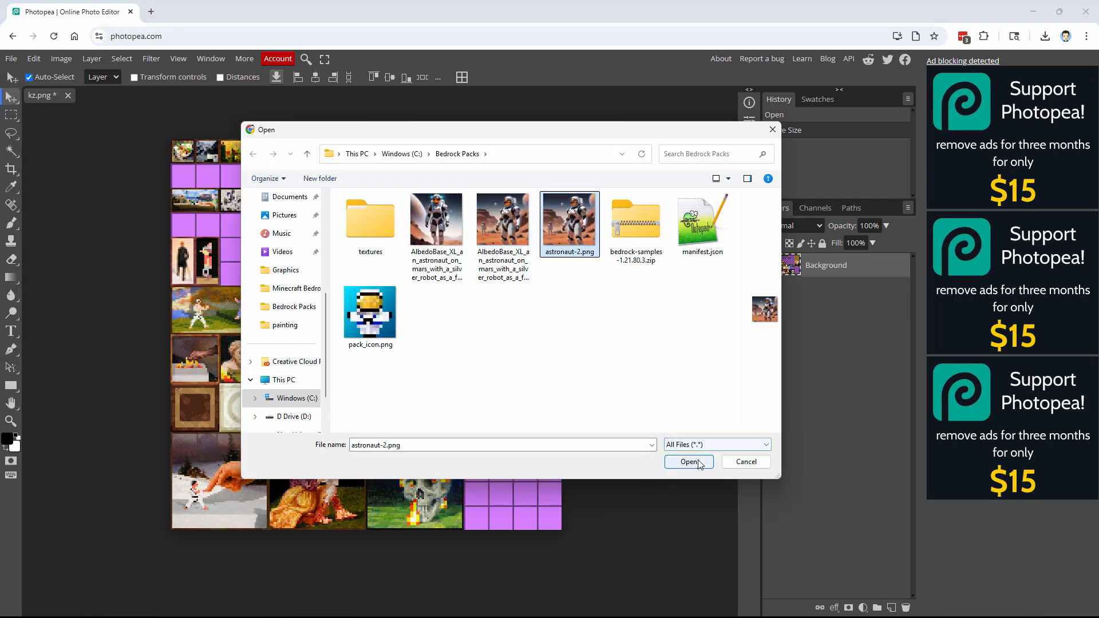
click(689, 461)
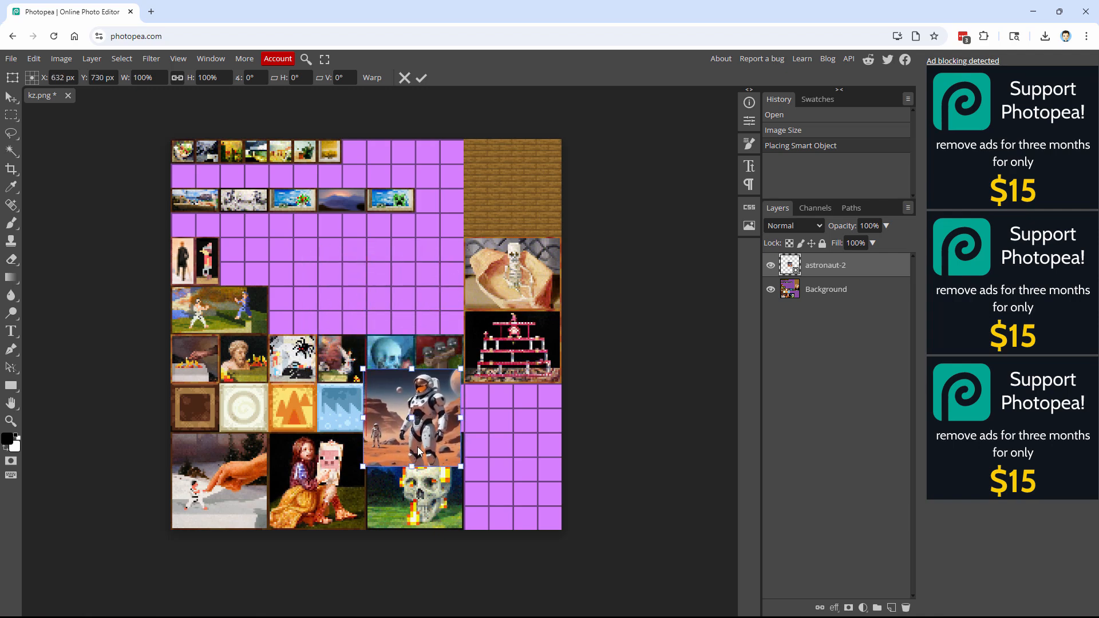
drag(412, 417, 414, 482)
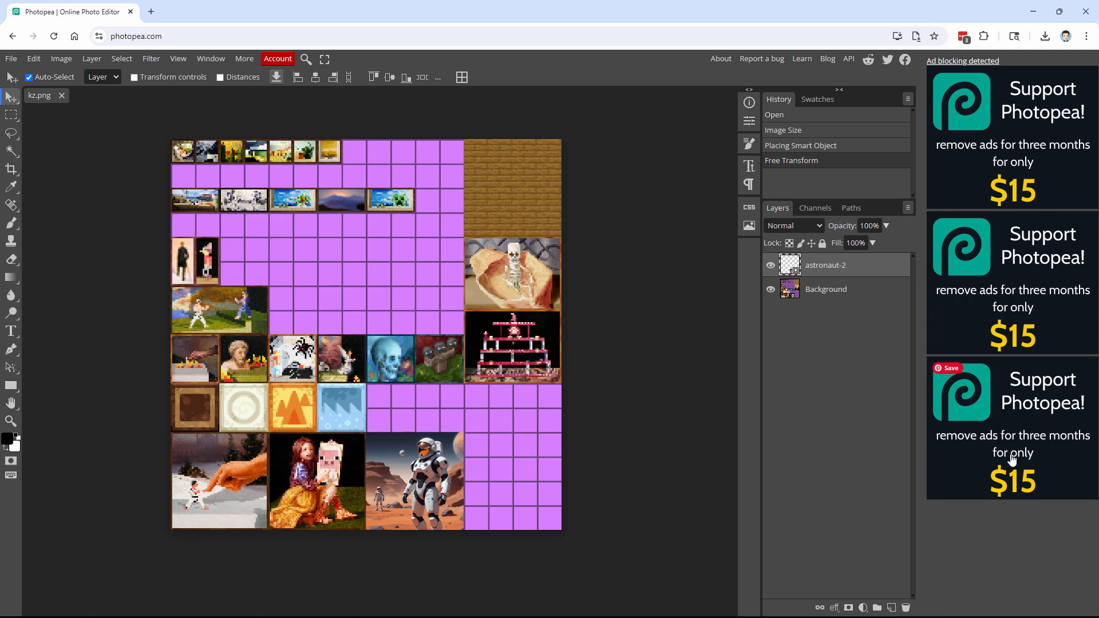
mouse_move(954, 389)
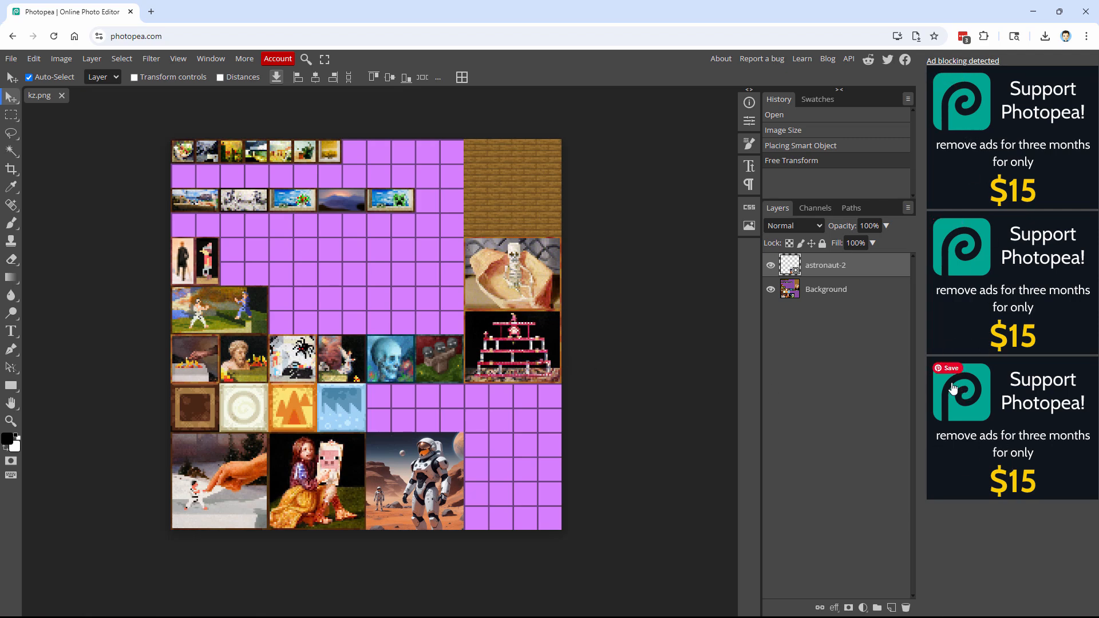
mouse_move(688, 261)
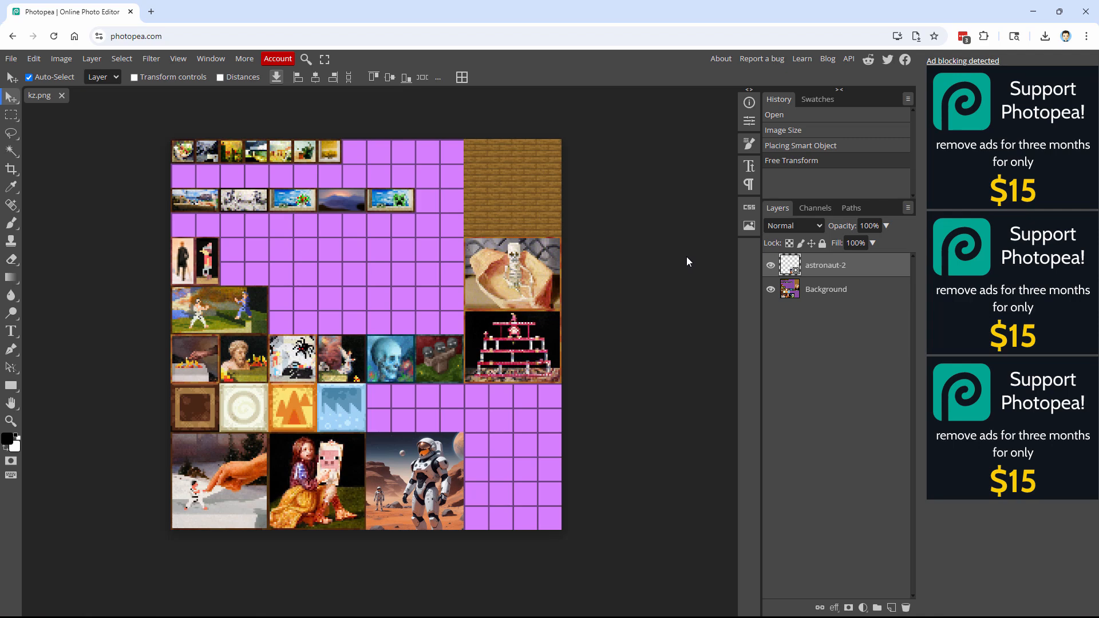
mouse_move(1003, 167)
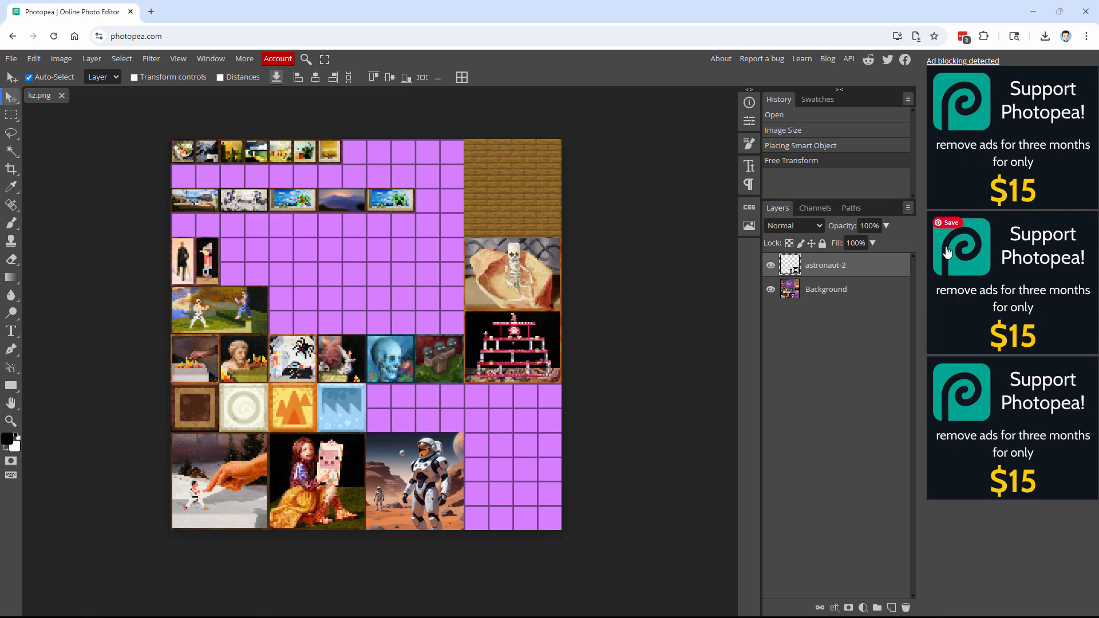
mouse_move(663, 168)
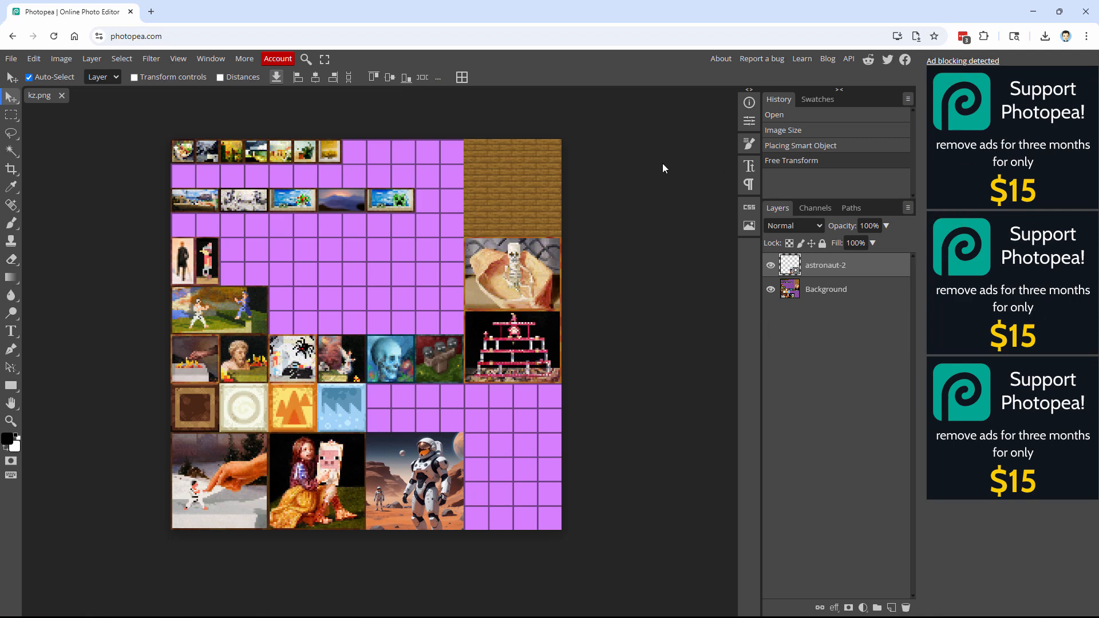
mouse_move(607, 402)
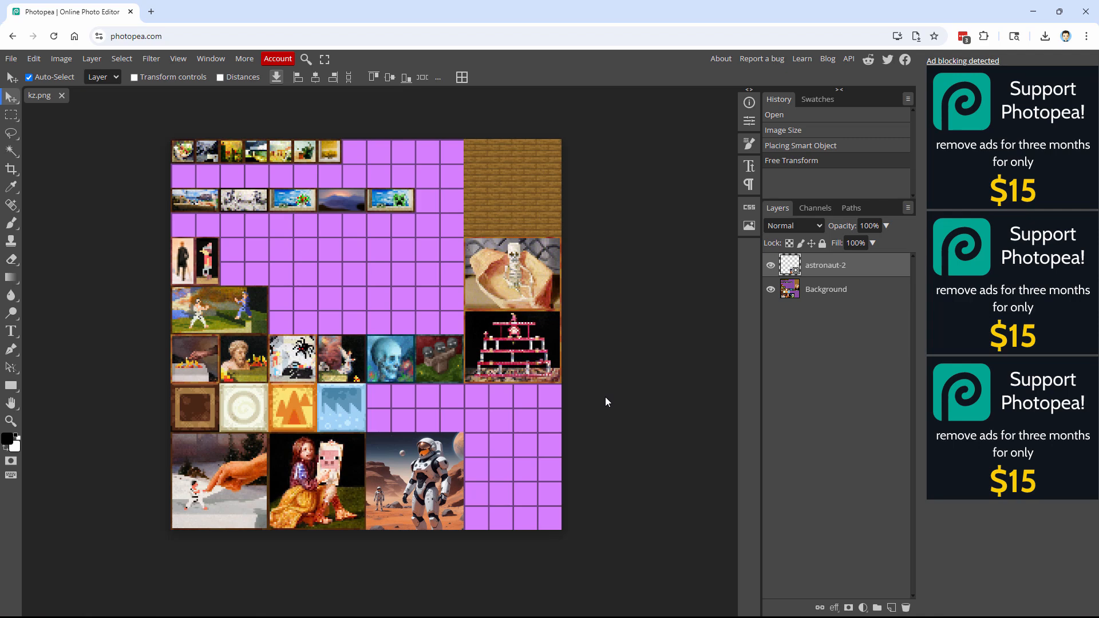
mouse_move(501, 440)
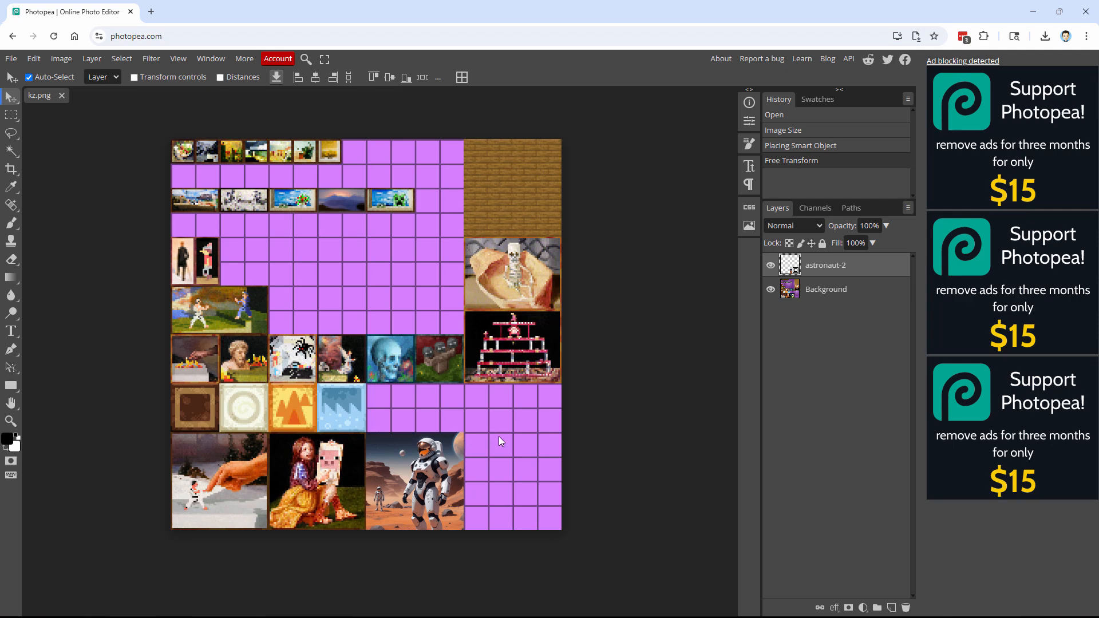
mouse_move(357, 264)
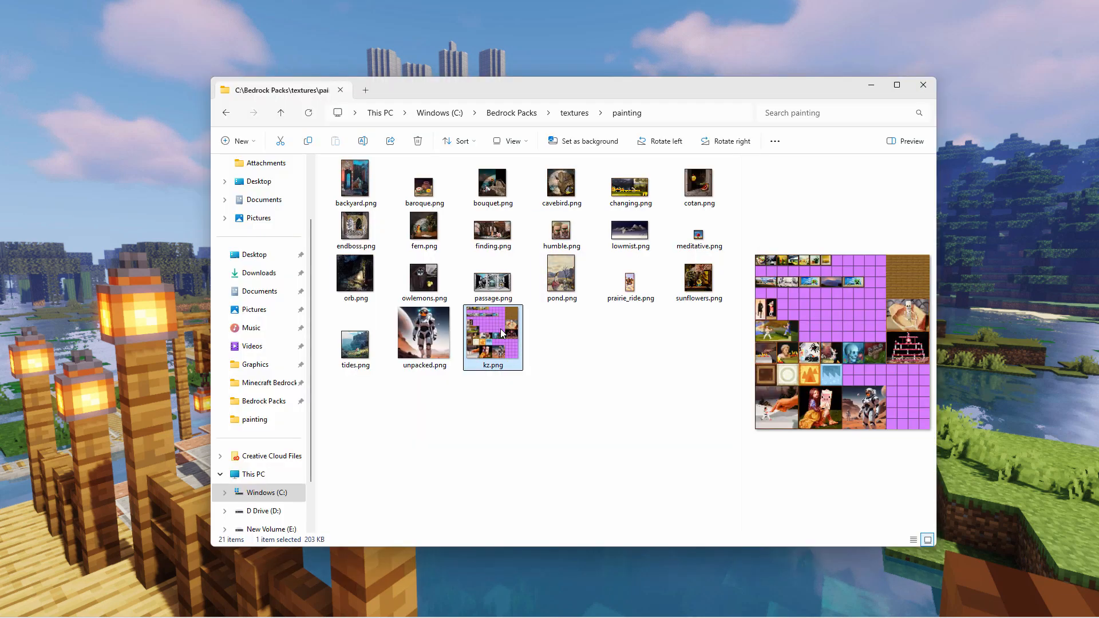
mouse_move(860, 410)
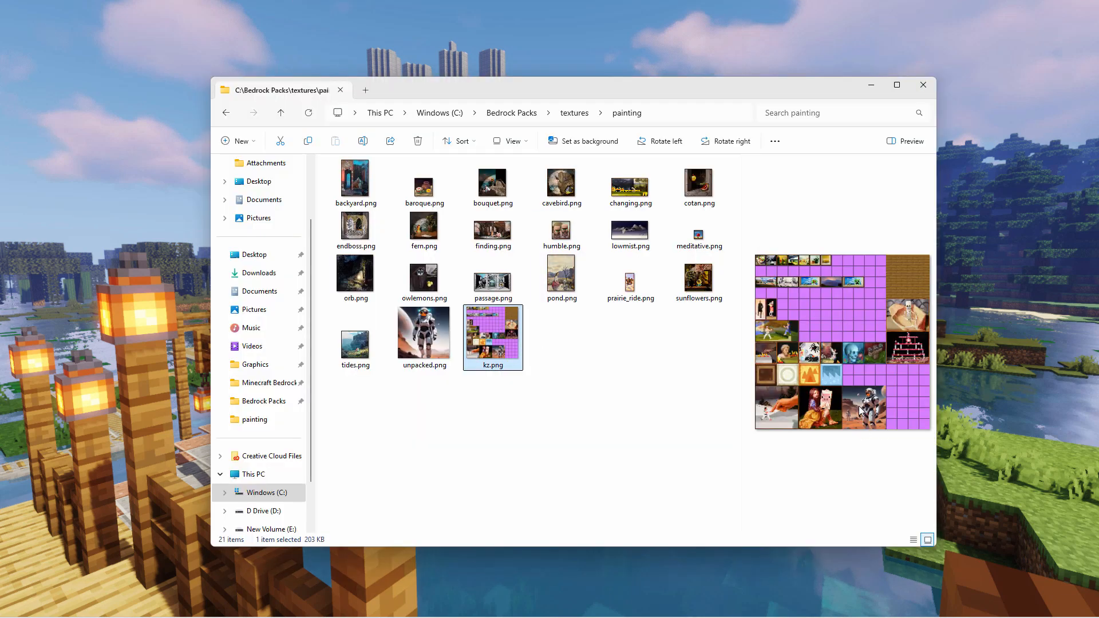
mouse_move(625, 414)
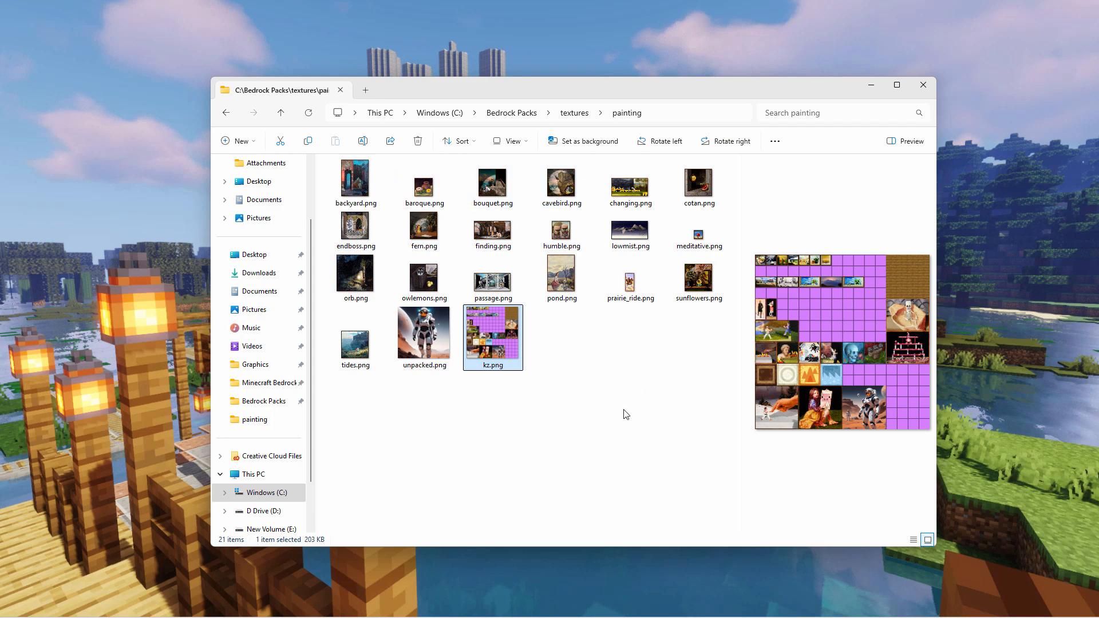
mouse_move(561, 118)
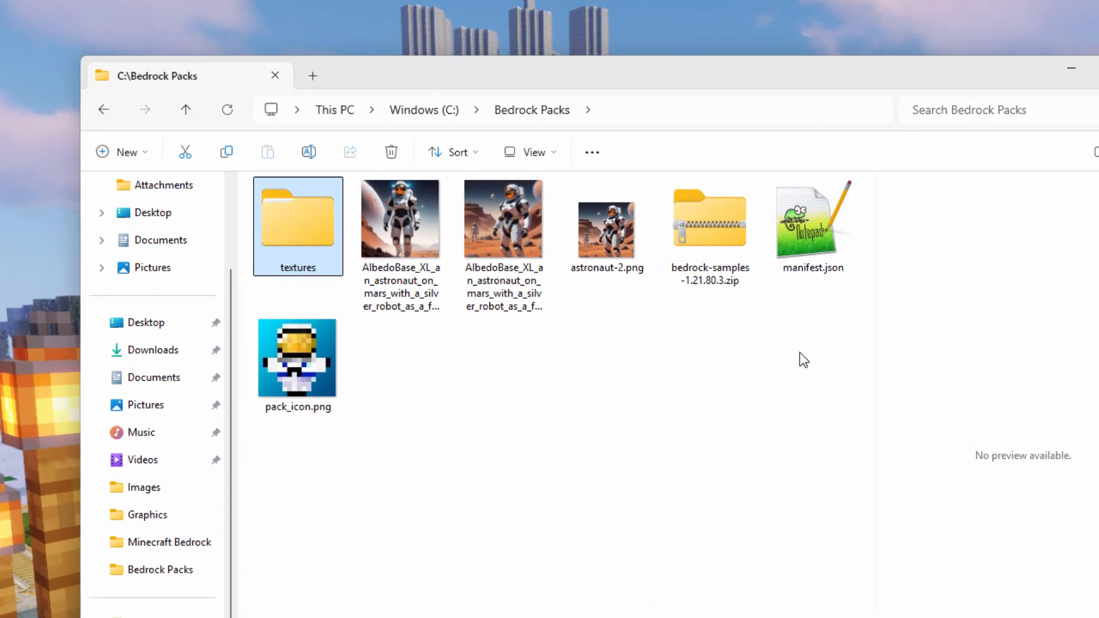
mouse_move(810, 288)
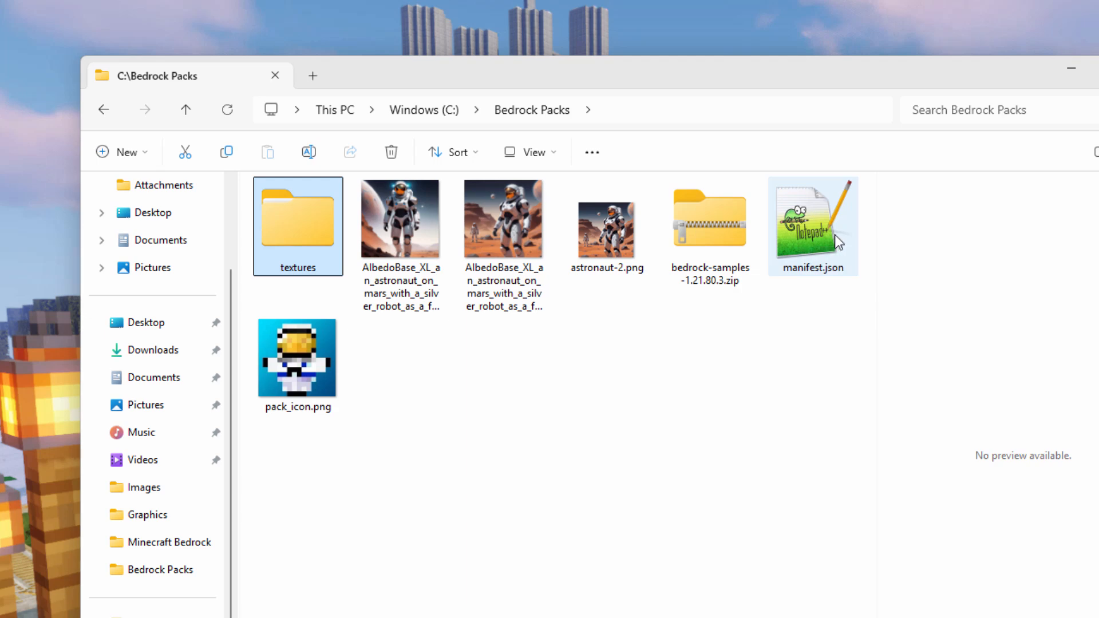
mouse_move(809, 246)
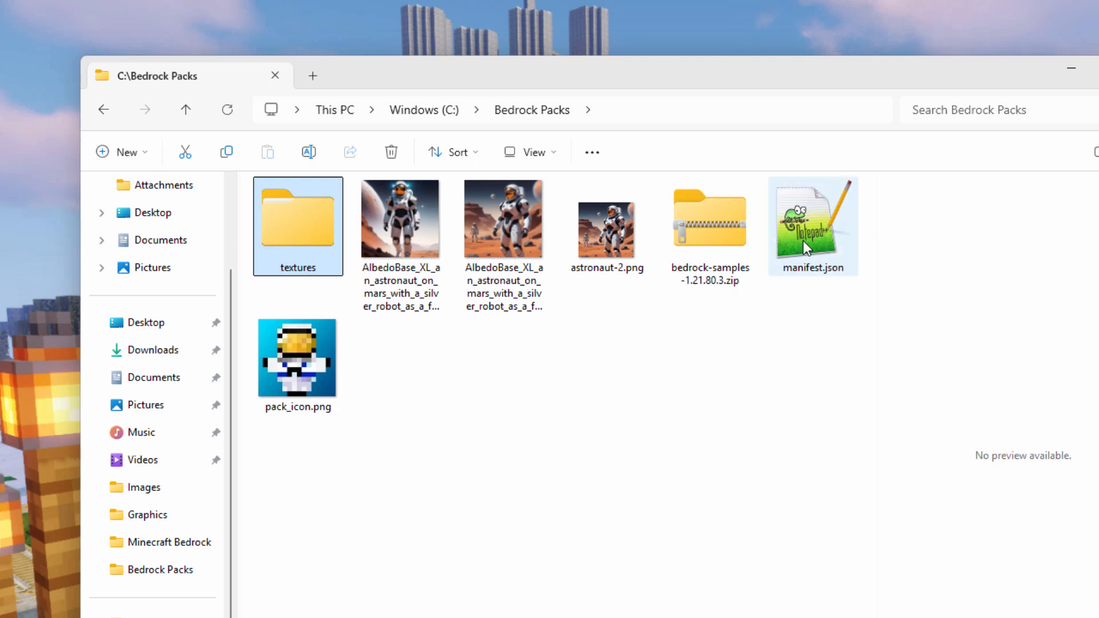
- Open manifest.json from Bedrock Packs in Notepad++
double_click(813, 224)
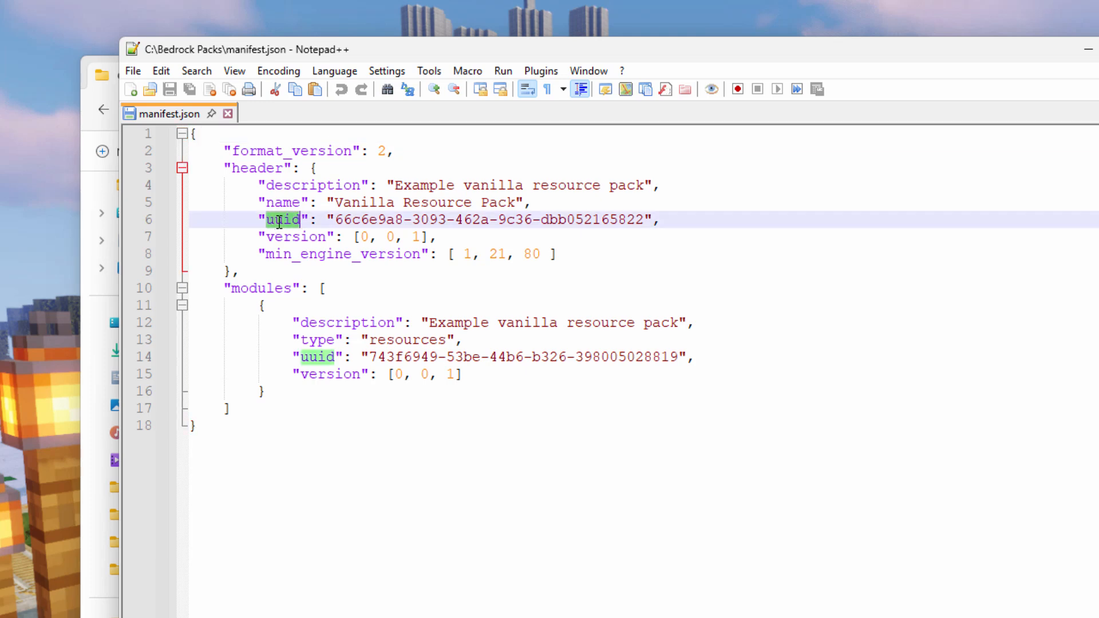
mouse_move(561, 341)
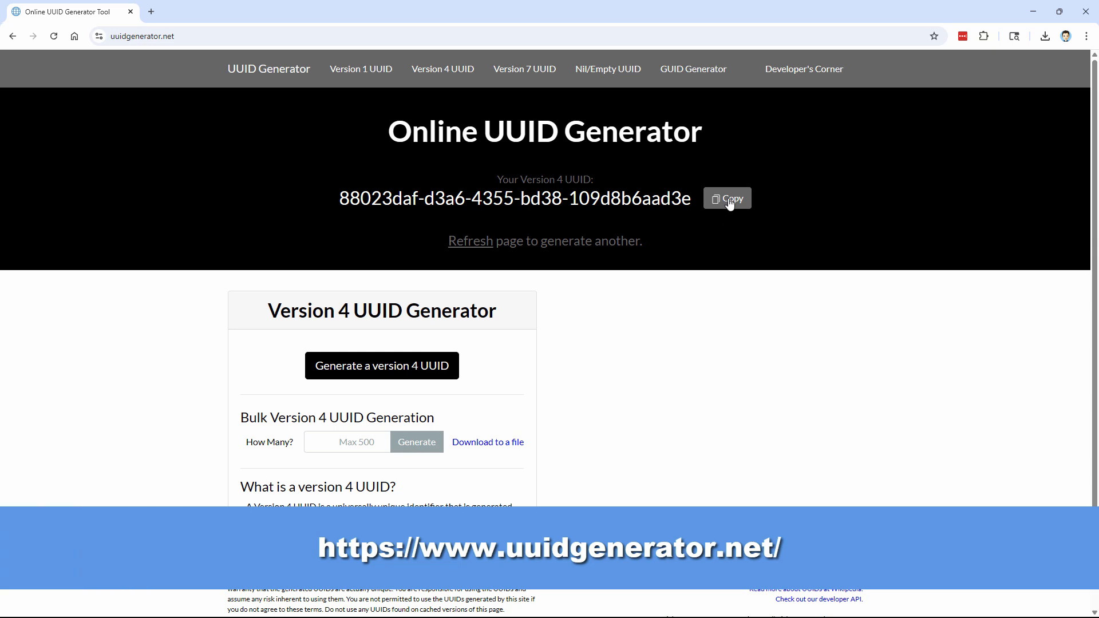
- Copy the generated version 4 UUID 88023daf-d3a6-4355-bd38-109d8b6aad3e
click(727, 198)
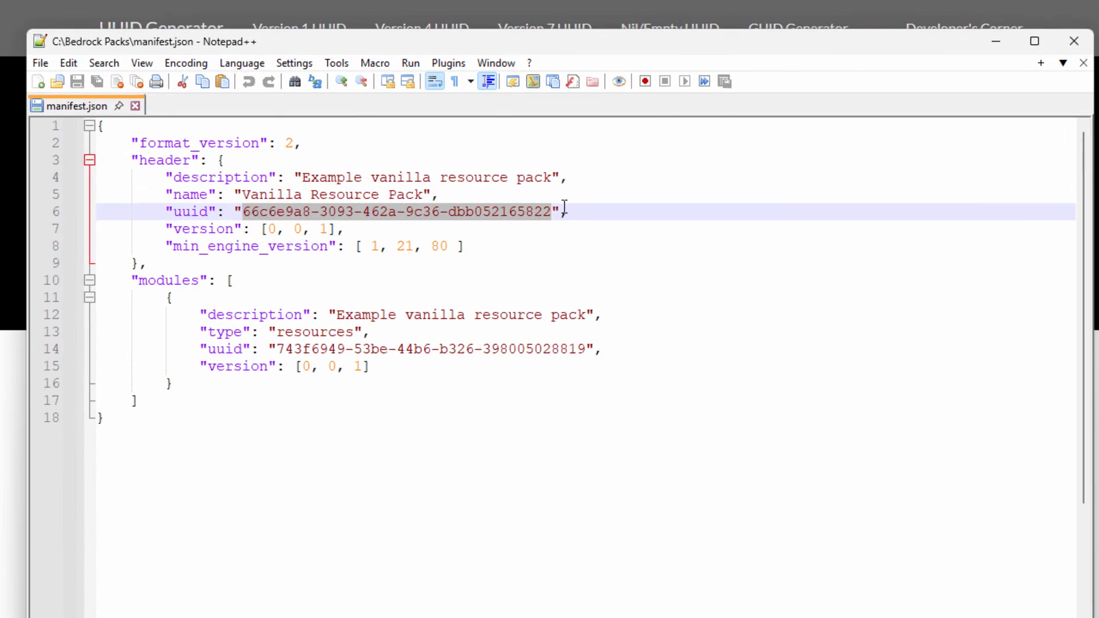
- Paste the generated UUID 88023daf-… over the header uuid value
right_click(394, 212)
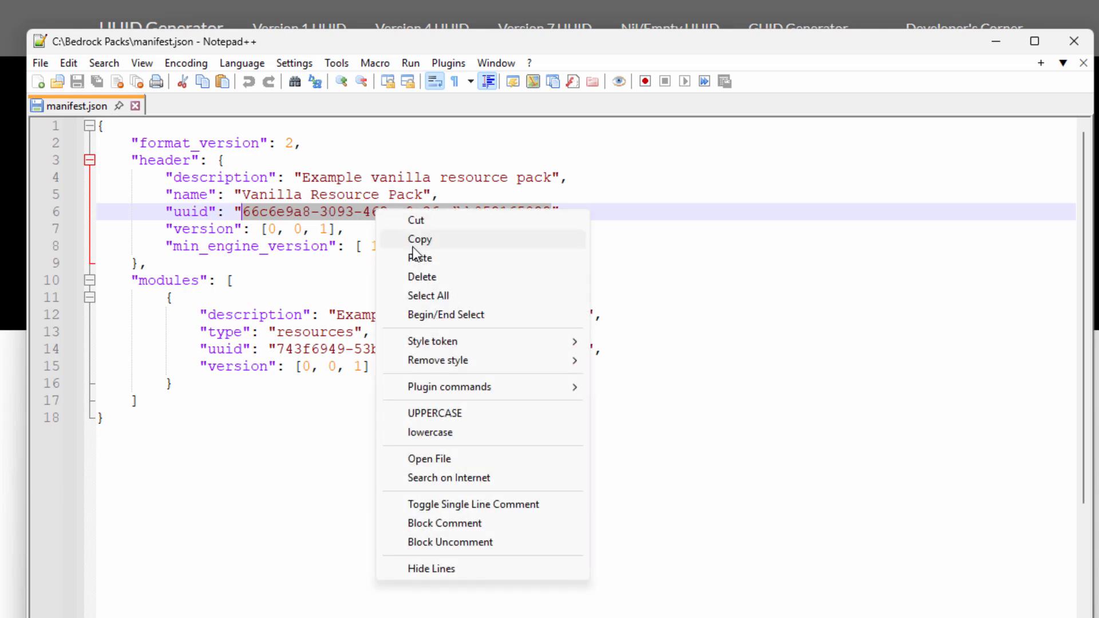
click(420, 257)
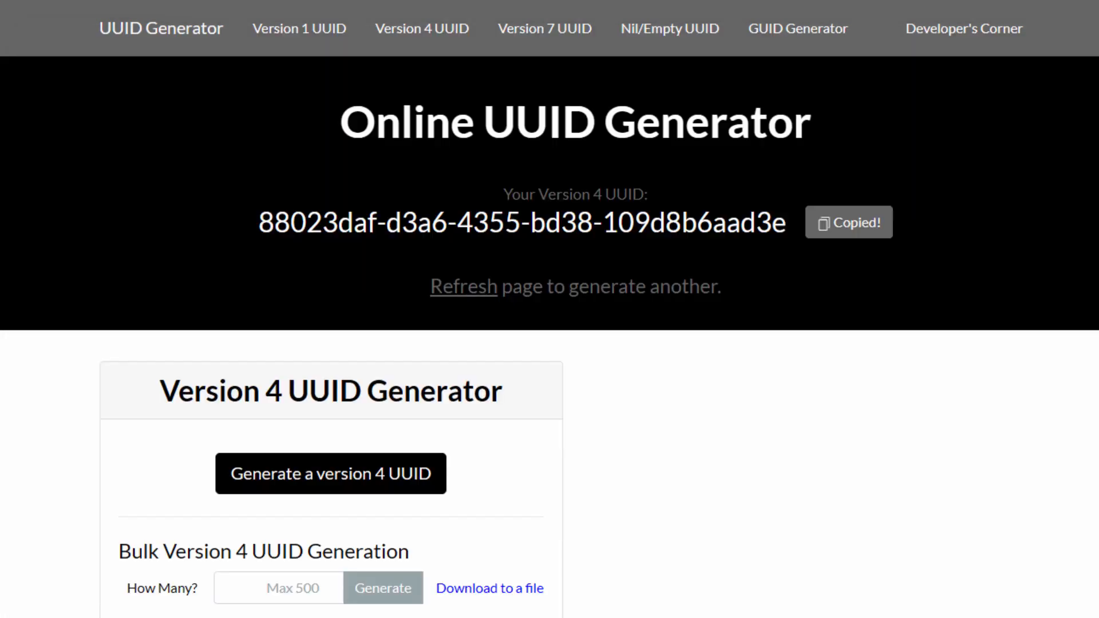
- Generate and copy a second UUID 5e5d8ae6-… and paste it over the module uuid
click(462, 286)
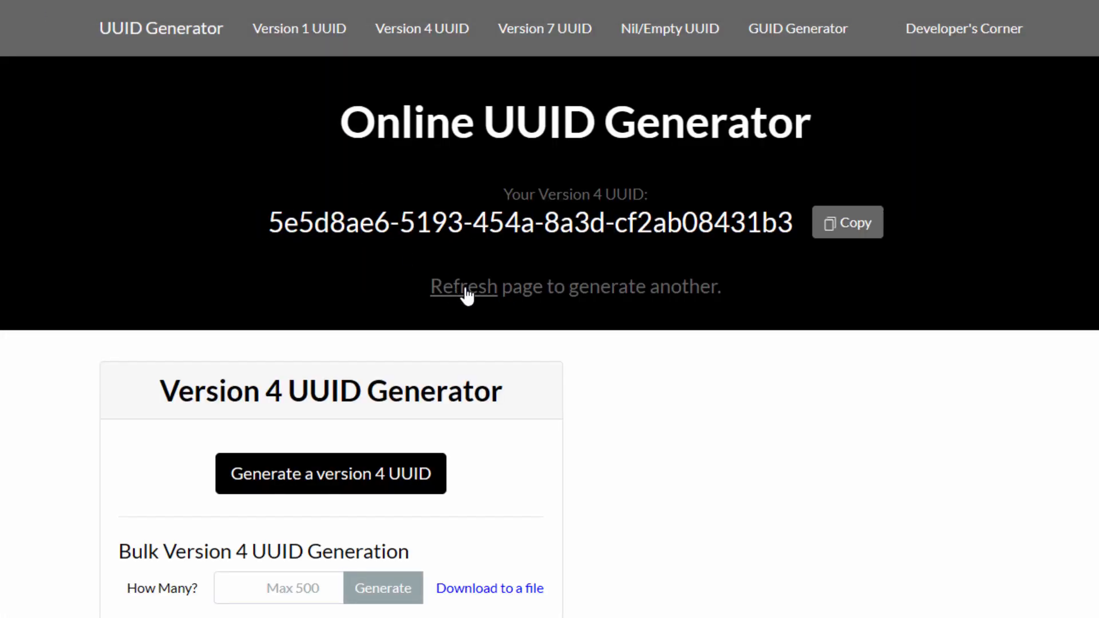
click(846, 222)
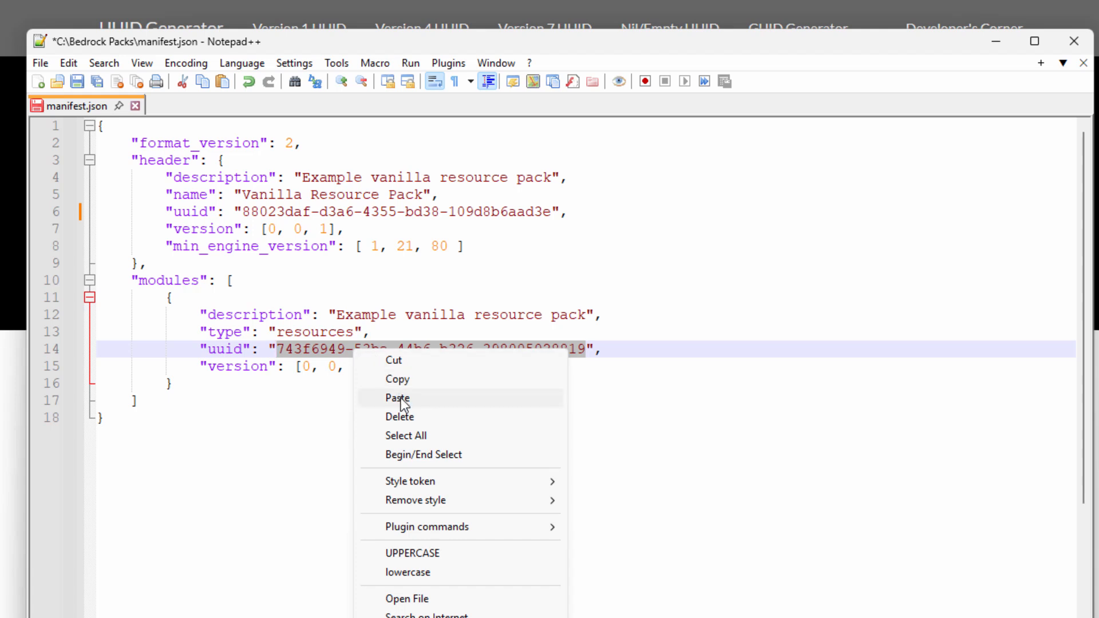
click(397, 398)
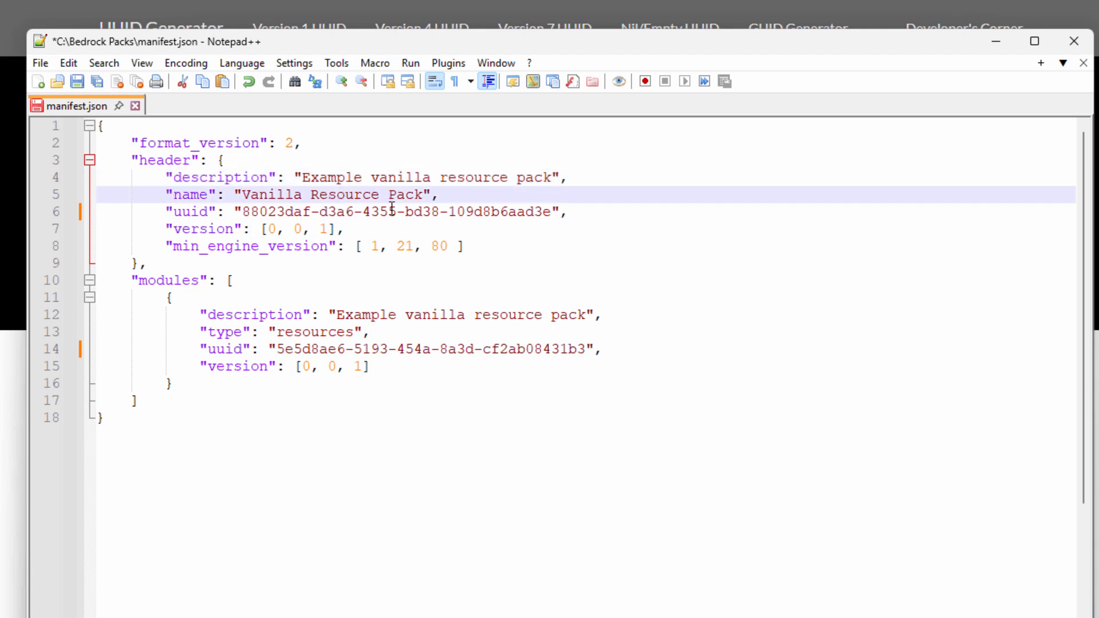
click(553, 177)
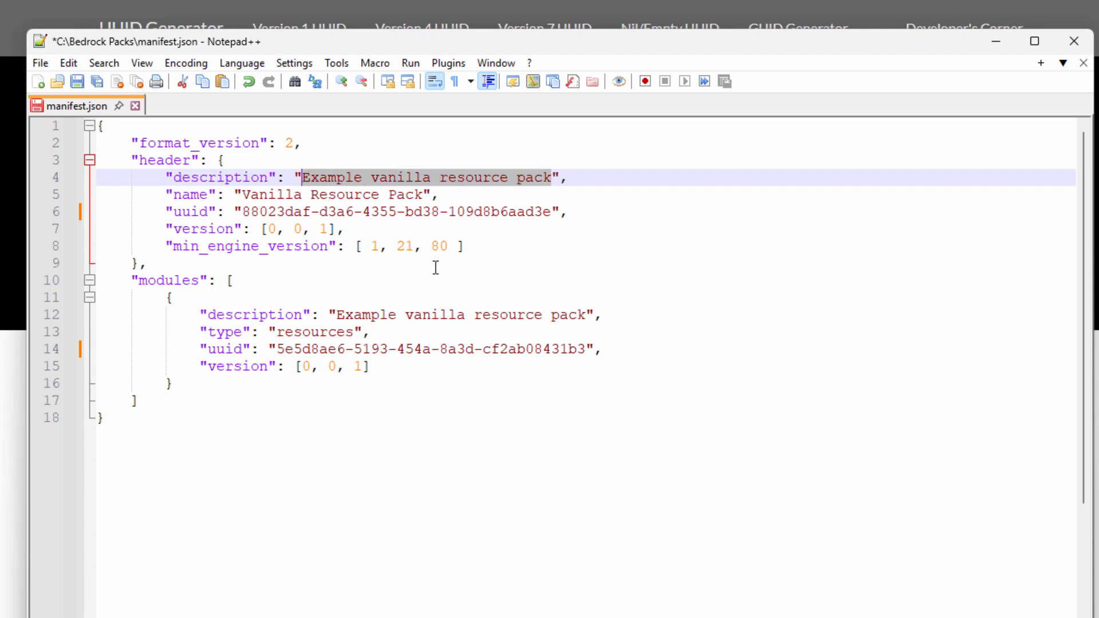
- Set the header description to New Pictures 1.21
text(New Pictu",)
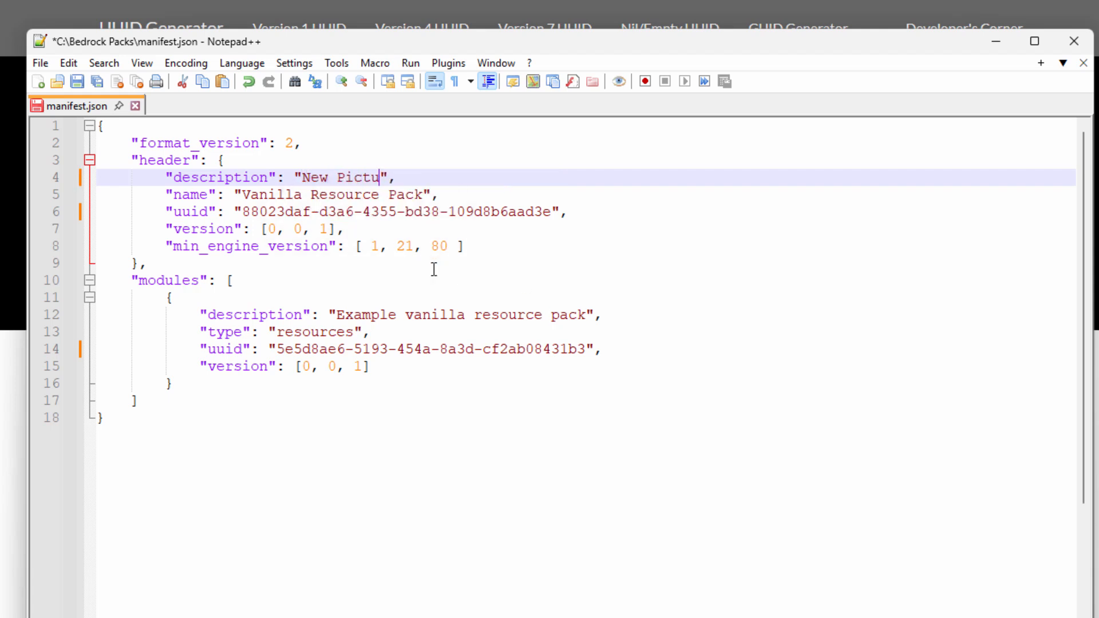
text(res 1)
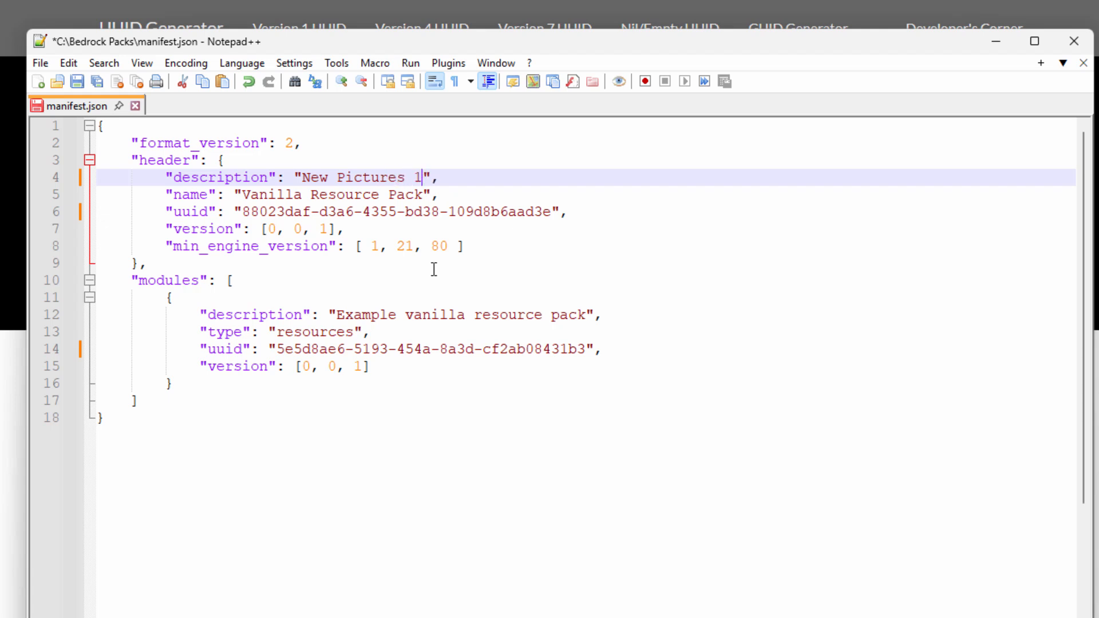
text(.21)
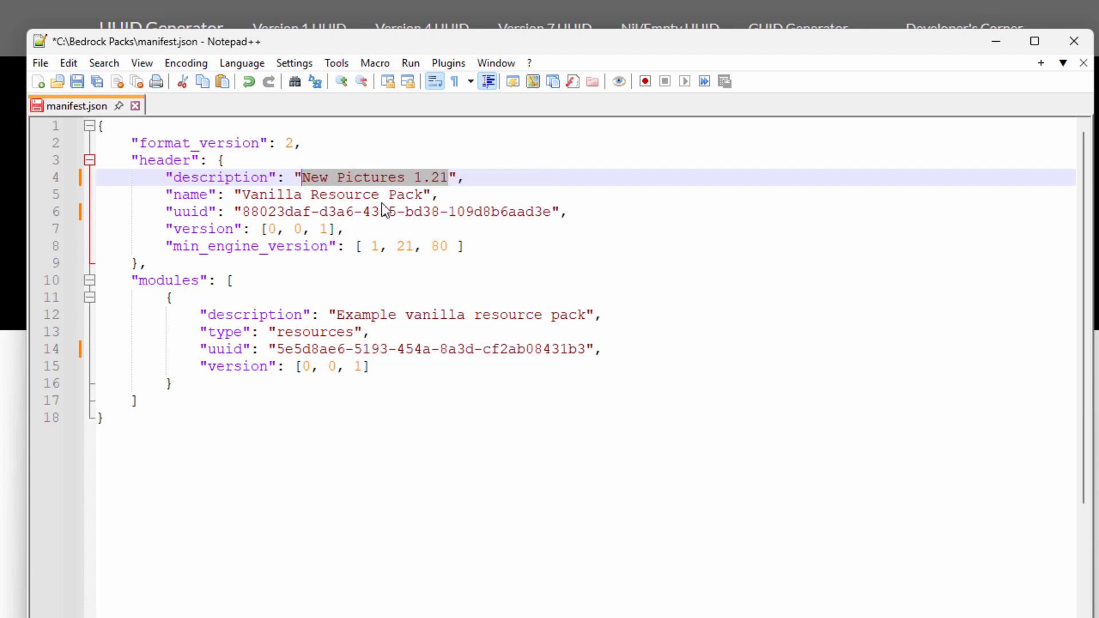
- Paste New Pictures 1.21 over the pack name and module description values
click(284, 194)
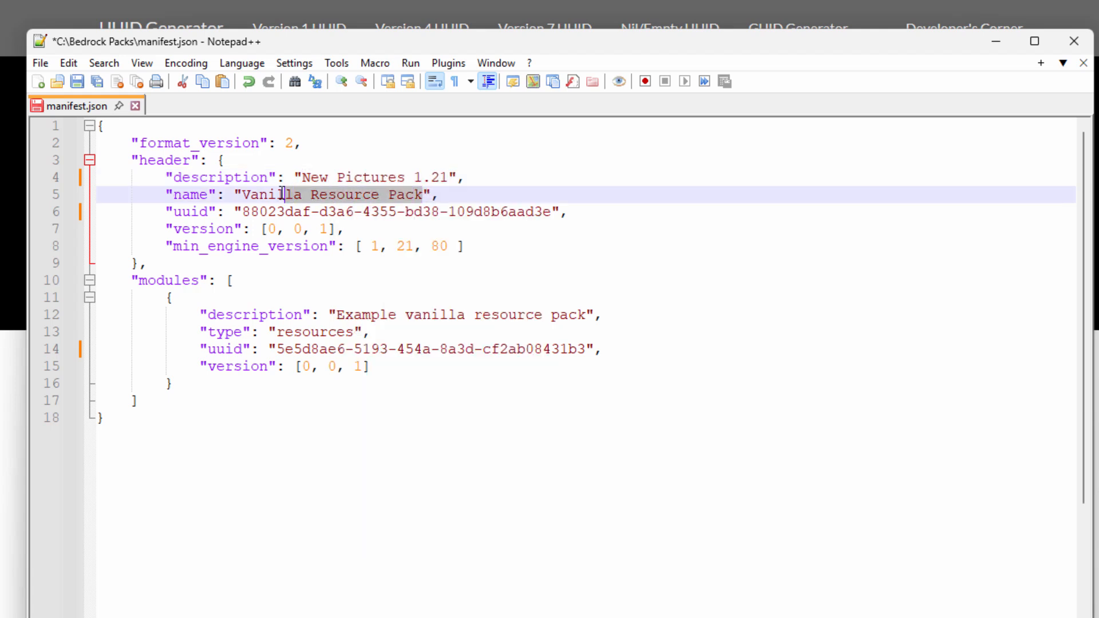
right_click(289, 194)
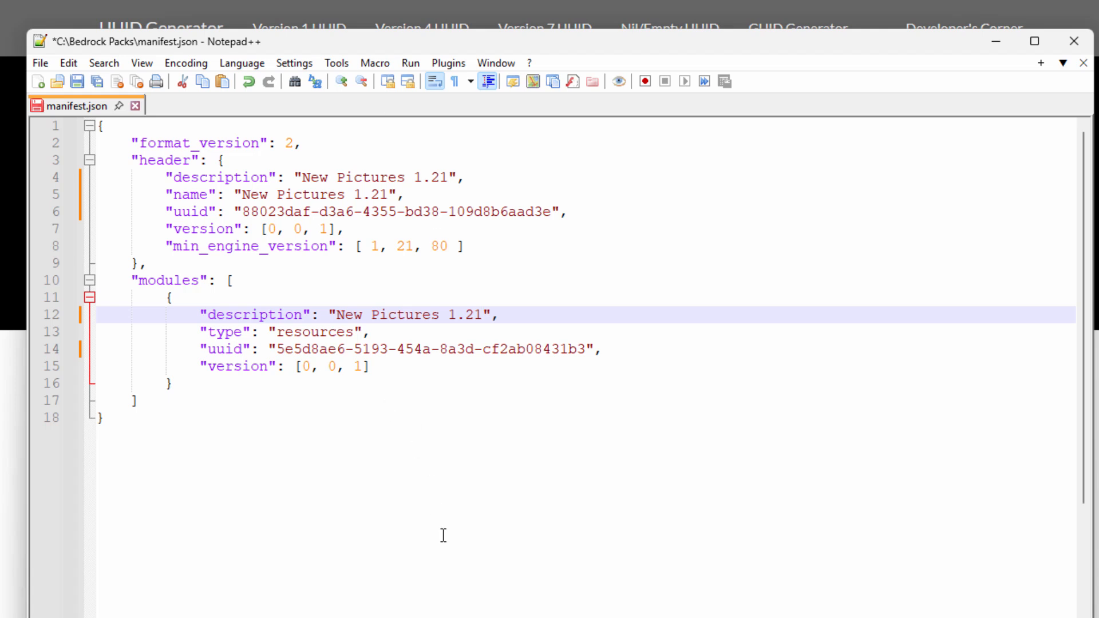
click(485, 314)
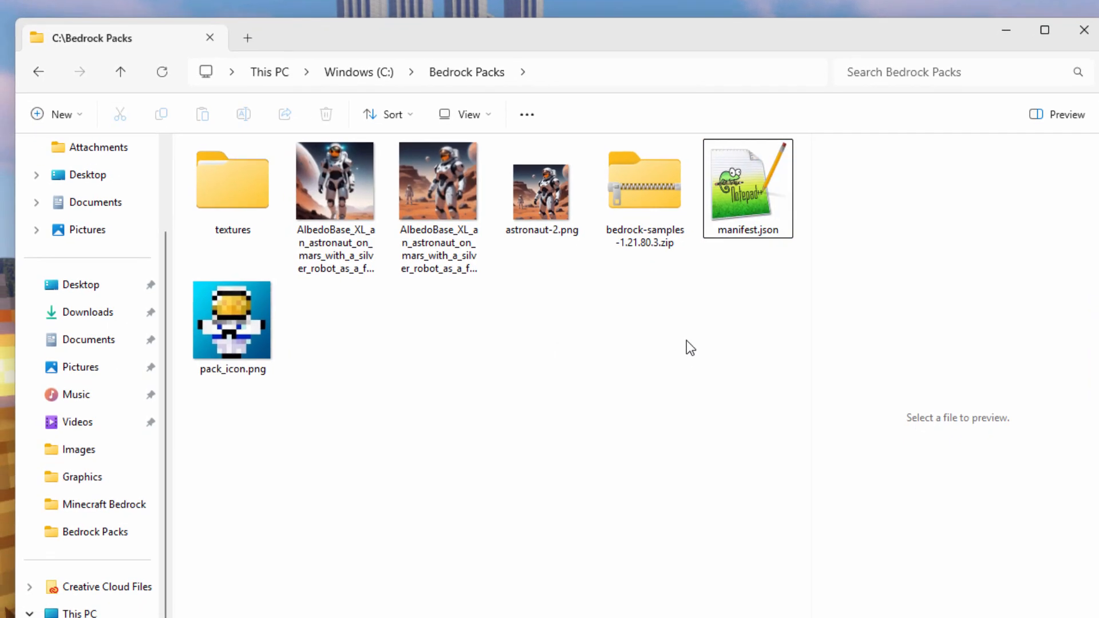
- Compress textures, pack_icon.png and manifest.json into a new manifest.zip archive
click(232, 183)
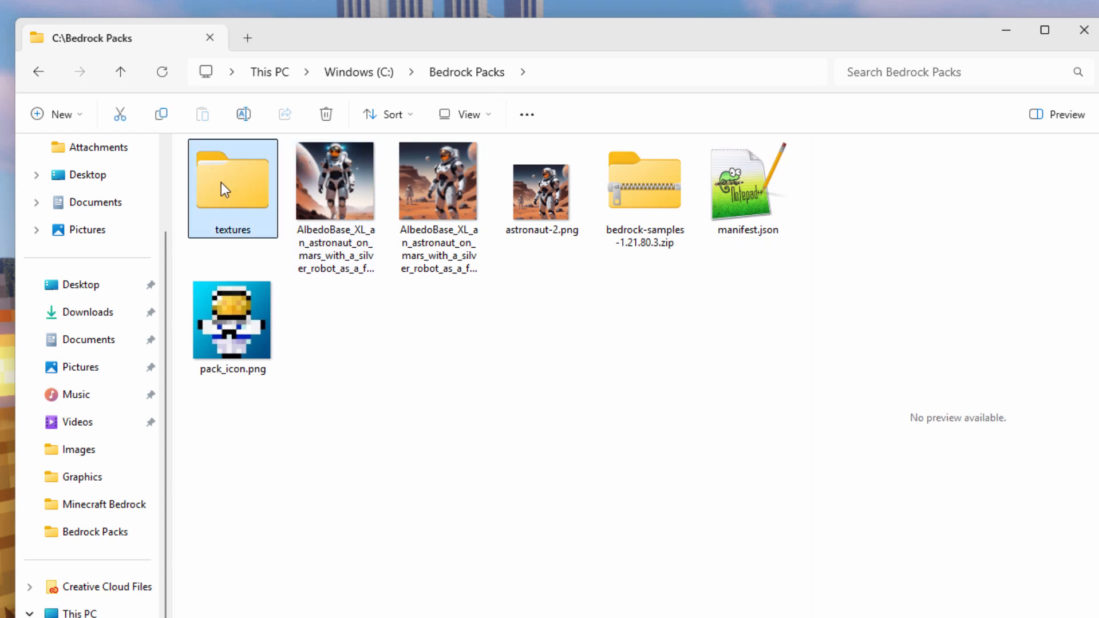
mouse_move(359, 283)
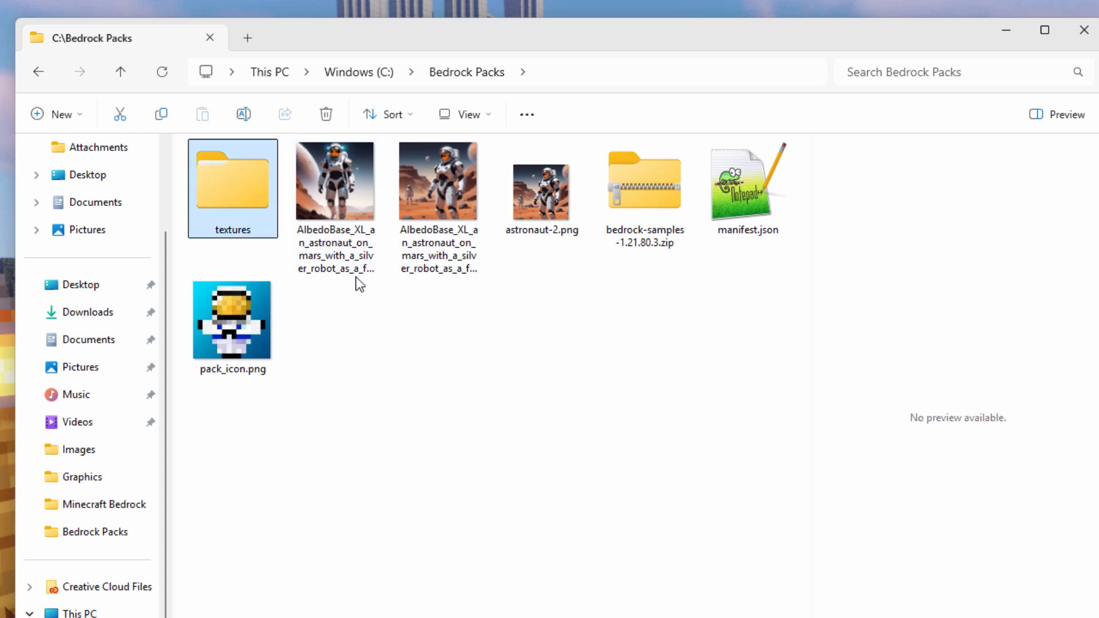
click(232, 322)
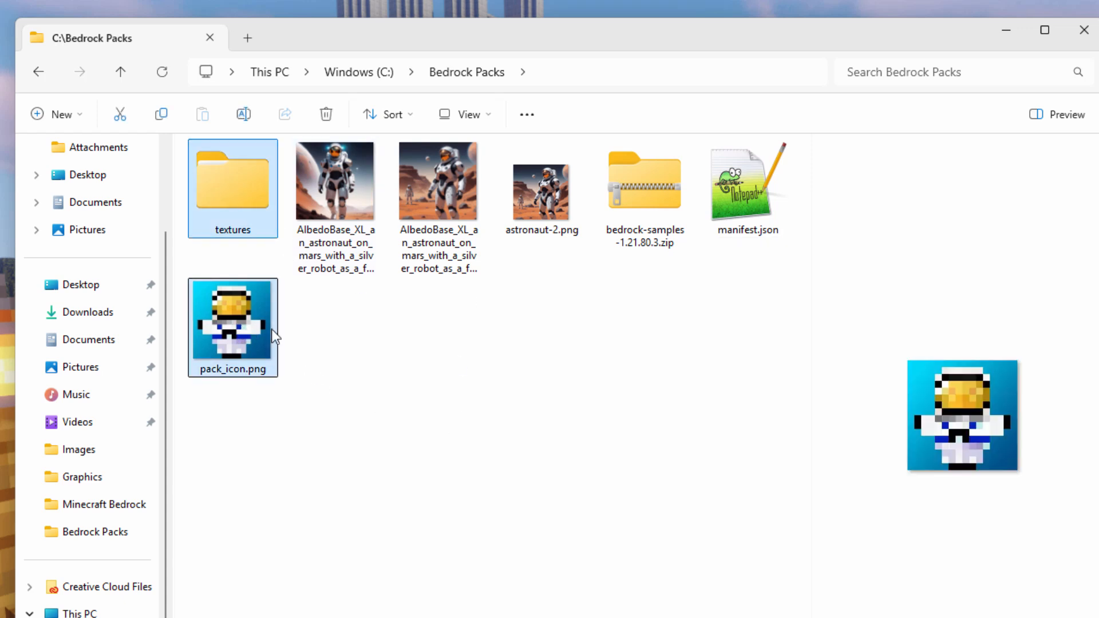
click(749, 188)
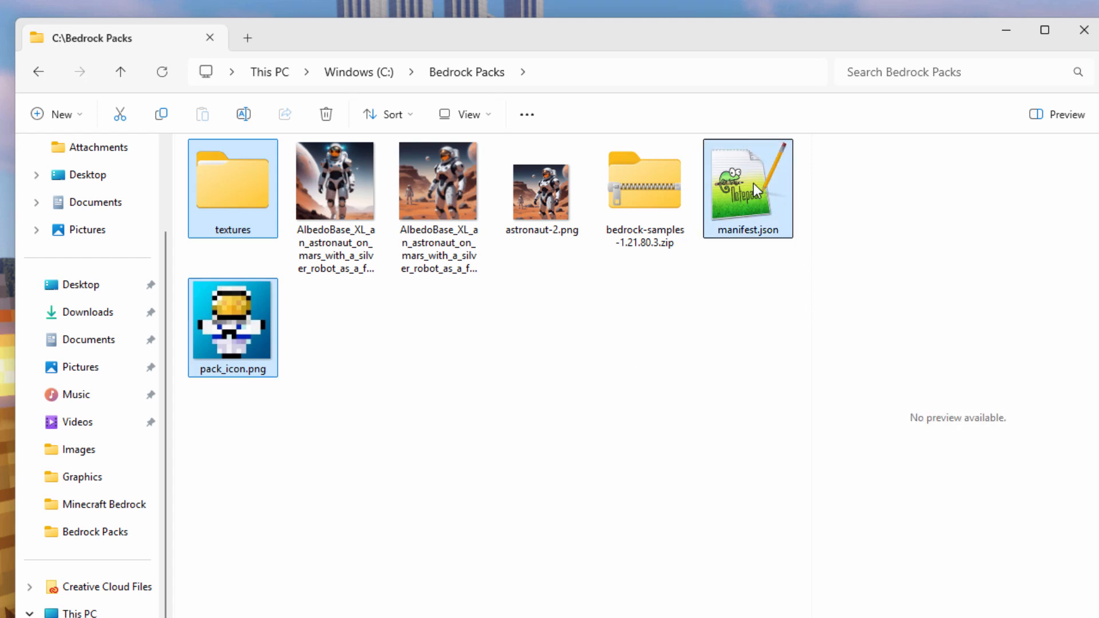
mouse_move(748, 220)
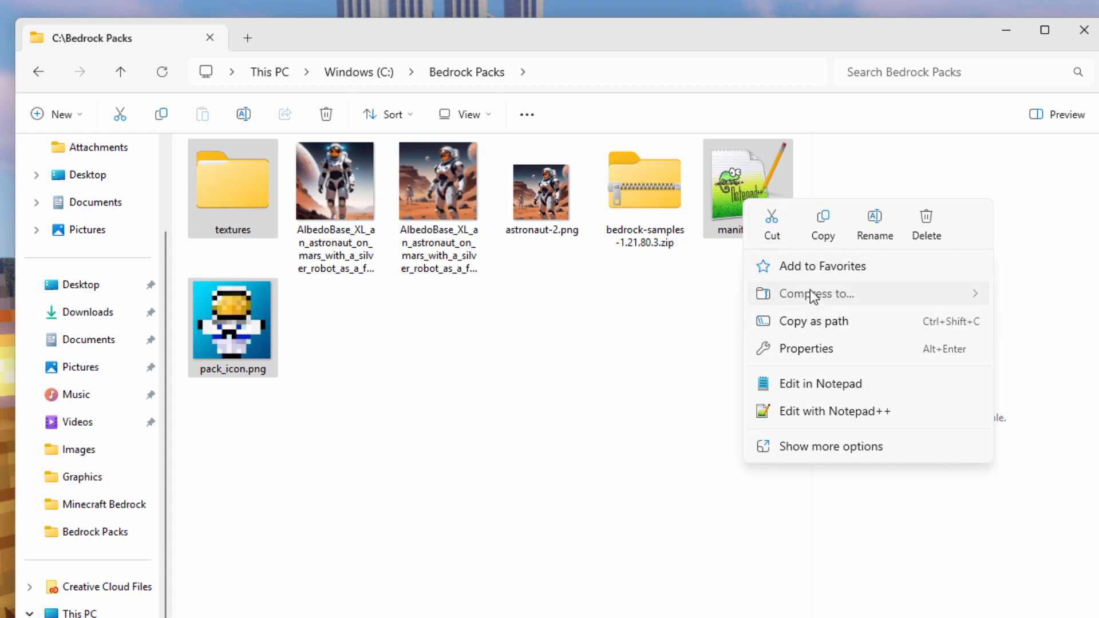
mouse_move(817, 293)
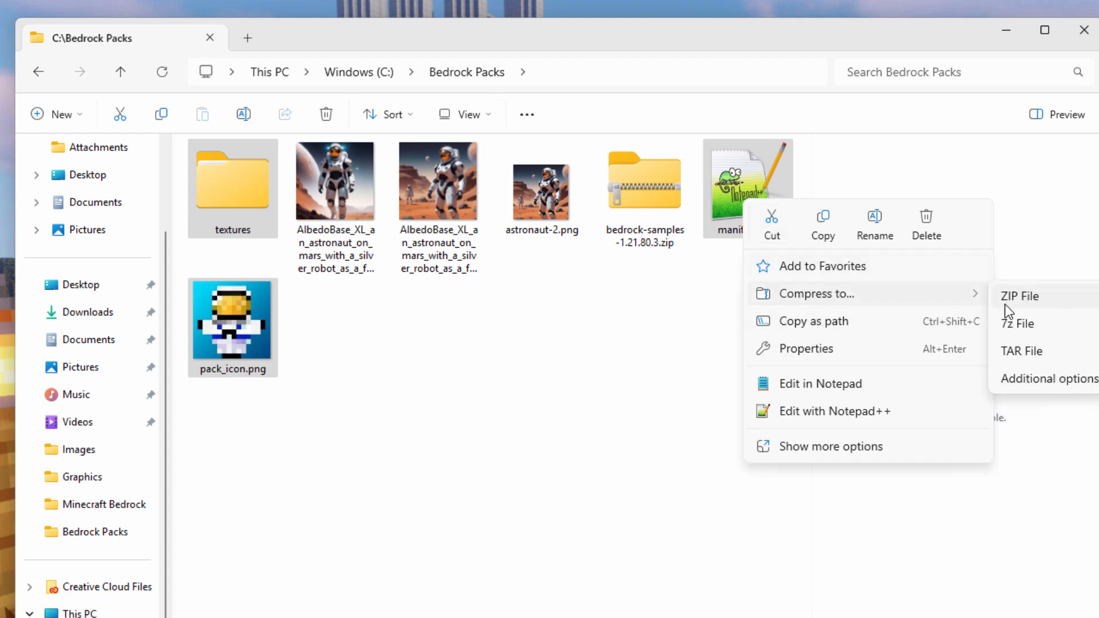
mouse_move(1004, 308)
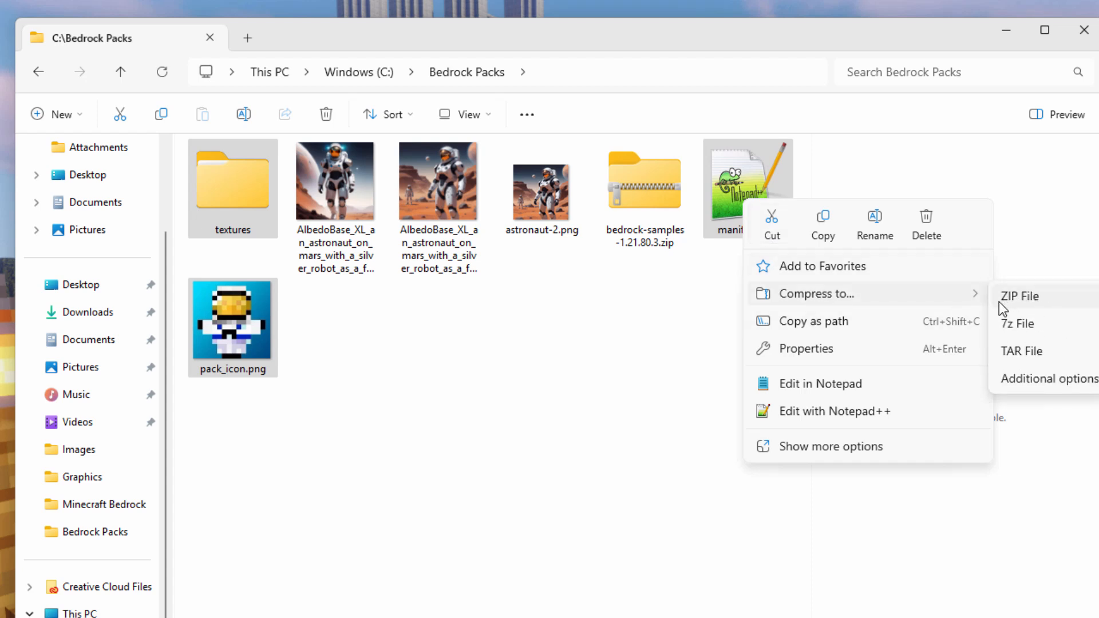
mouse_move(1021, 307)
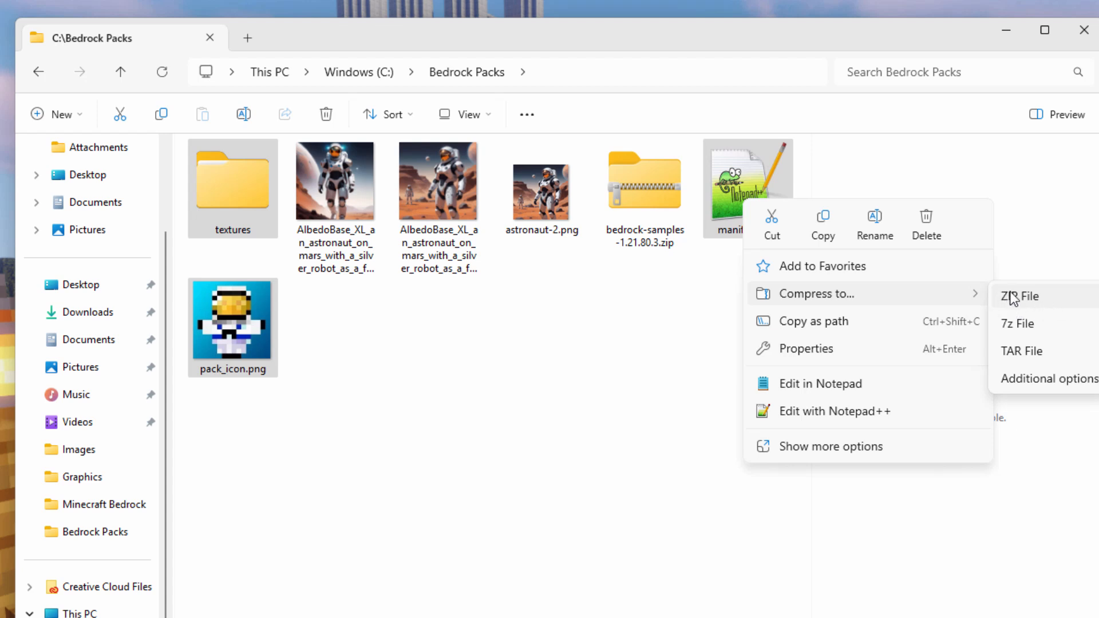
click(1020, 297)
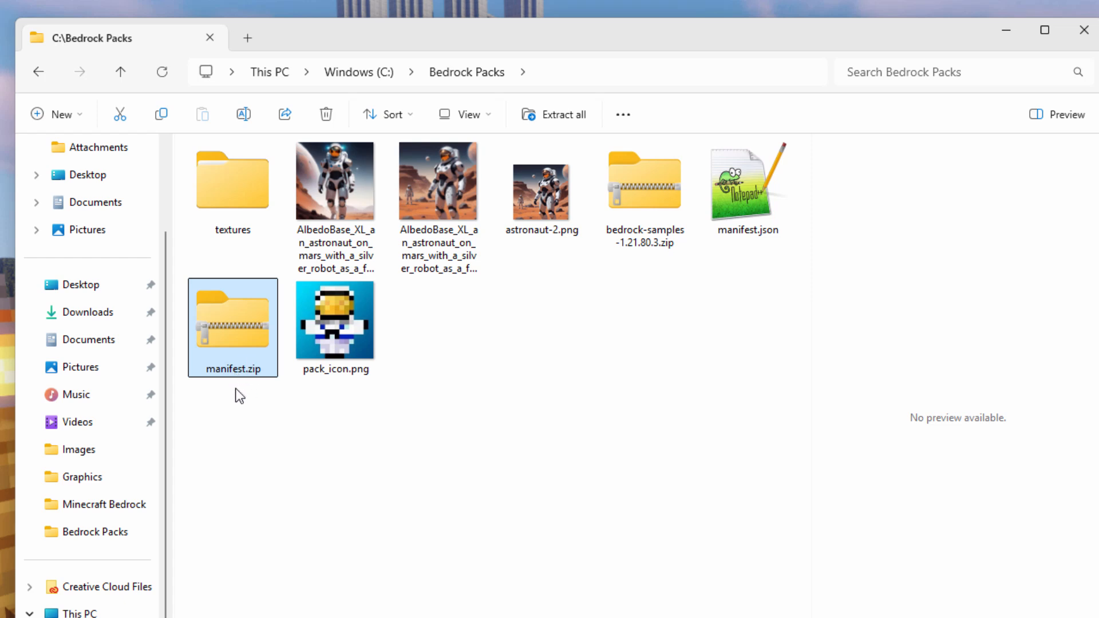
- Rename the zip archive to New Pictures 1.21.mcpack, accepting the extension change warning
click(233, 369)
text(New Pictures 1.21)
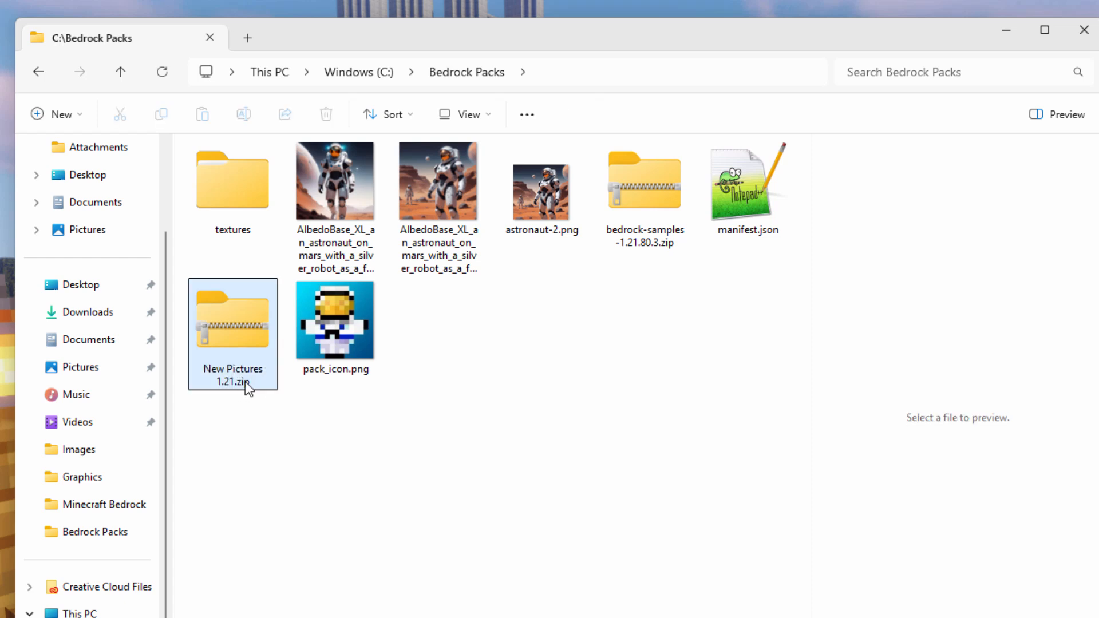
click(232, 318)
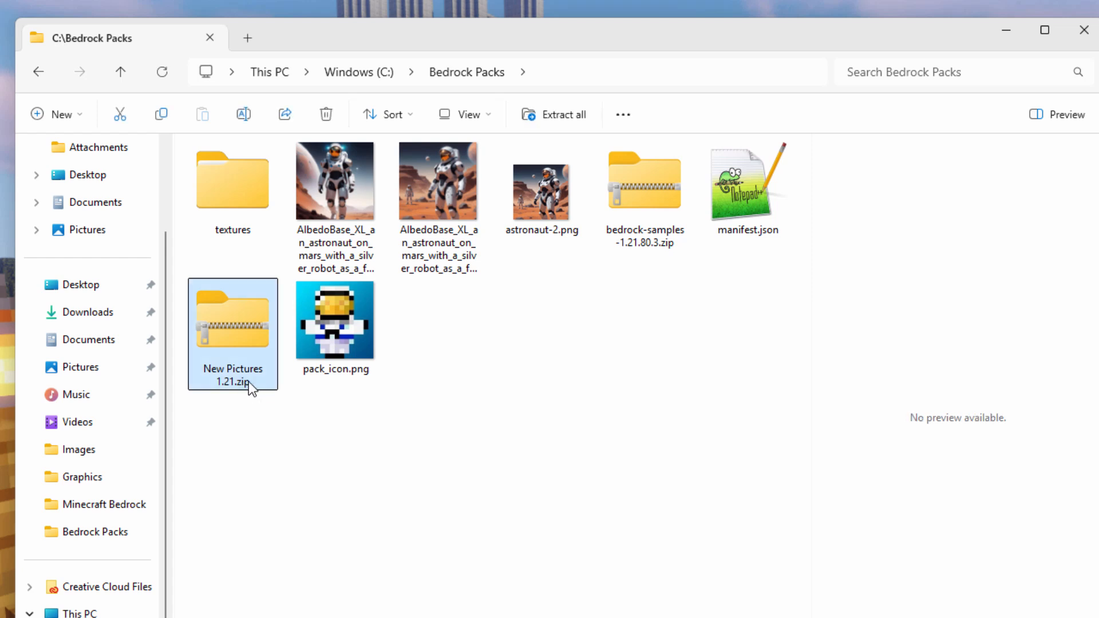
click(232, 374)
text(mcpack)
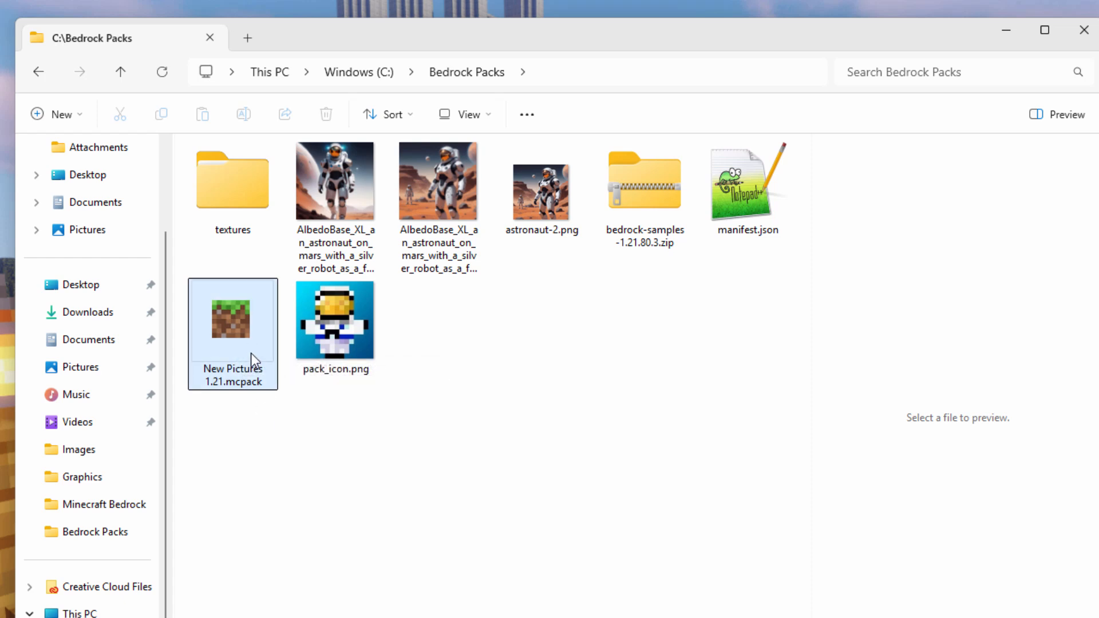
click(298, 428)
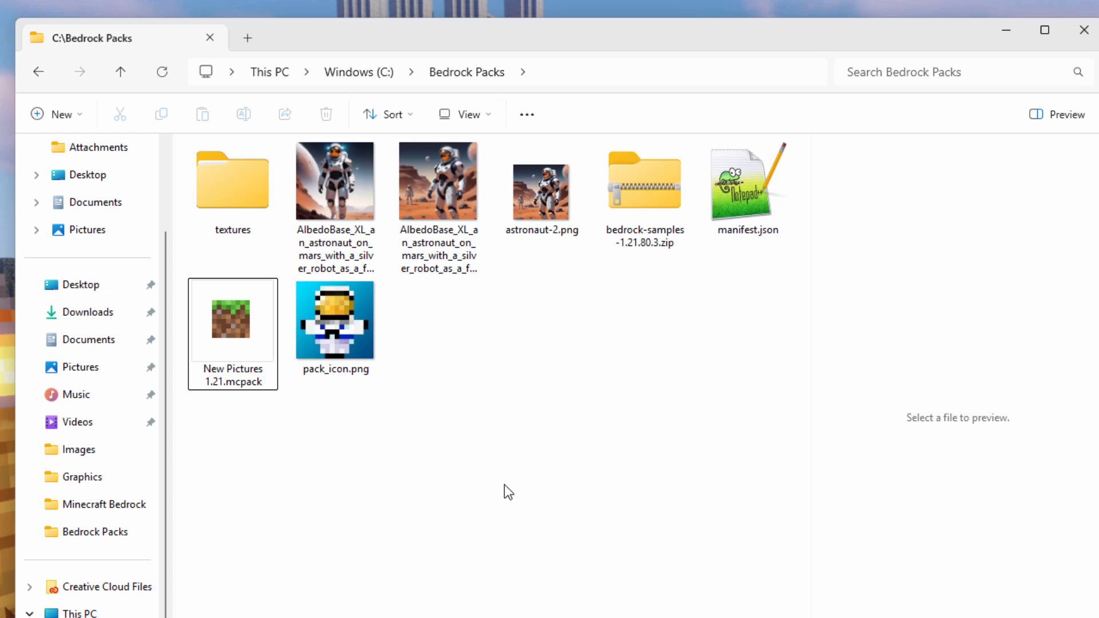
- Launch New Pictures 1.21.mcpack so Minecraft starts importing it
click(232, 321)
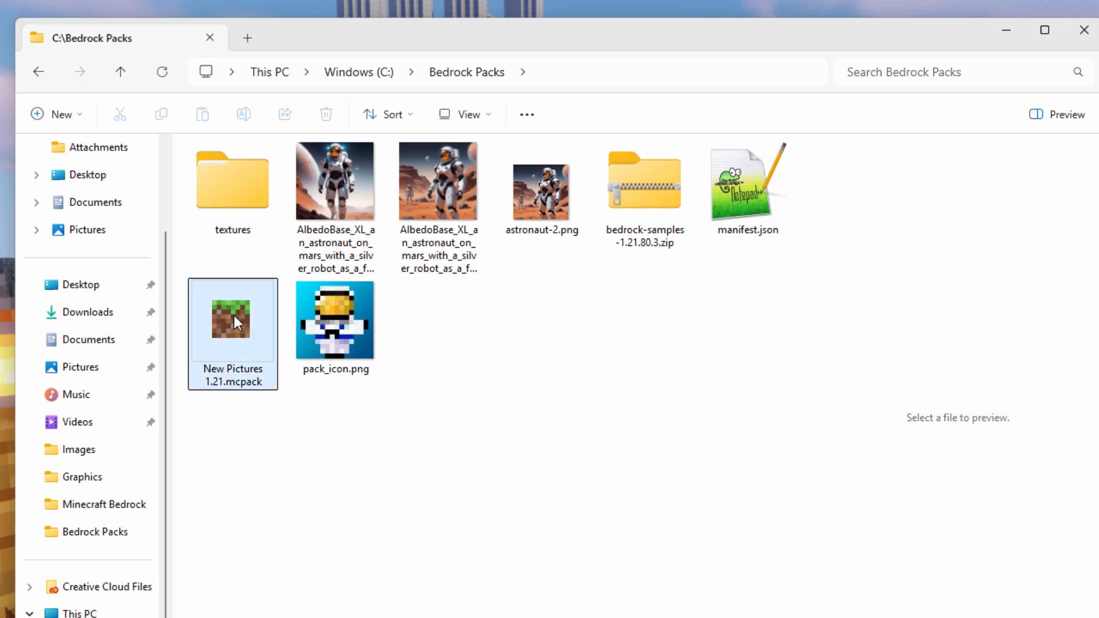
click(450, 490)
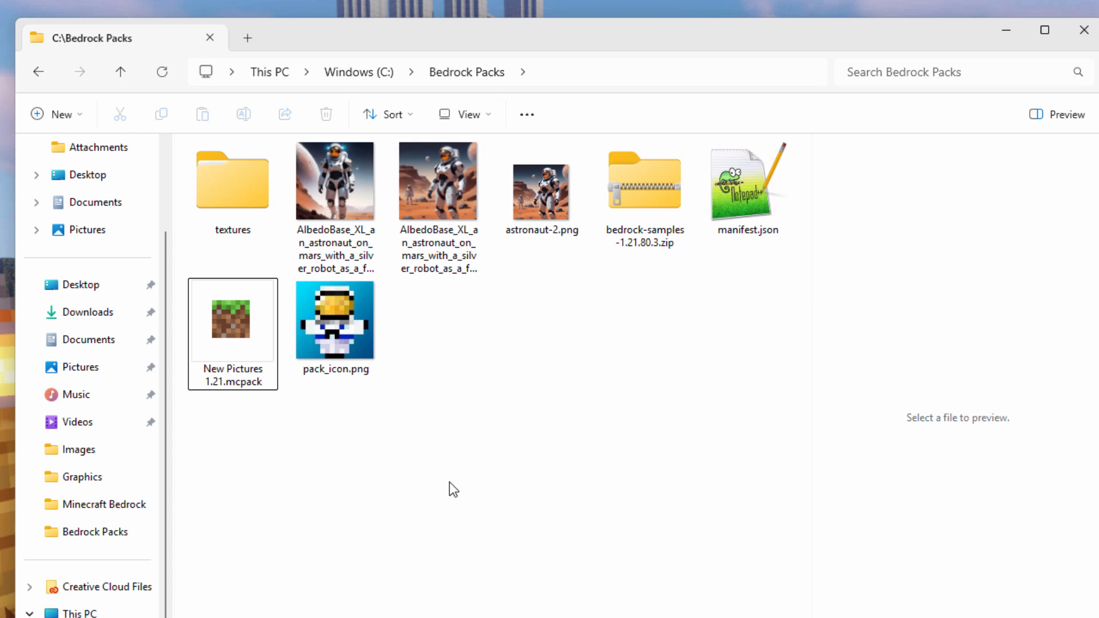
click(233, 320)
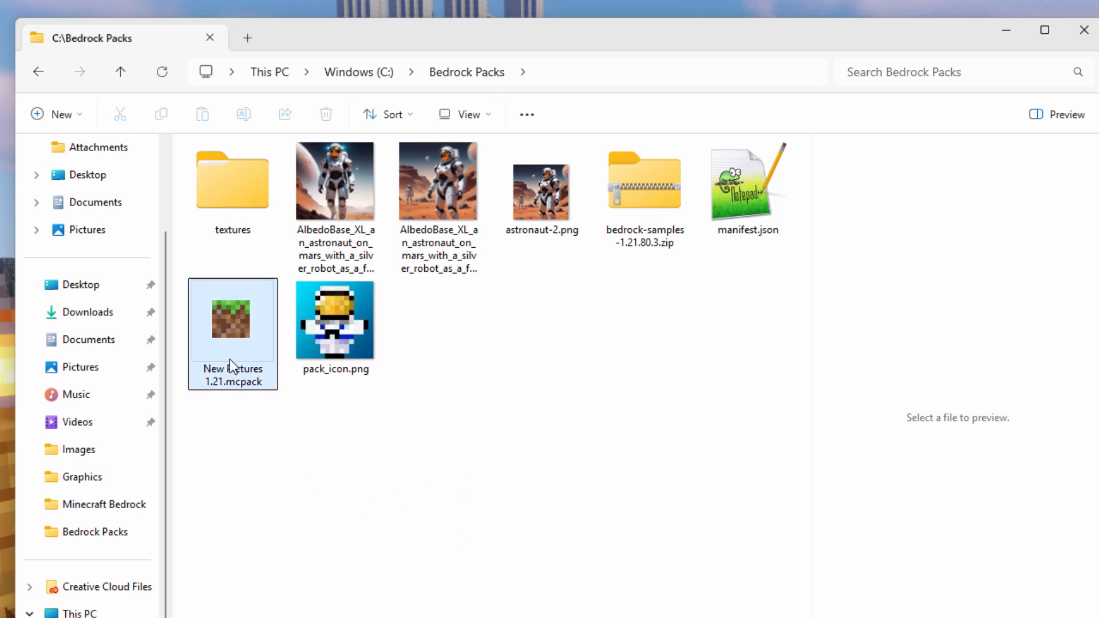
double_click(232, 320)
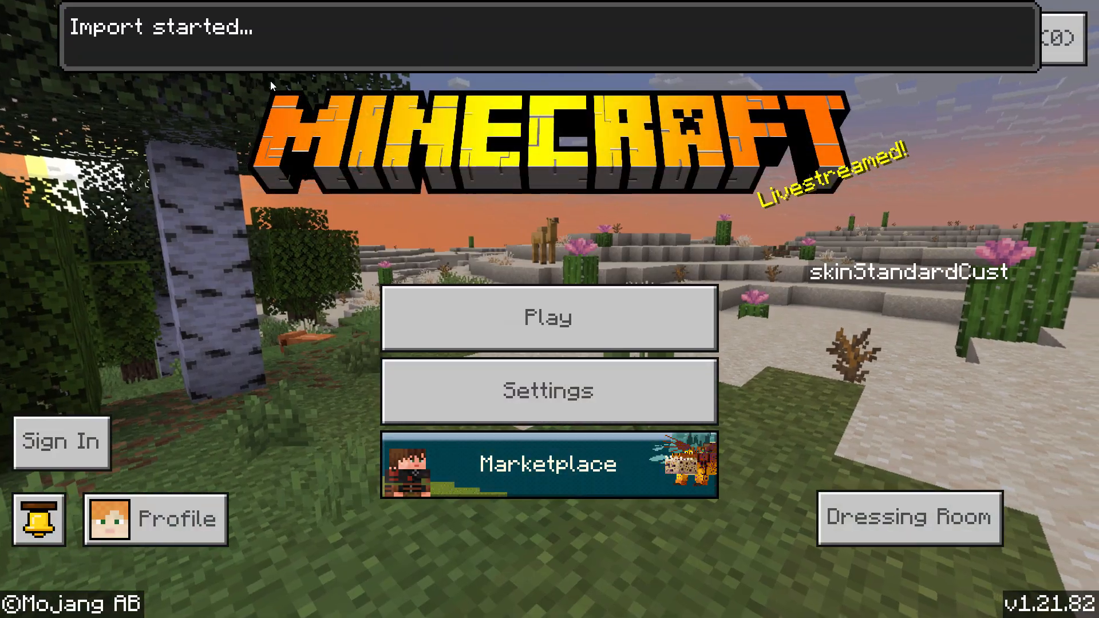
- Go to Minecraft's Settings once the 'Import started…' notification appears
click(60, 442)
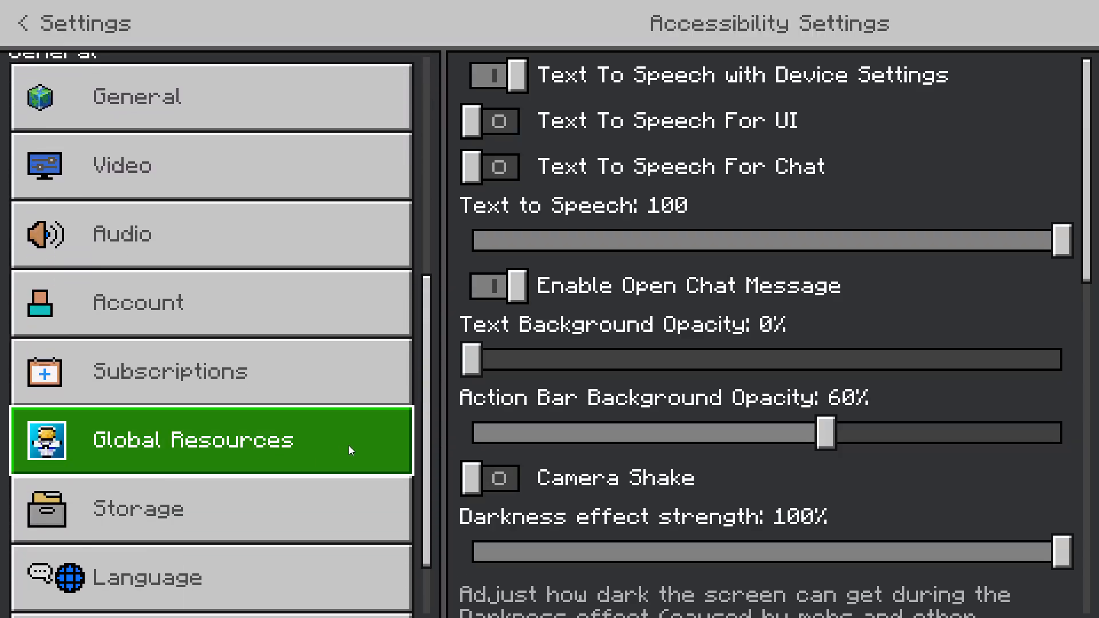
- Activate New Pictures 1.21 under Global Resources > My Packs and return to the title screen
click(193, 439)
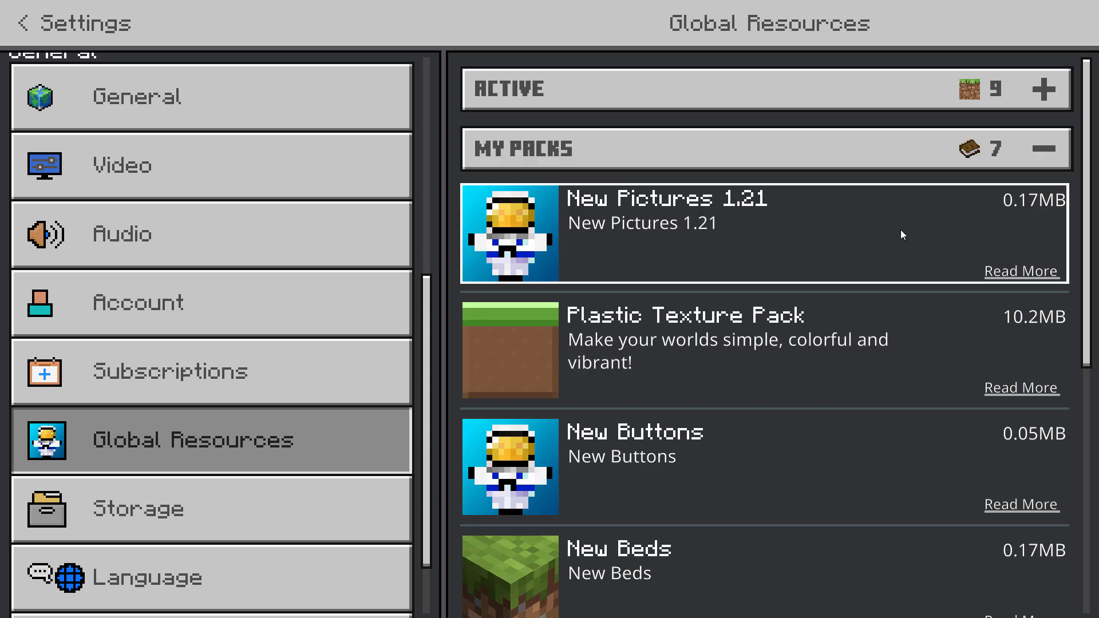
mouse_move(718, 222)
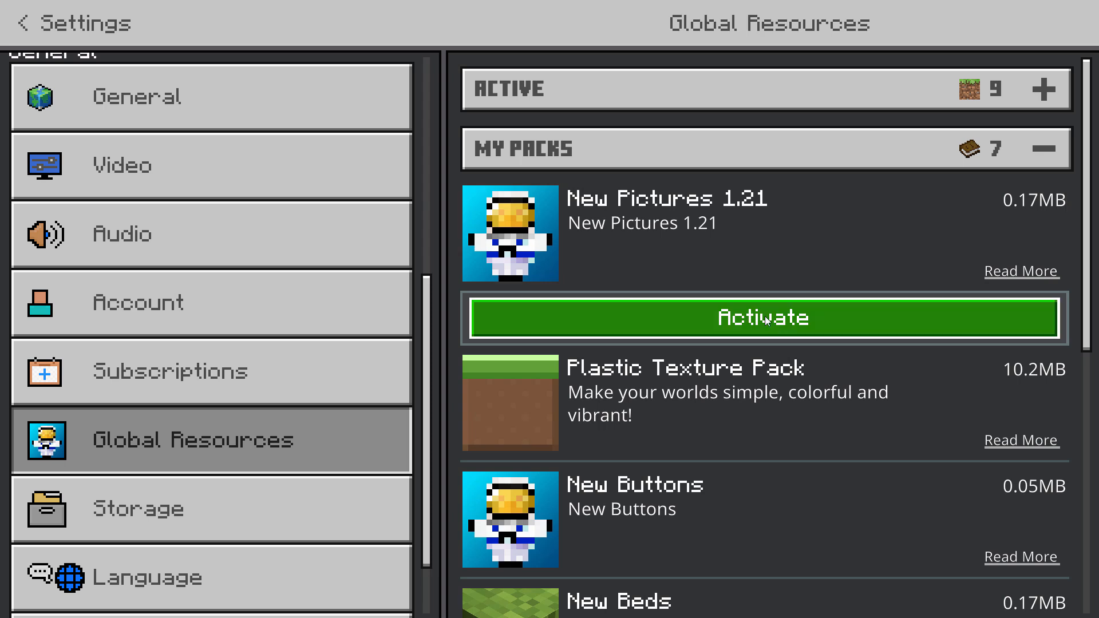
click(763, 319)
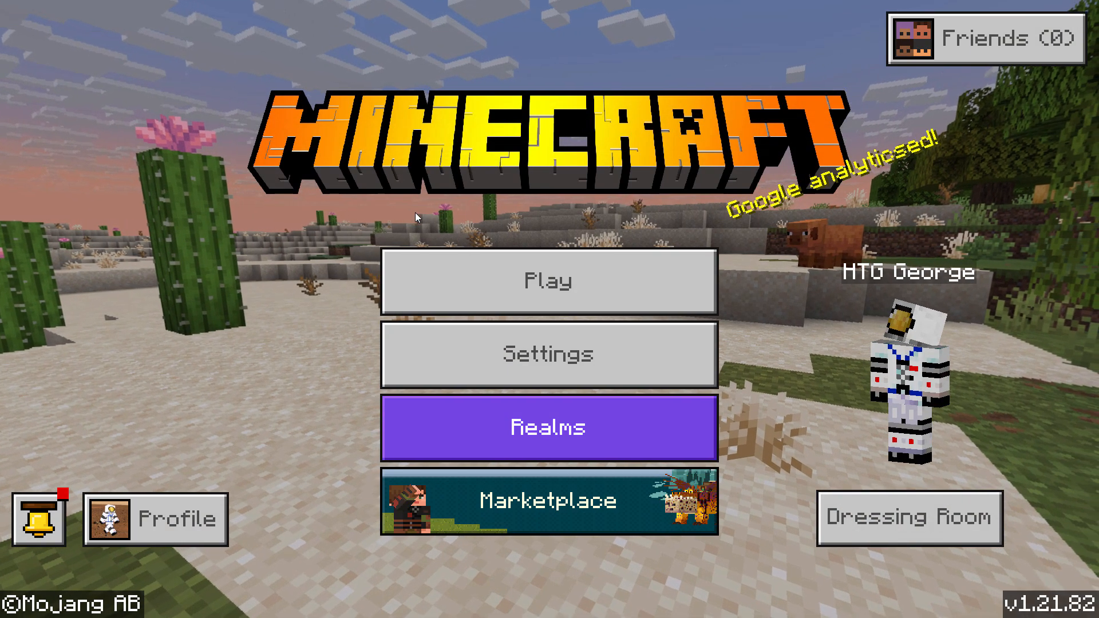
mouse_move(549, 293)
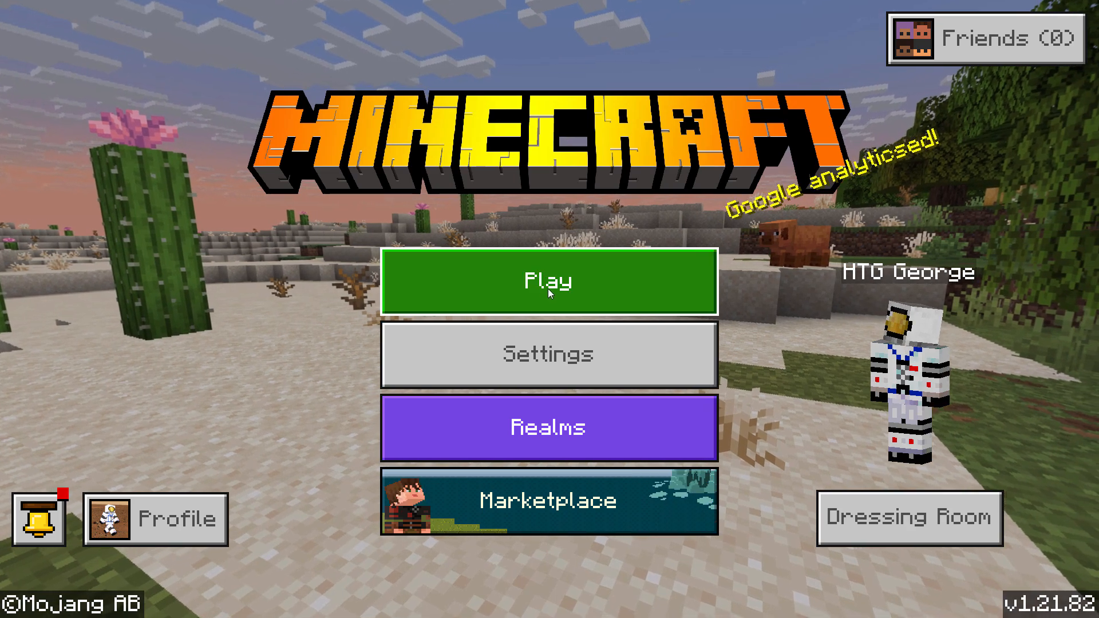
- Load the world and hold the painting from hotbar slot 5, ready to hang on the wall
click(548, 280)
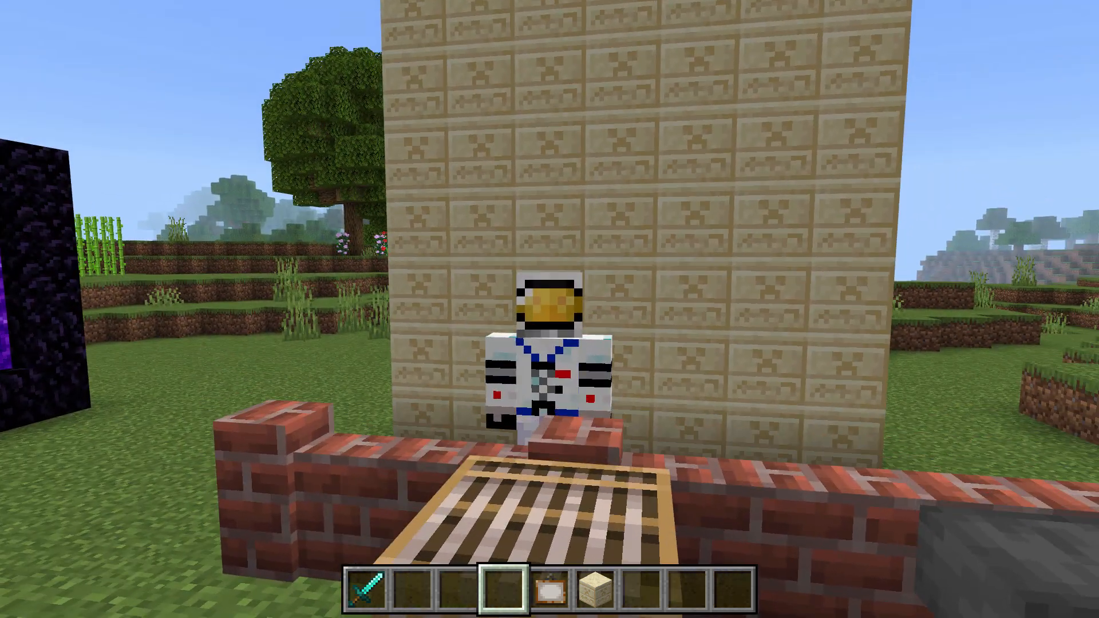
key(5)
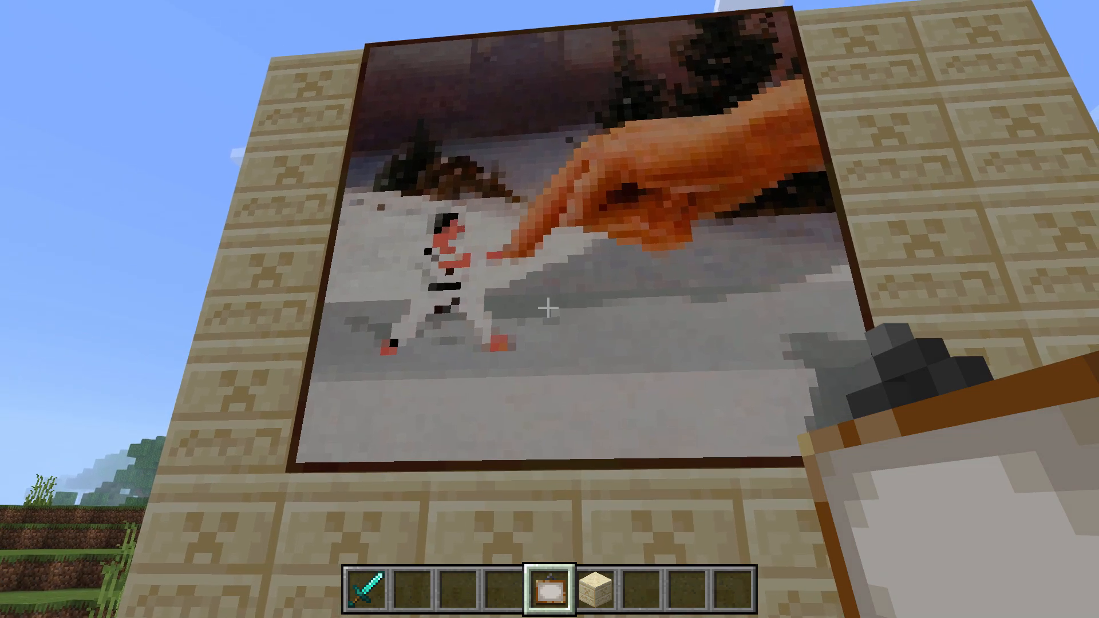
- Break and rehang paintings on the sandstone wall until the astronaut-on-Mars artwork shows
click(548, 308)
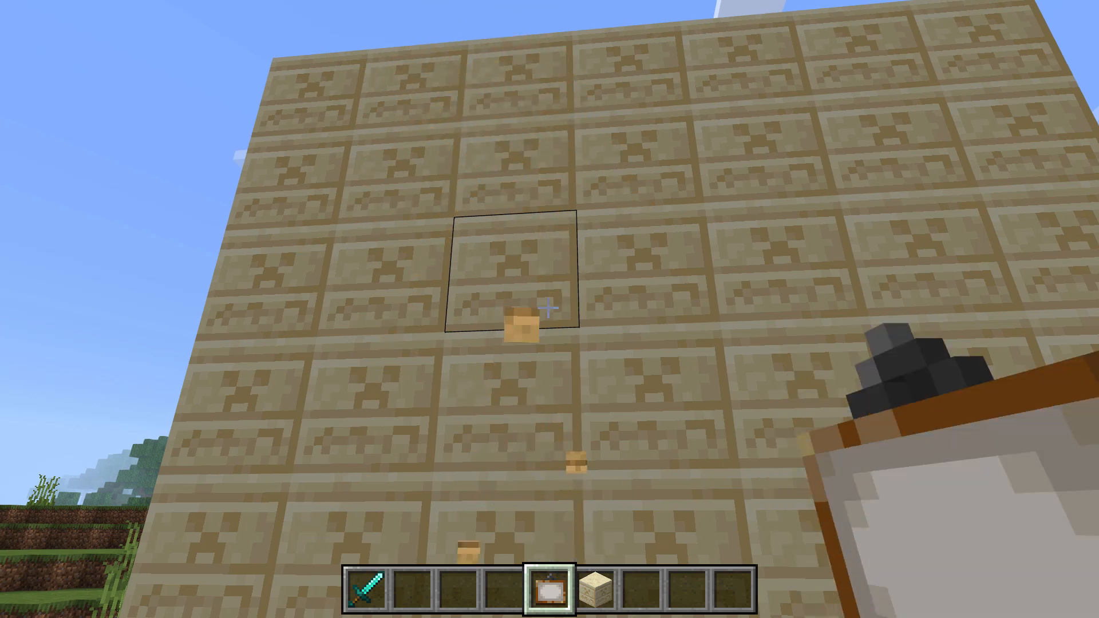
click(545, 311)
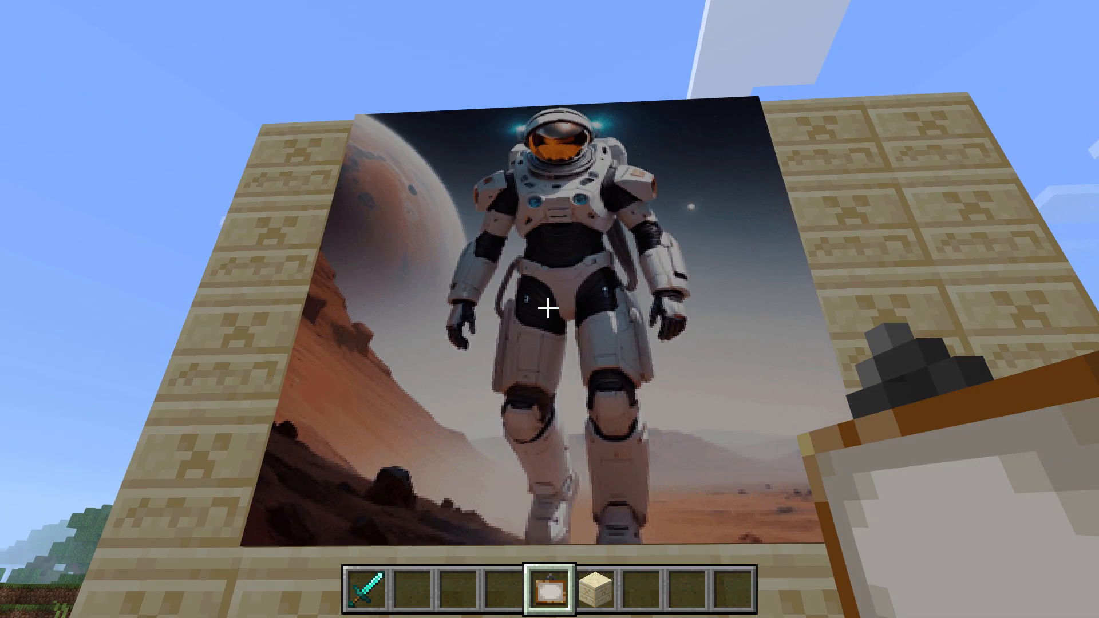
mouse_move(549, 308)
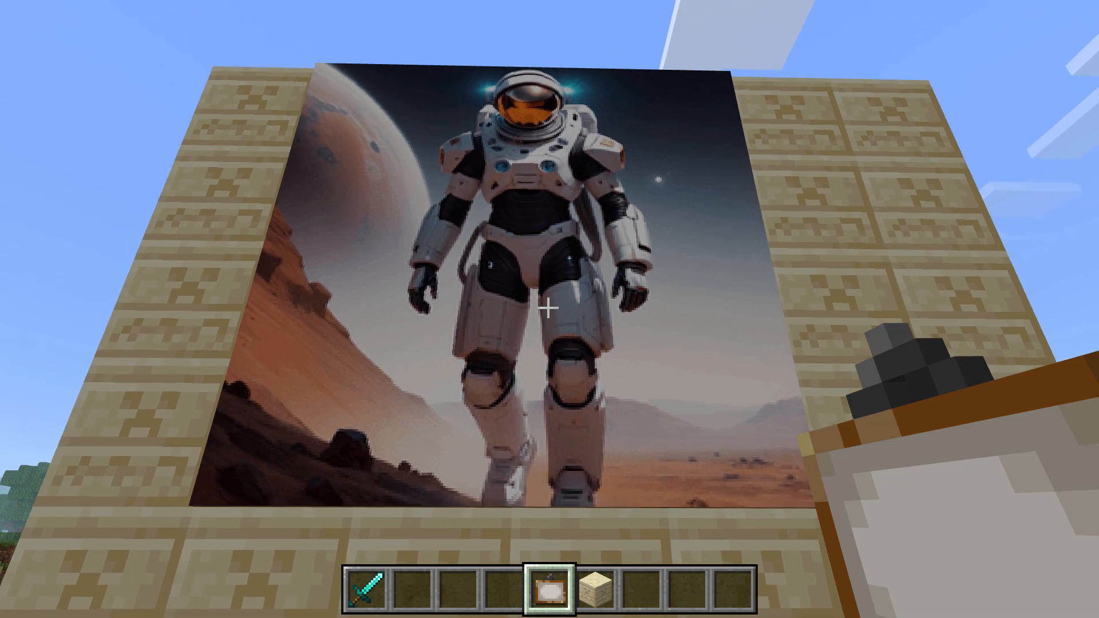
click(550, 309)
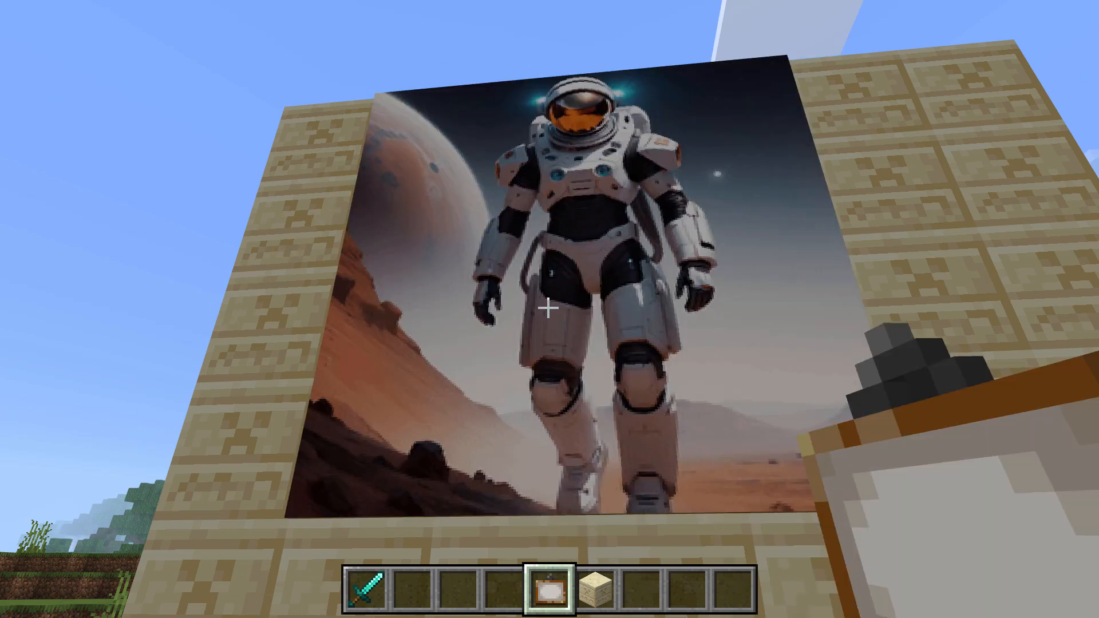
click(550, 308)
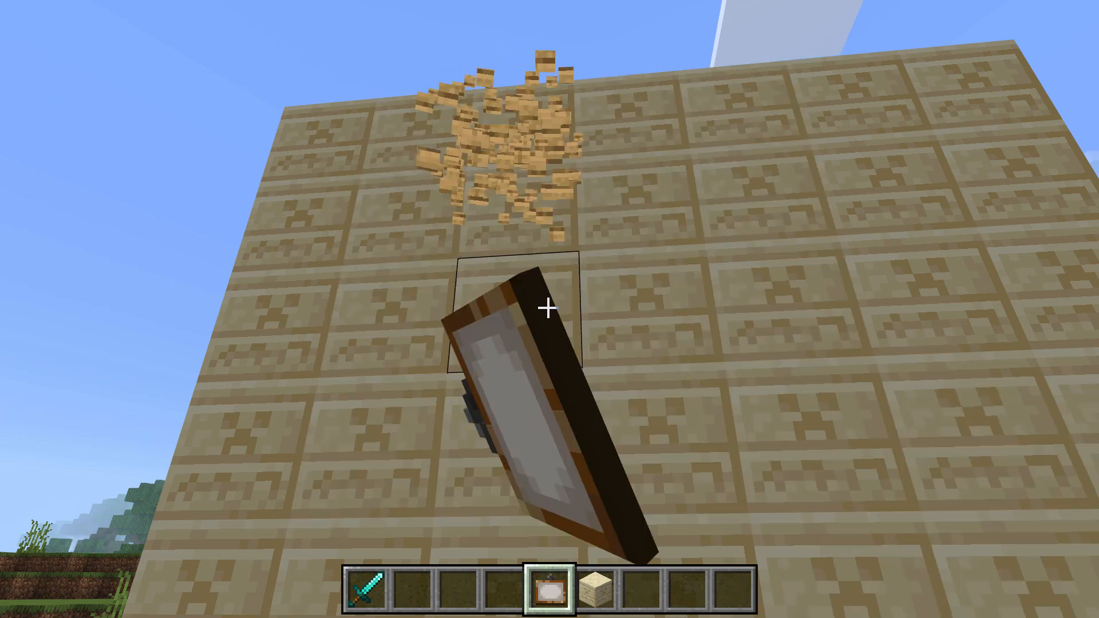